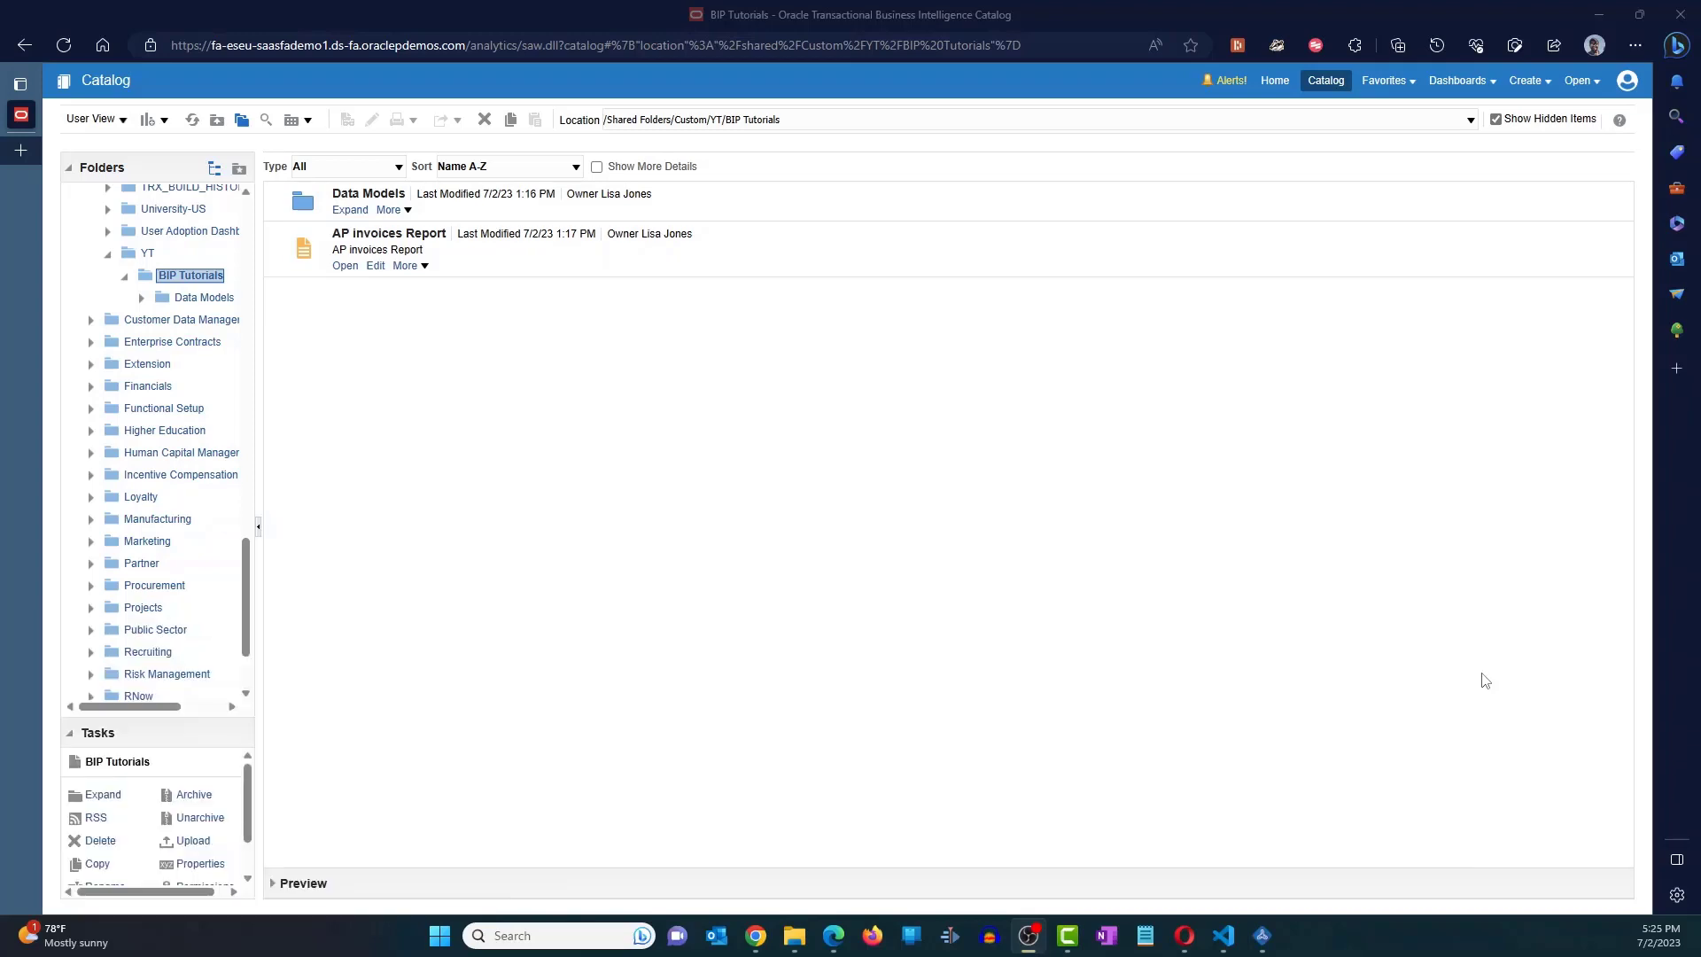
mouse_move(803, 644)
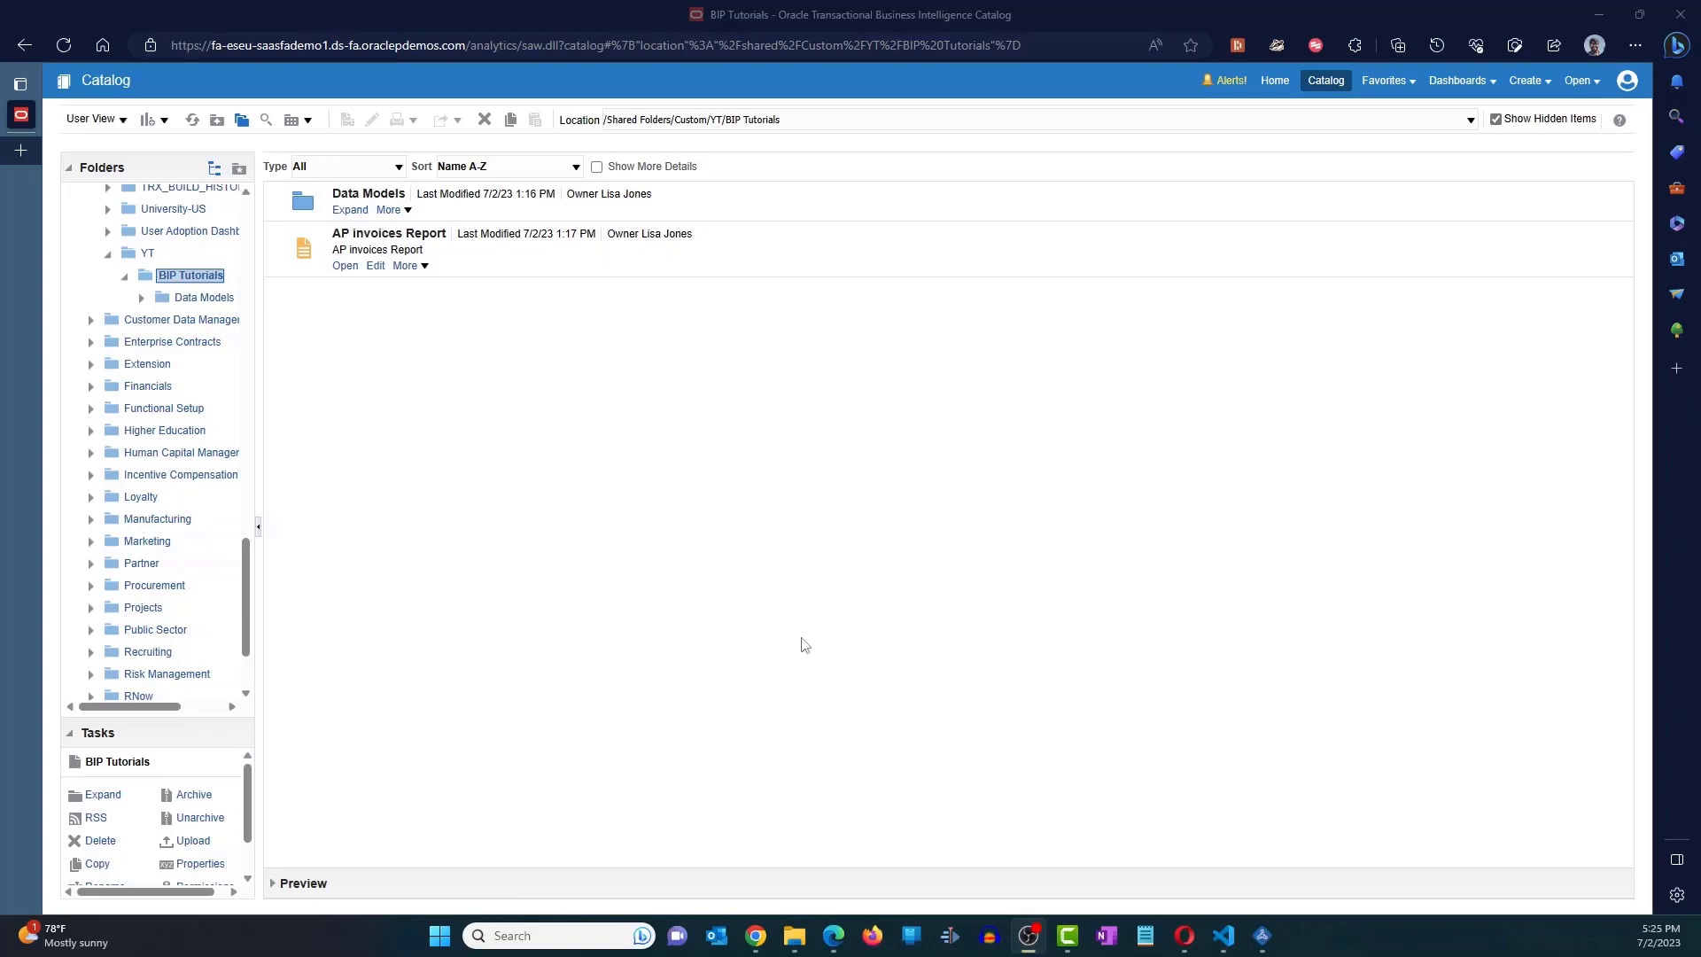
mouse_move(745, 565)
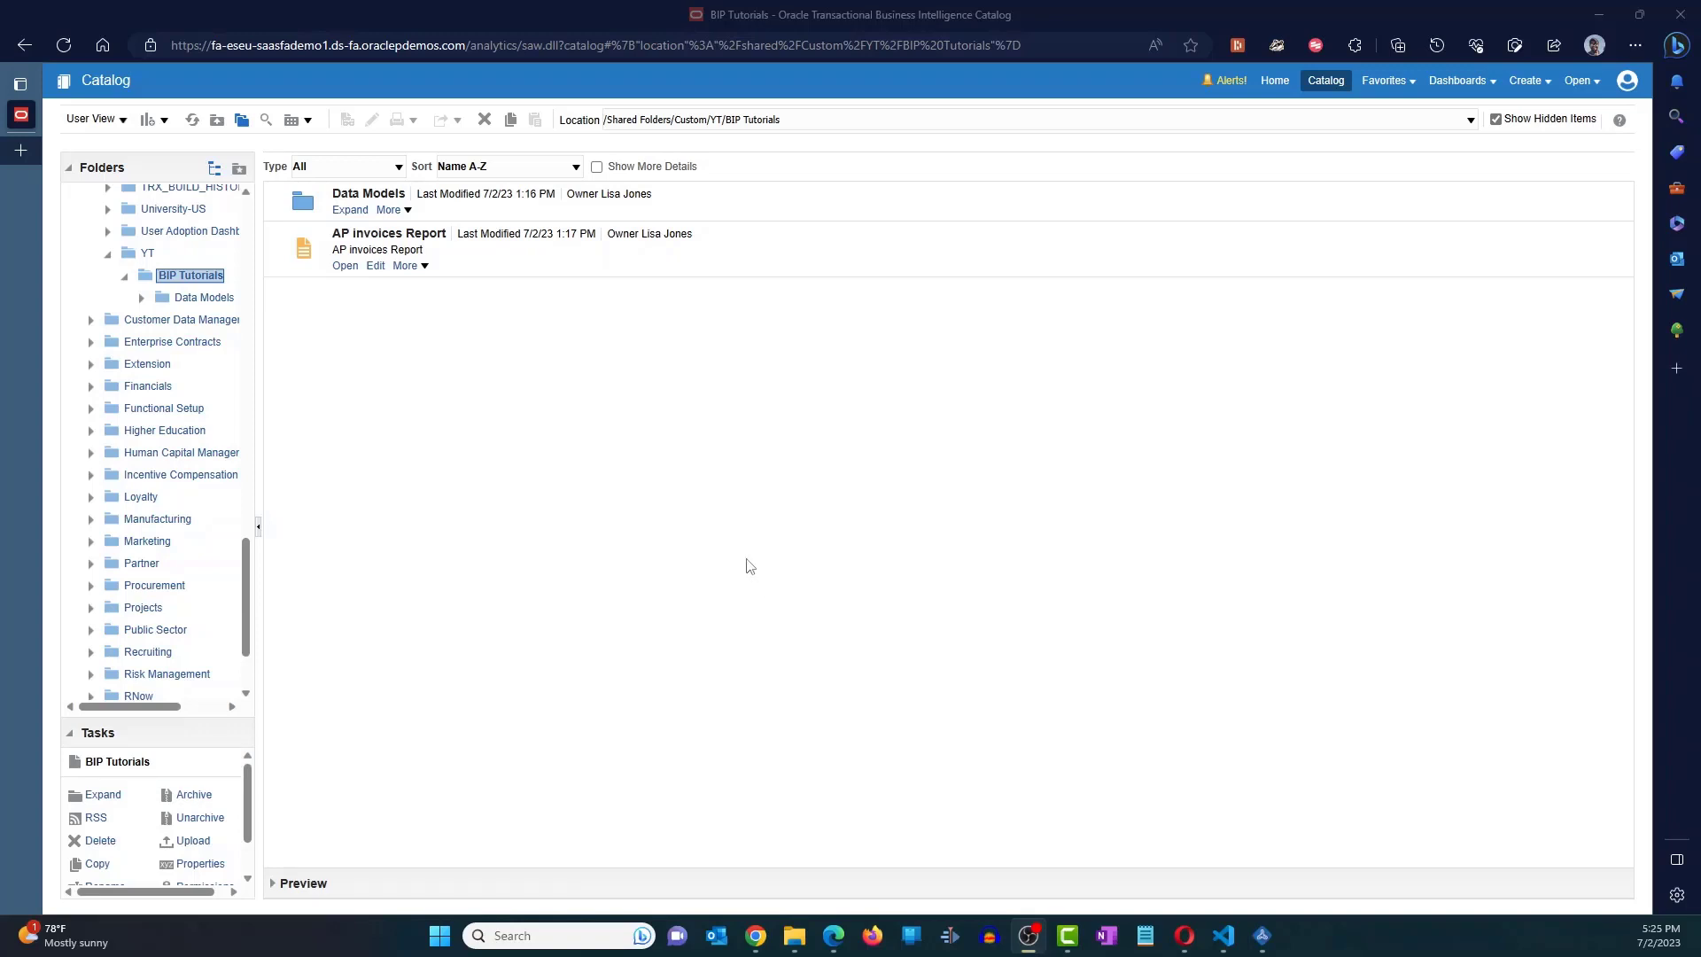
- View the AP invoices Report output, then return to the Data Models catalog folder
click(344, 266)
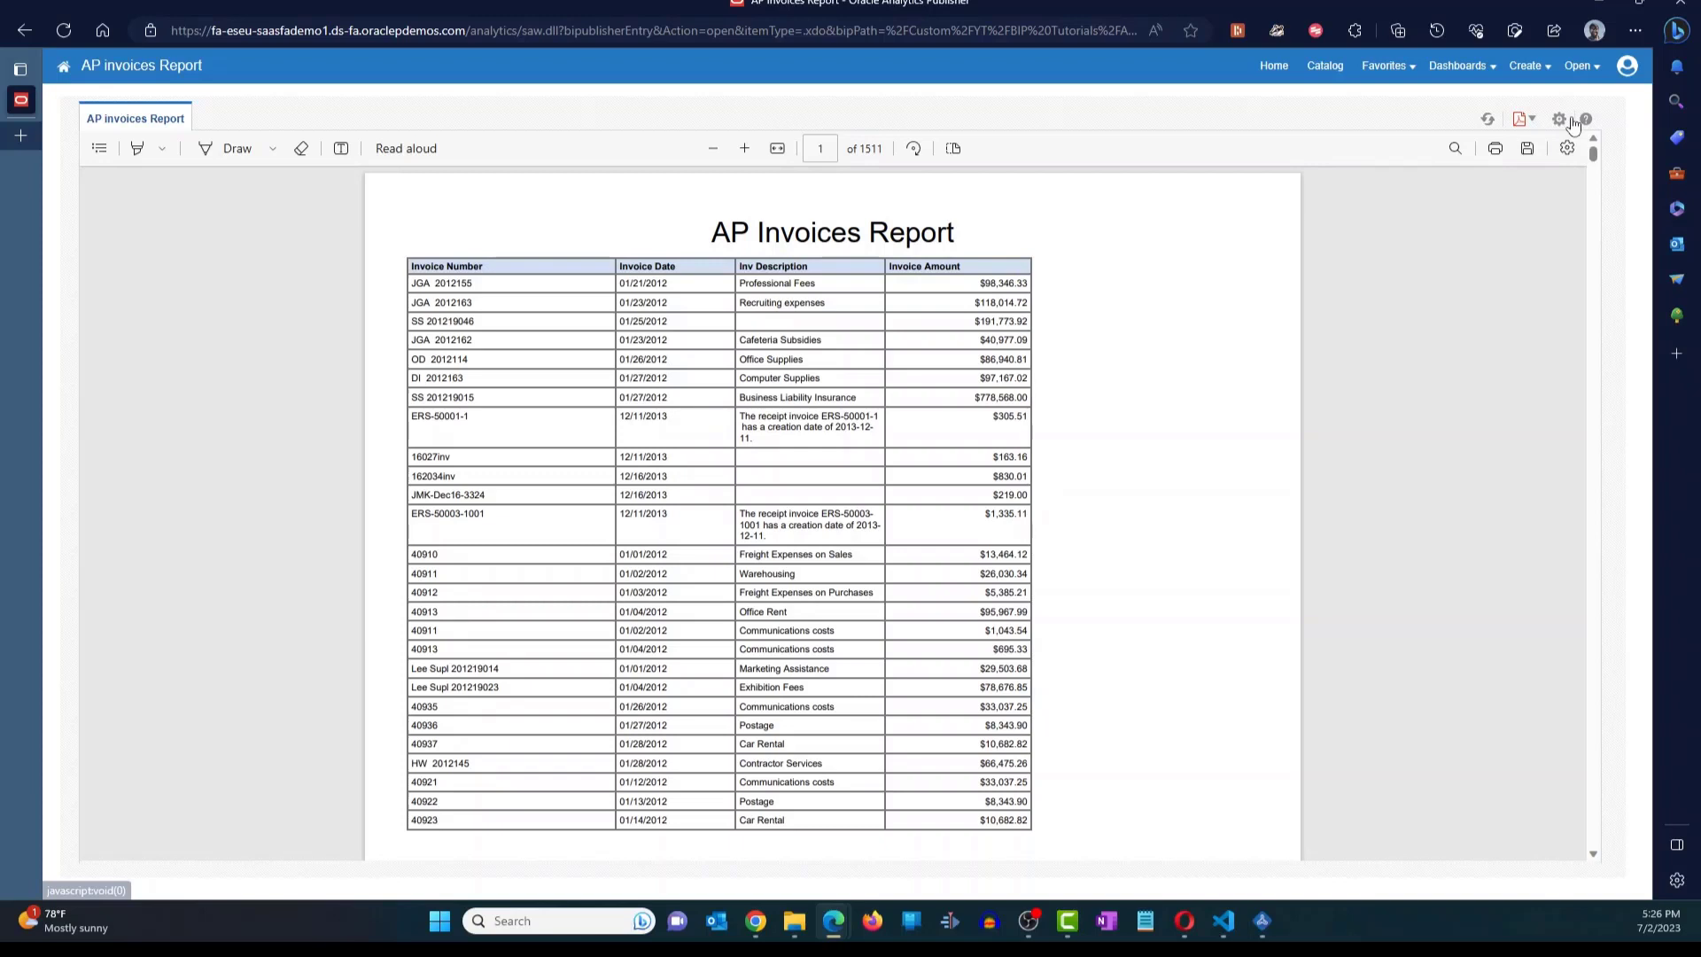
mouse_move(1559, 120)
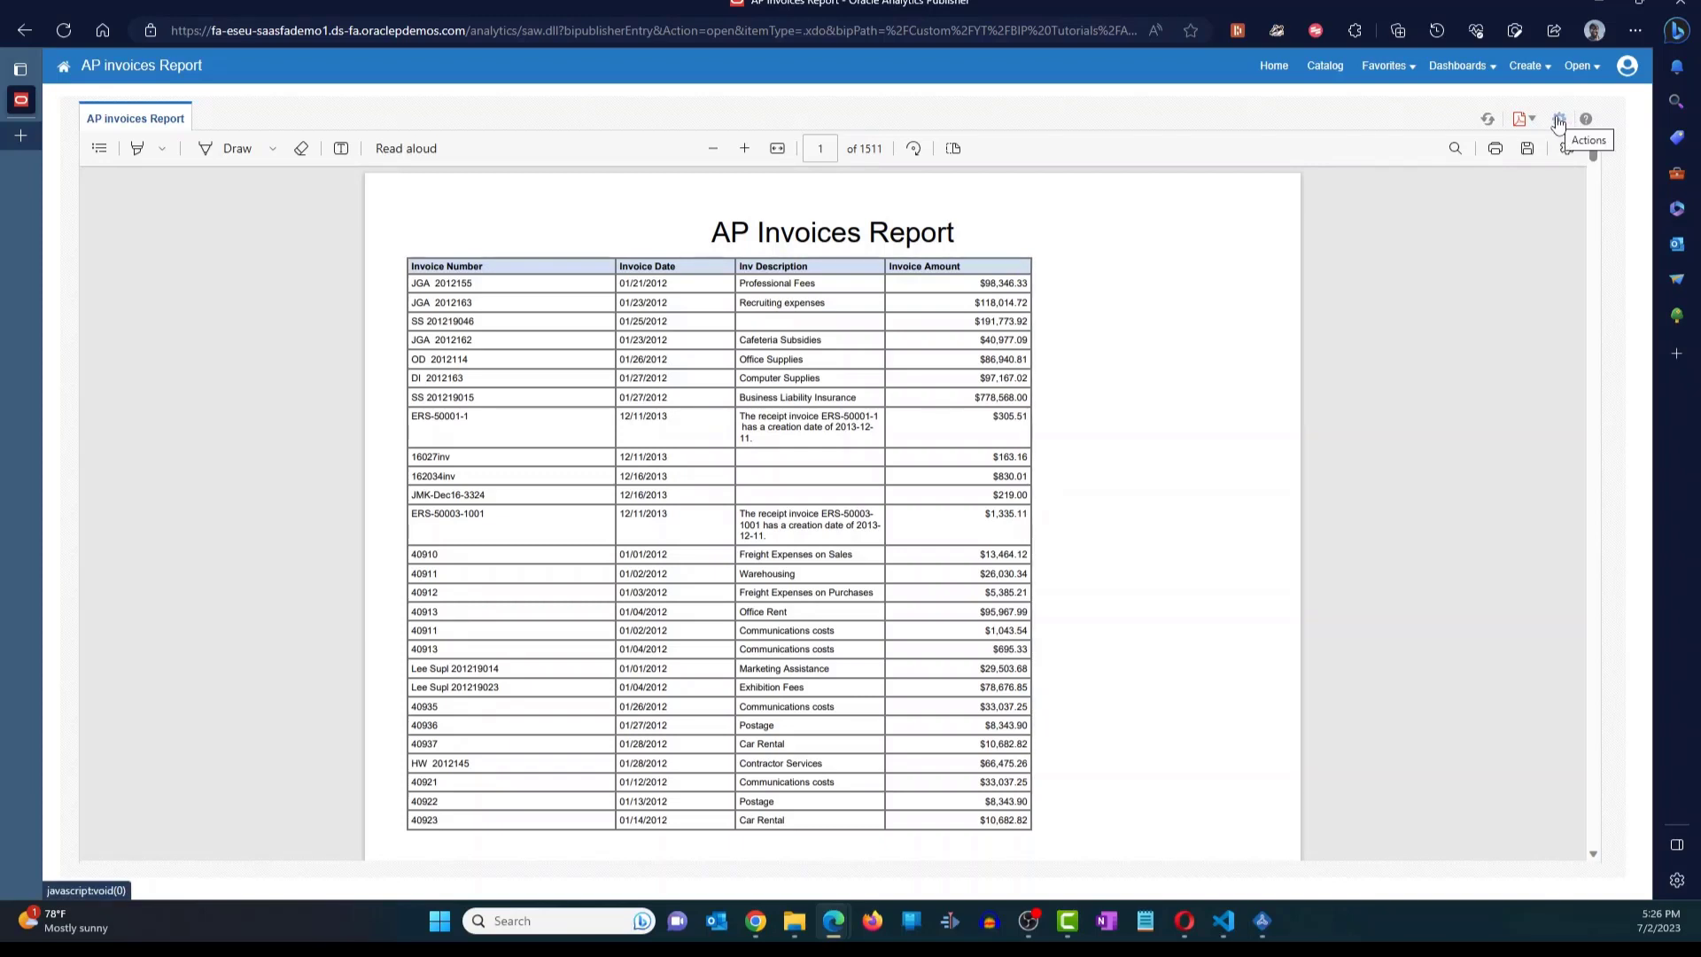
click(1558, 119)
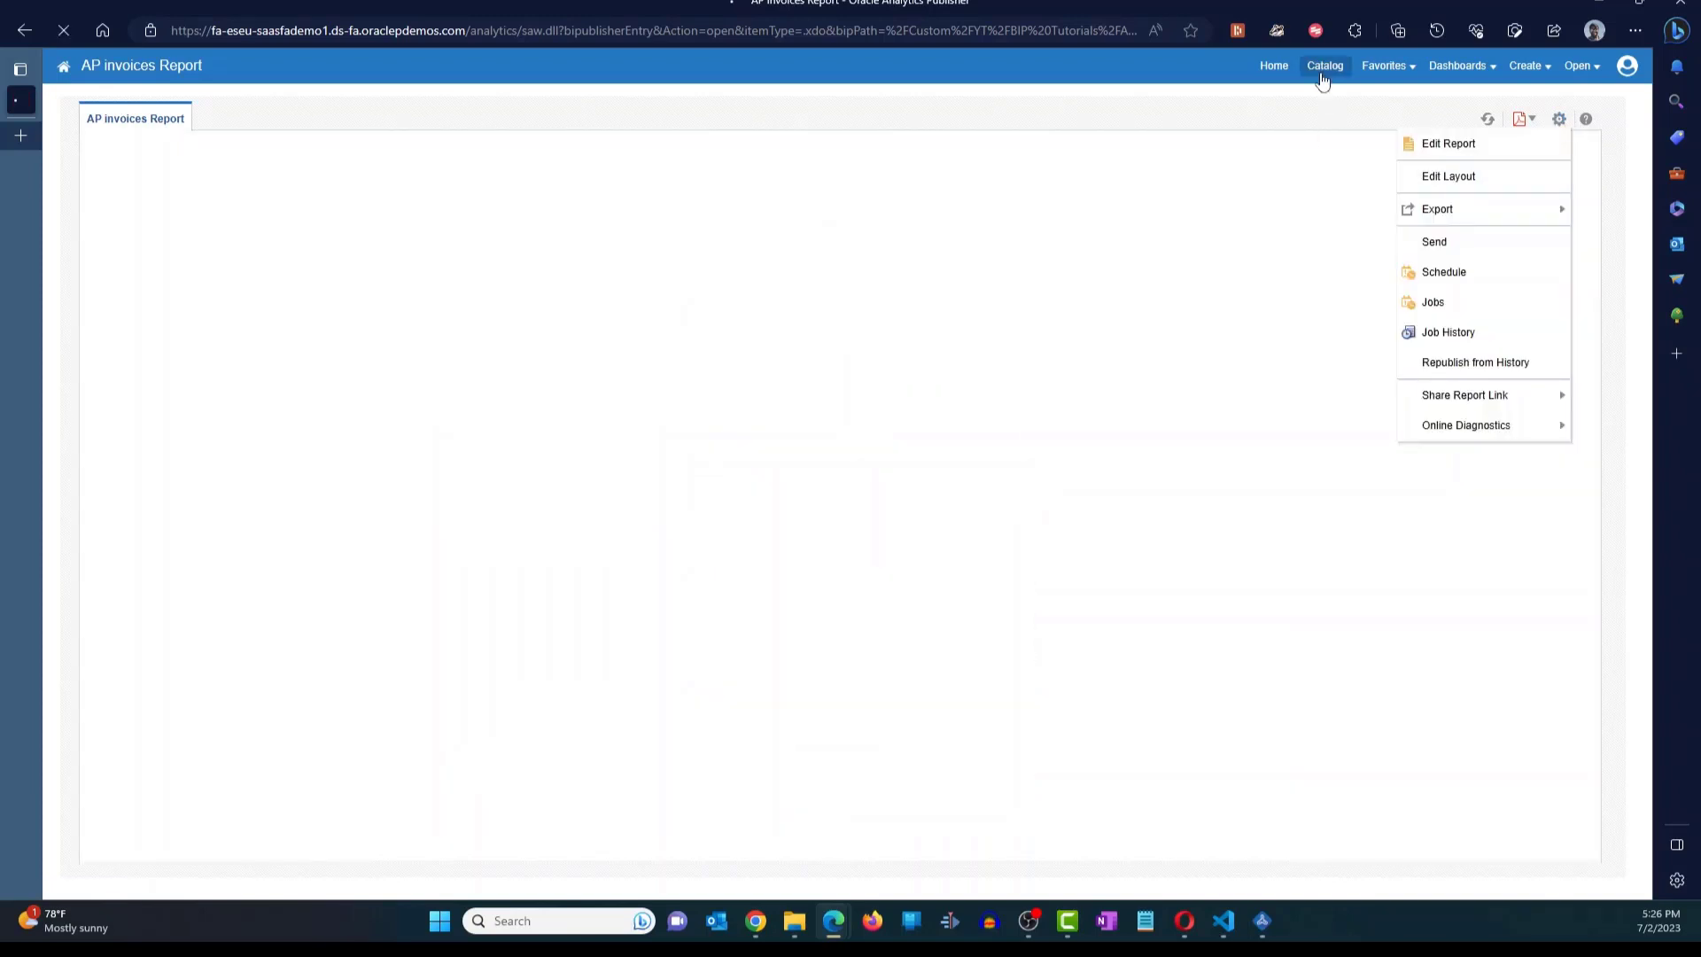
click(1324, 64)
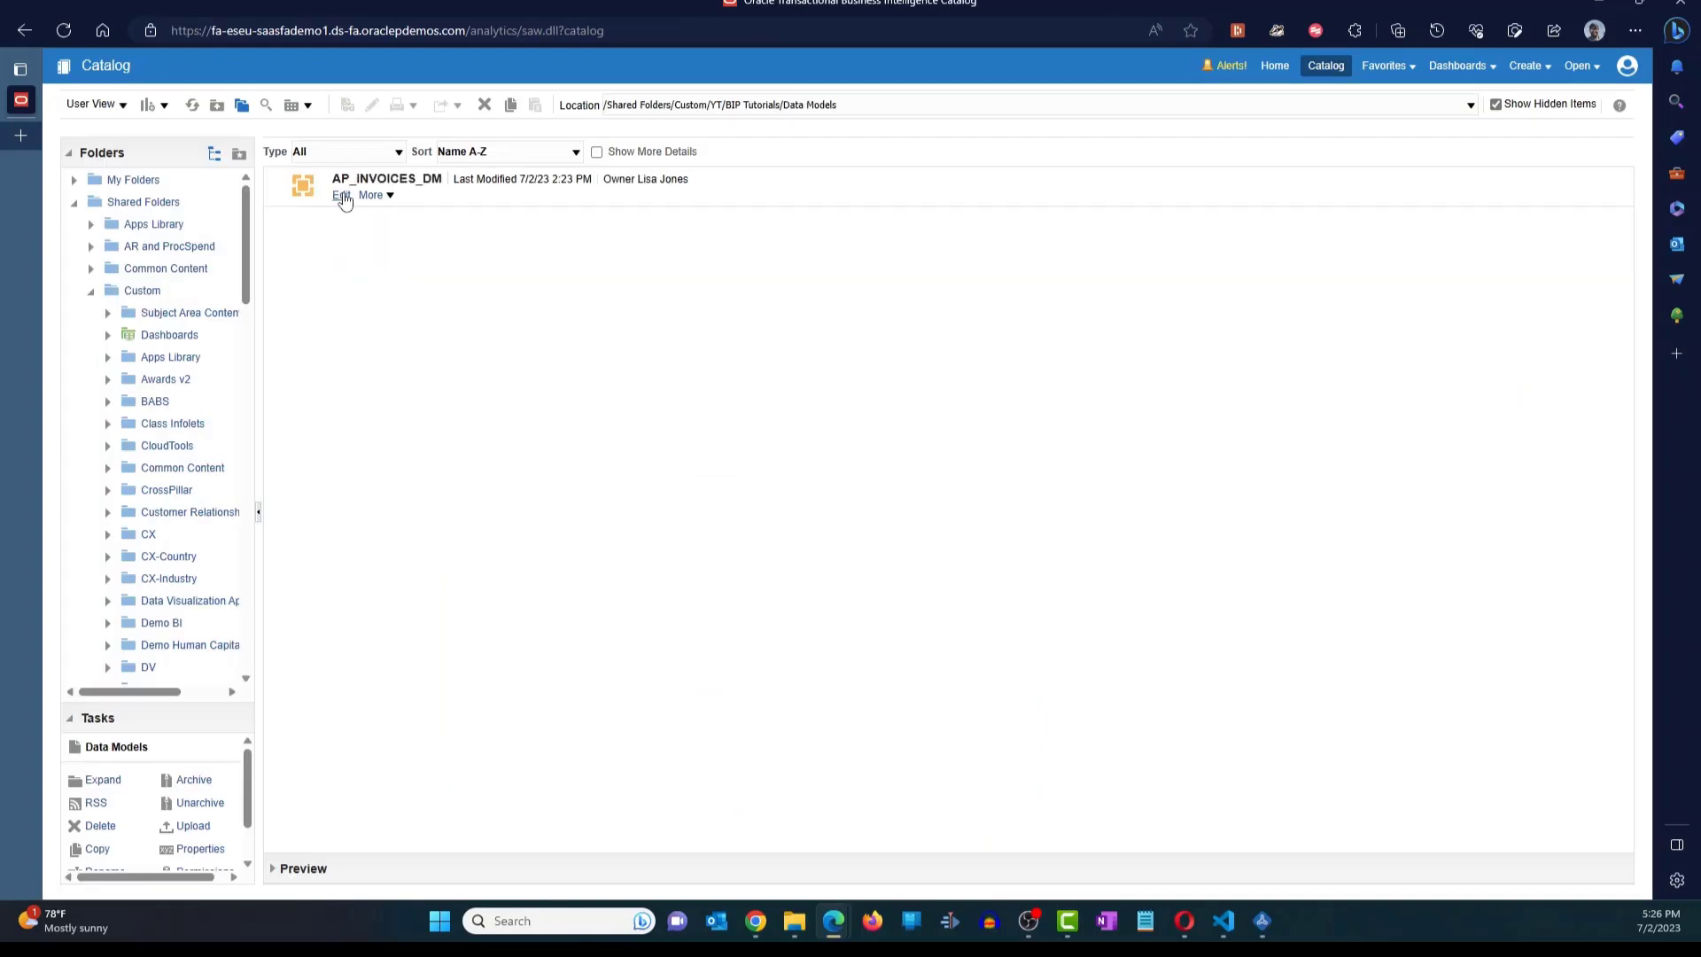
- Open AP_INVOICES_DM for editing to see the G_INVOICES data set and its query
click(340, 195)
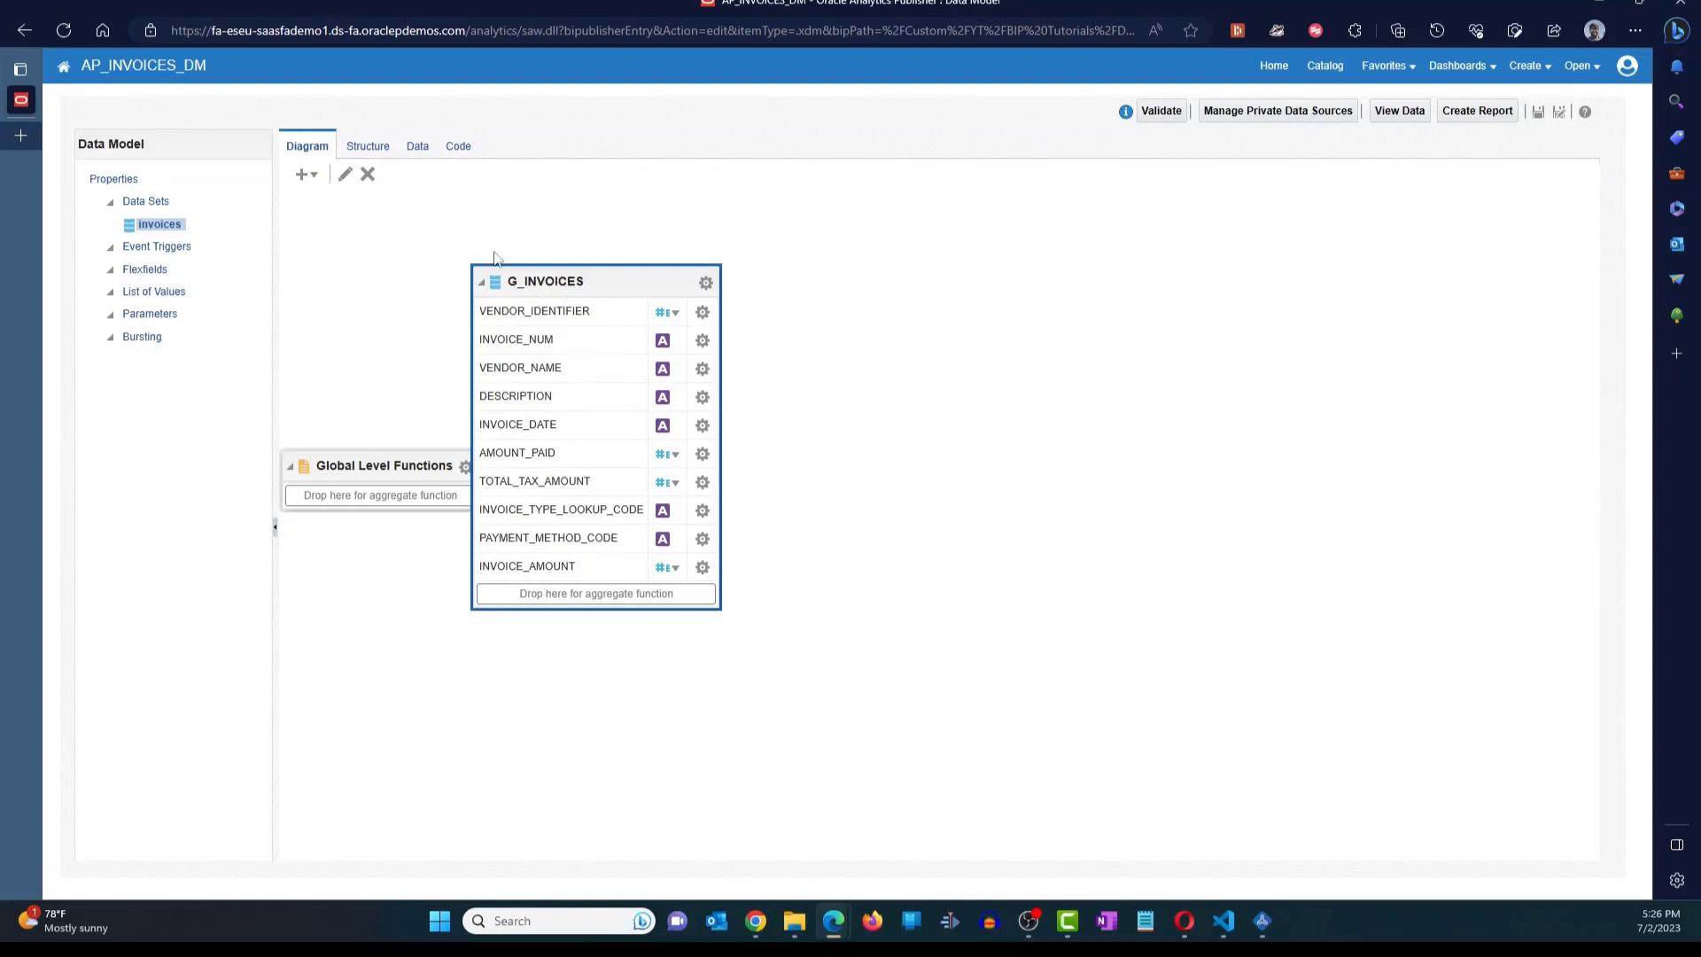
click(344, 174)
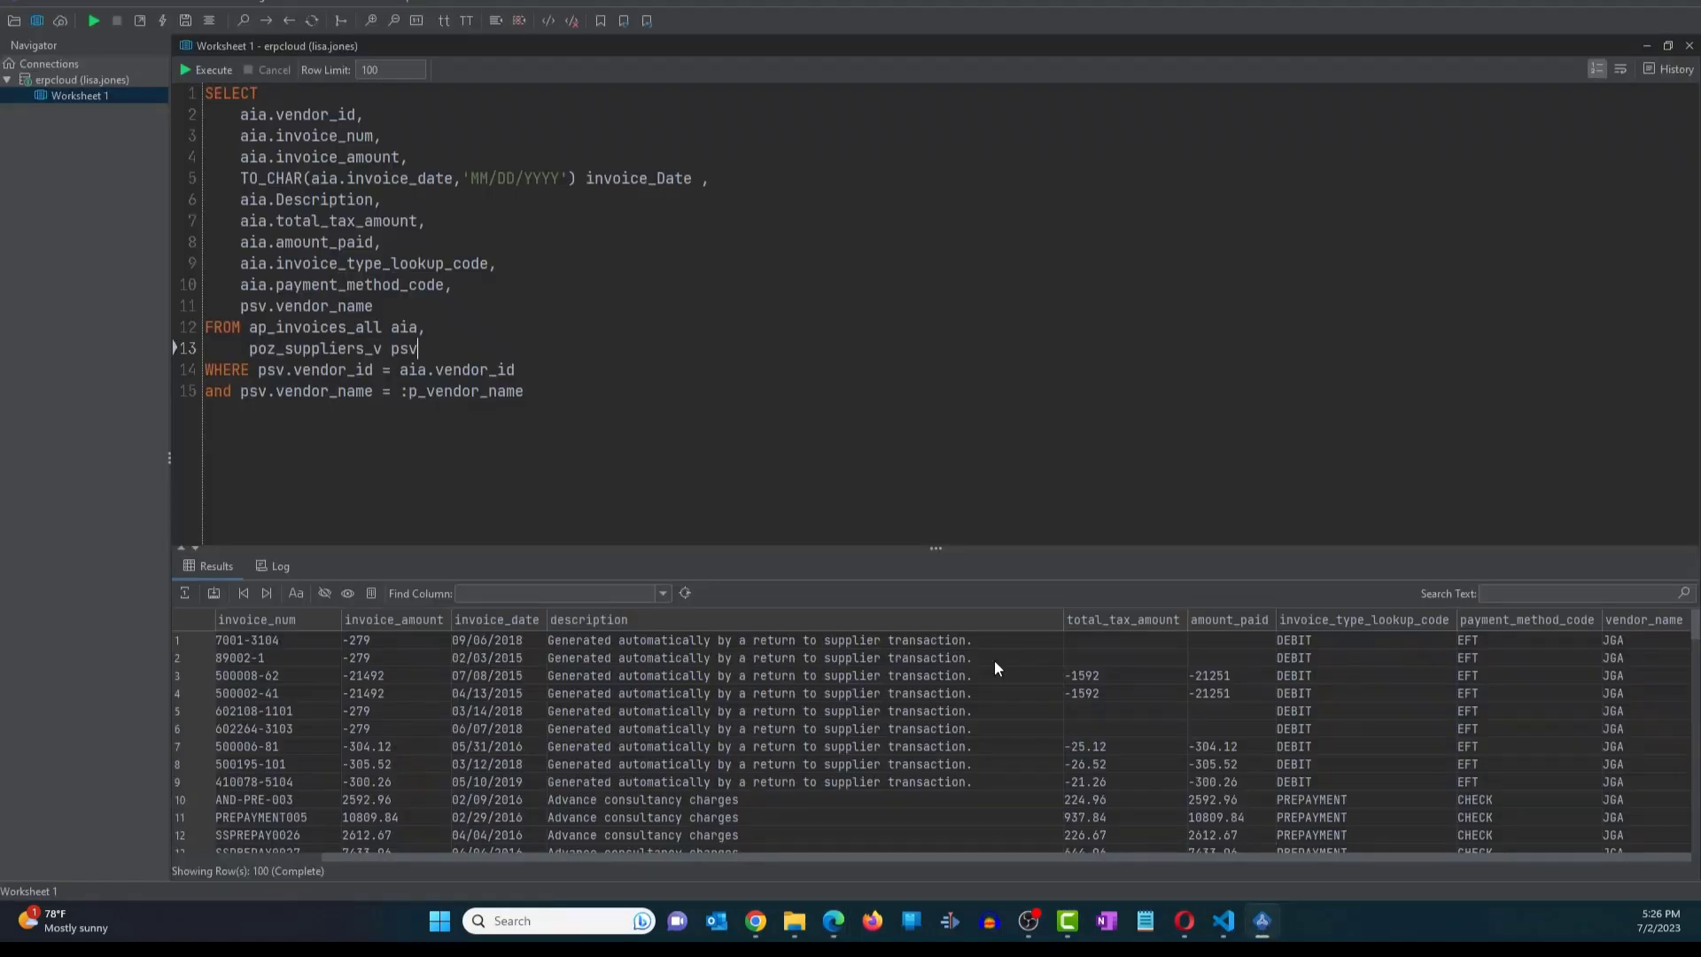
mouse_move(675, 448)
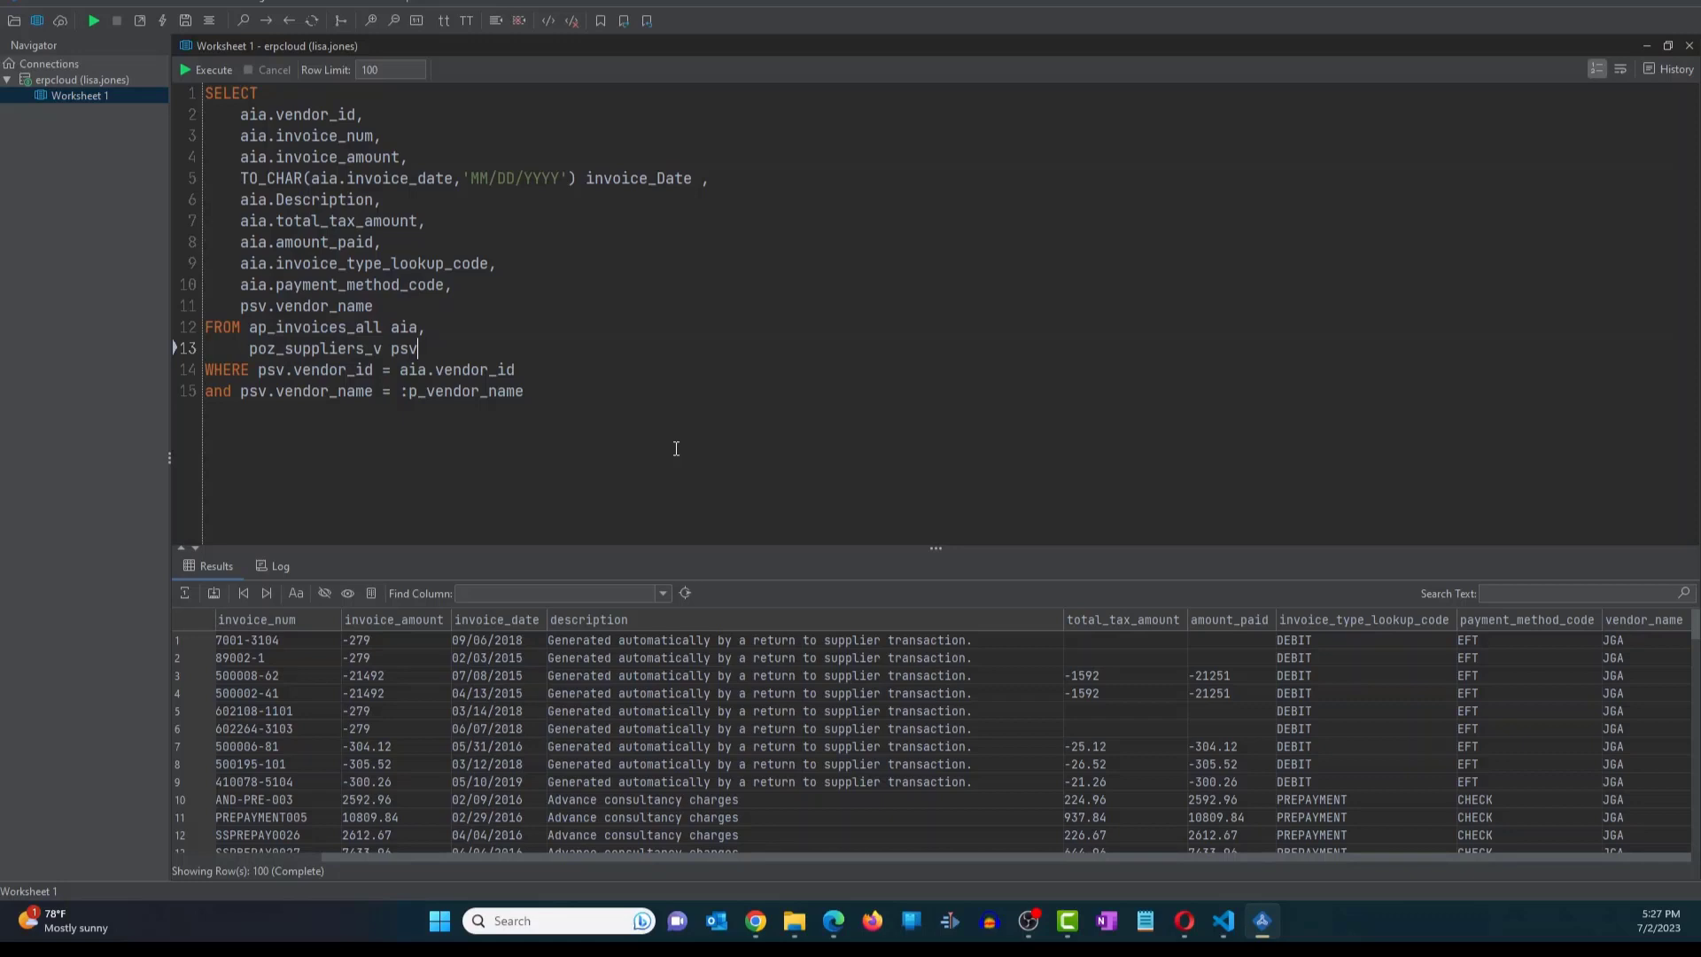
- Select the 'and psv.vendor_name = :p_vendor_name' filter line in the invoices query
key(ctrl+a)
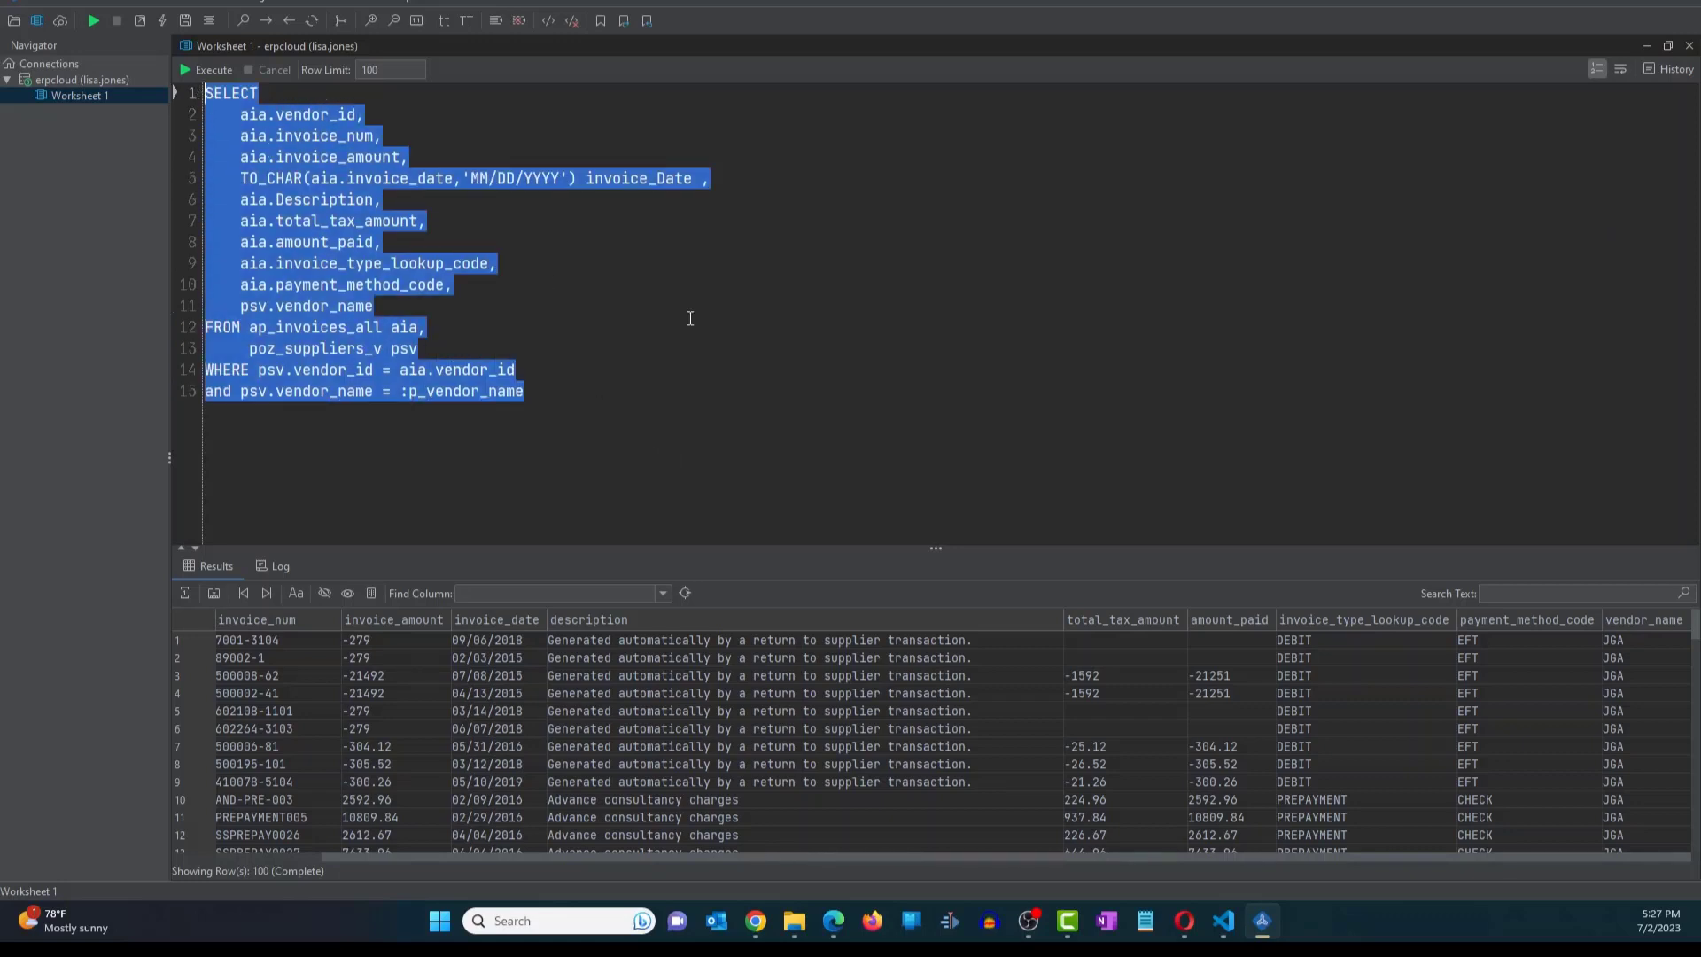
click(586, 401)
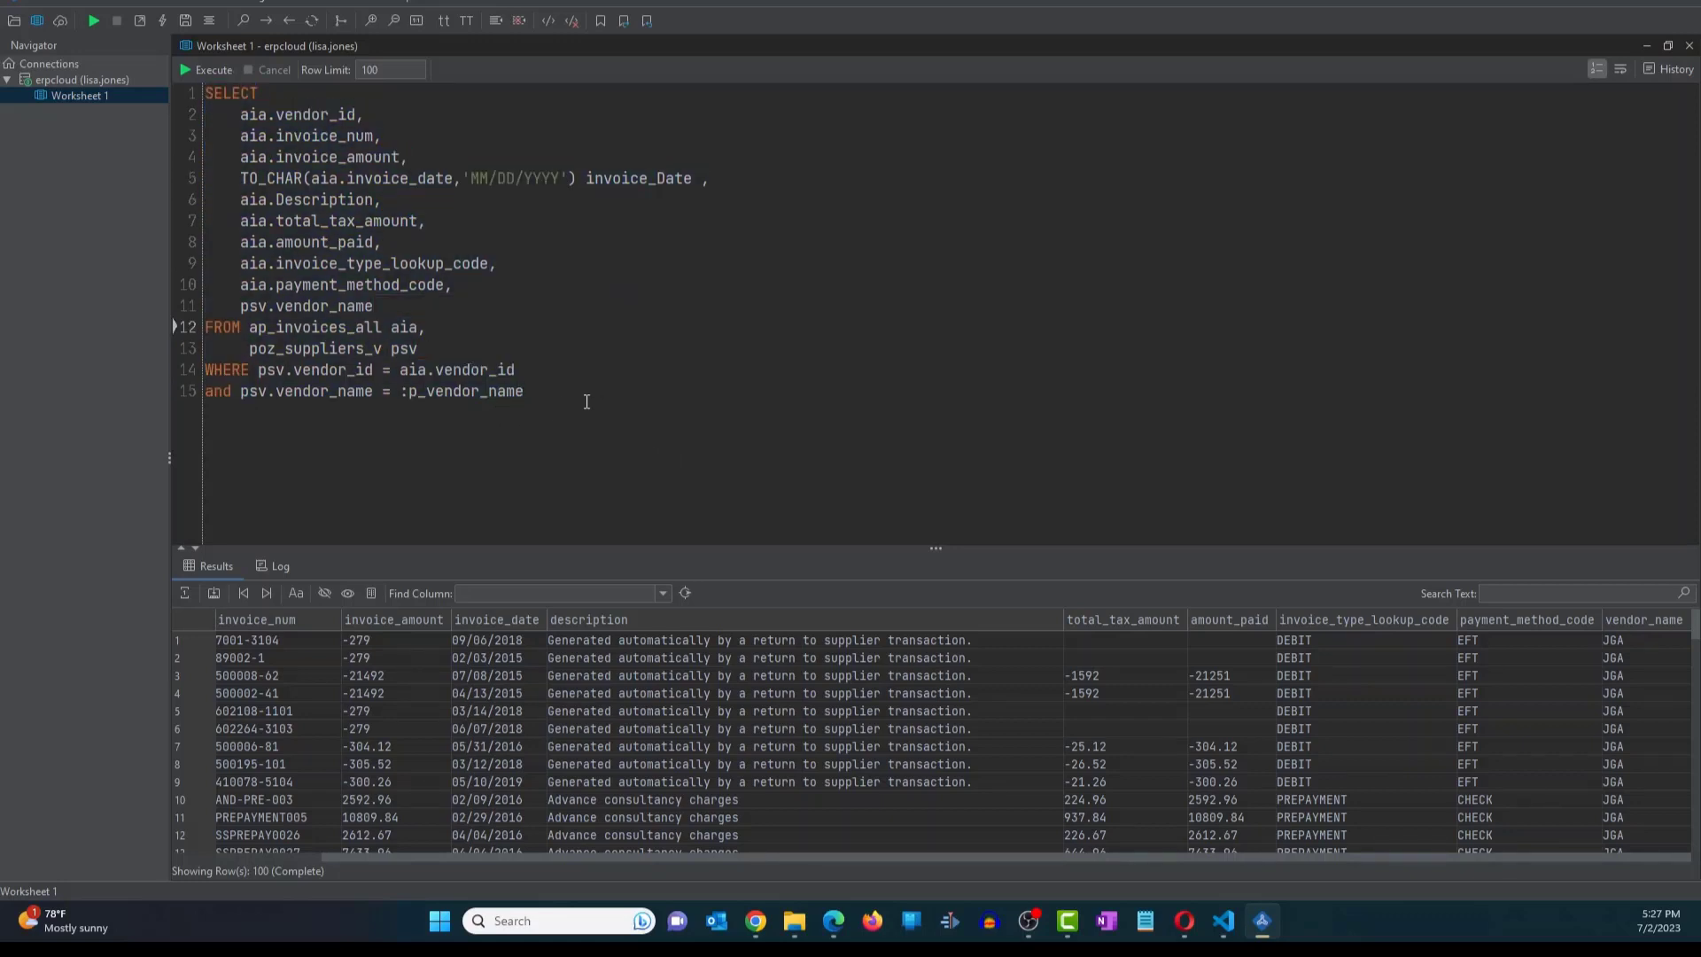
triple_click(364, 391)
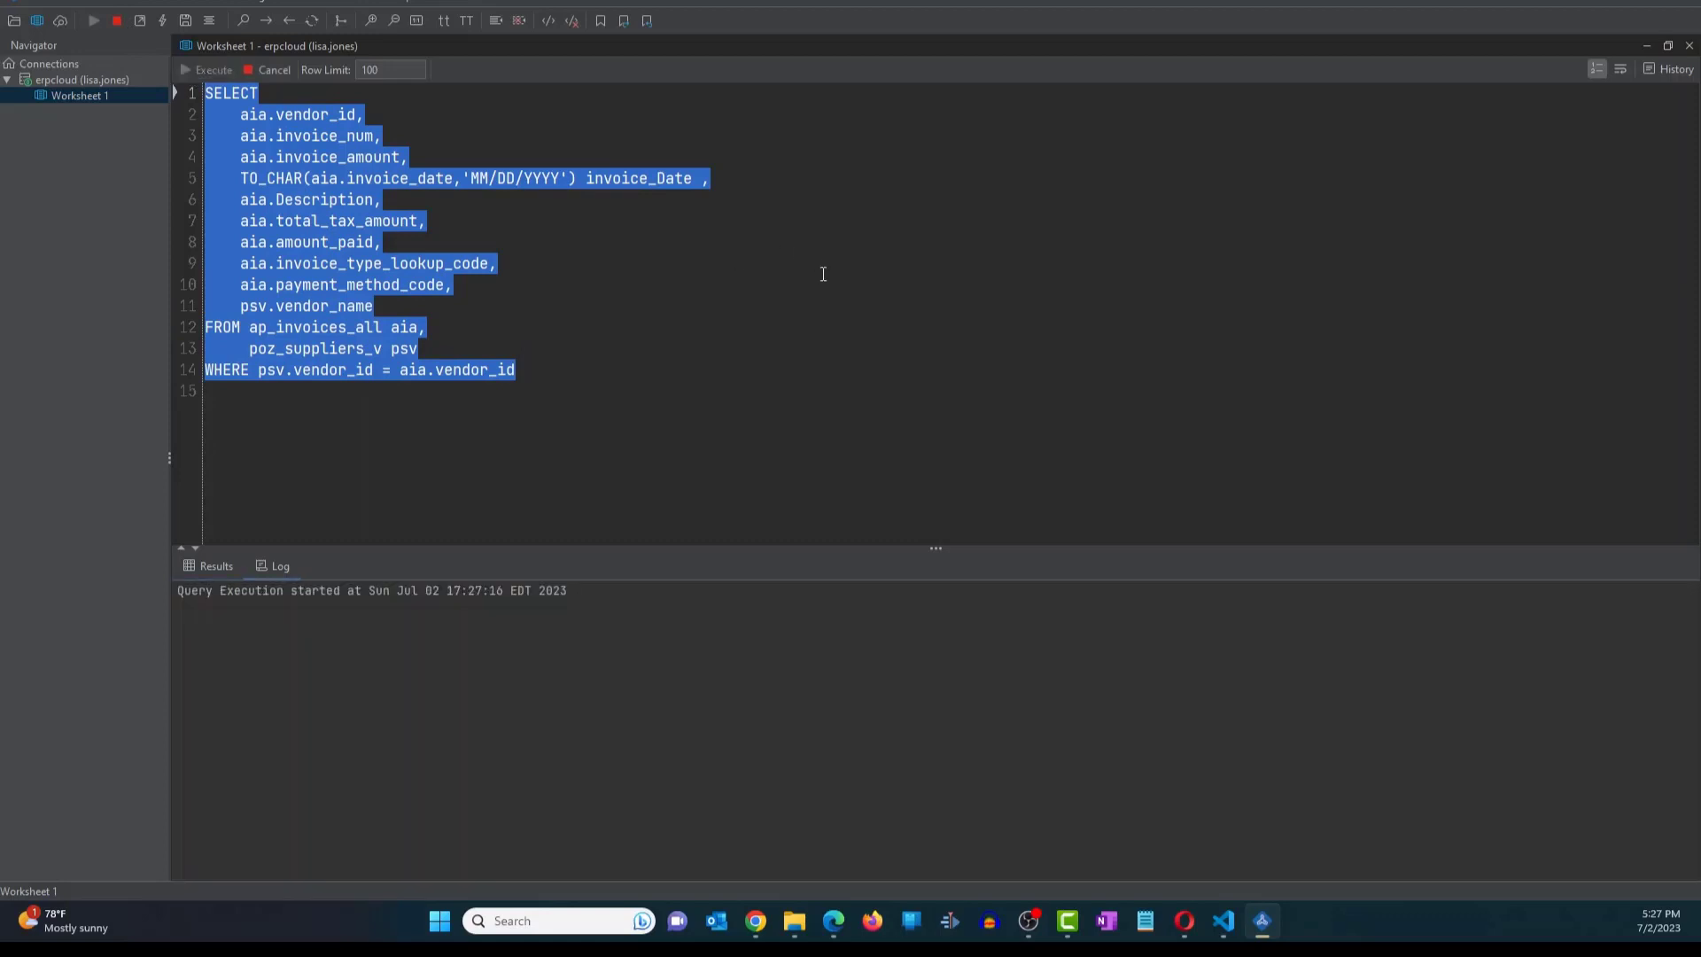
- Run the unfiltered query and review 100 rows spanning suppliers like Lee Supplies
click(206, 69)
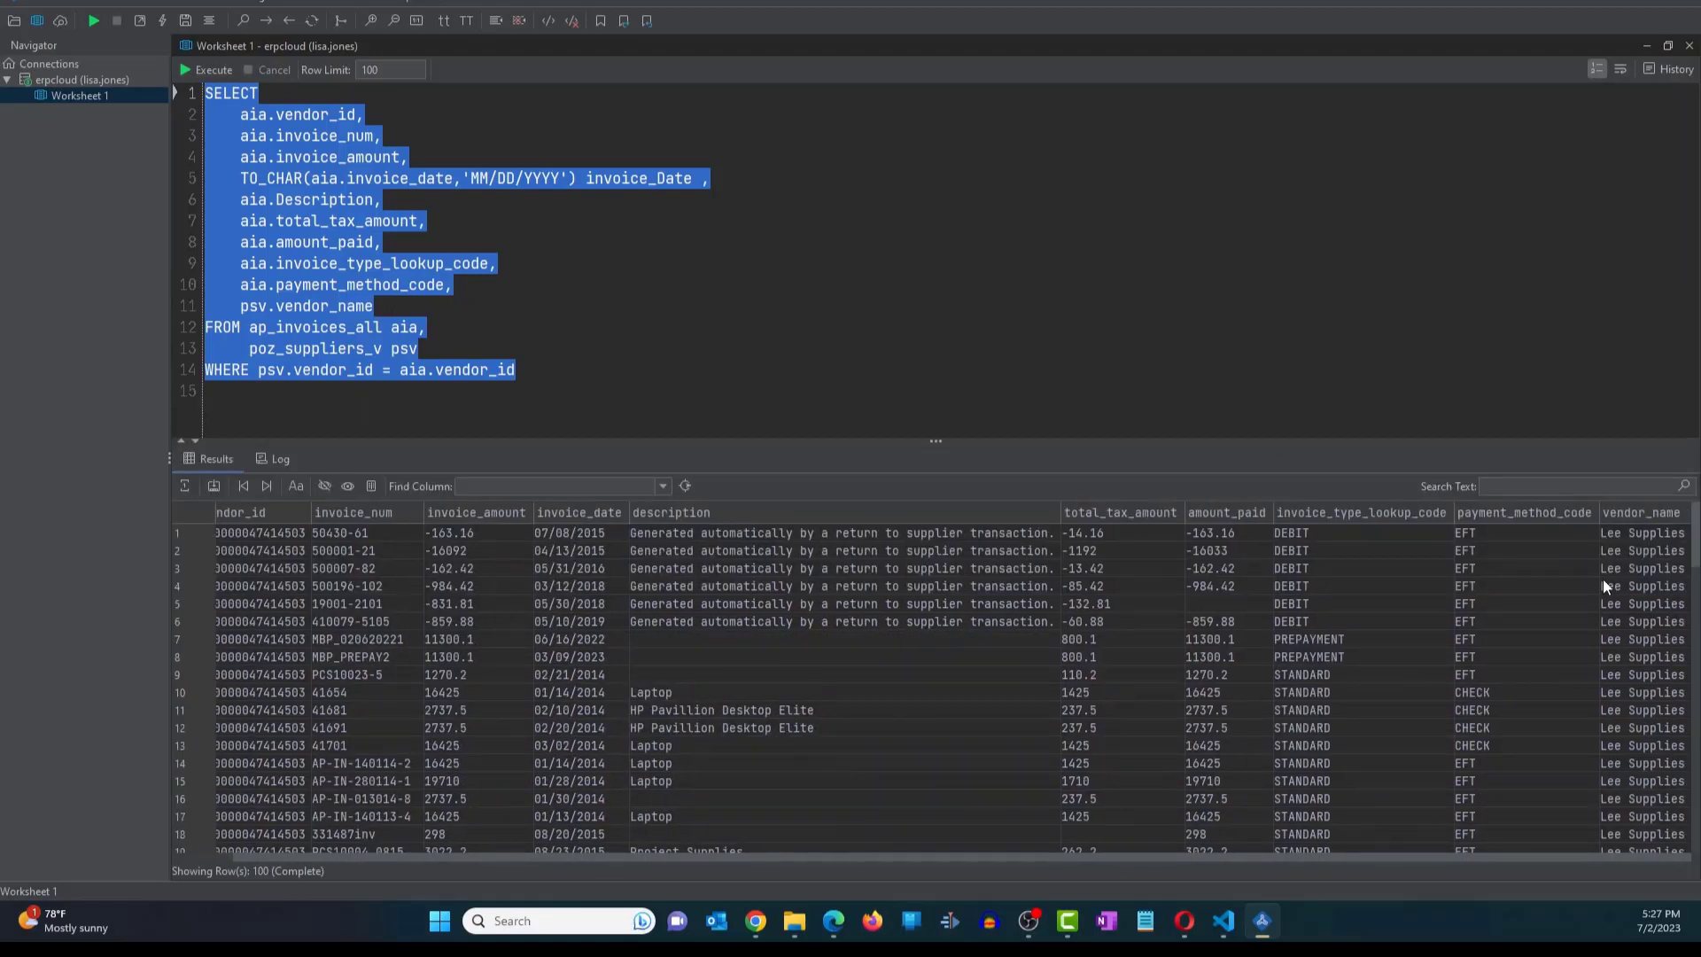
click(499, 370)
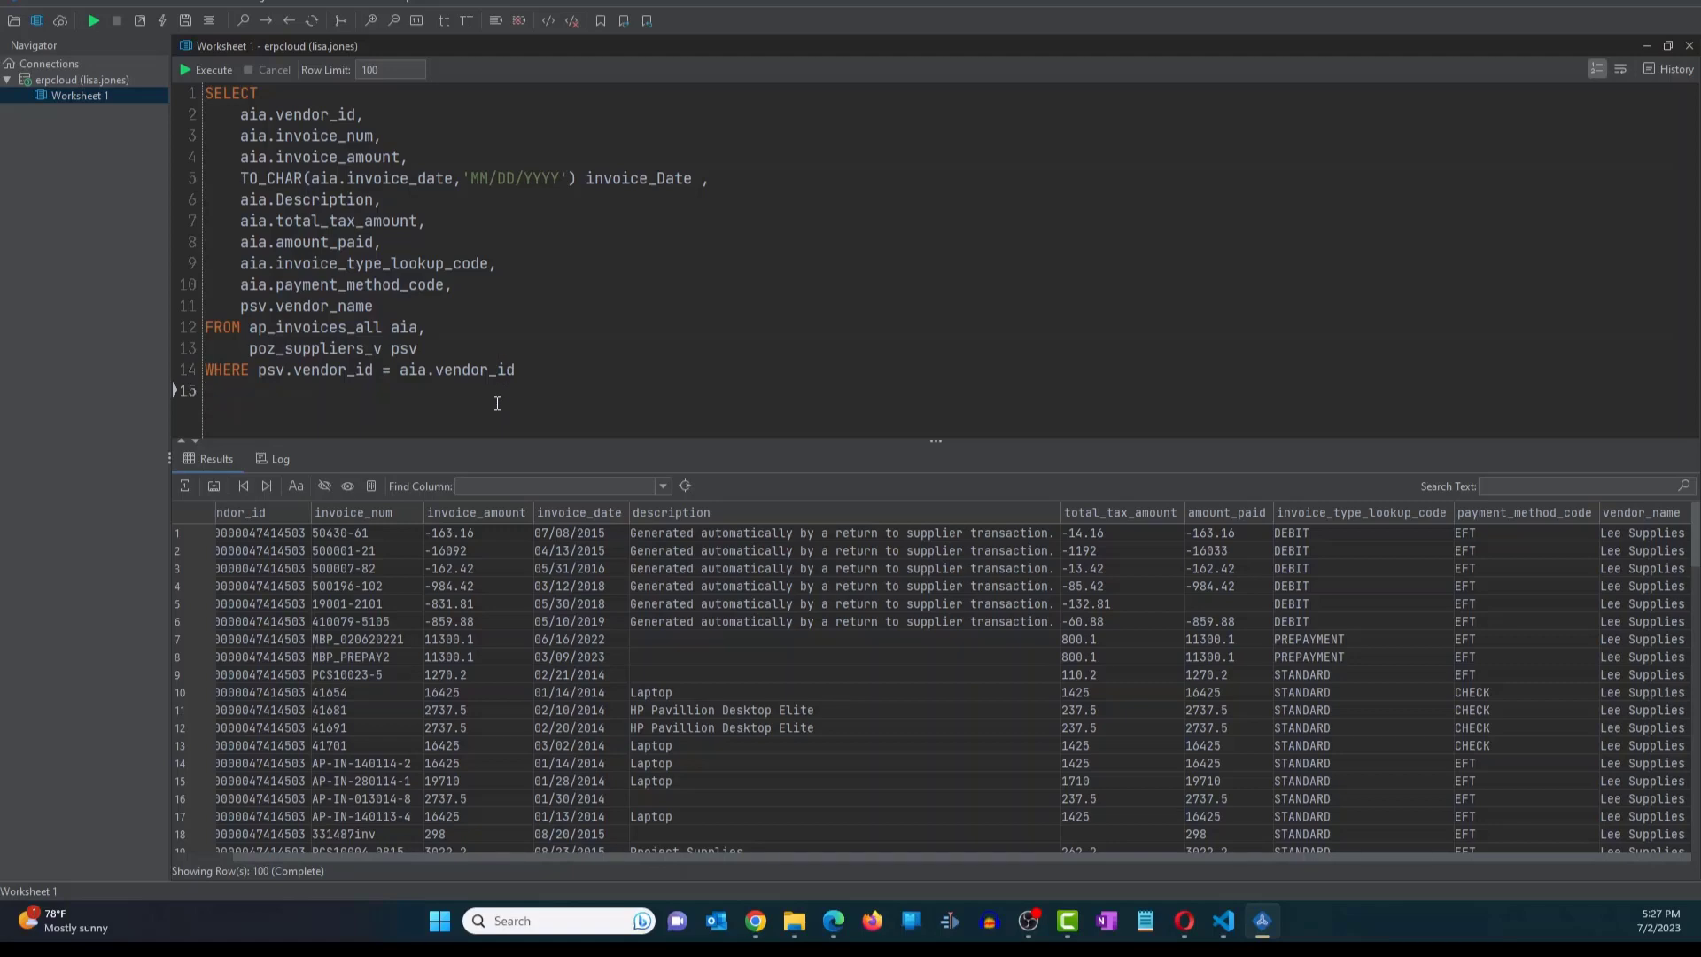
- Re-add 'and psv.vendor_name = :p_vendor_name' on line 15 and select the whole query
text(and psv.vendor_name = :p_vendor_name)
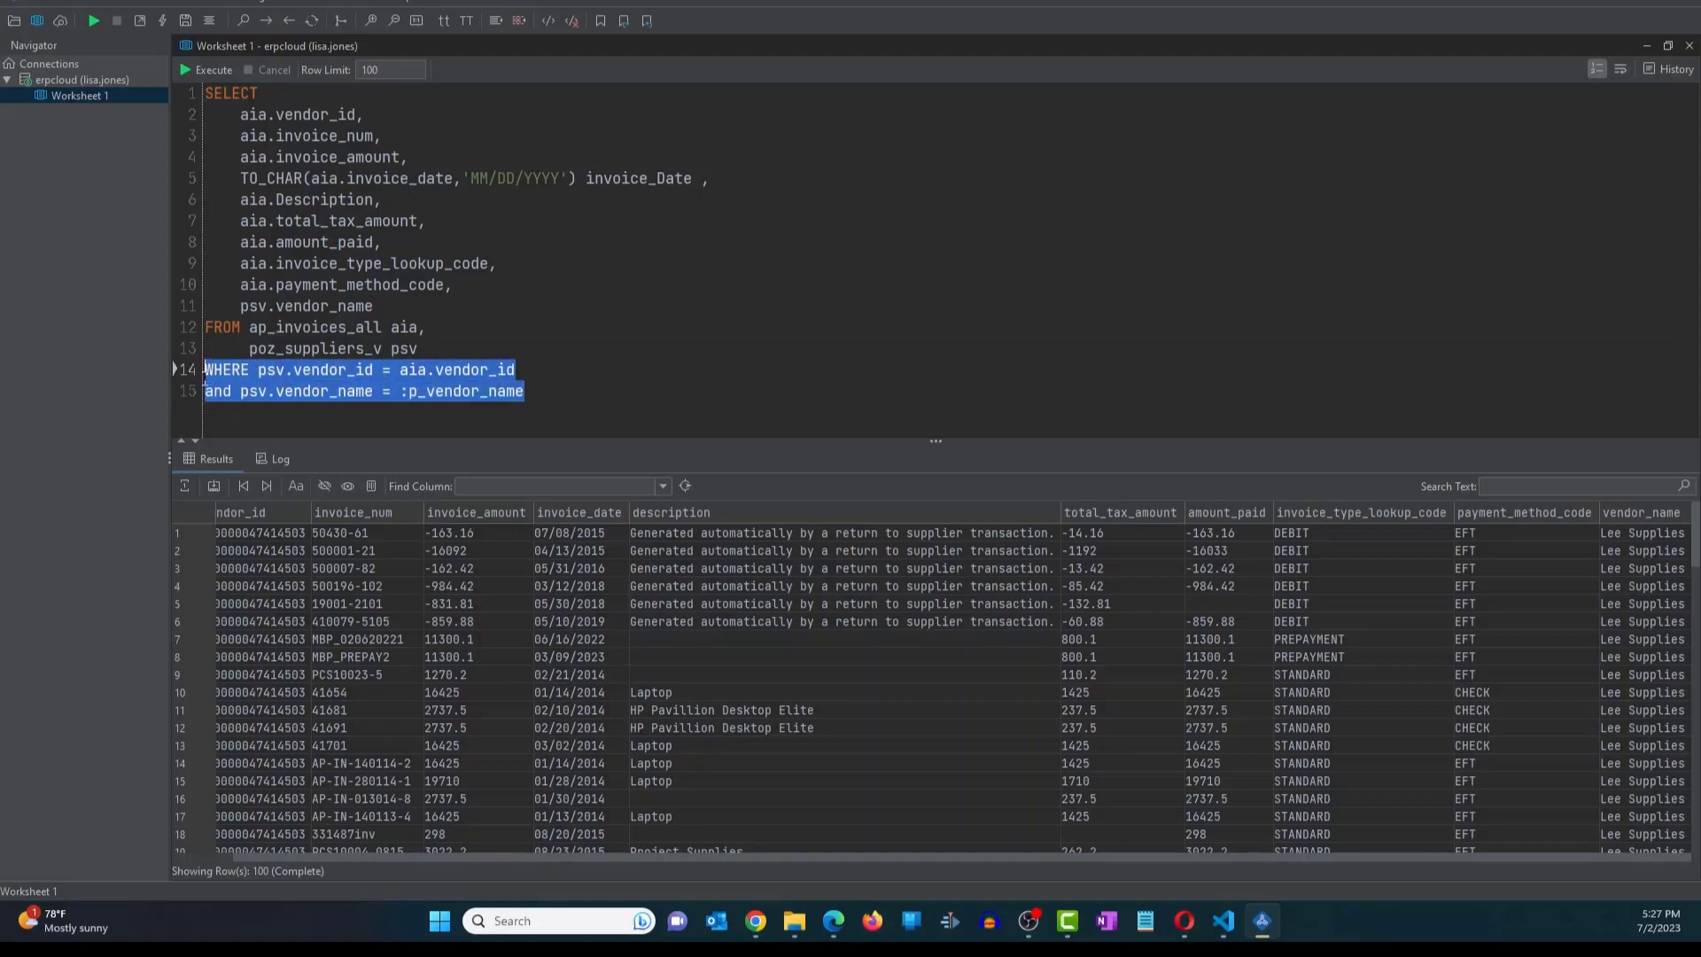
click(356, 391)
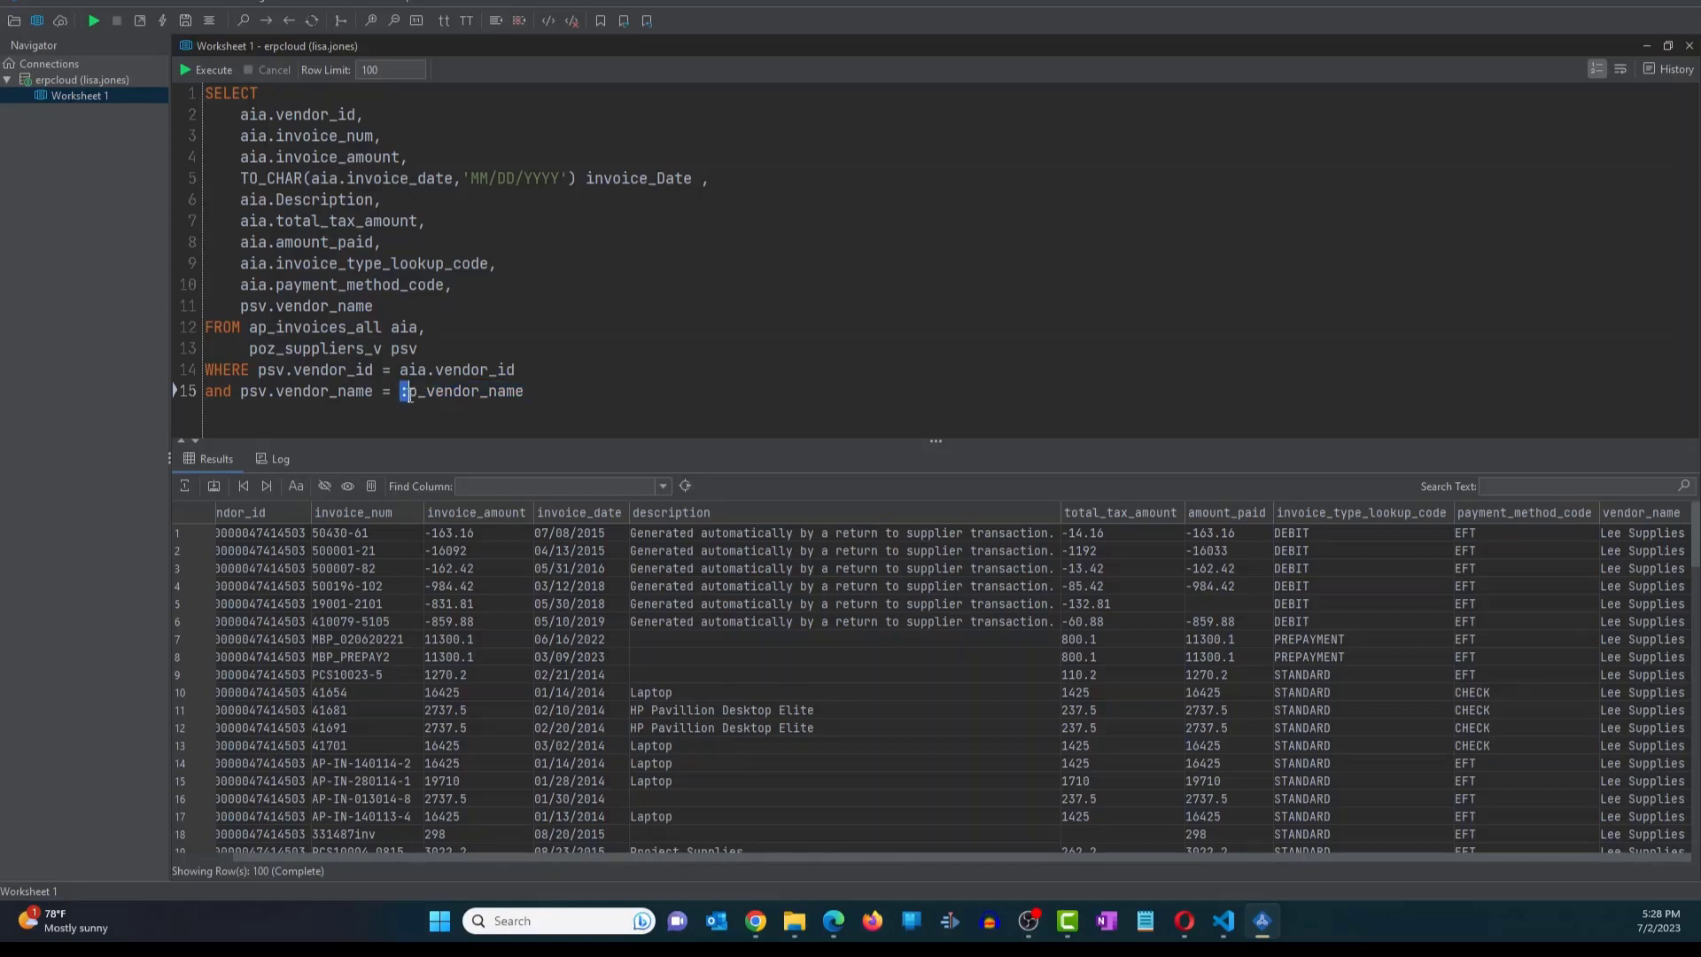
double_click(464, 392)
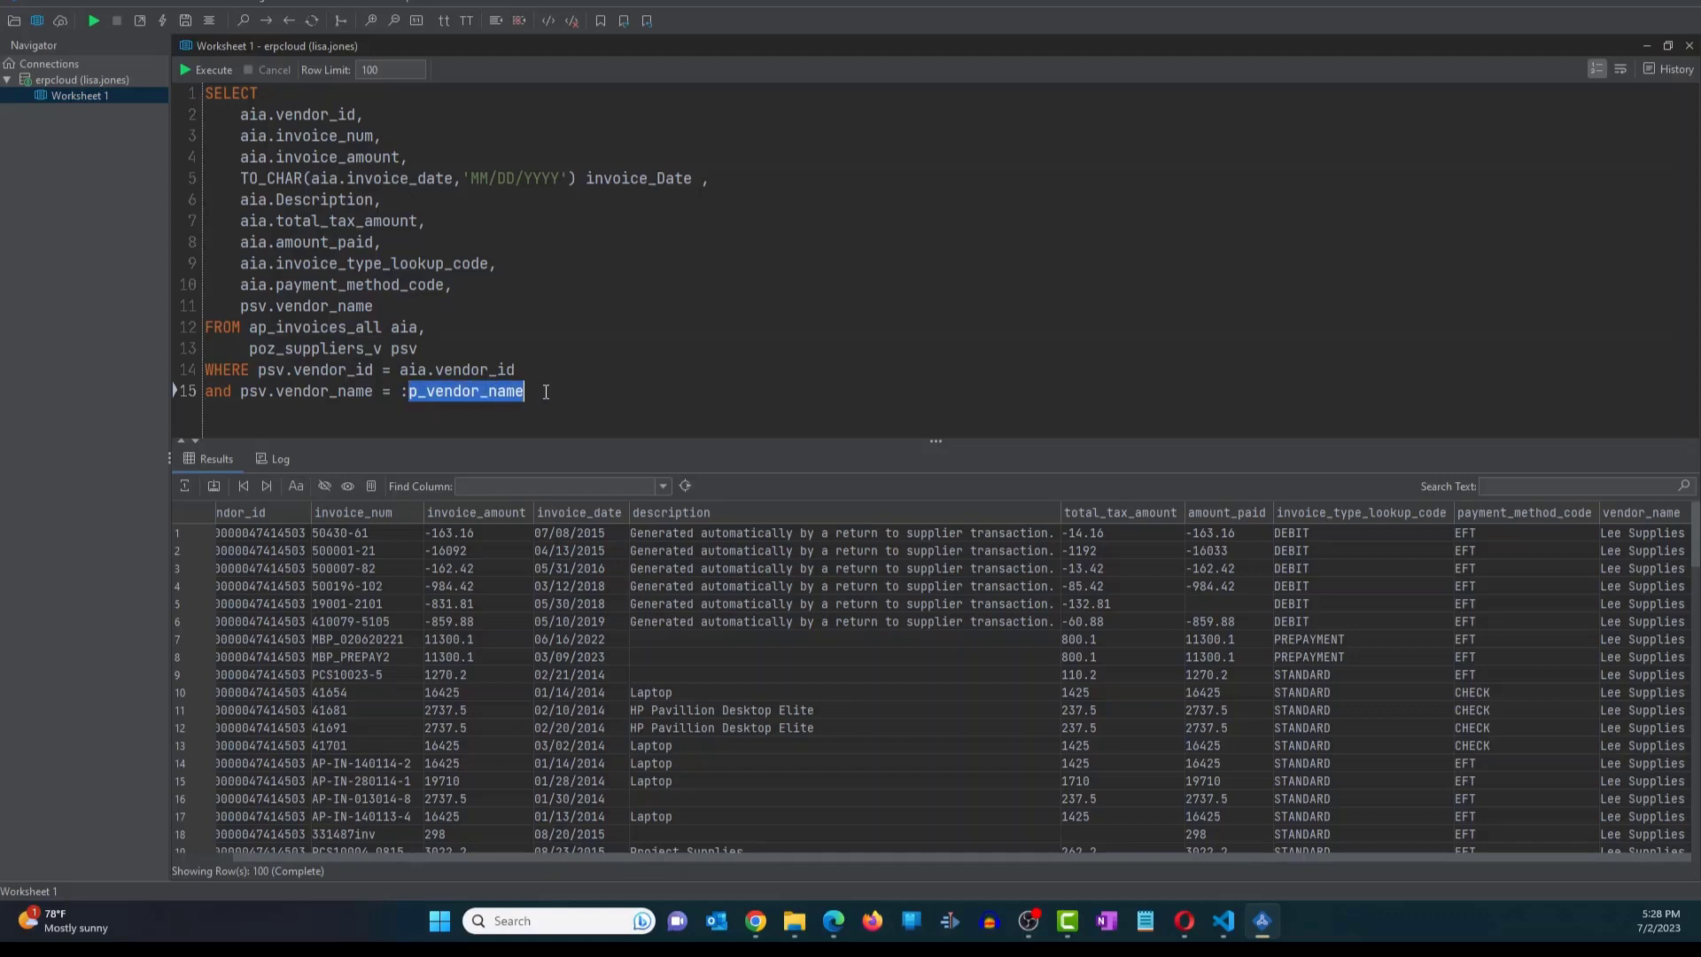
click(523, 392)
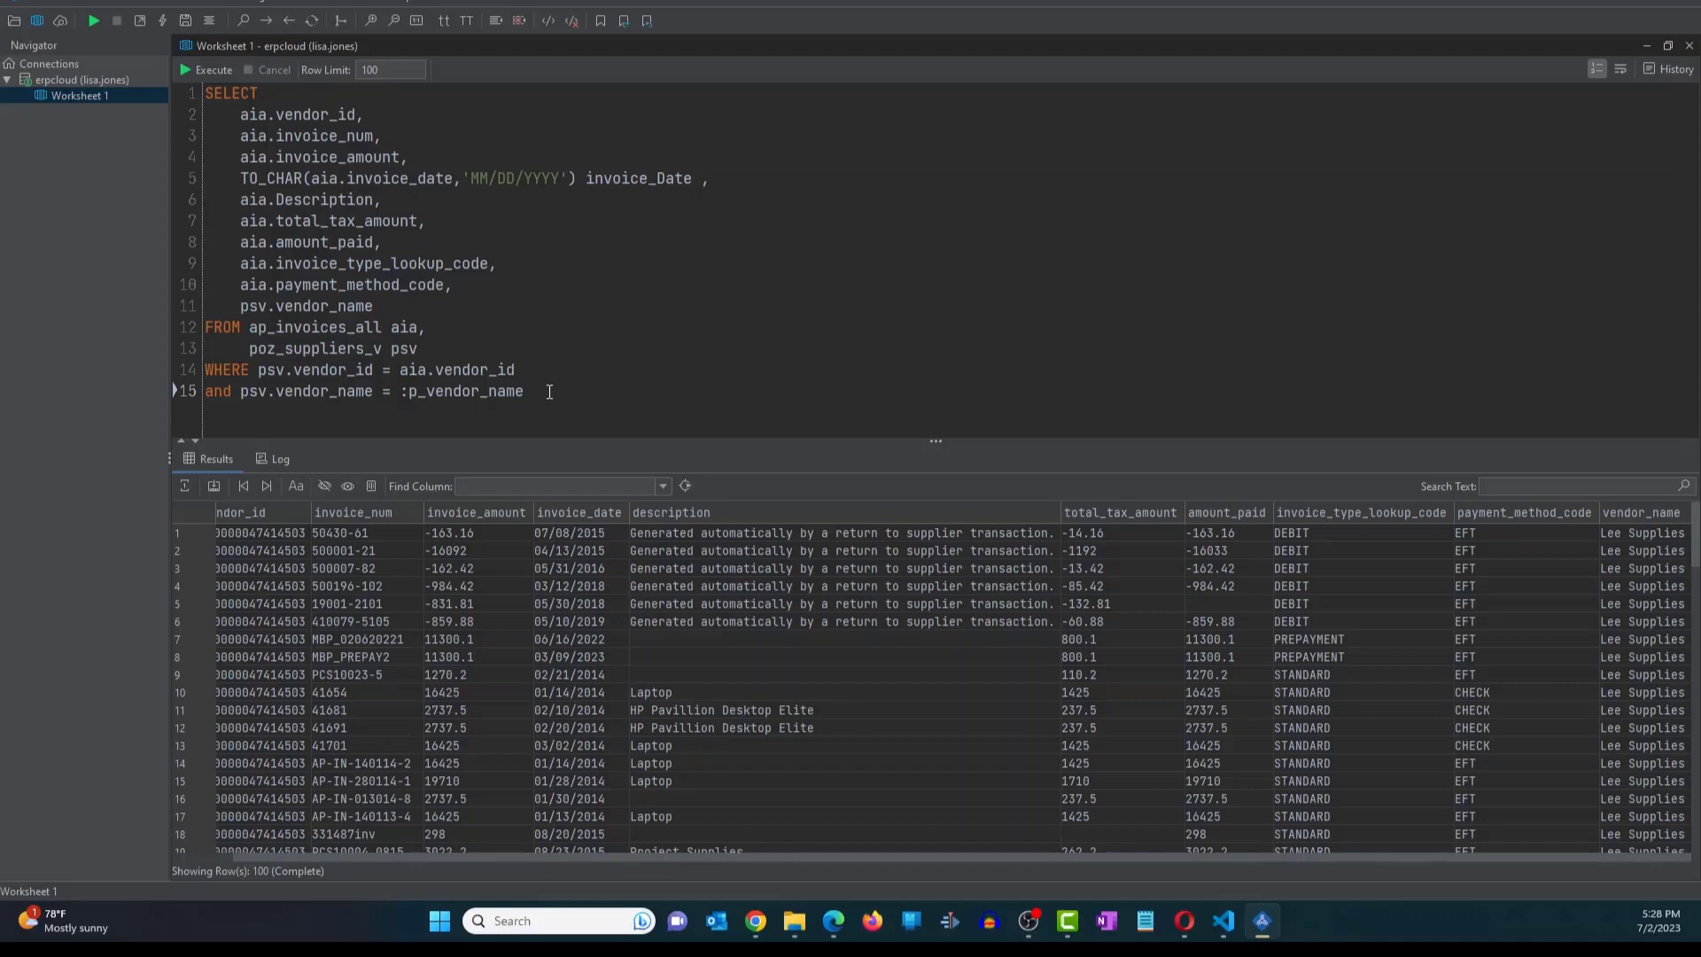
key(ctrl+a)
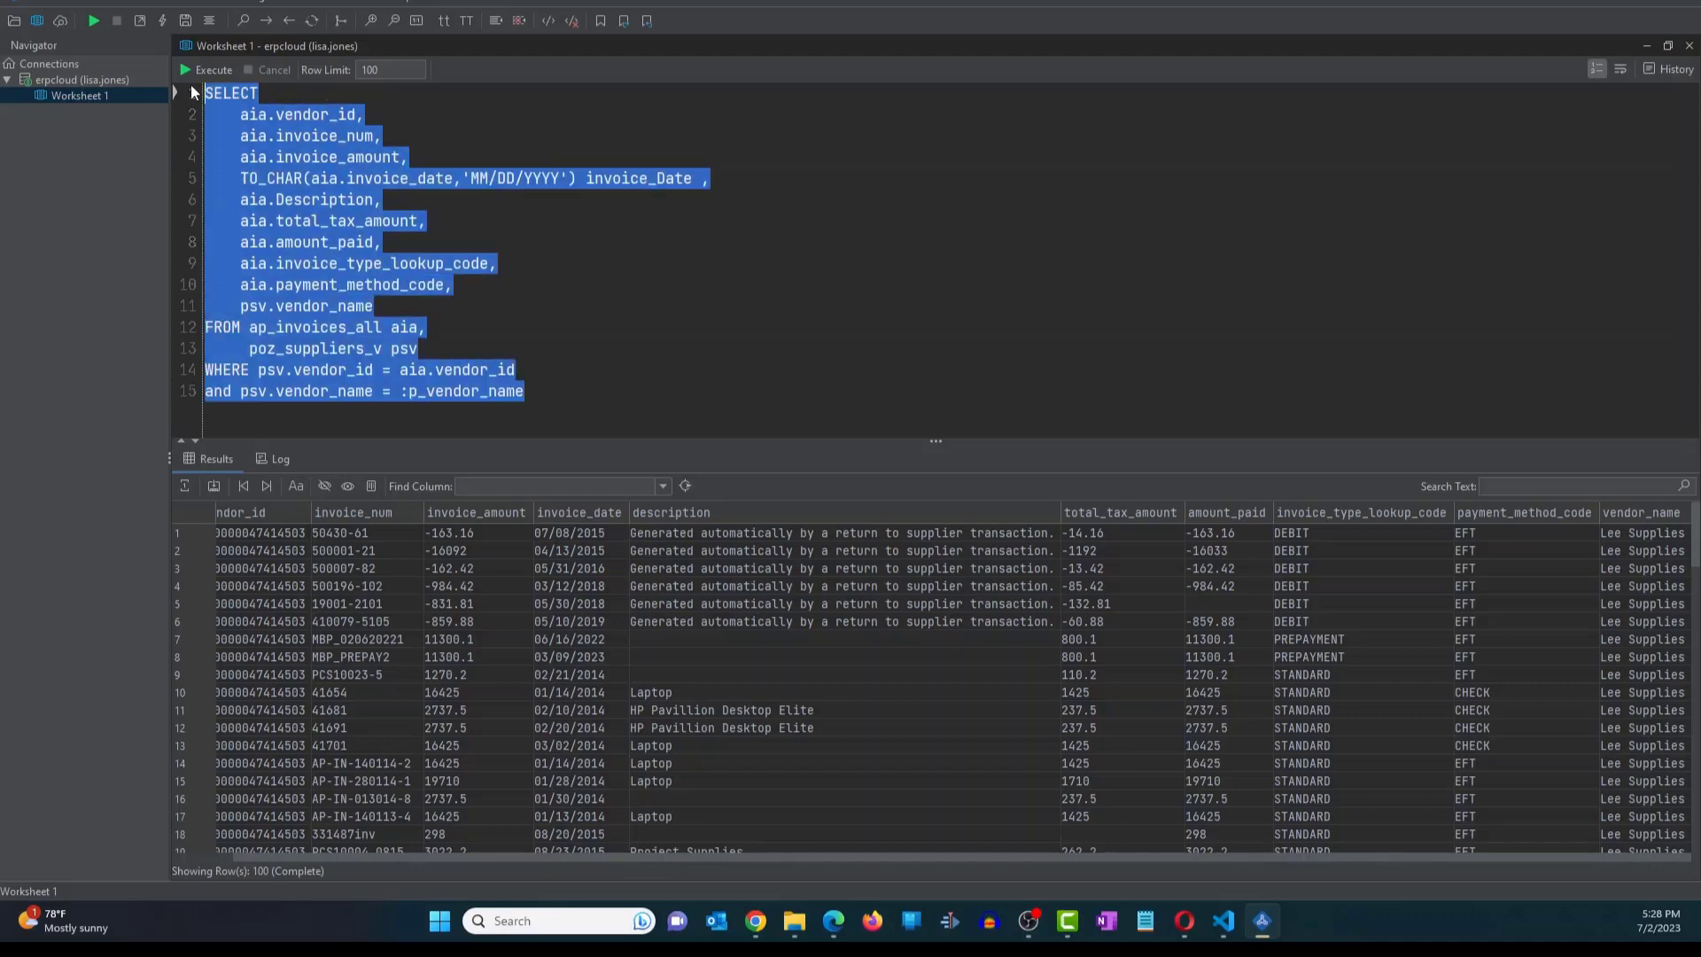
- Run the query with JGA as the vendor-name bind variable and check the results
click(207, 69)
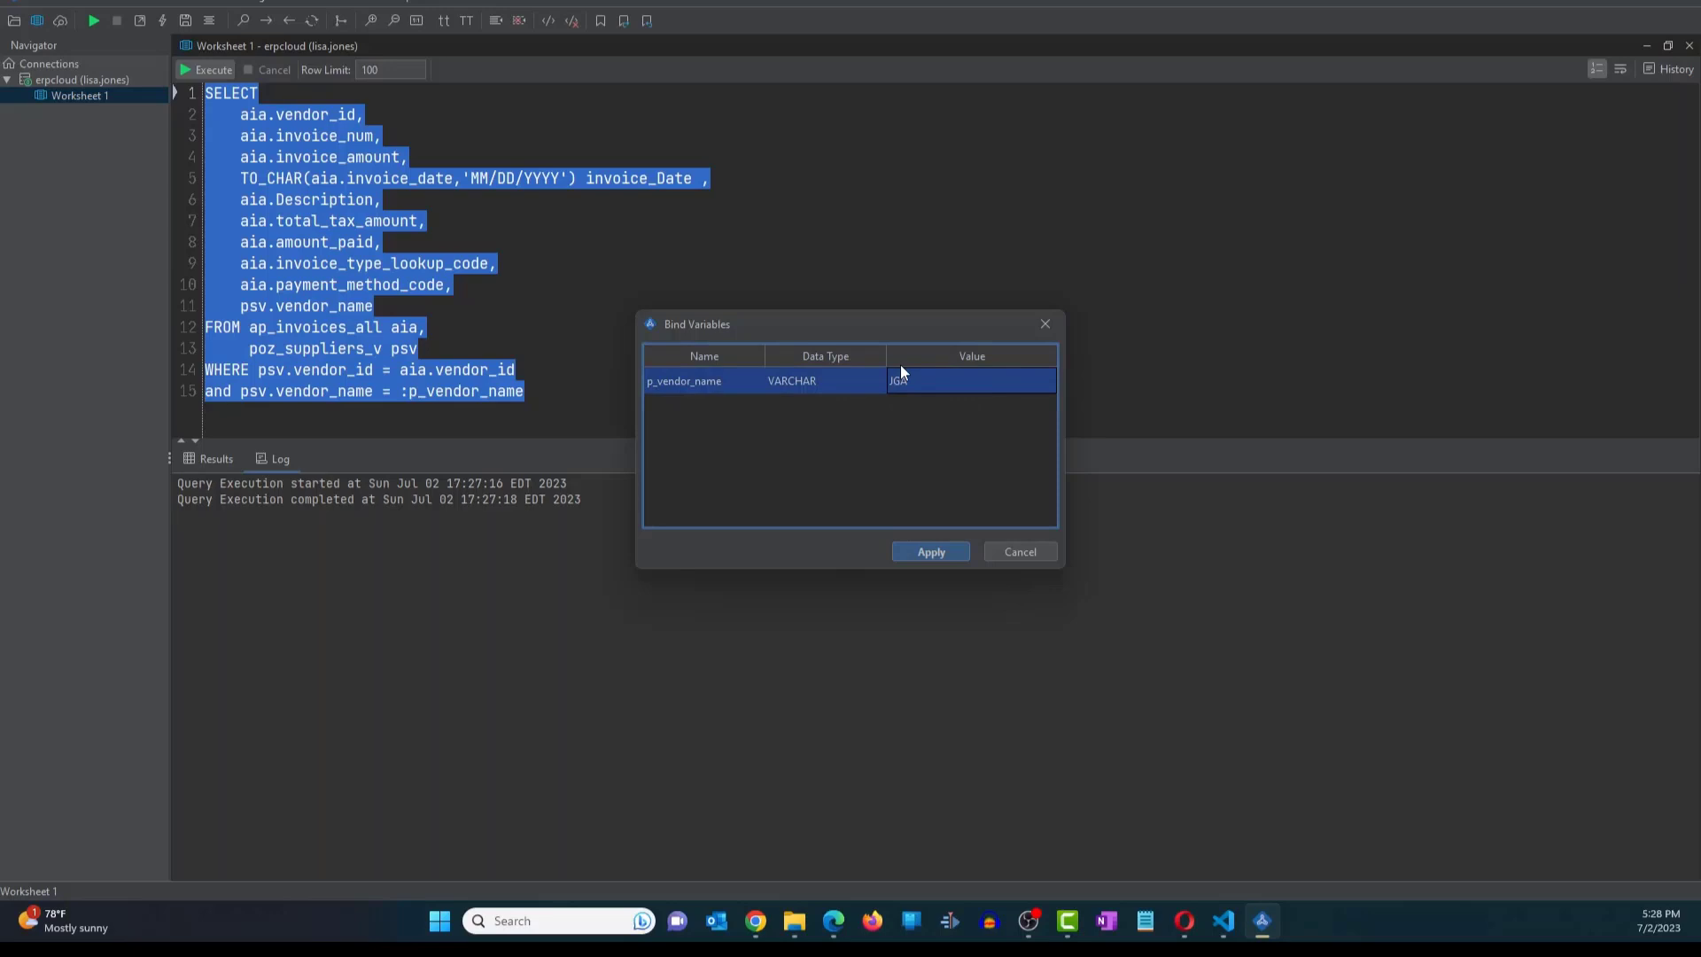
click(928, 550)
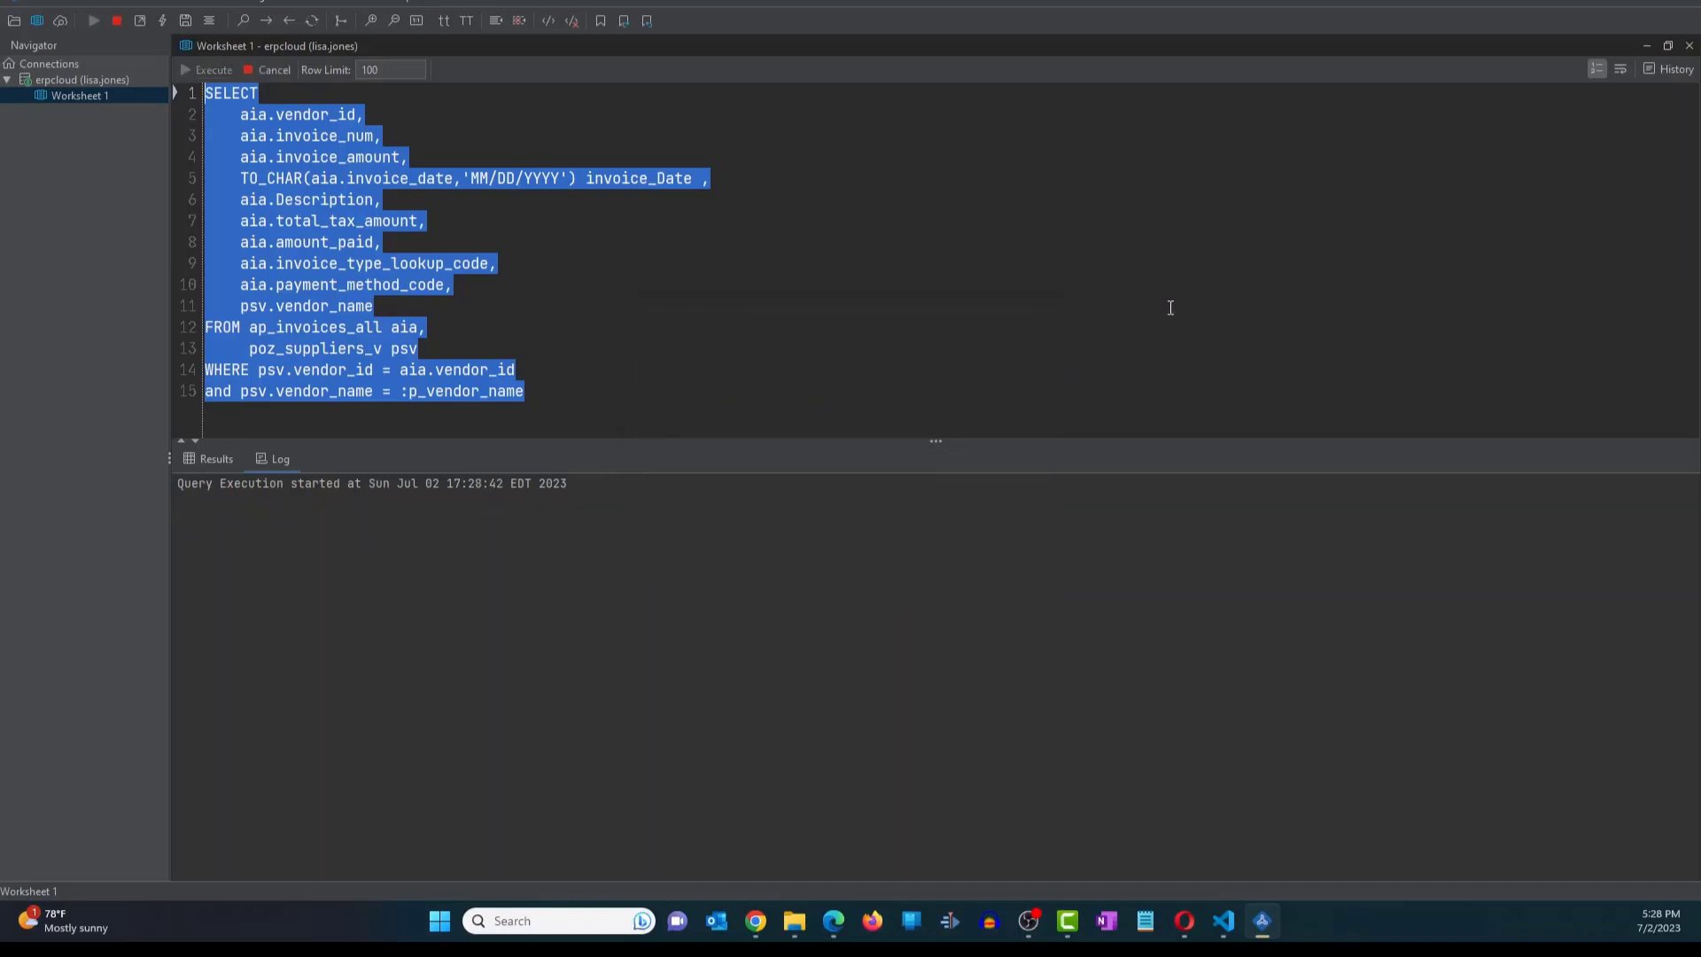
click(208, 69)
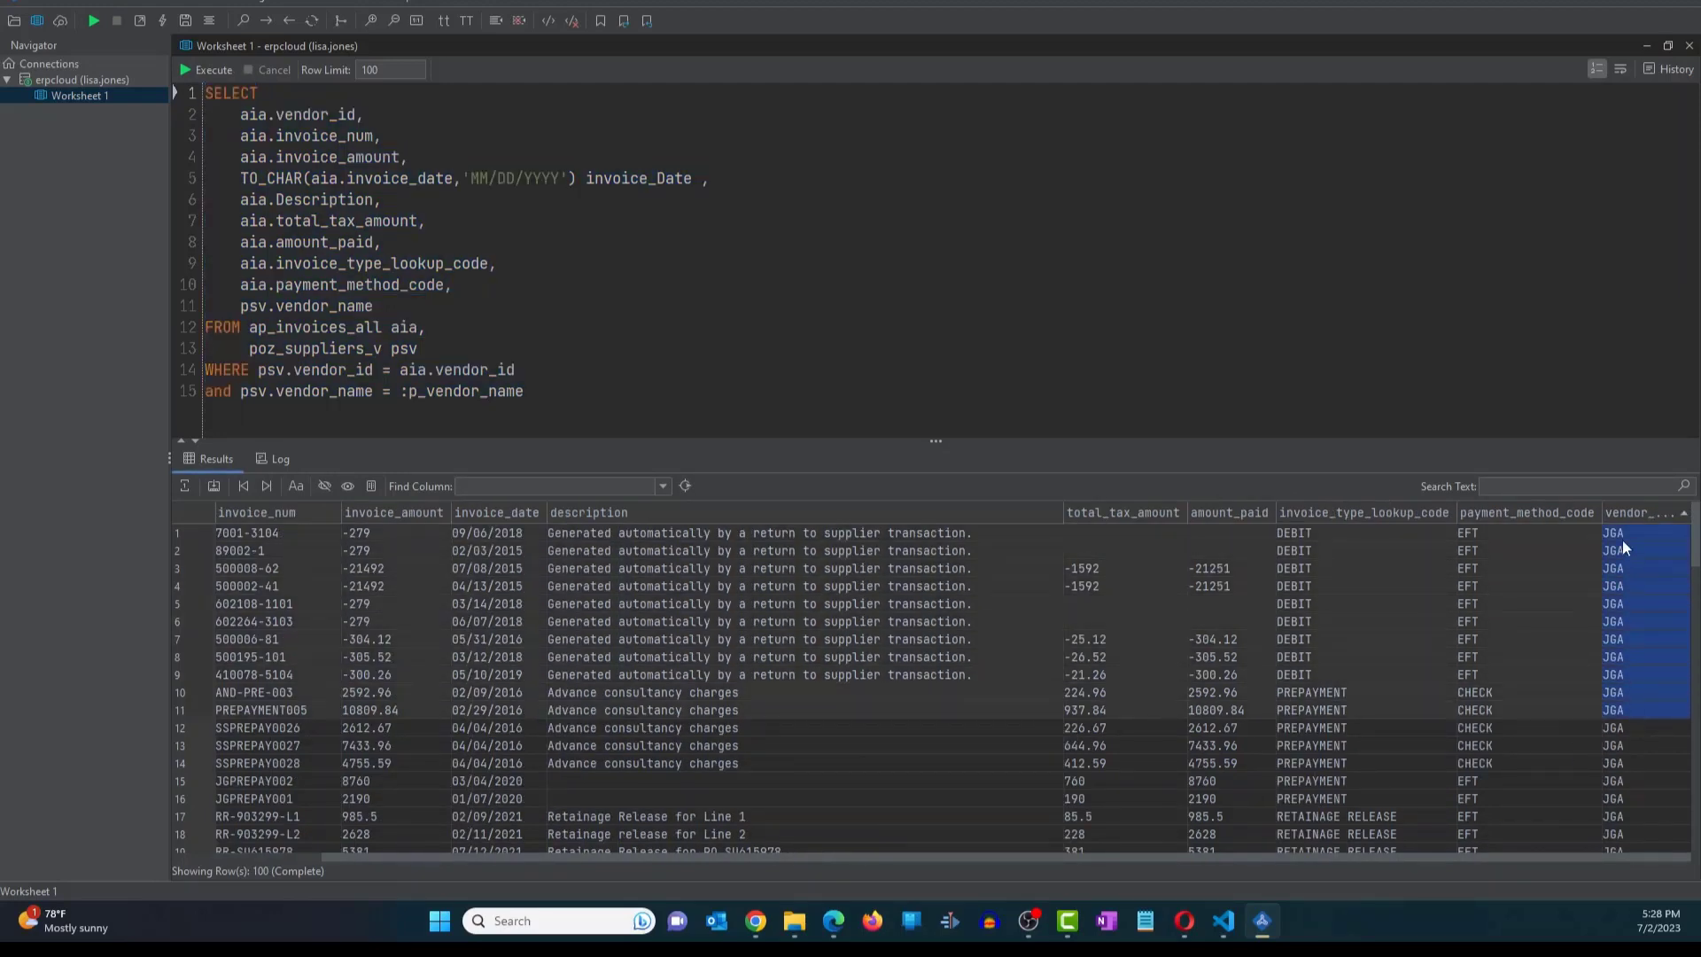
scroll(down, 3)
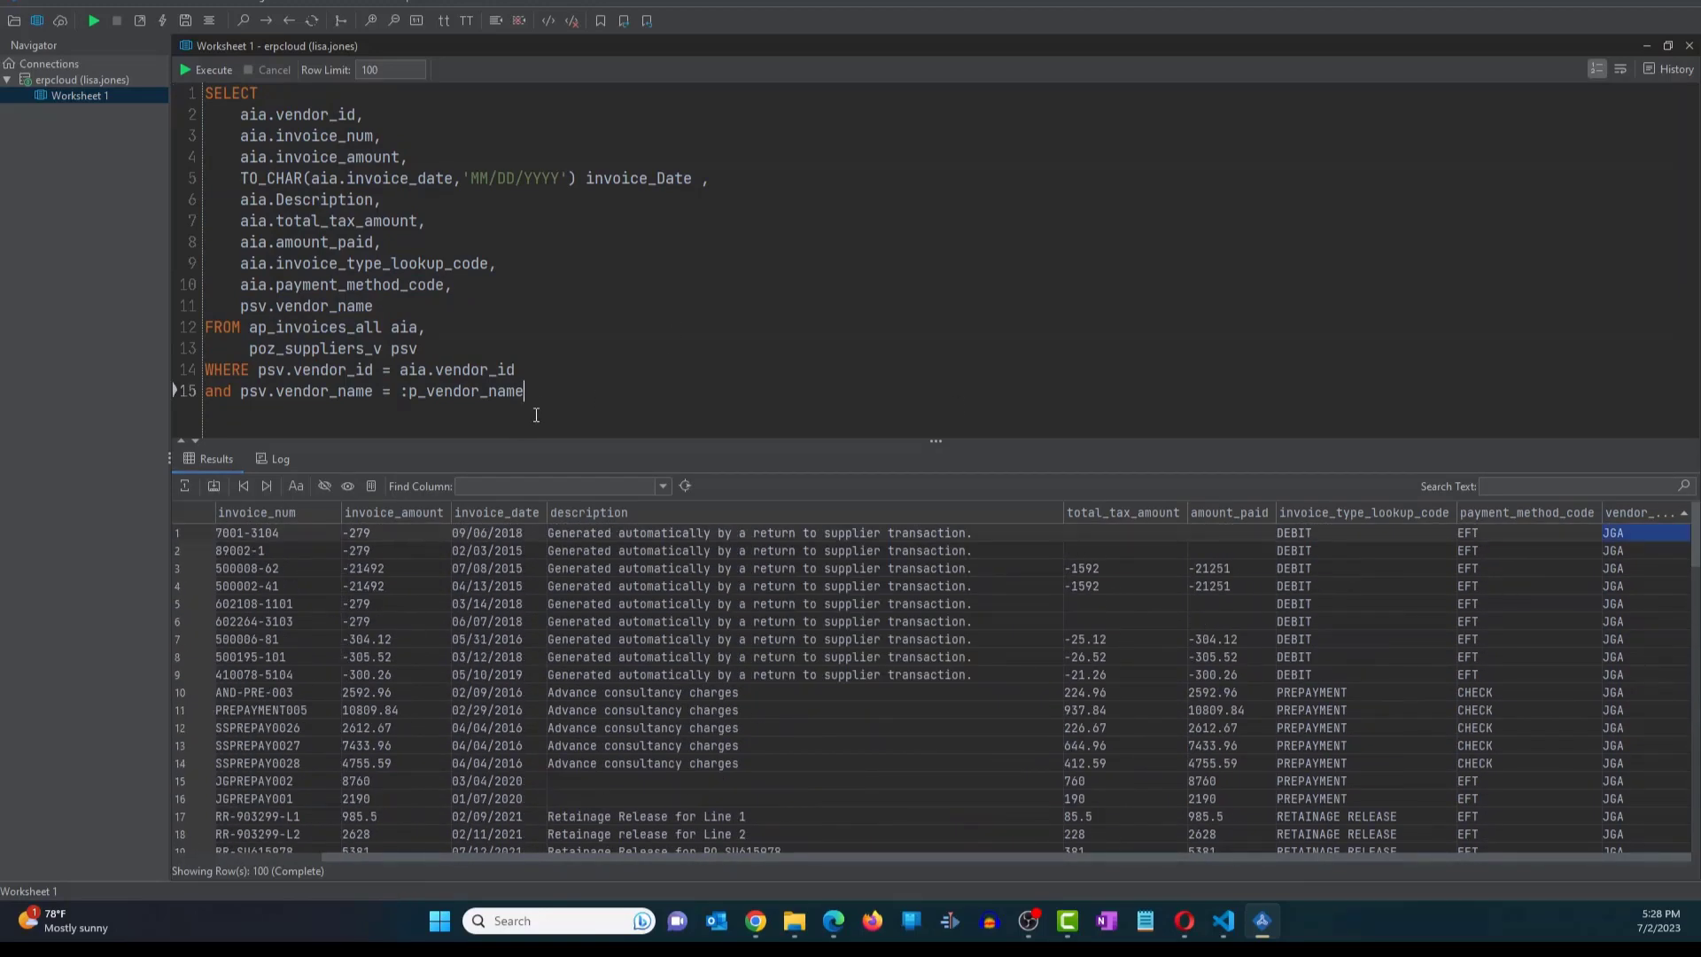
- Rerun the query with Office Depot as the bind variable and review its invoices
click(205, 69)
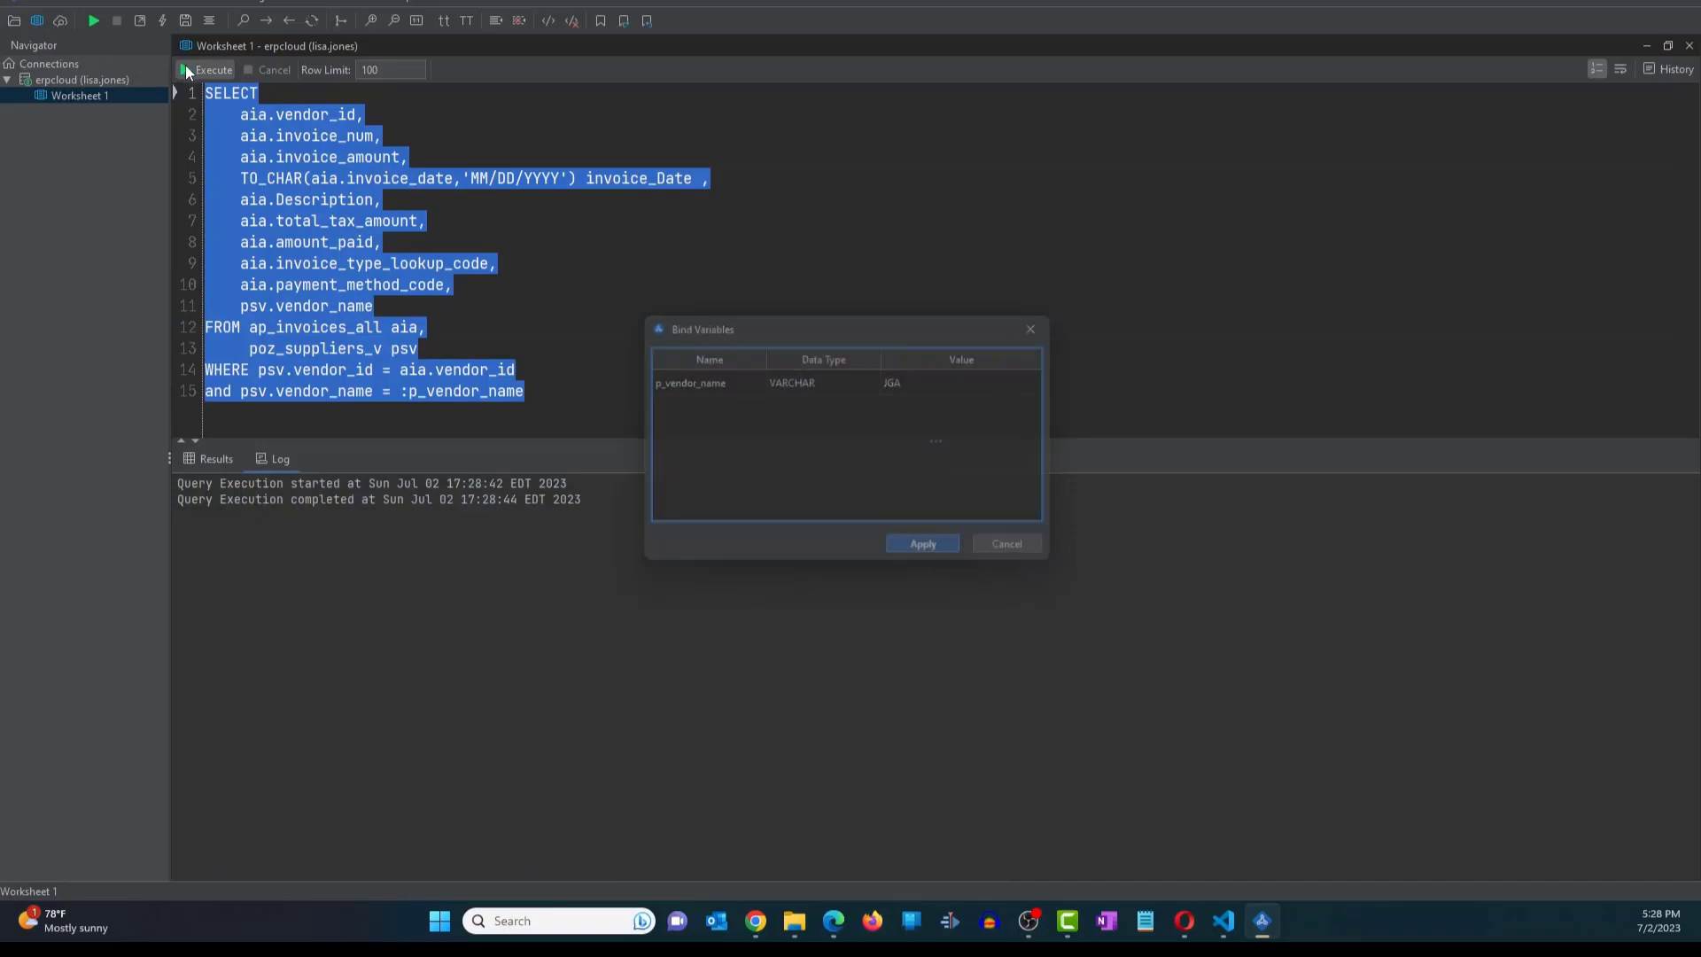
click(947, 381)
text(Office Depot)
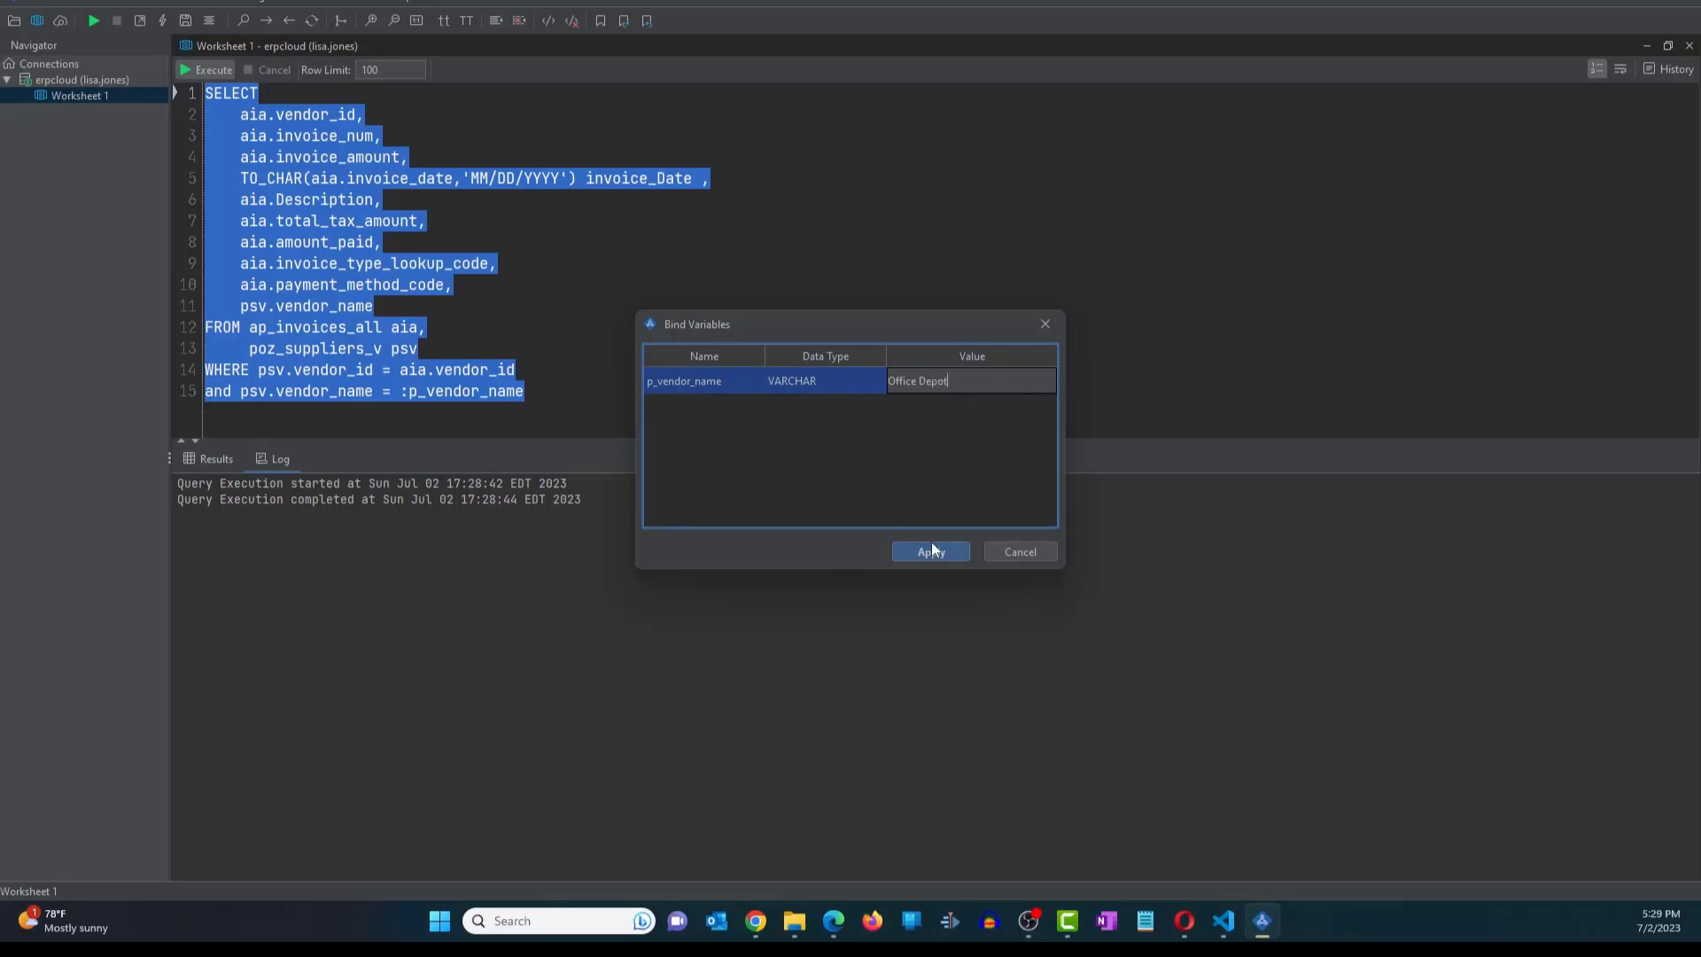
click(929, 551)
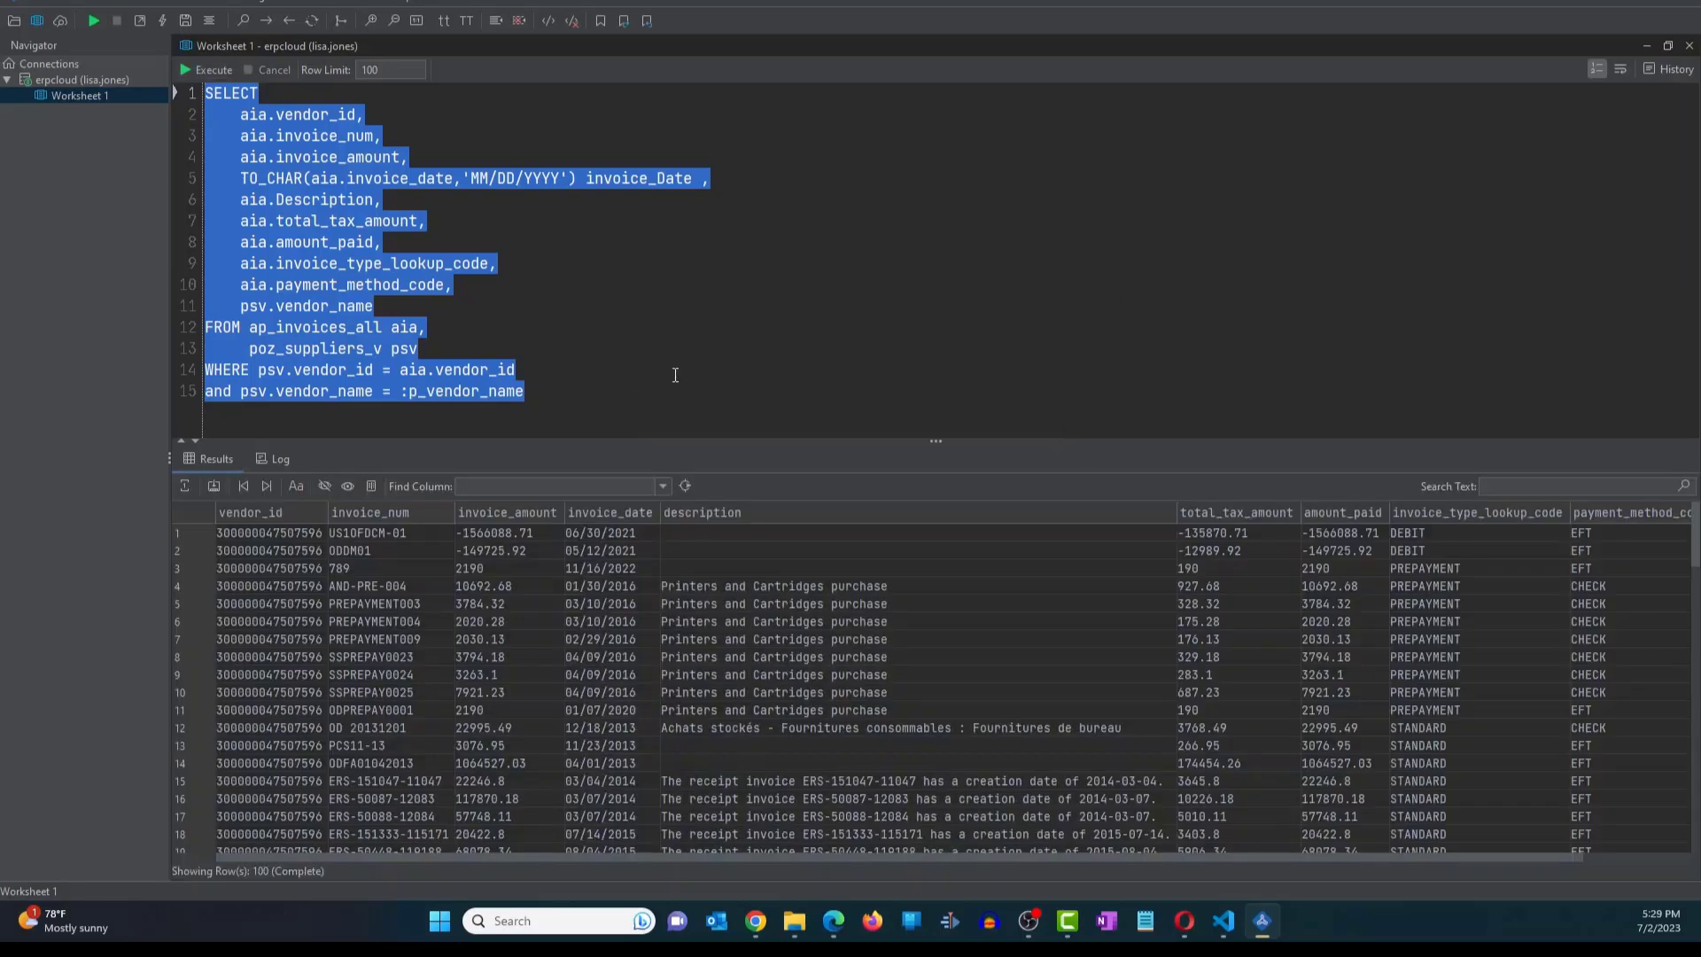
mouse_move(1306, 766)
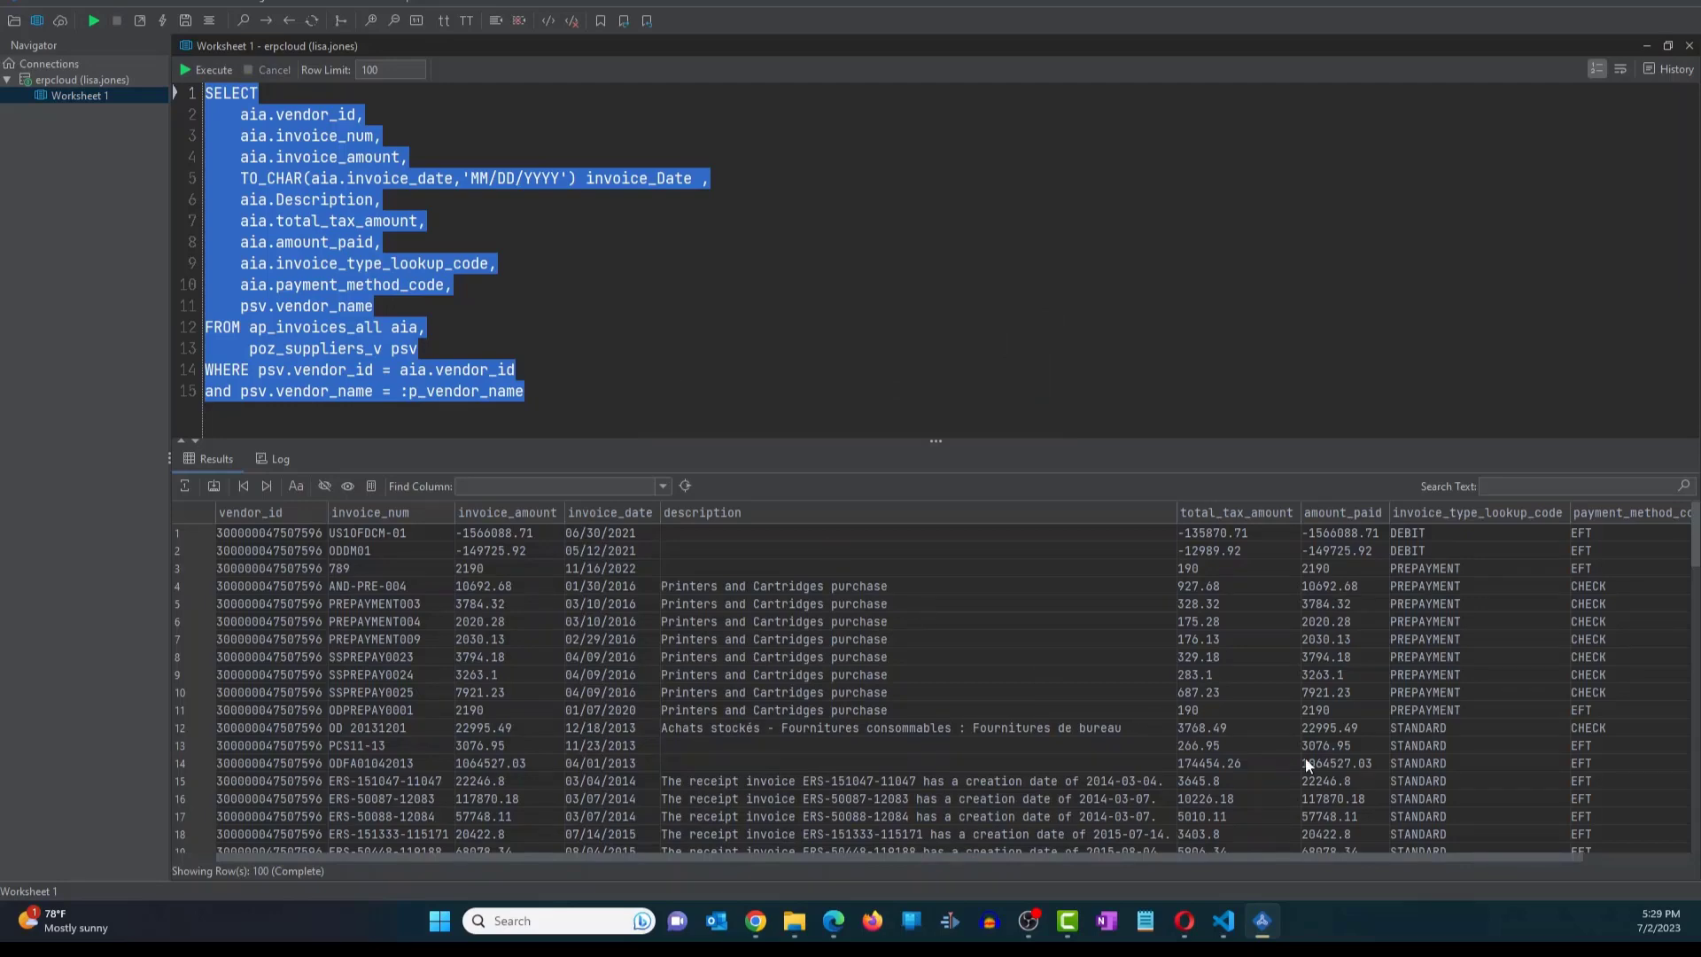
scroll(right, 3)
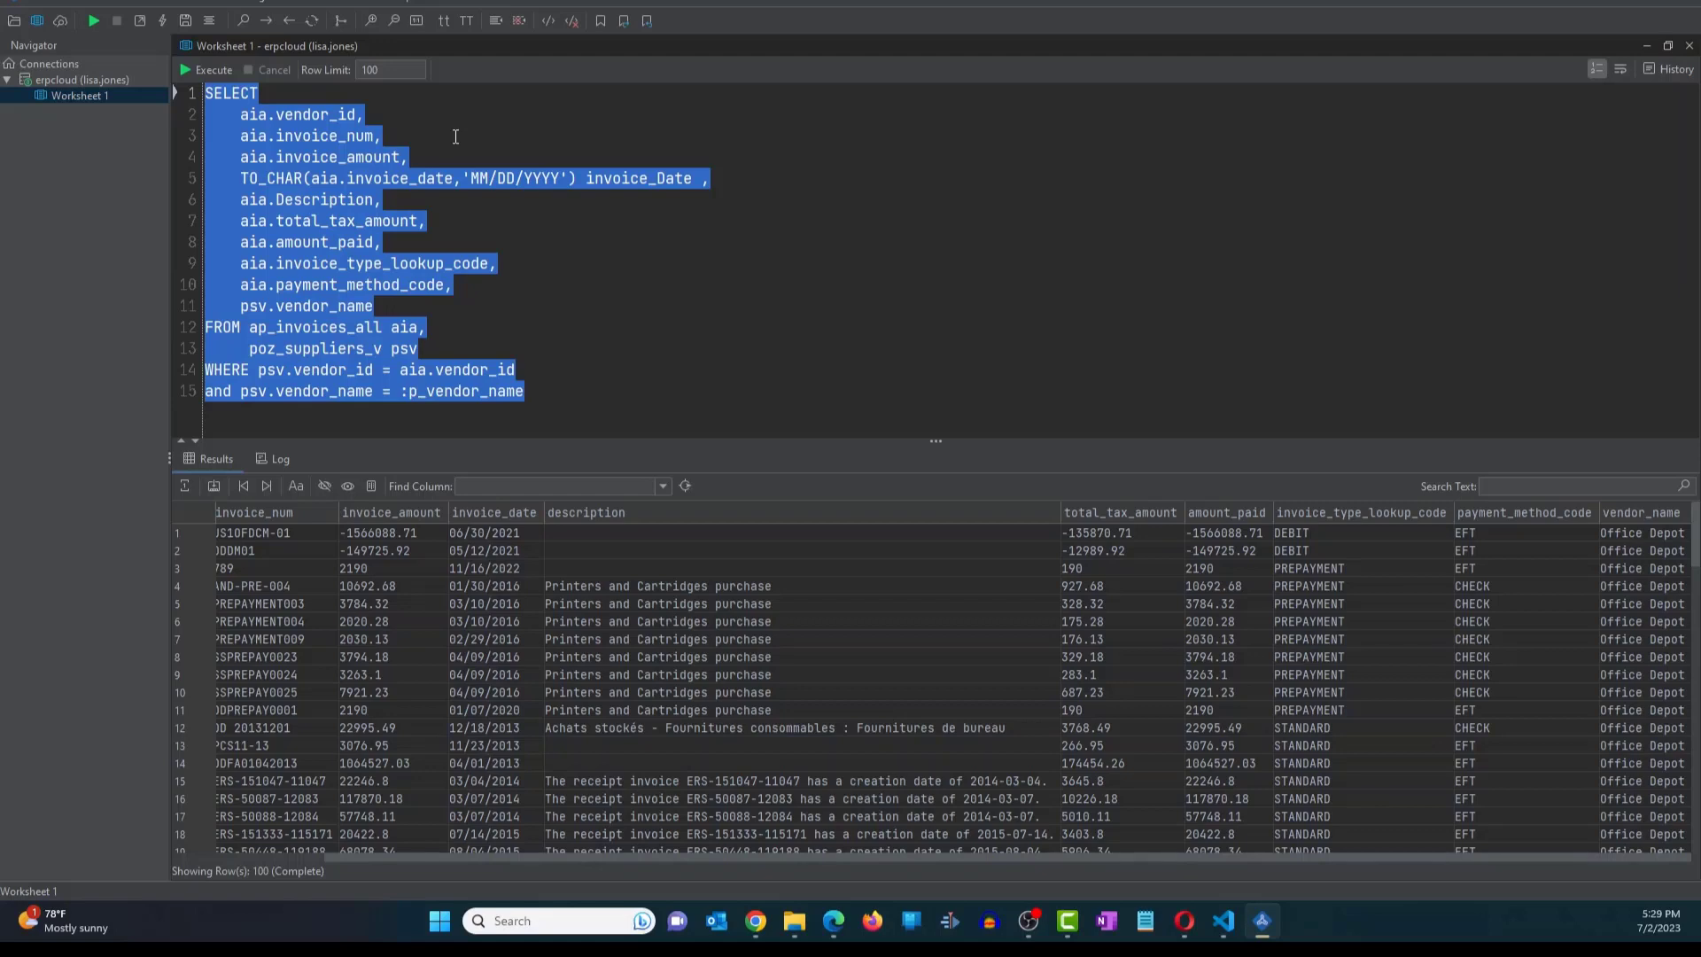
mouse_move(464, 136)
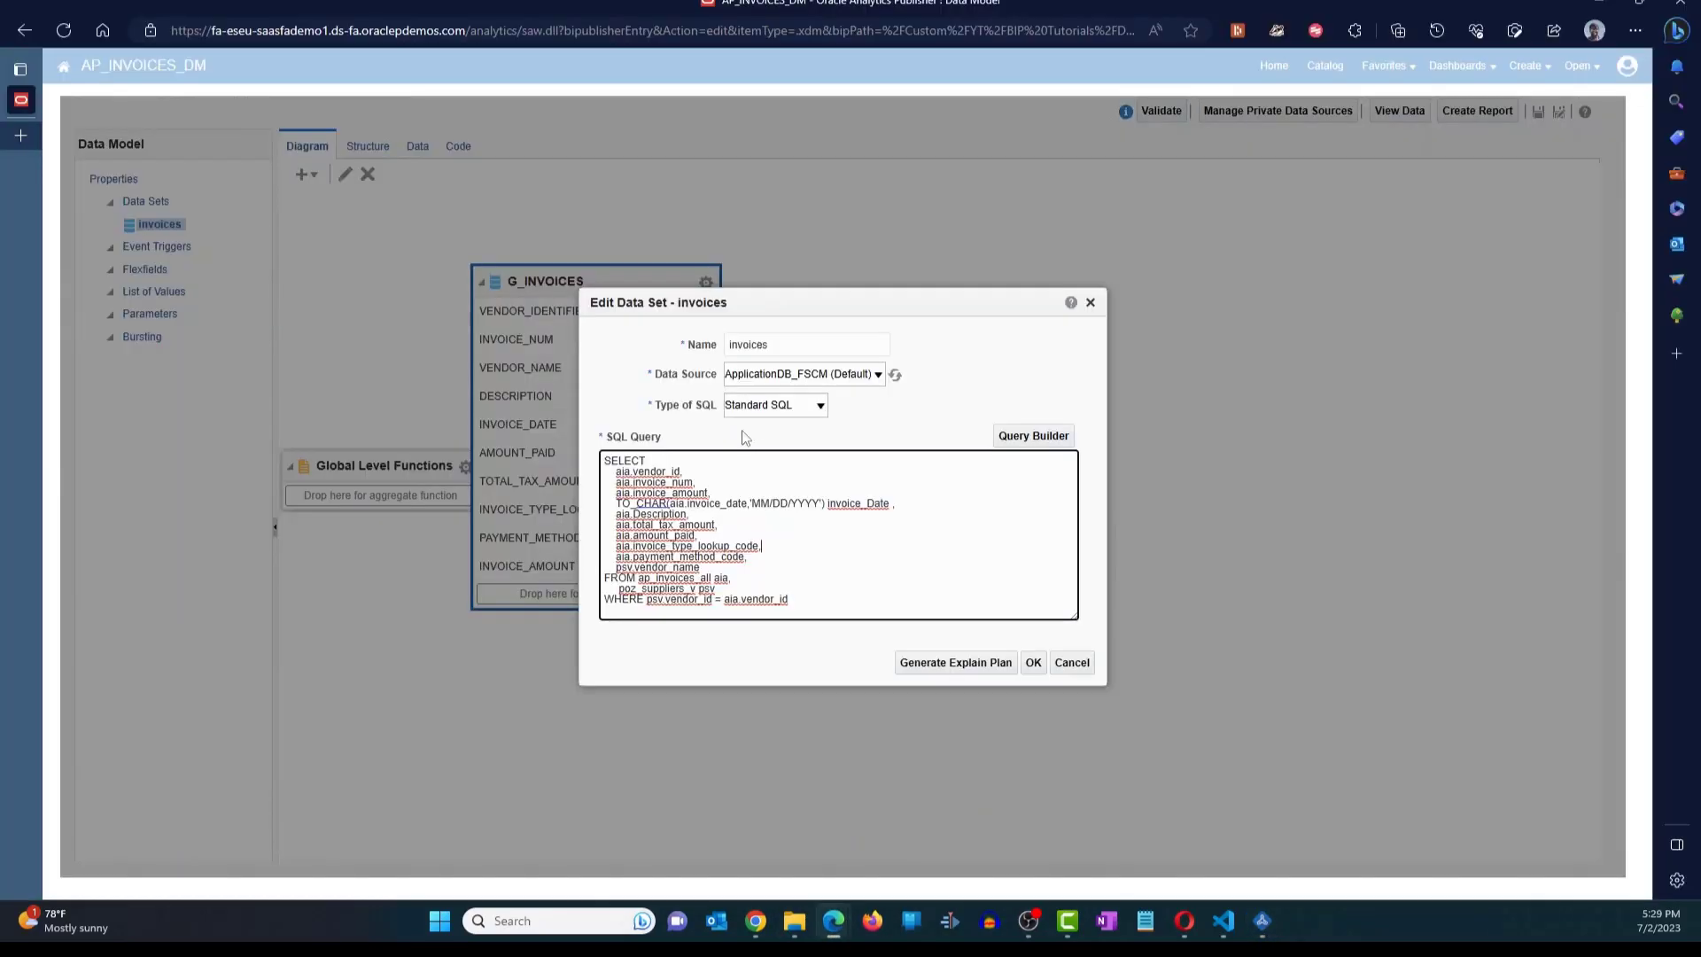
- Append the :p_vendor_name filter to the data set query and create the p_vendor_name parameter
text(and psv.vendor_name = :p_vendor_name)
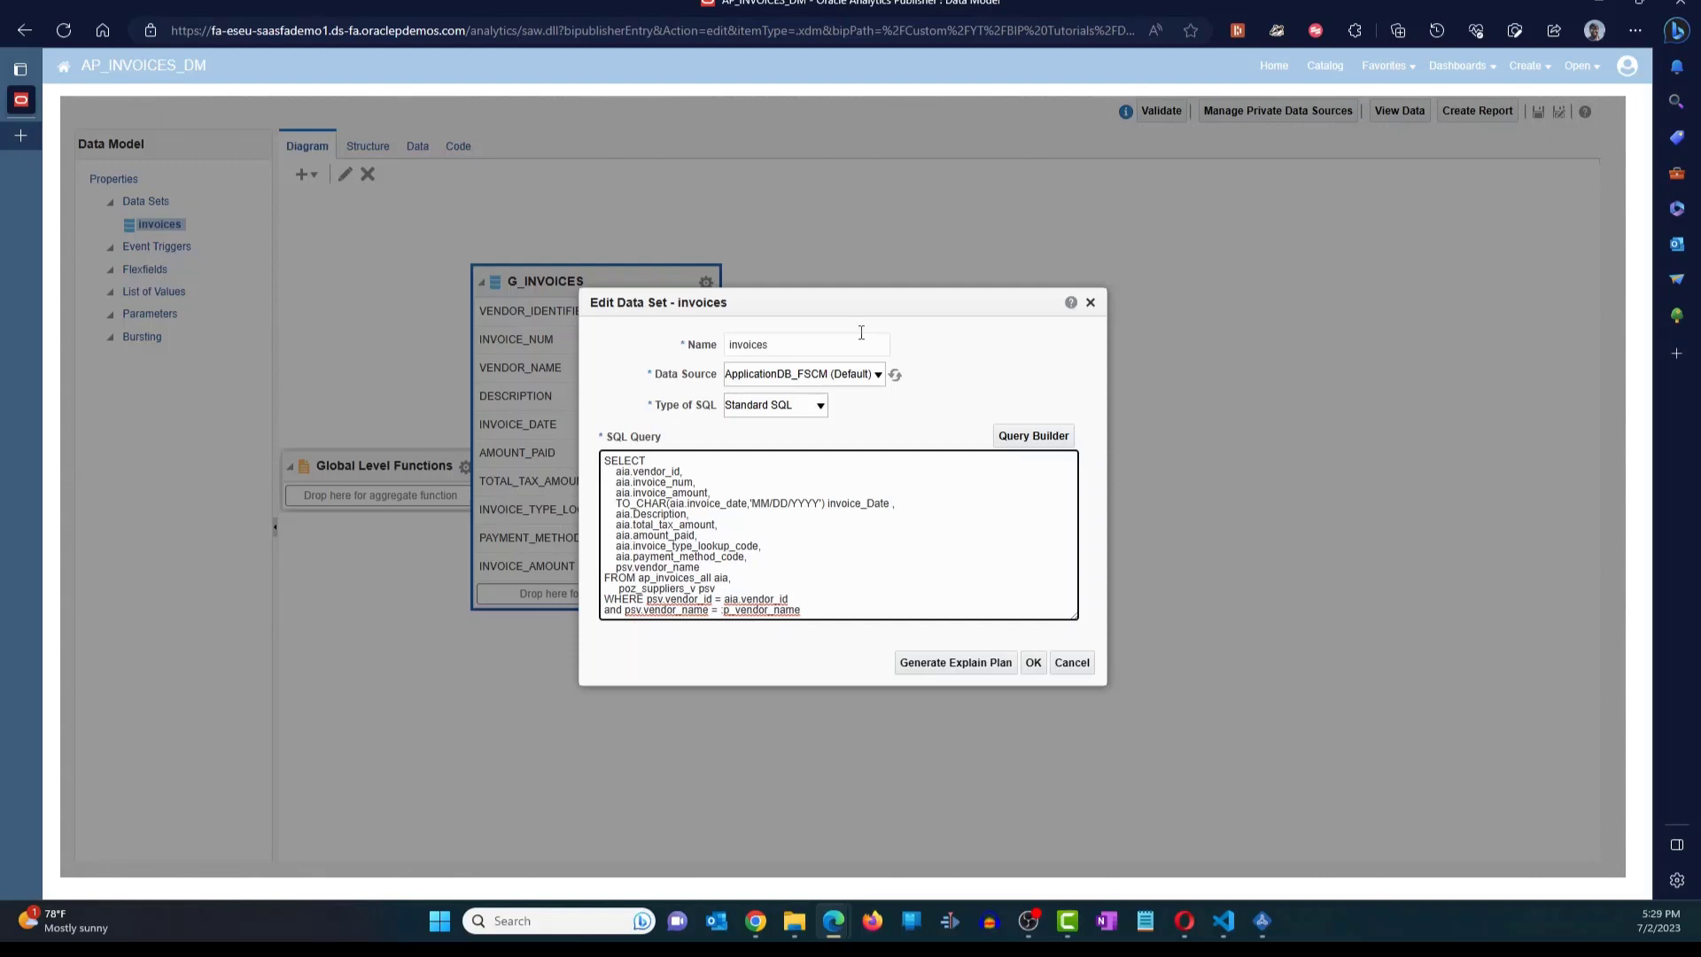
click(610, 604)
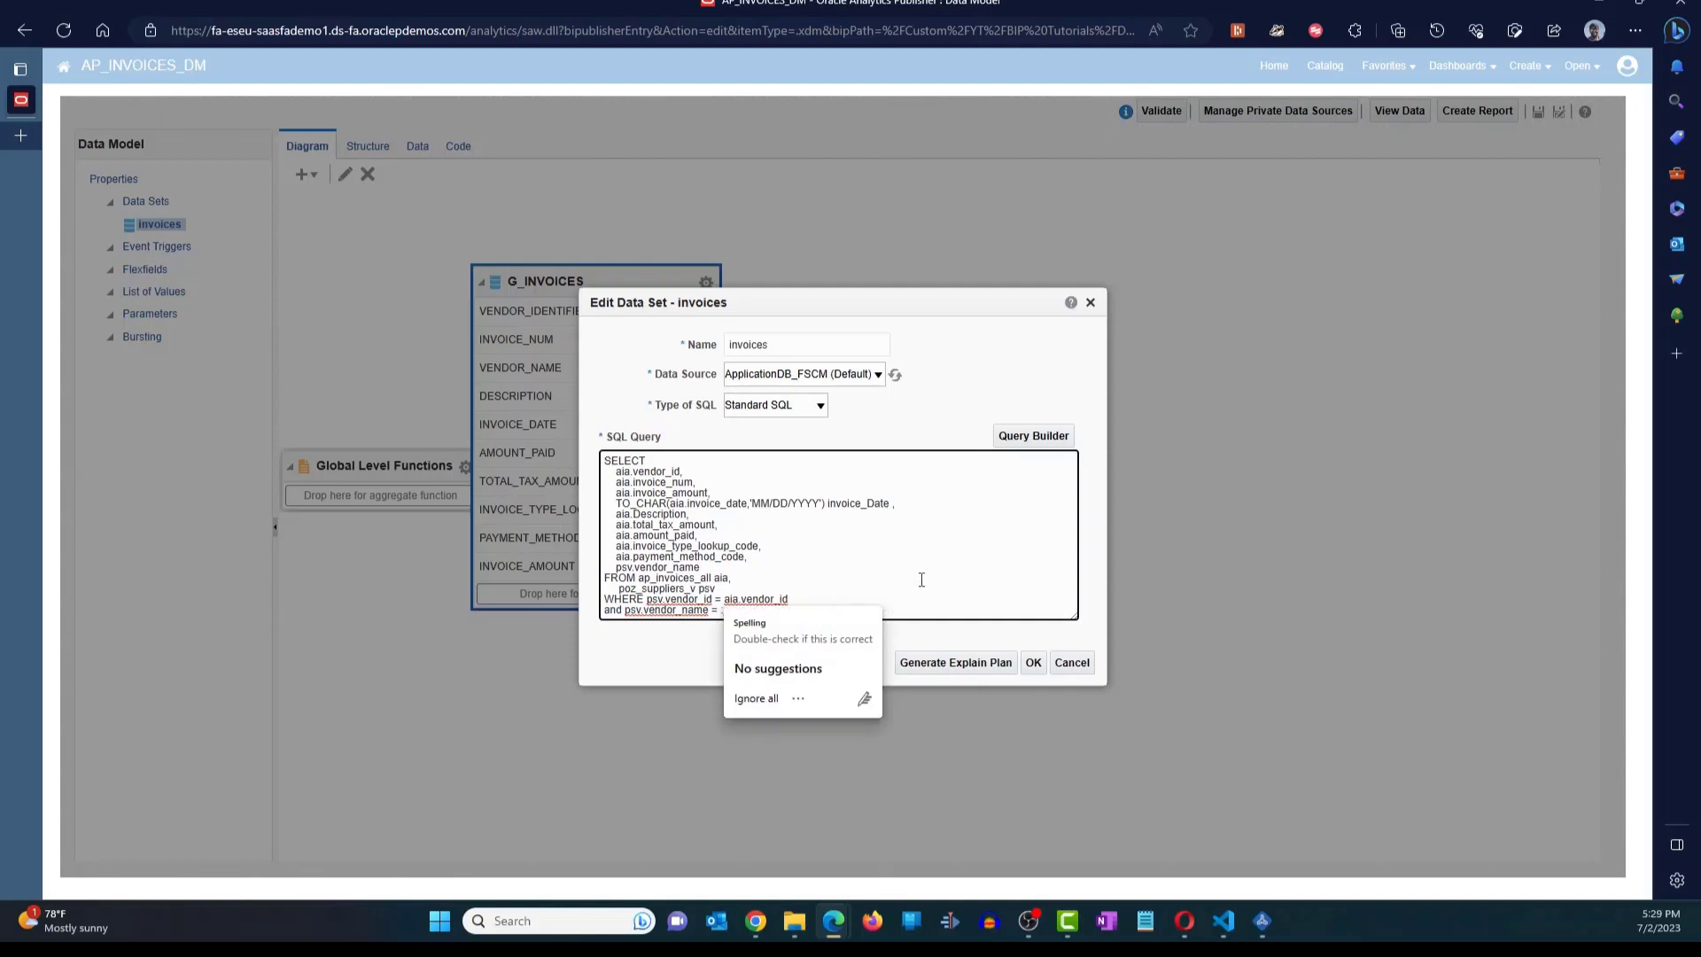
click(1031, 662)
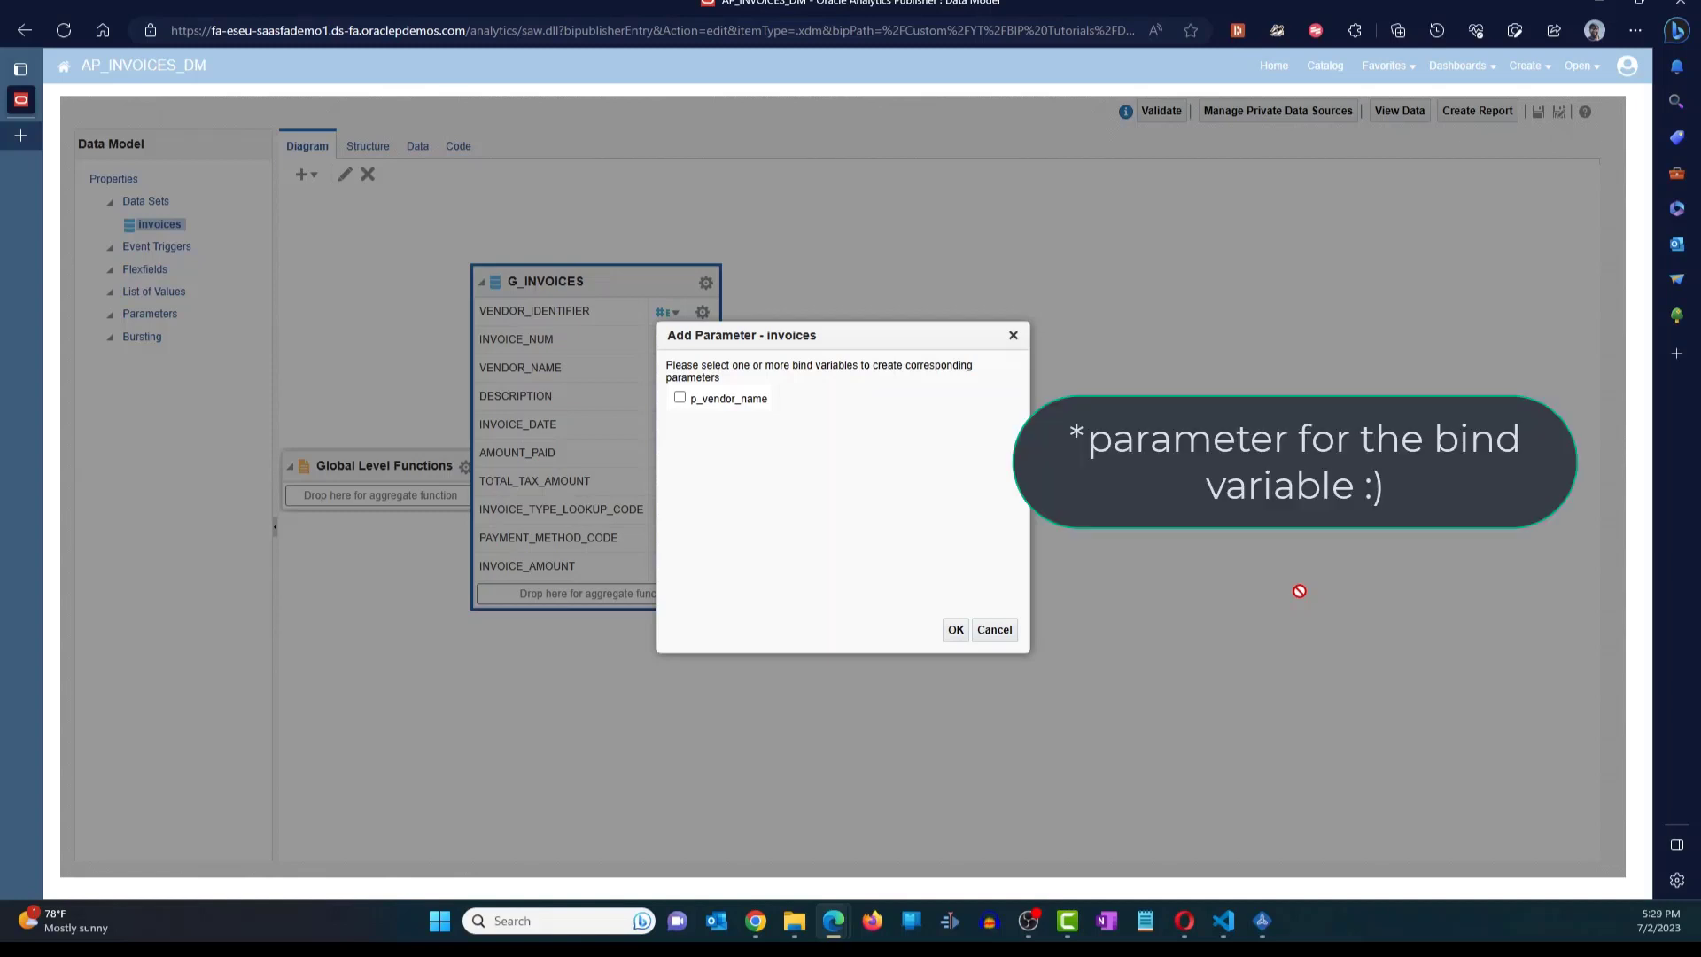
mouse_move(776, 530)
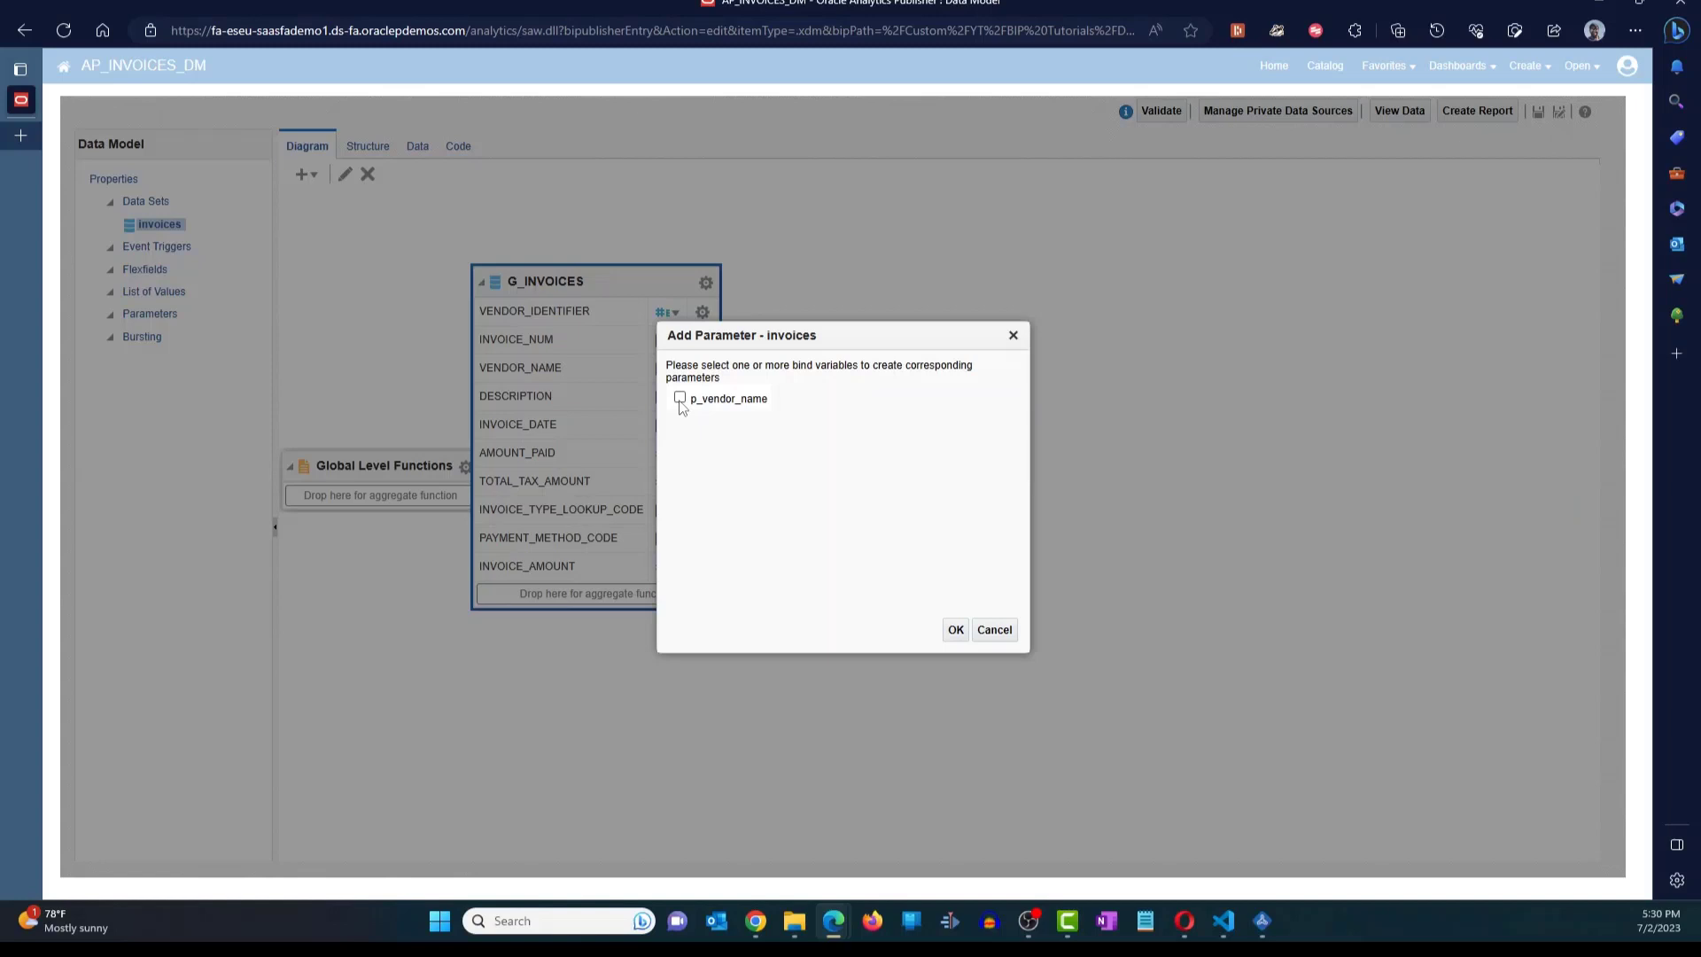
click(679, 397)
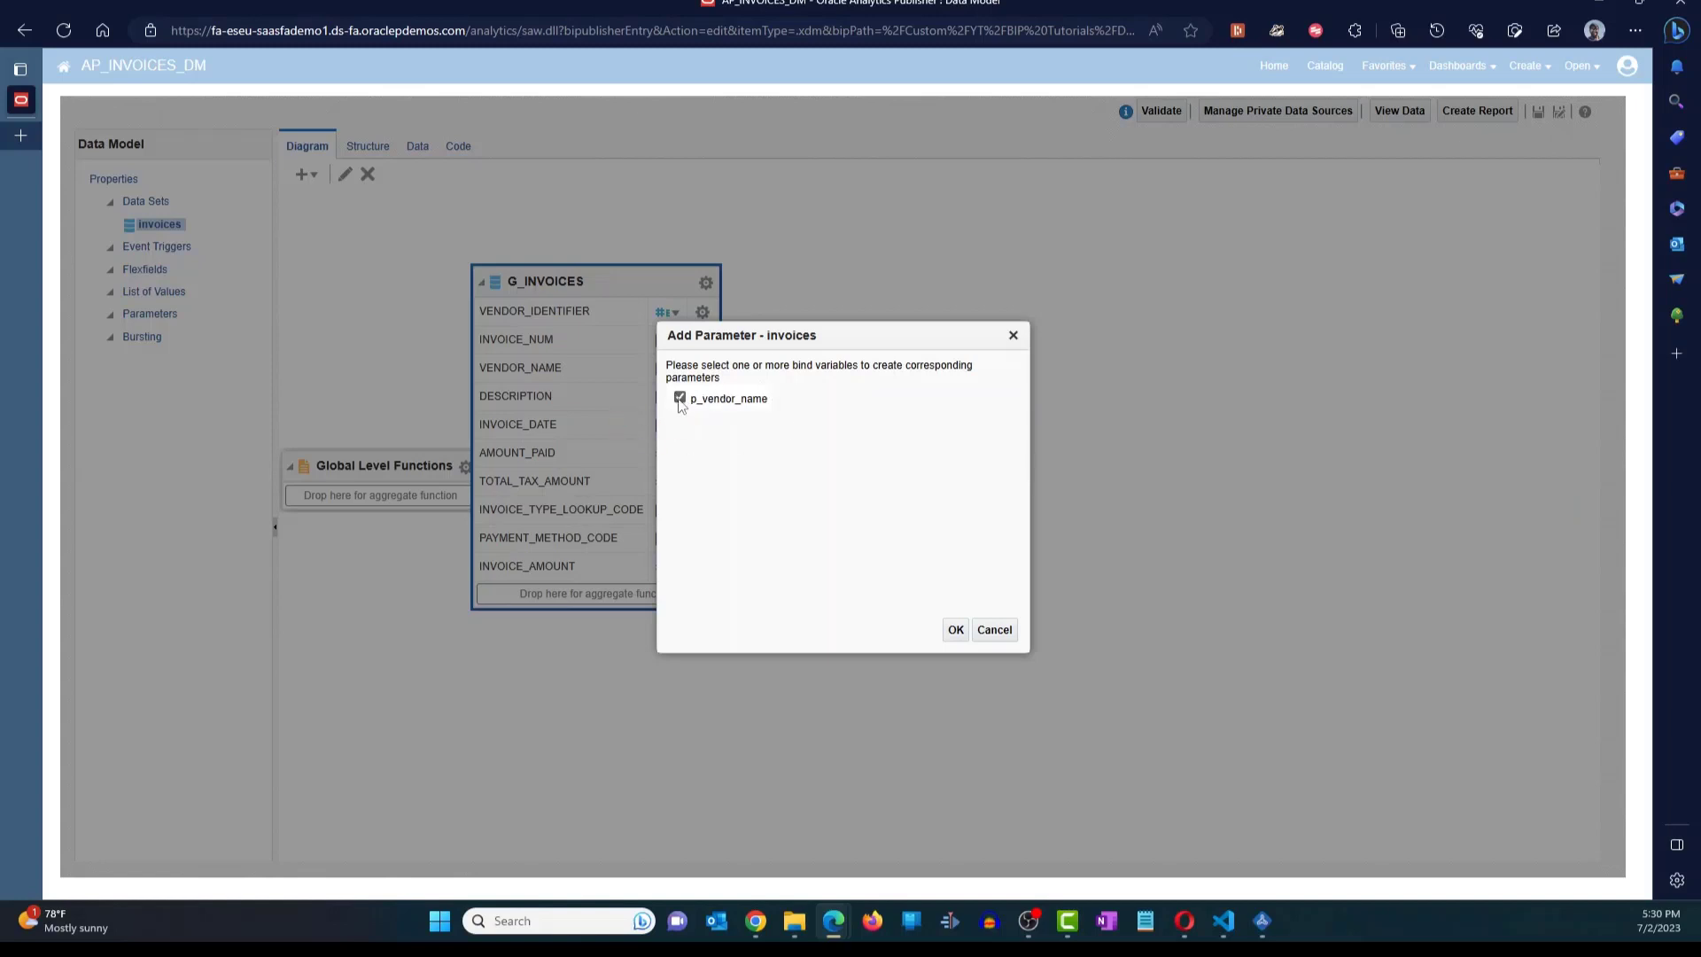
click(953, 629)
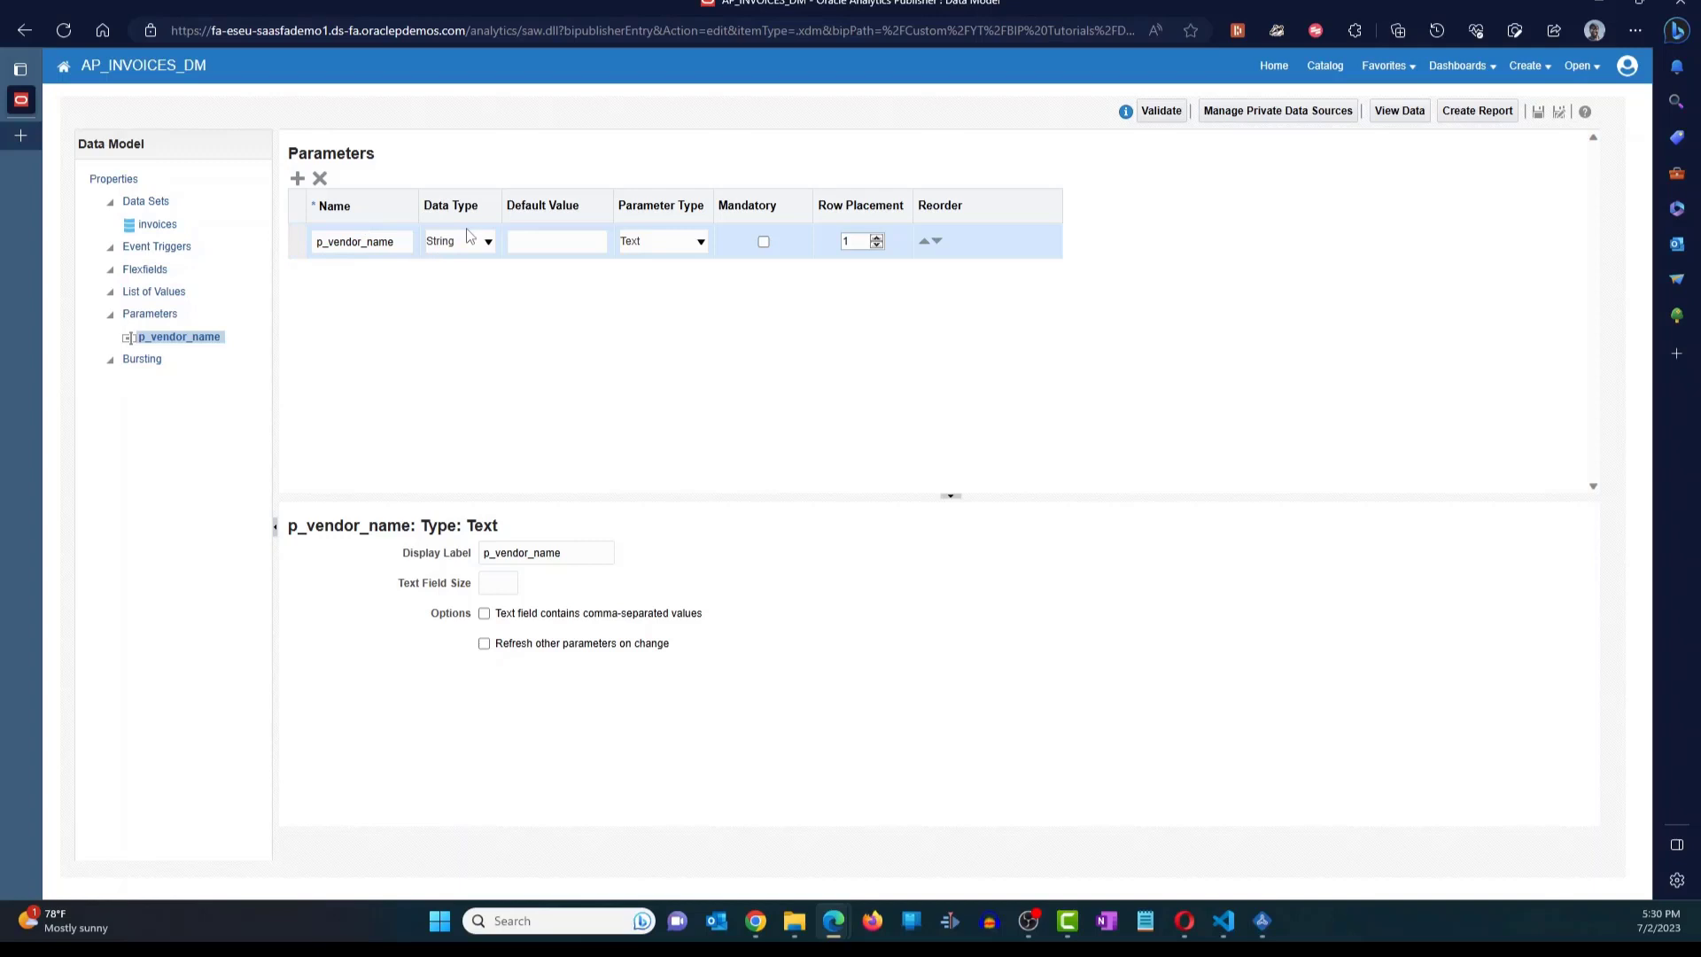
mouse_move(453, 255)
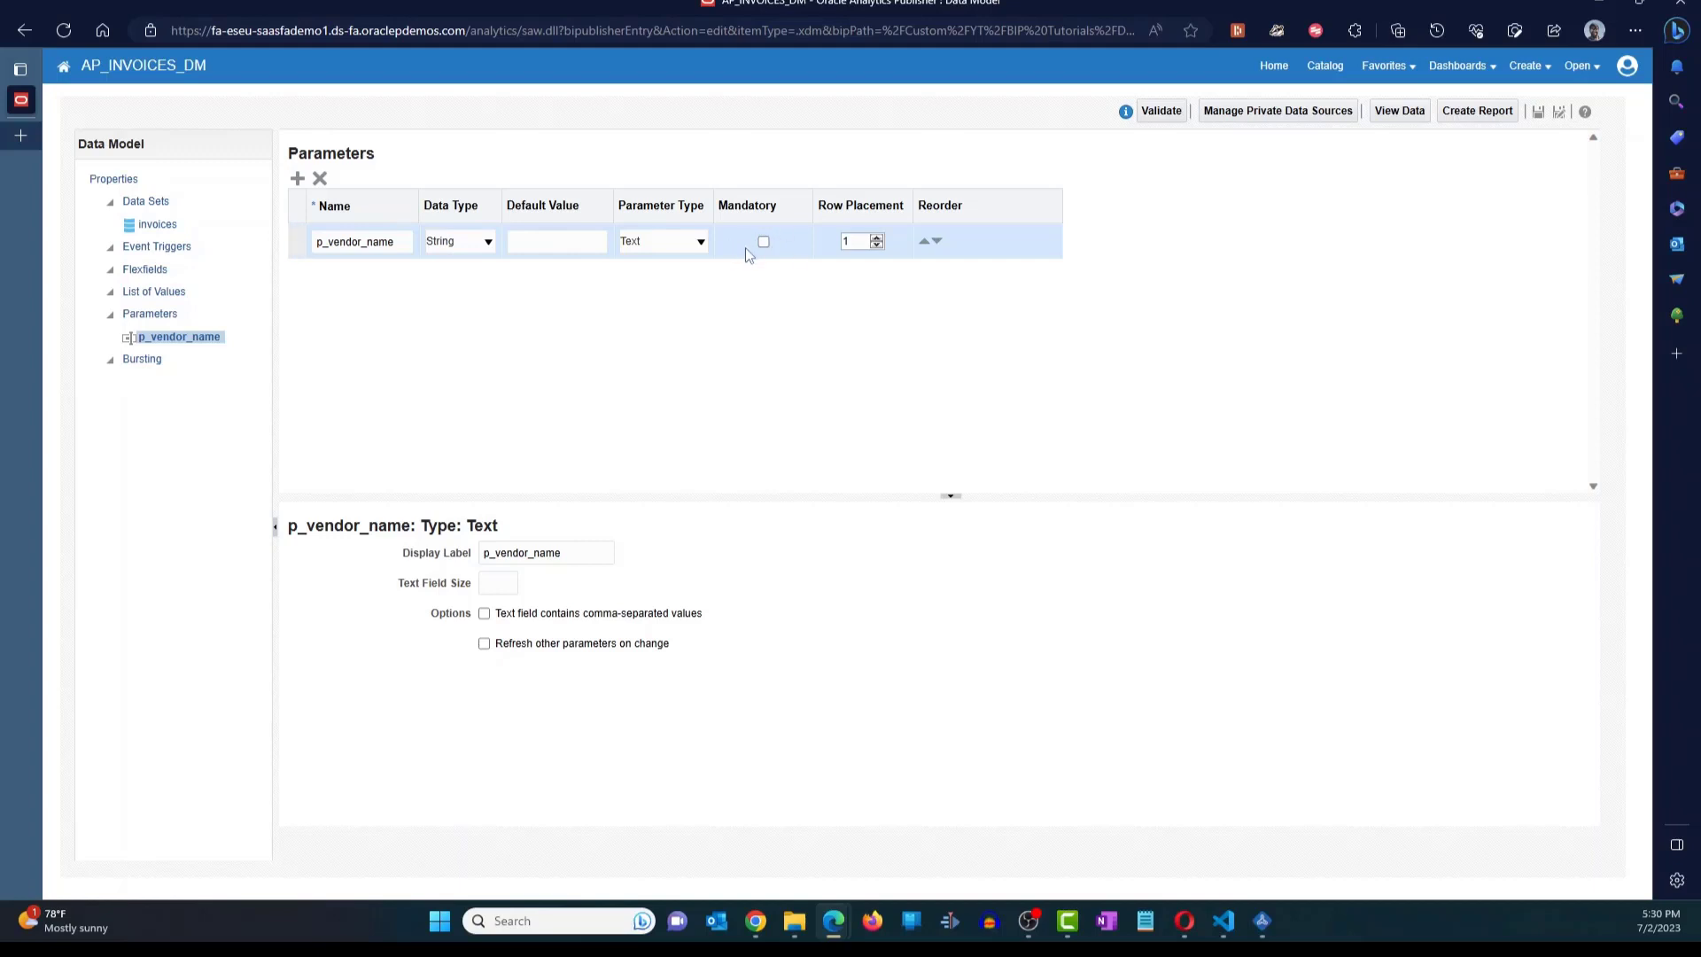
- Make p_vendor_name mandatory and change its display label to Supplier Name
click(763, 241)
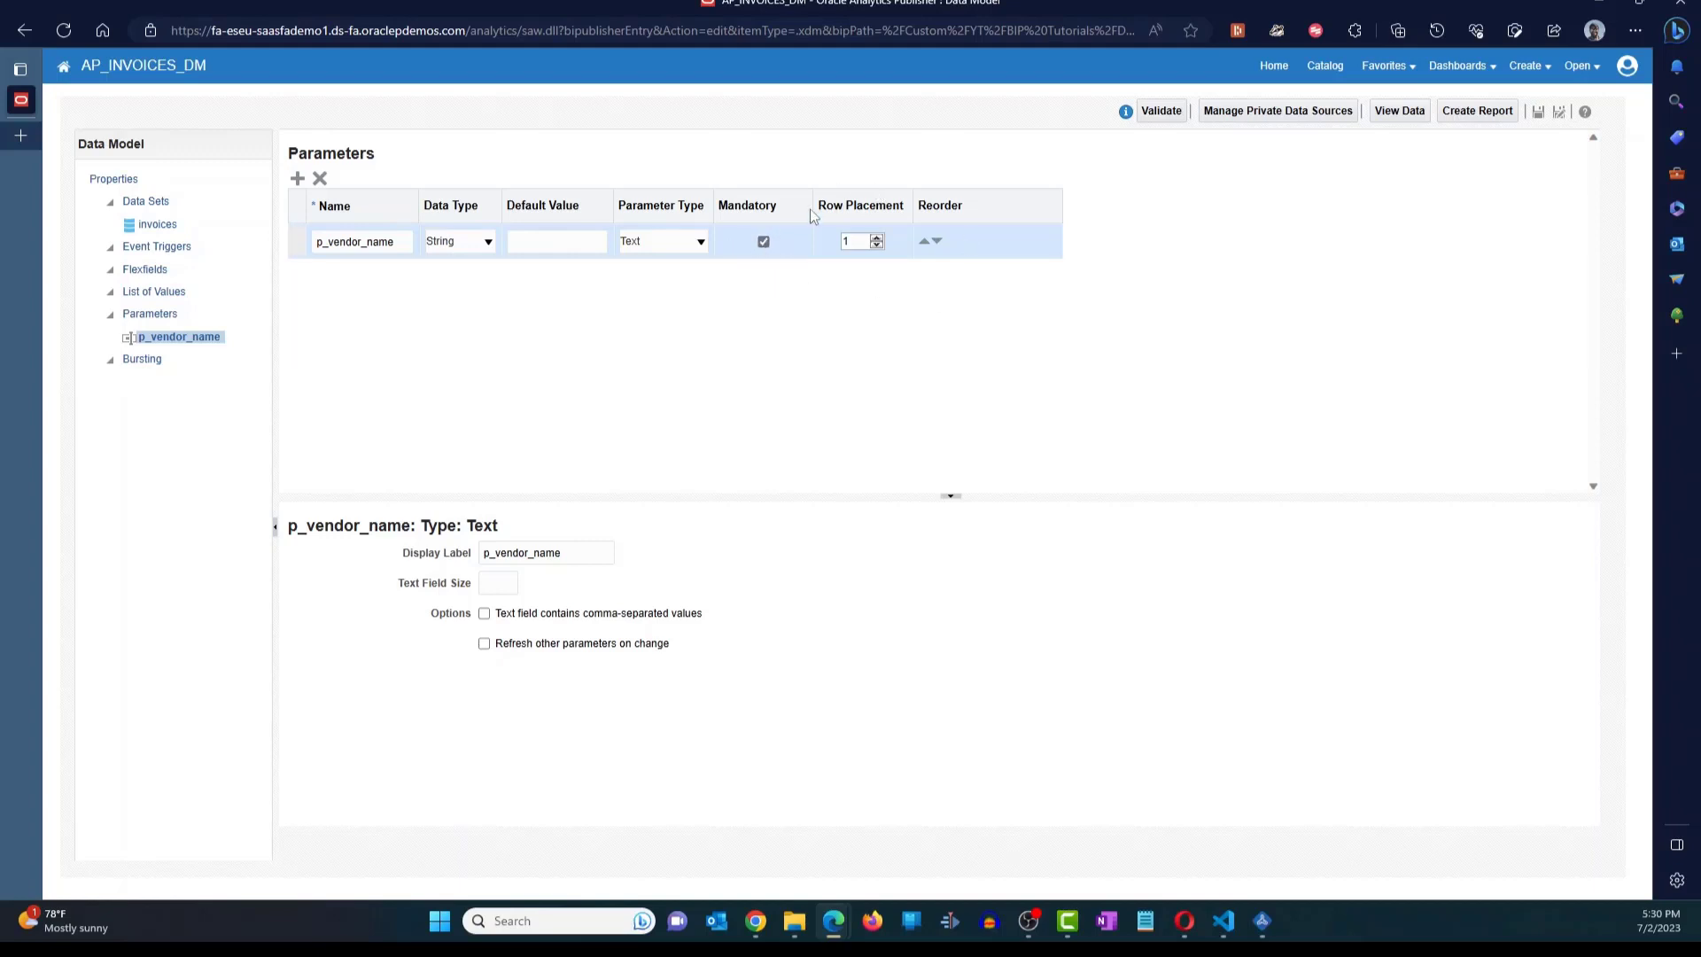
mouse_move(1031, 248)
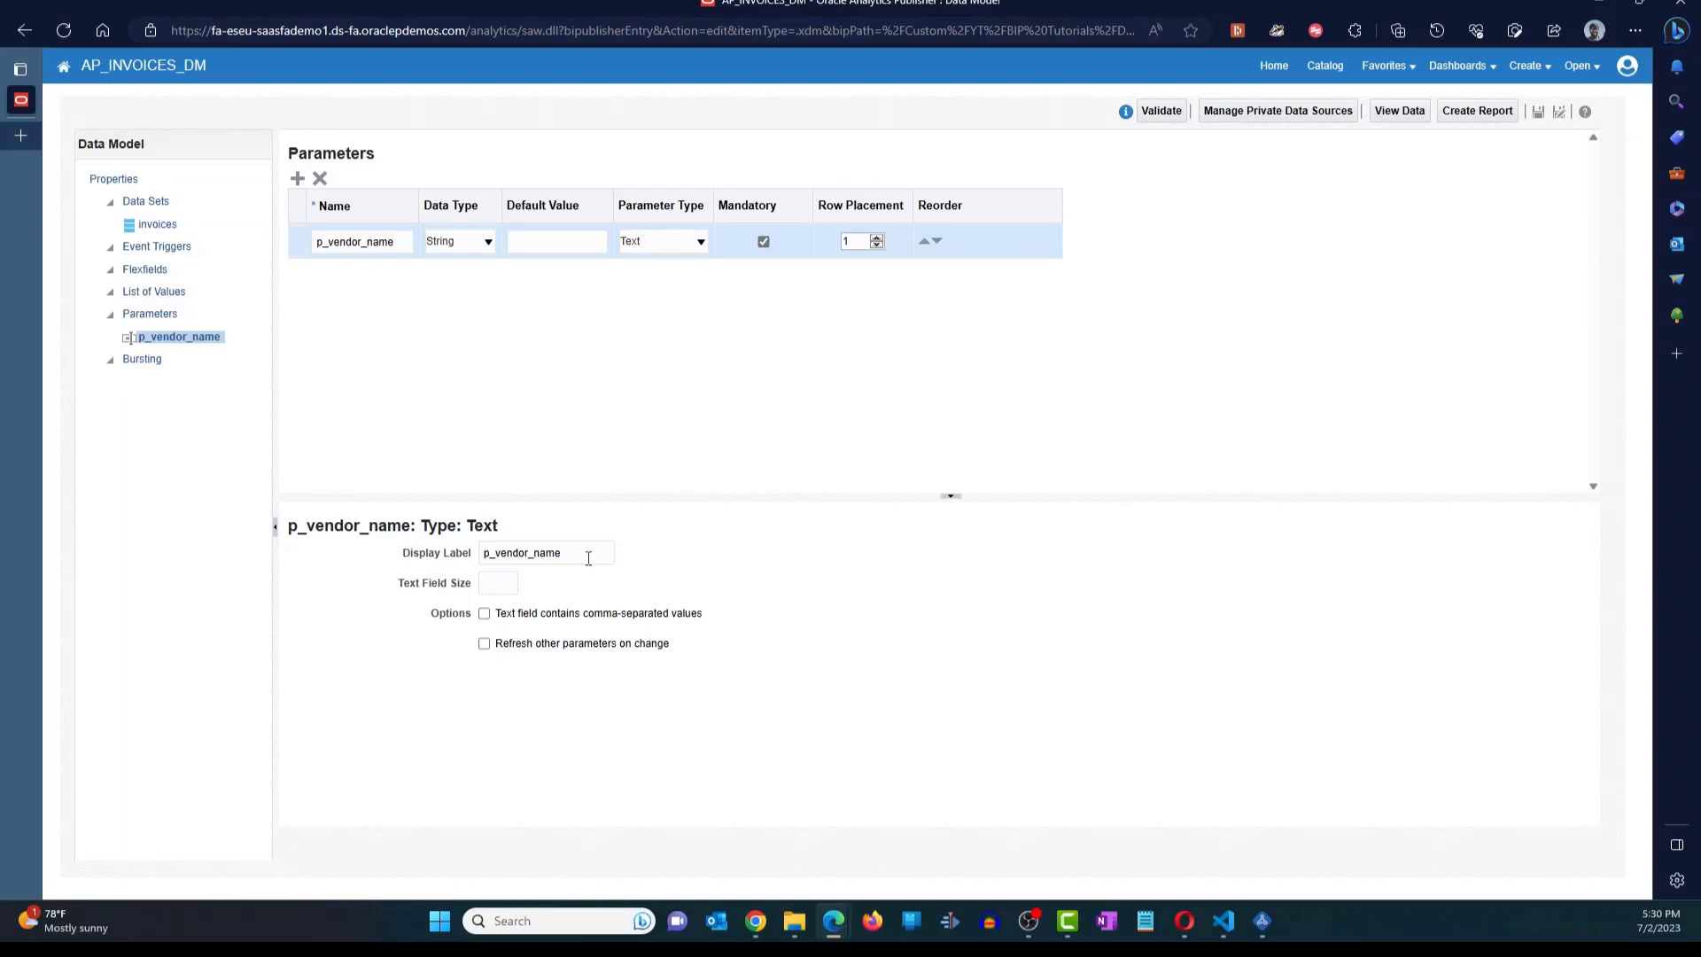
triple_click(546, 551)
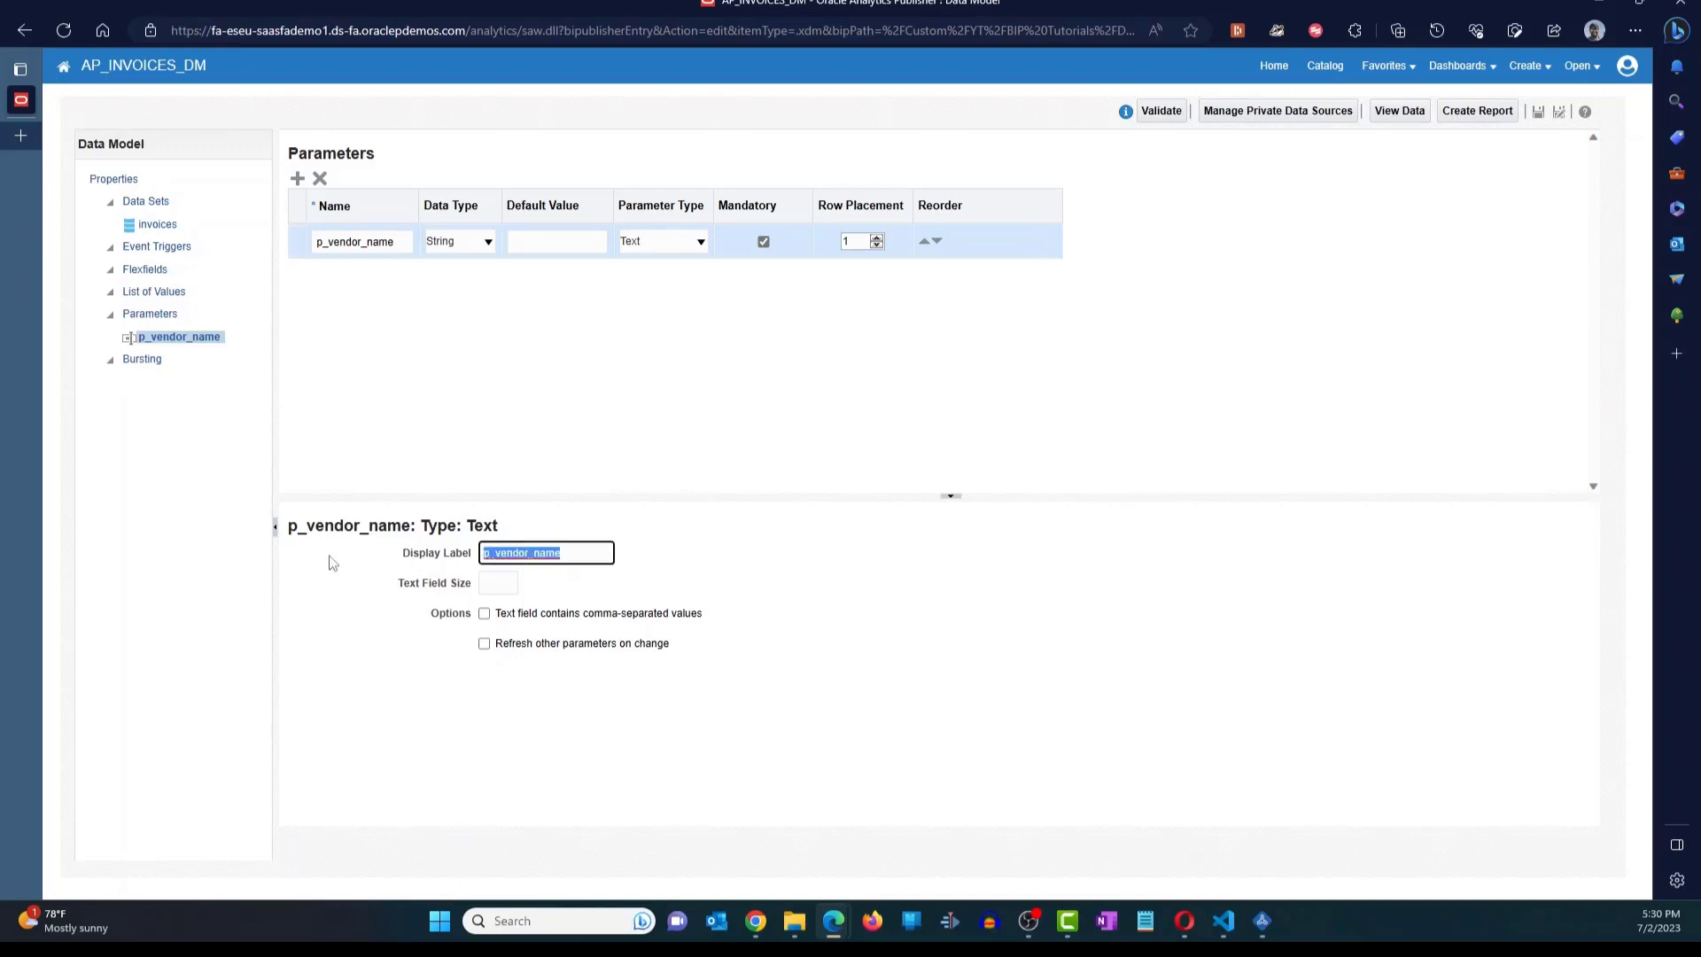
text(Suplier Name)
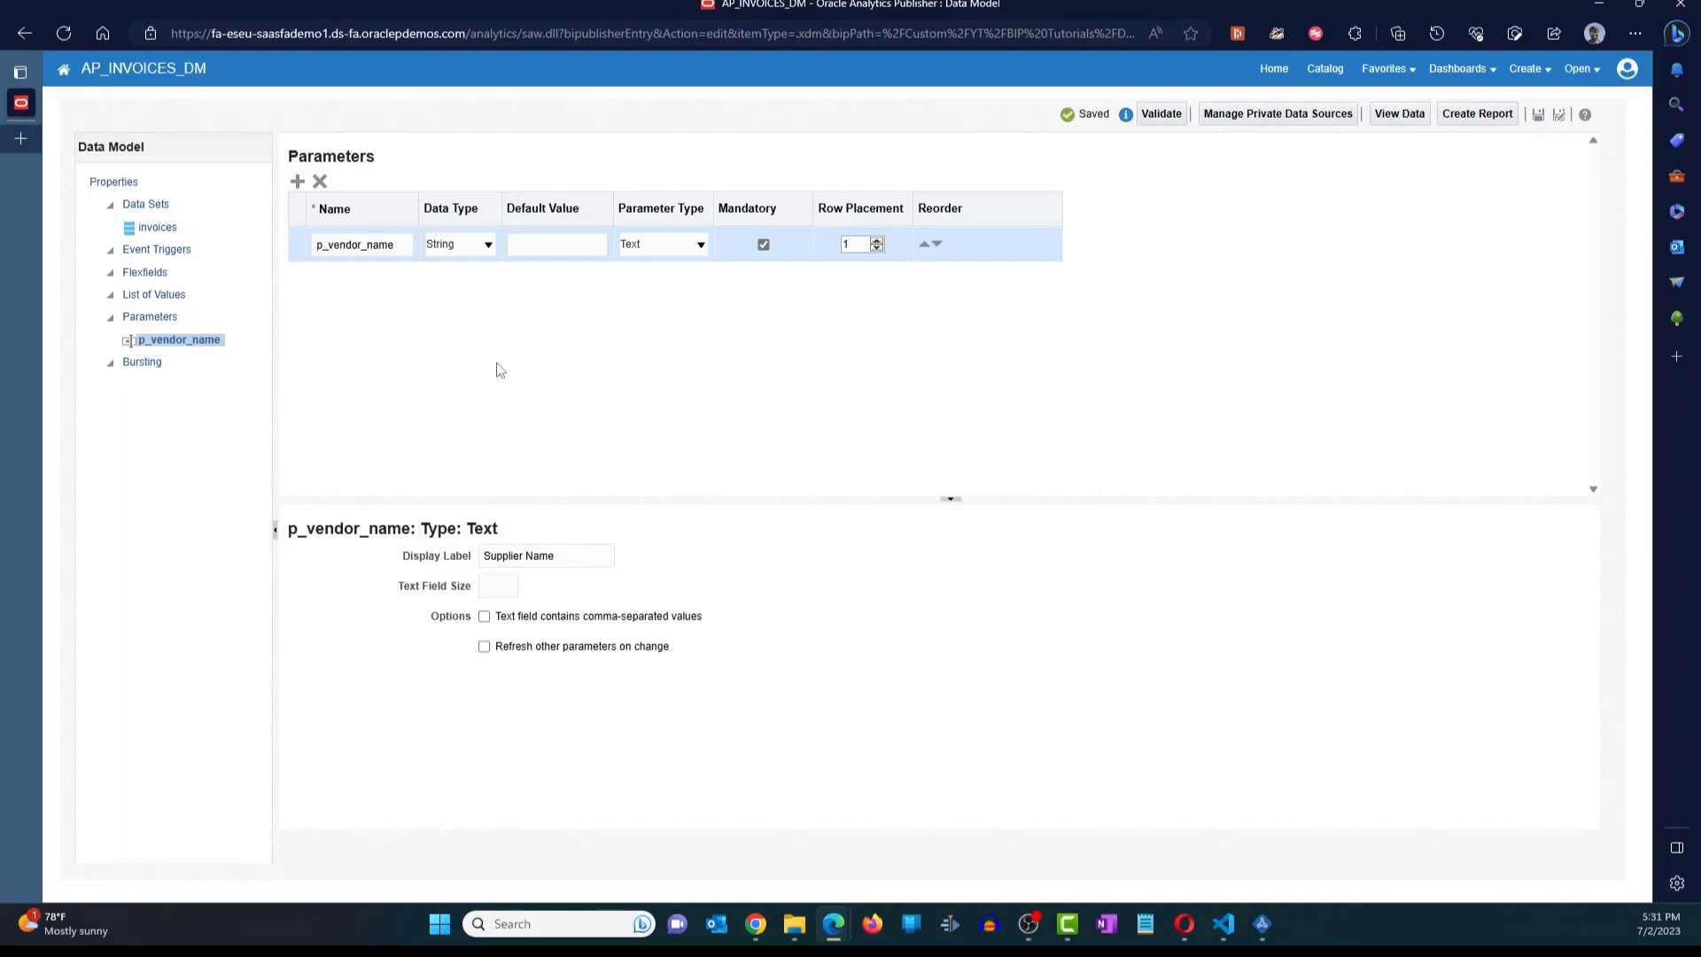
mouse_move(483, 358)
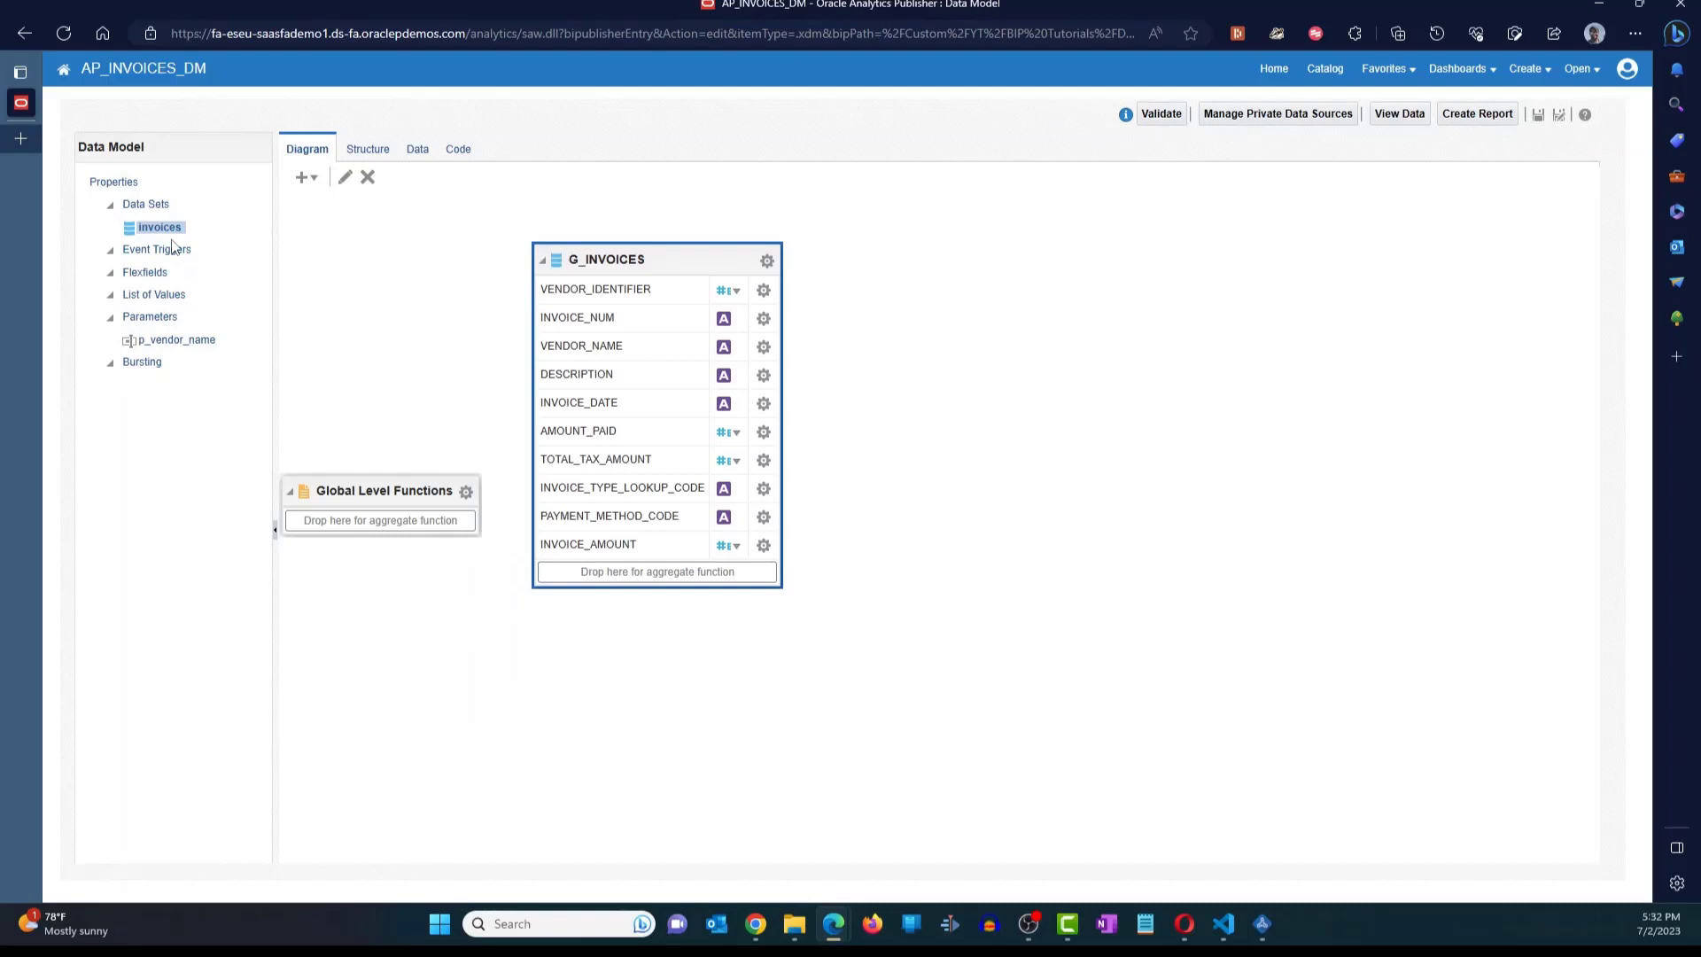
- Preview the data model's invoices with Supplier Name set to JGA
click(416, 149)
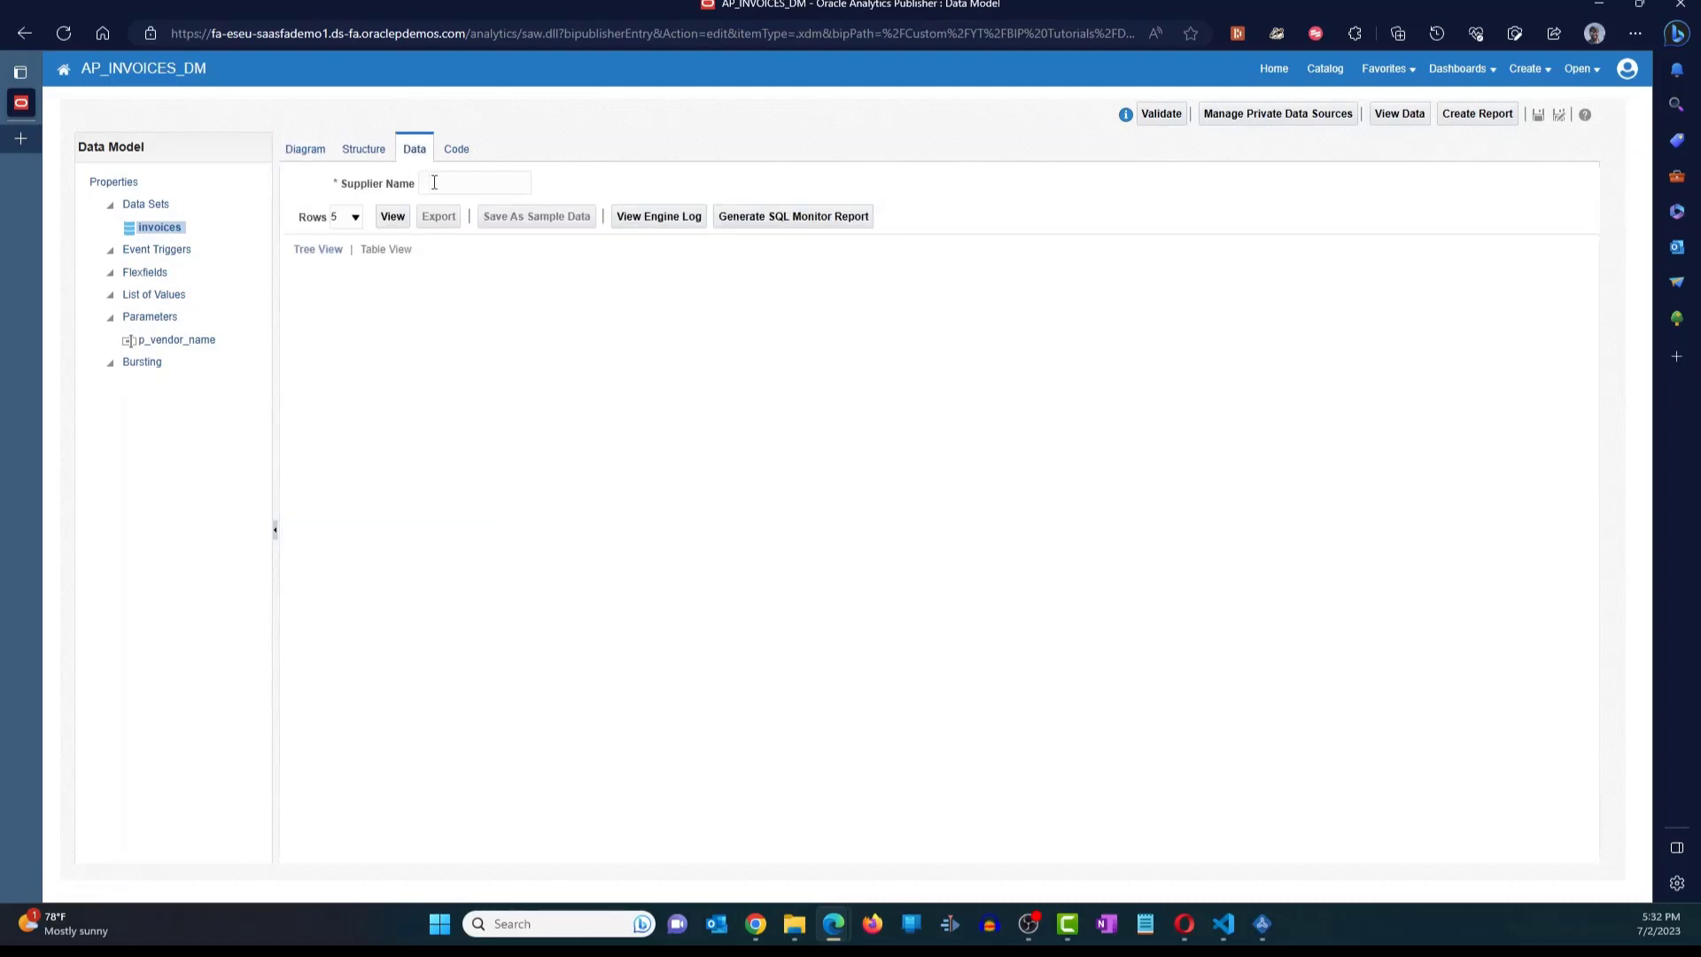
click(473, 183)
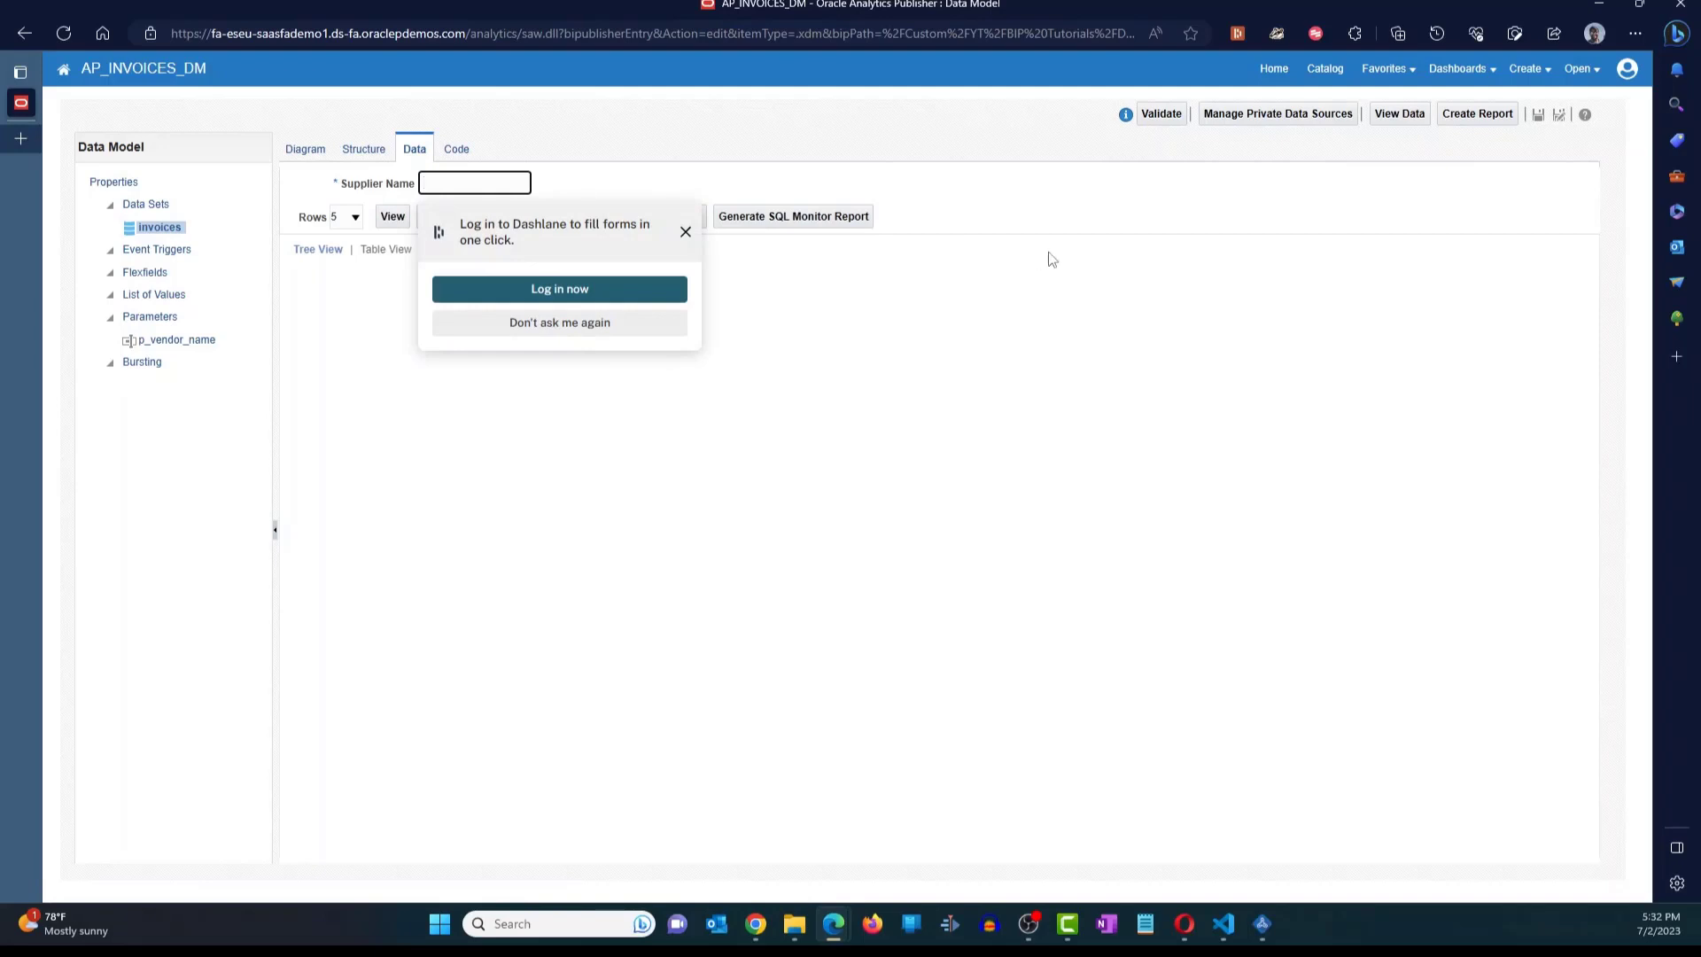
click(391, 216)
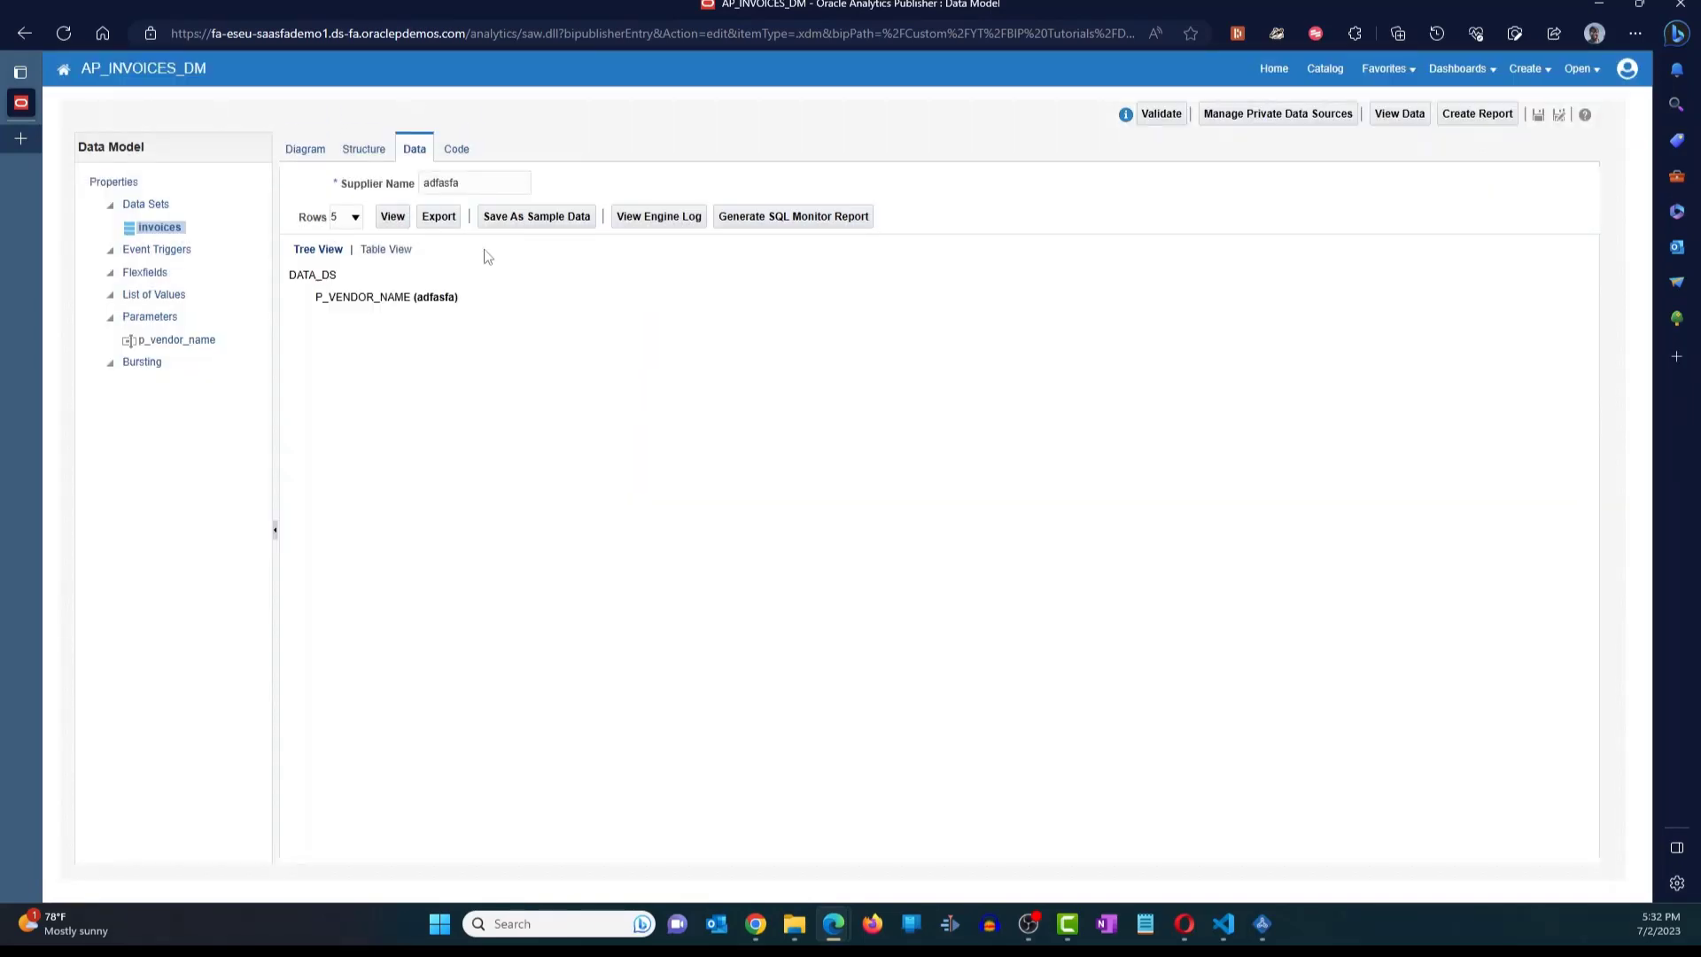
text(JGA)
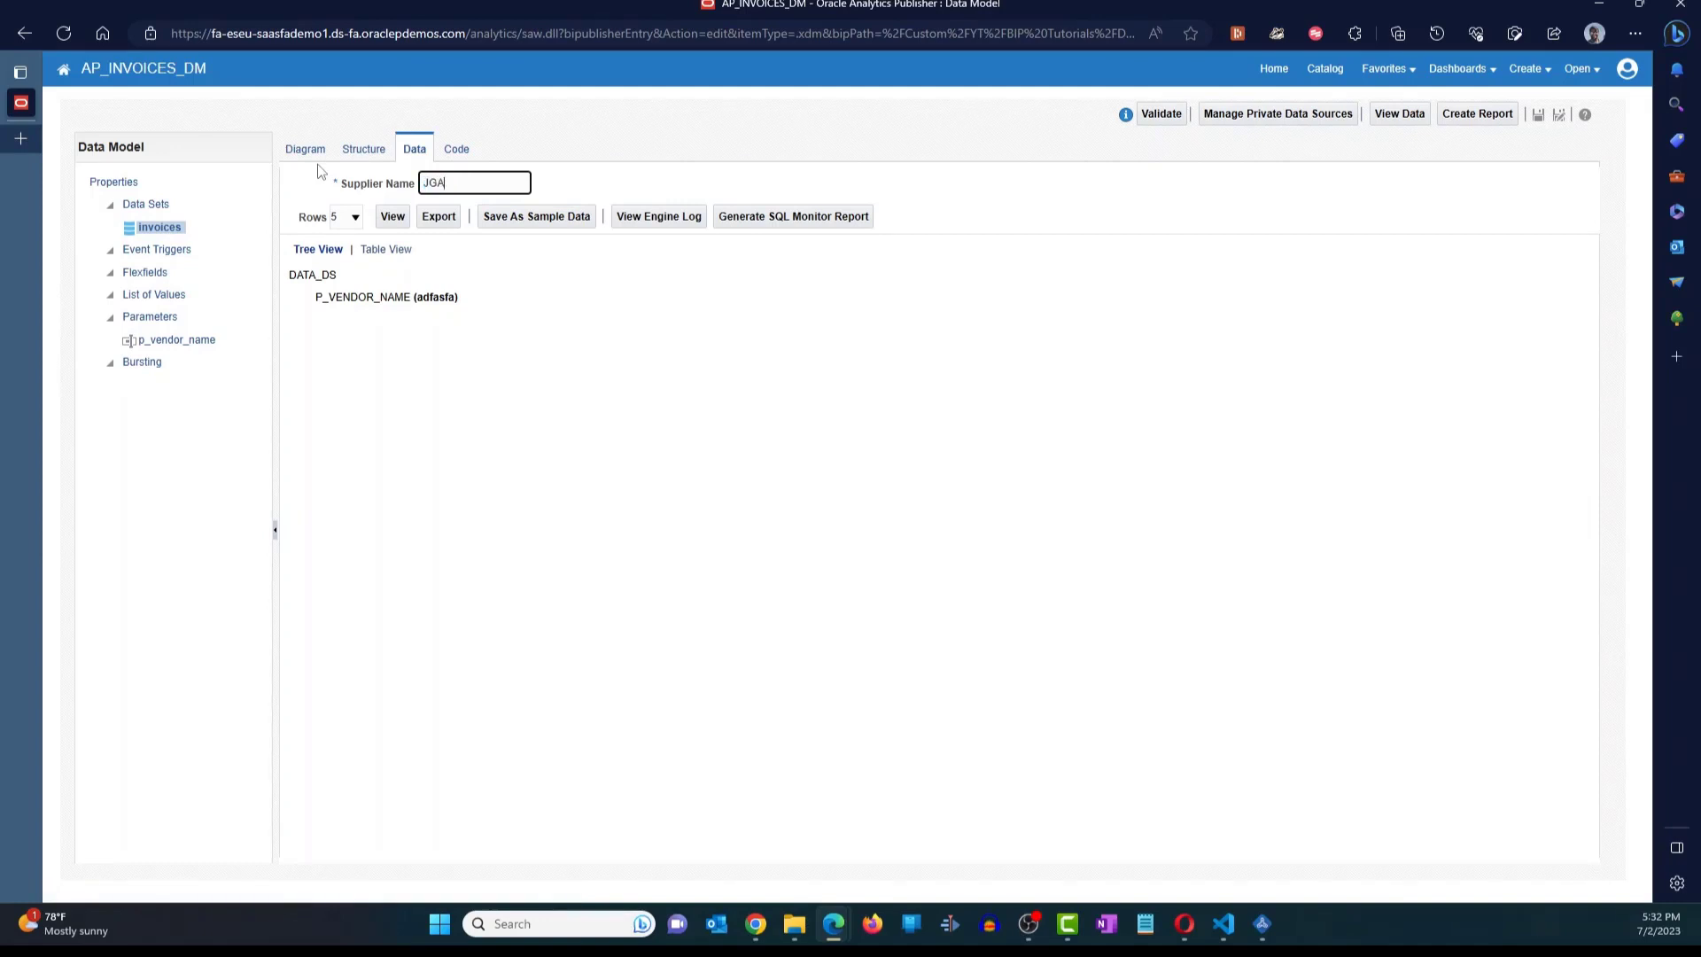
click(392, 216)
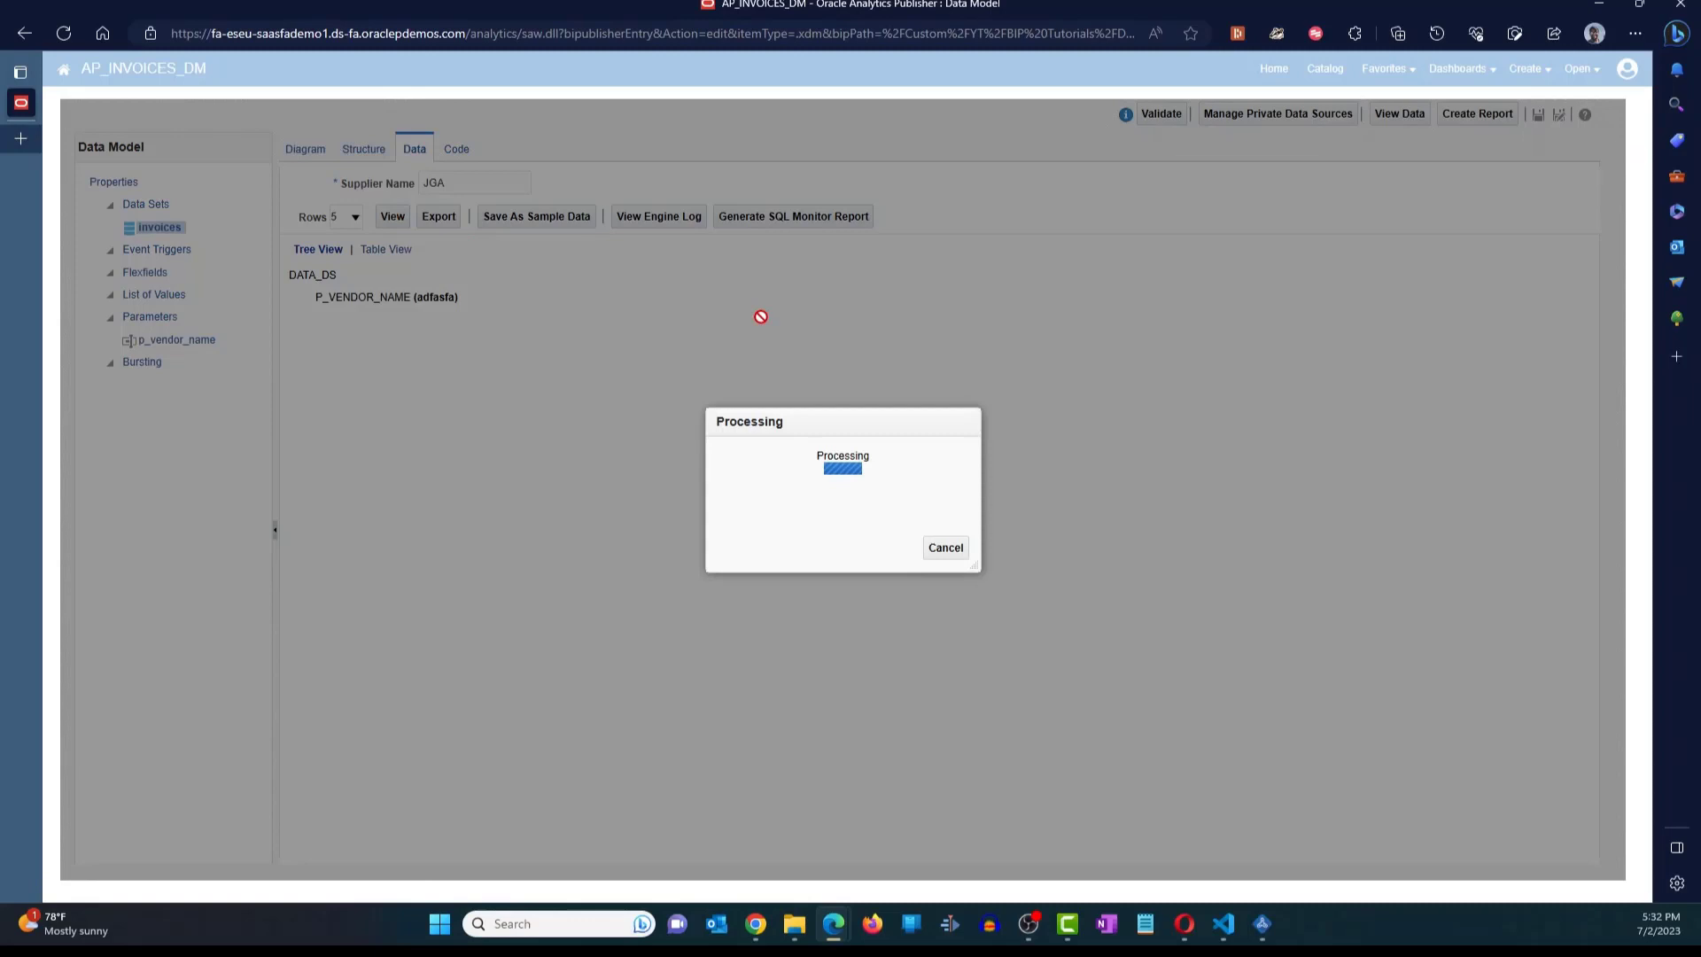
- Preview invoices for Office Depot, then return to the catalog
click(392, 216)
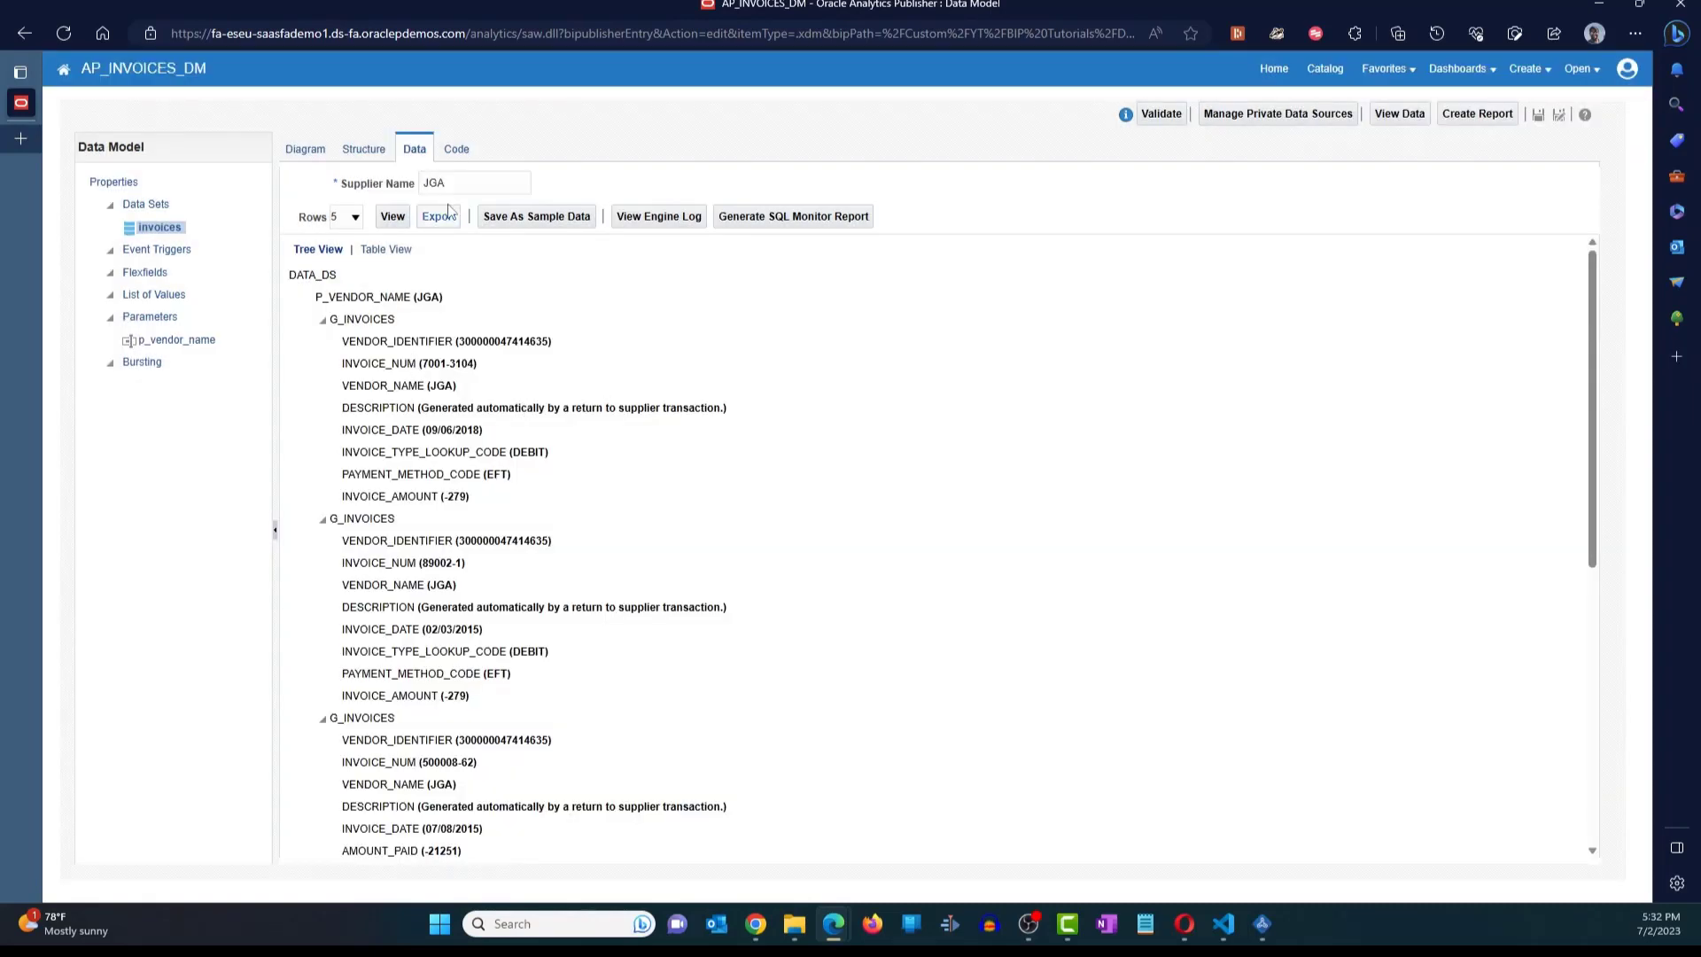
text(oFF)
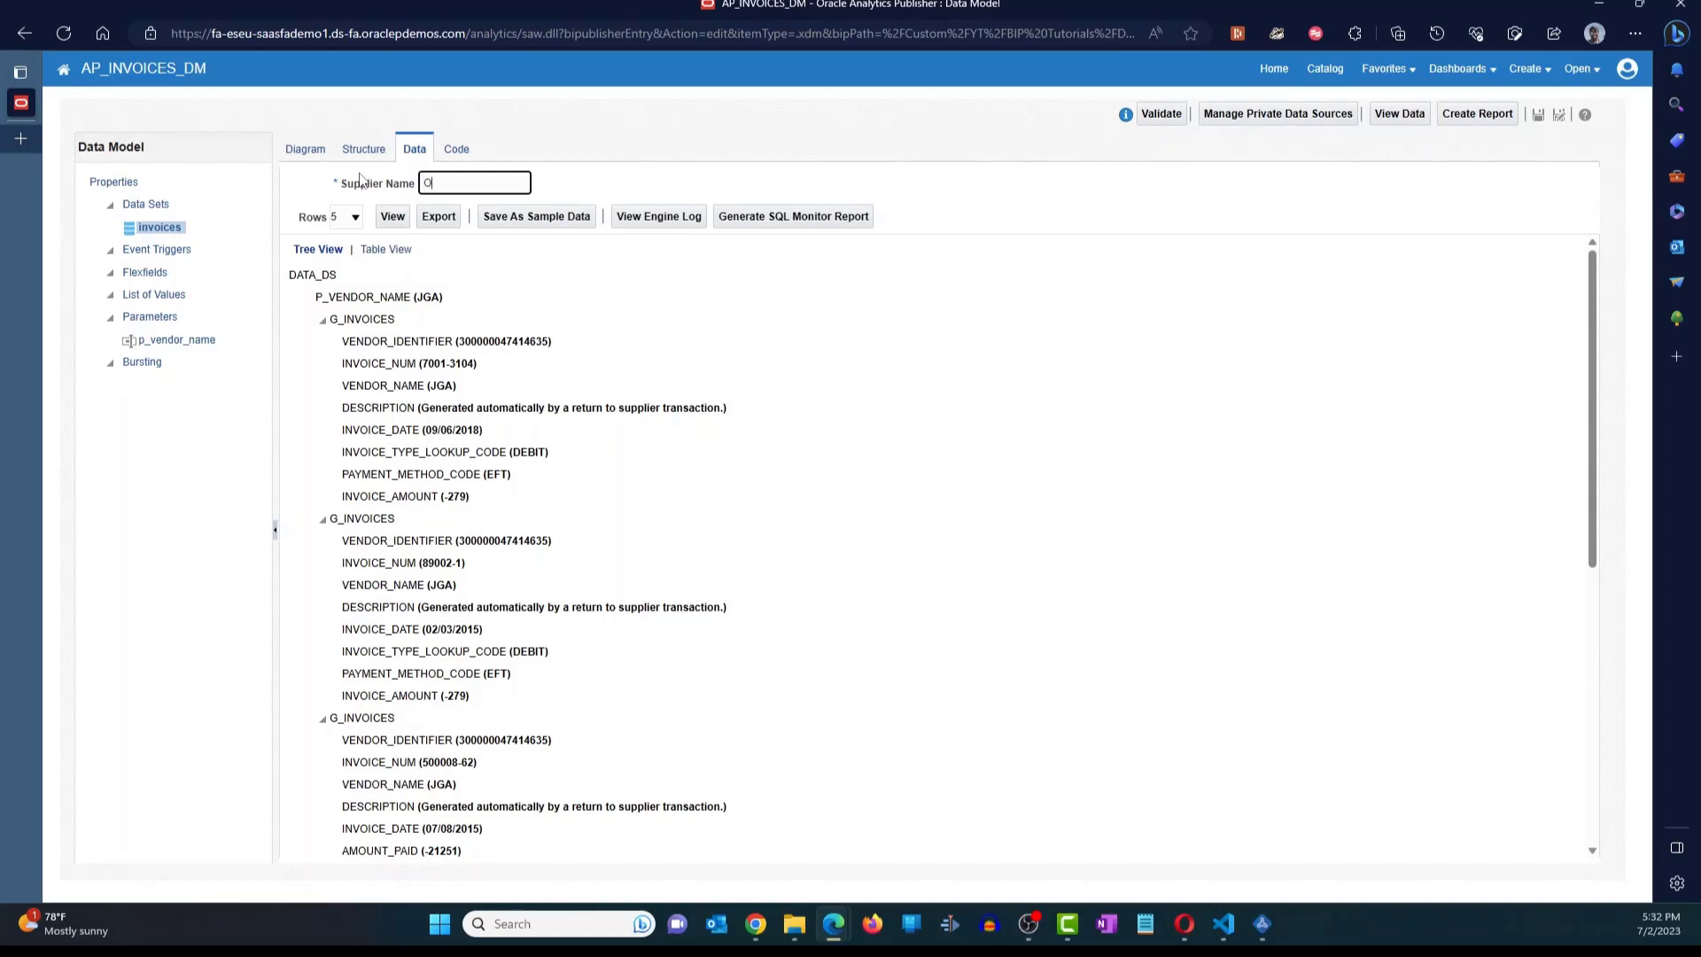
text(Office Depot)
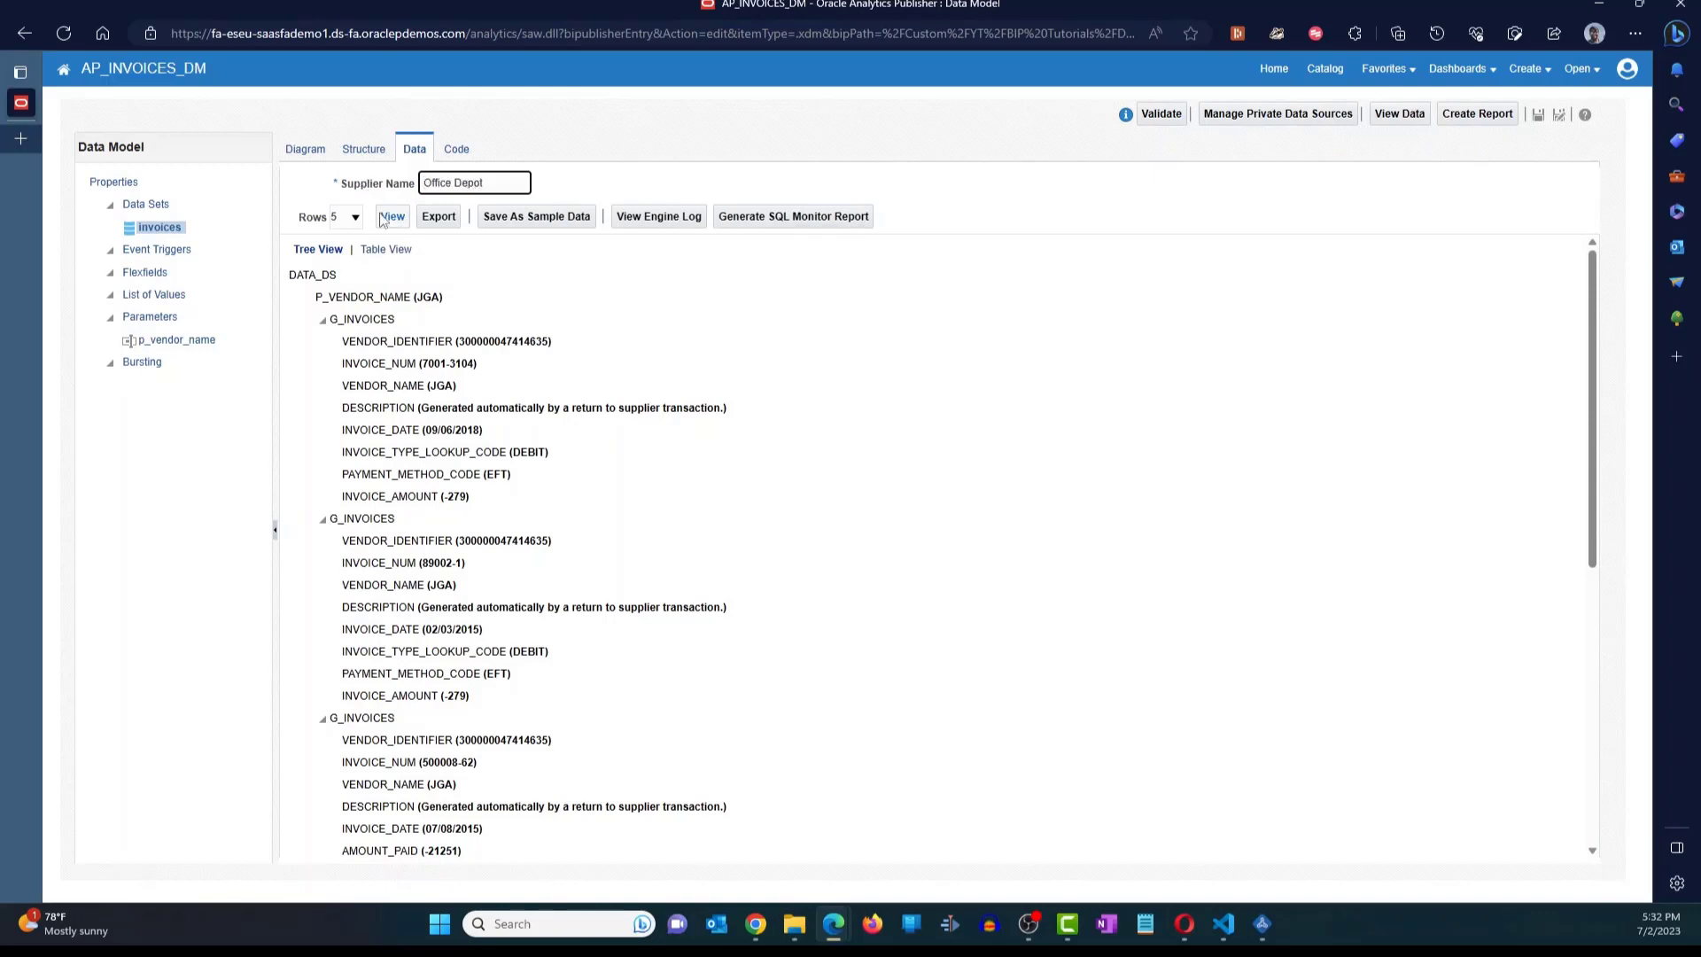
click(391, 216)
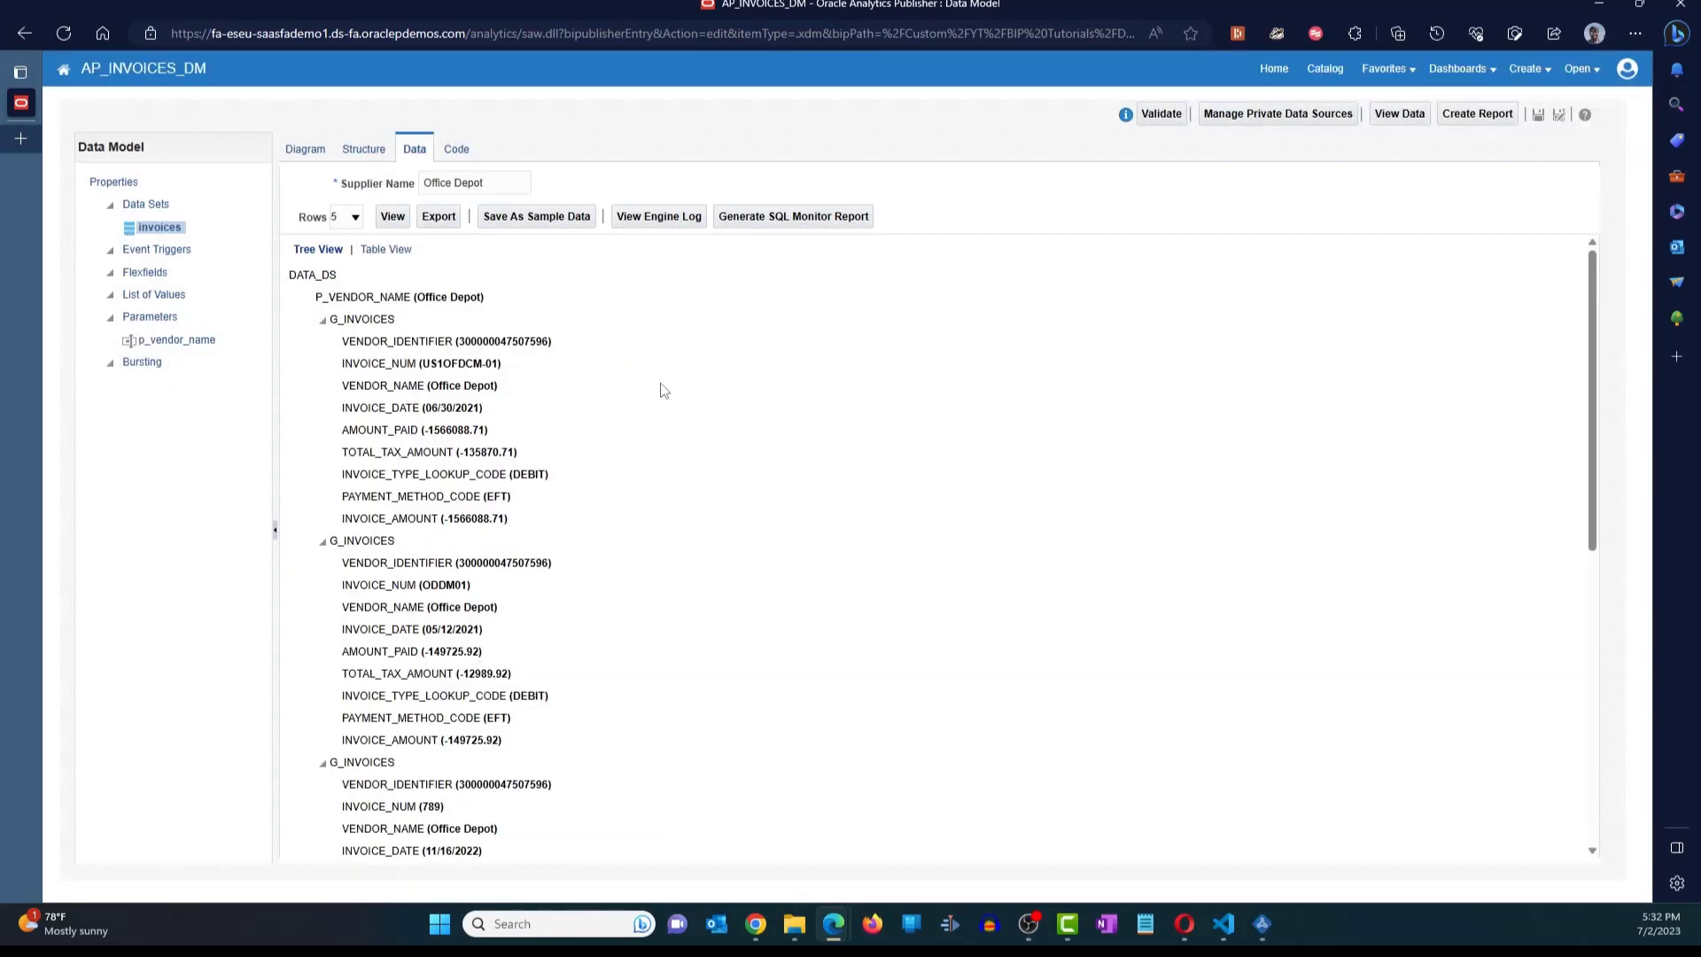
mouse_move(648, 435)
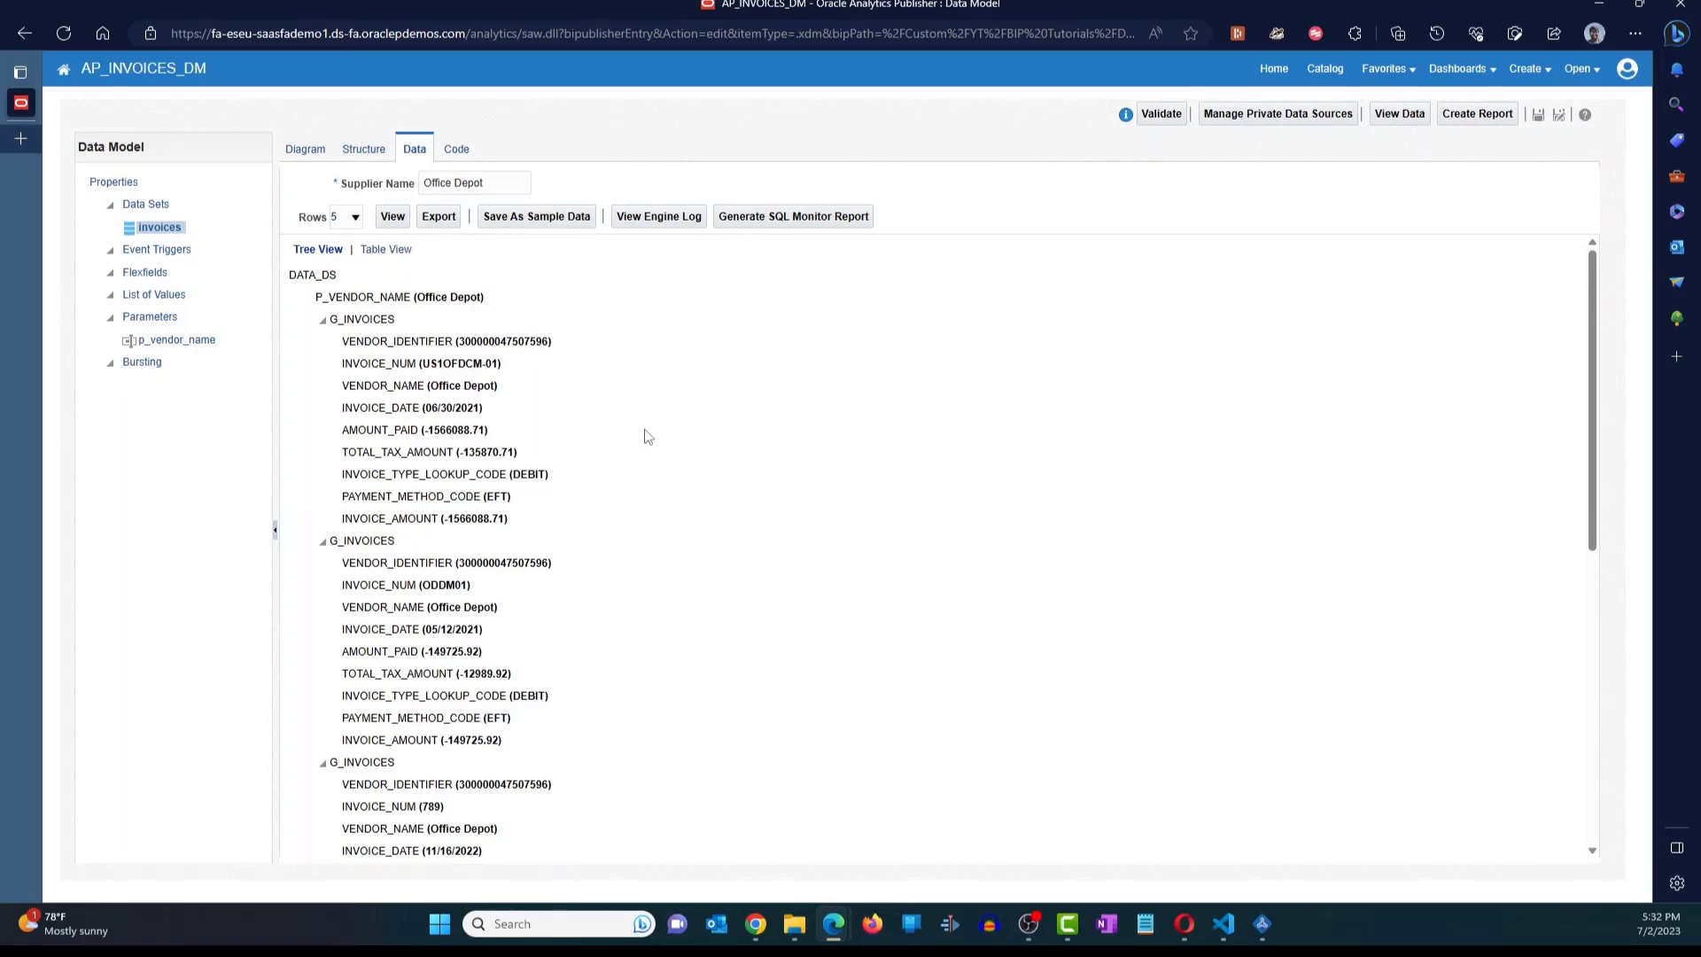
mouse_move(543, 275)
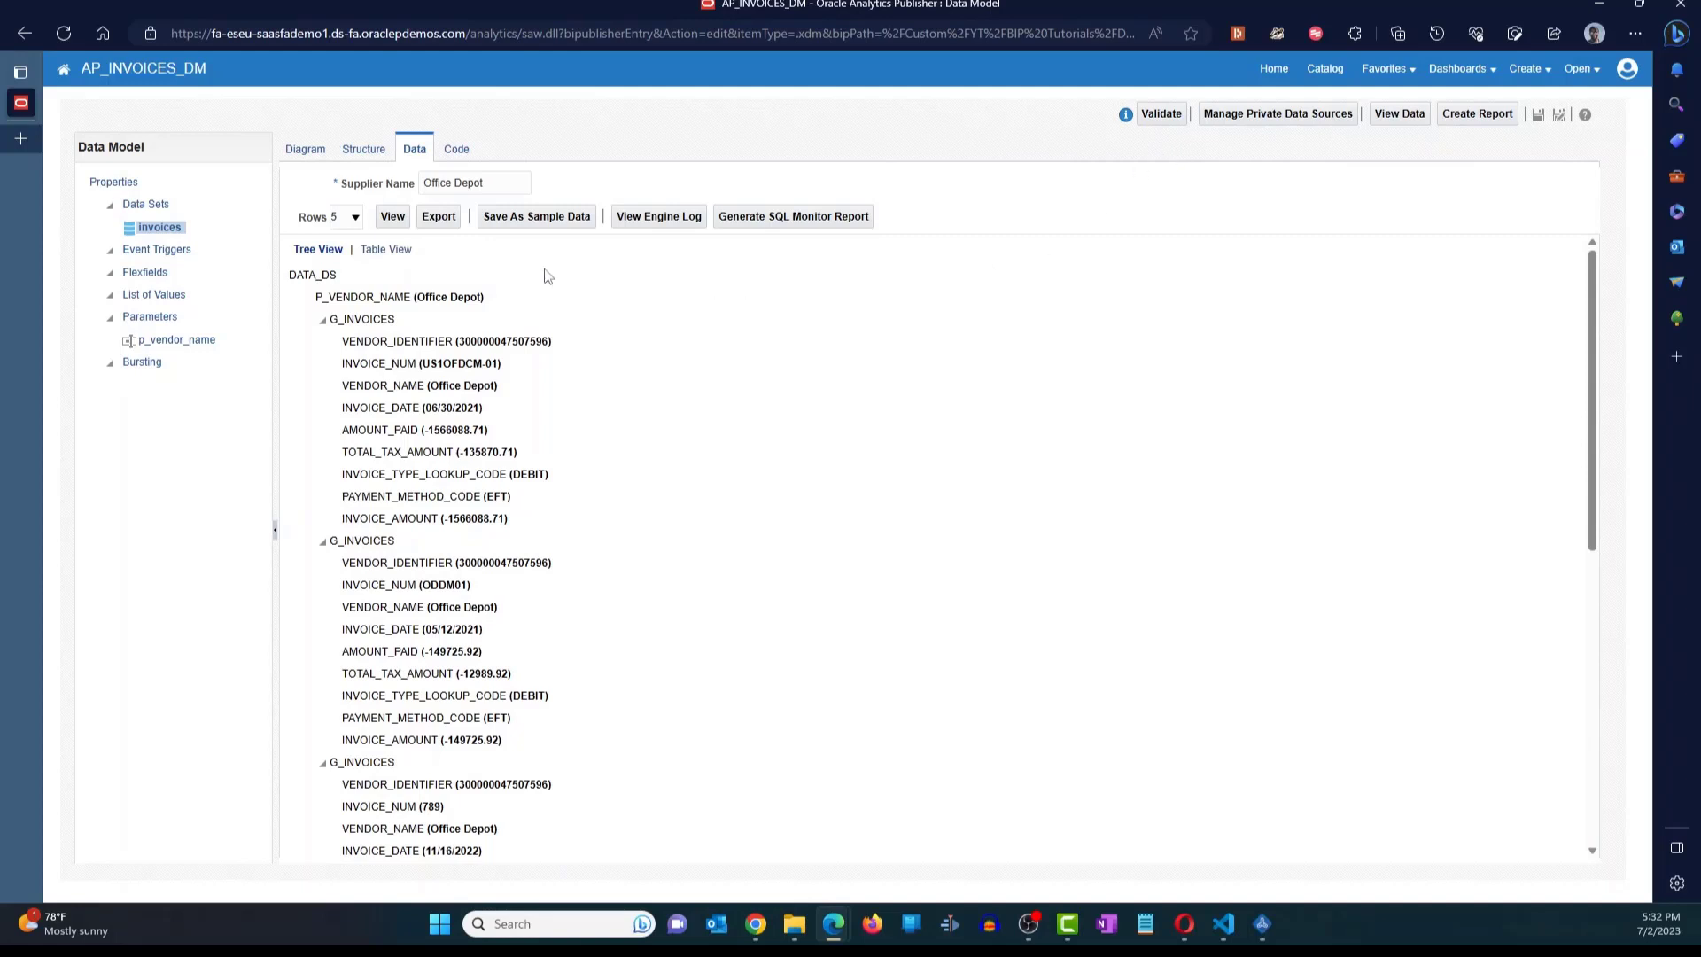
mouse_move(842, 366)
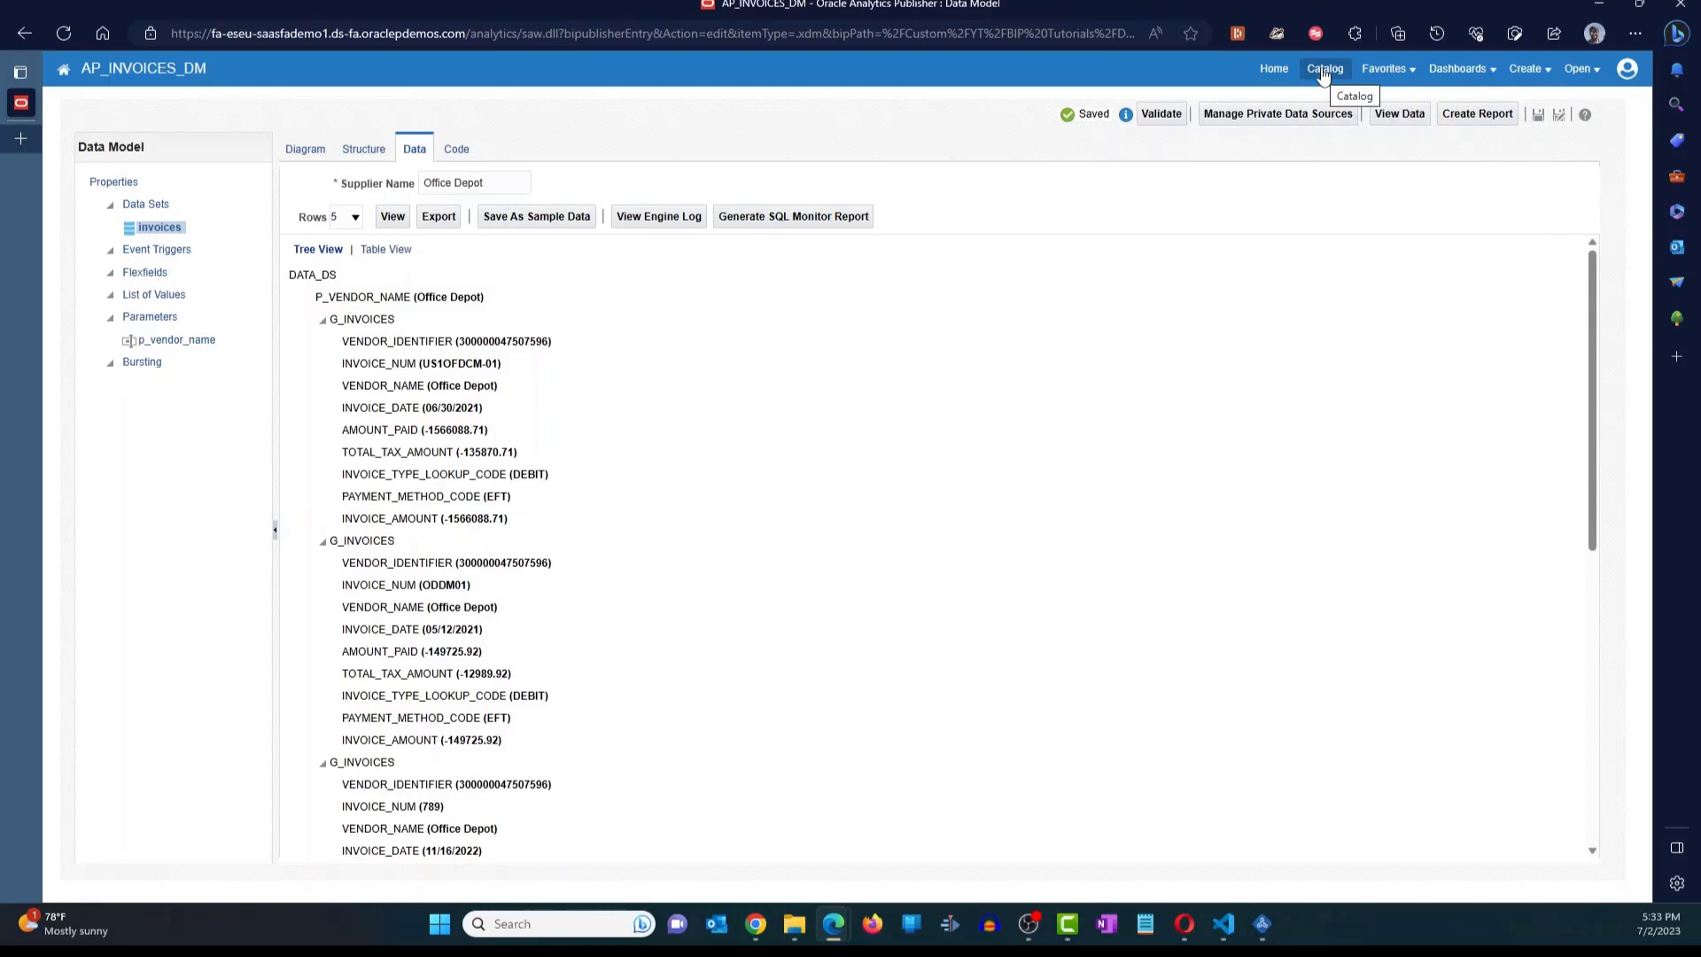
click(1324, 68)
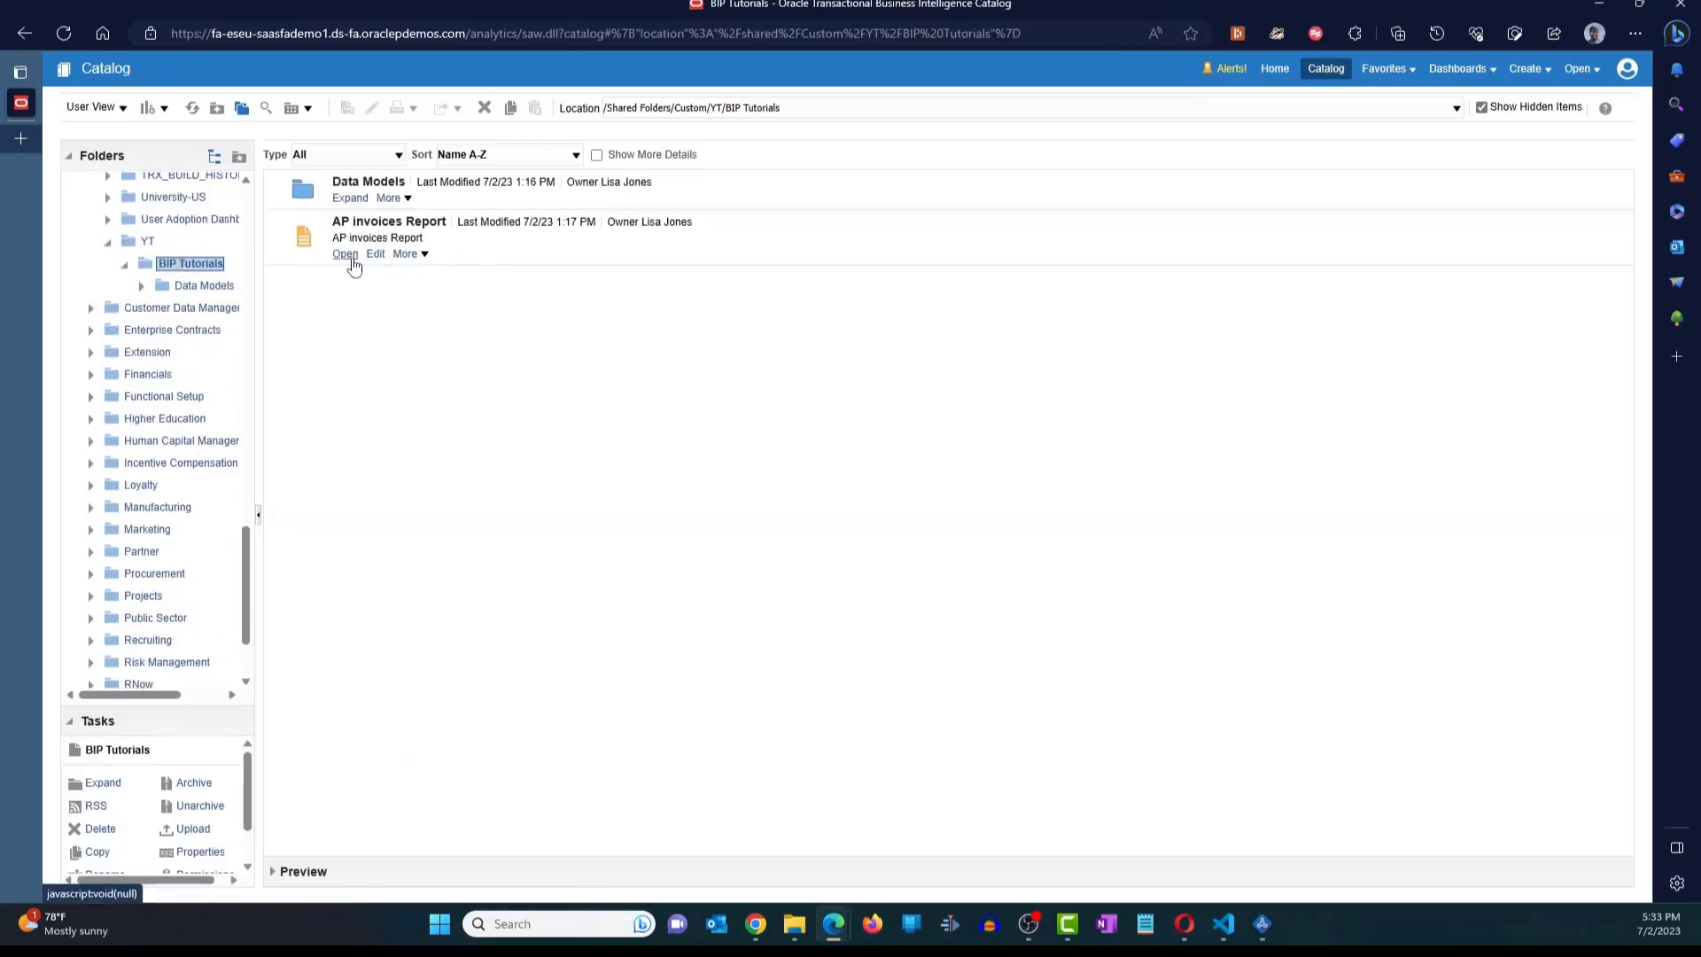
- Run the AP Invoices Report for supplier JGA and open its Actions menu
click(343, 253)
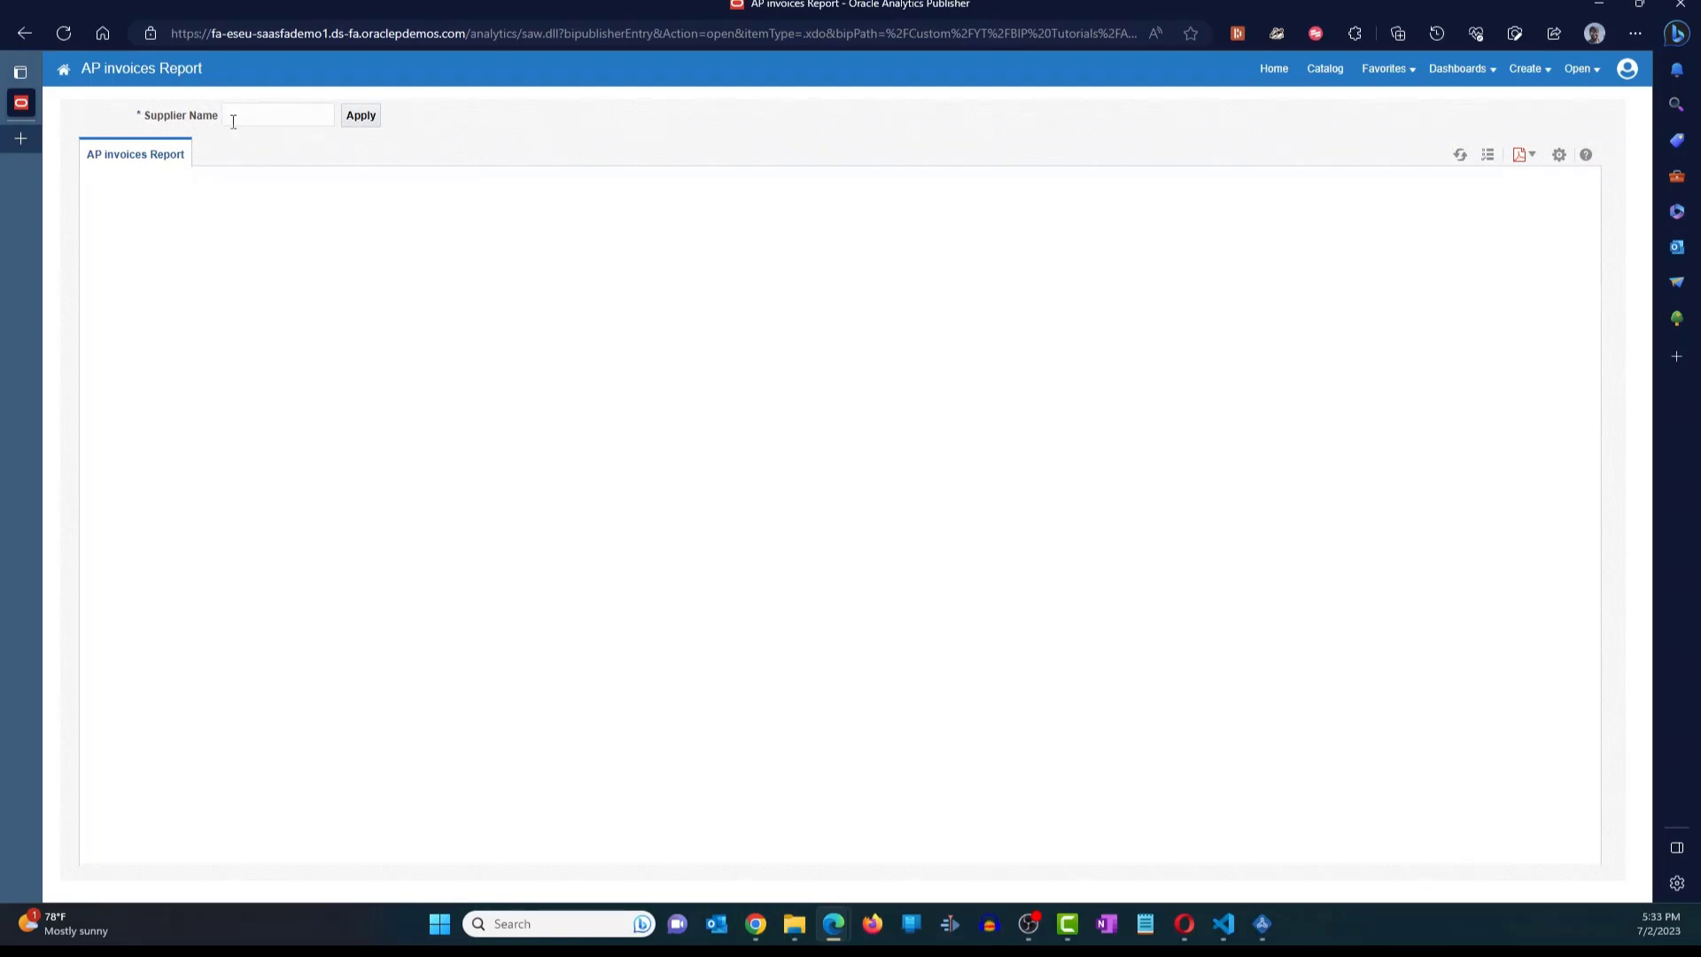
click(277, 115)
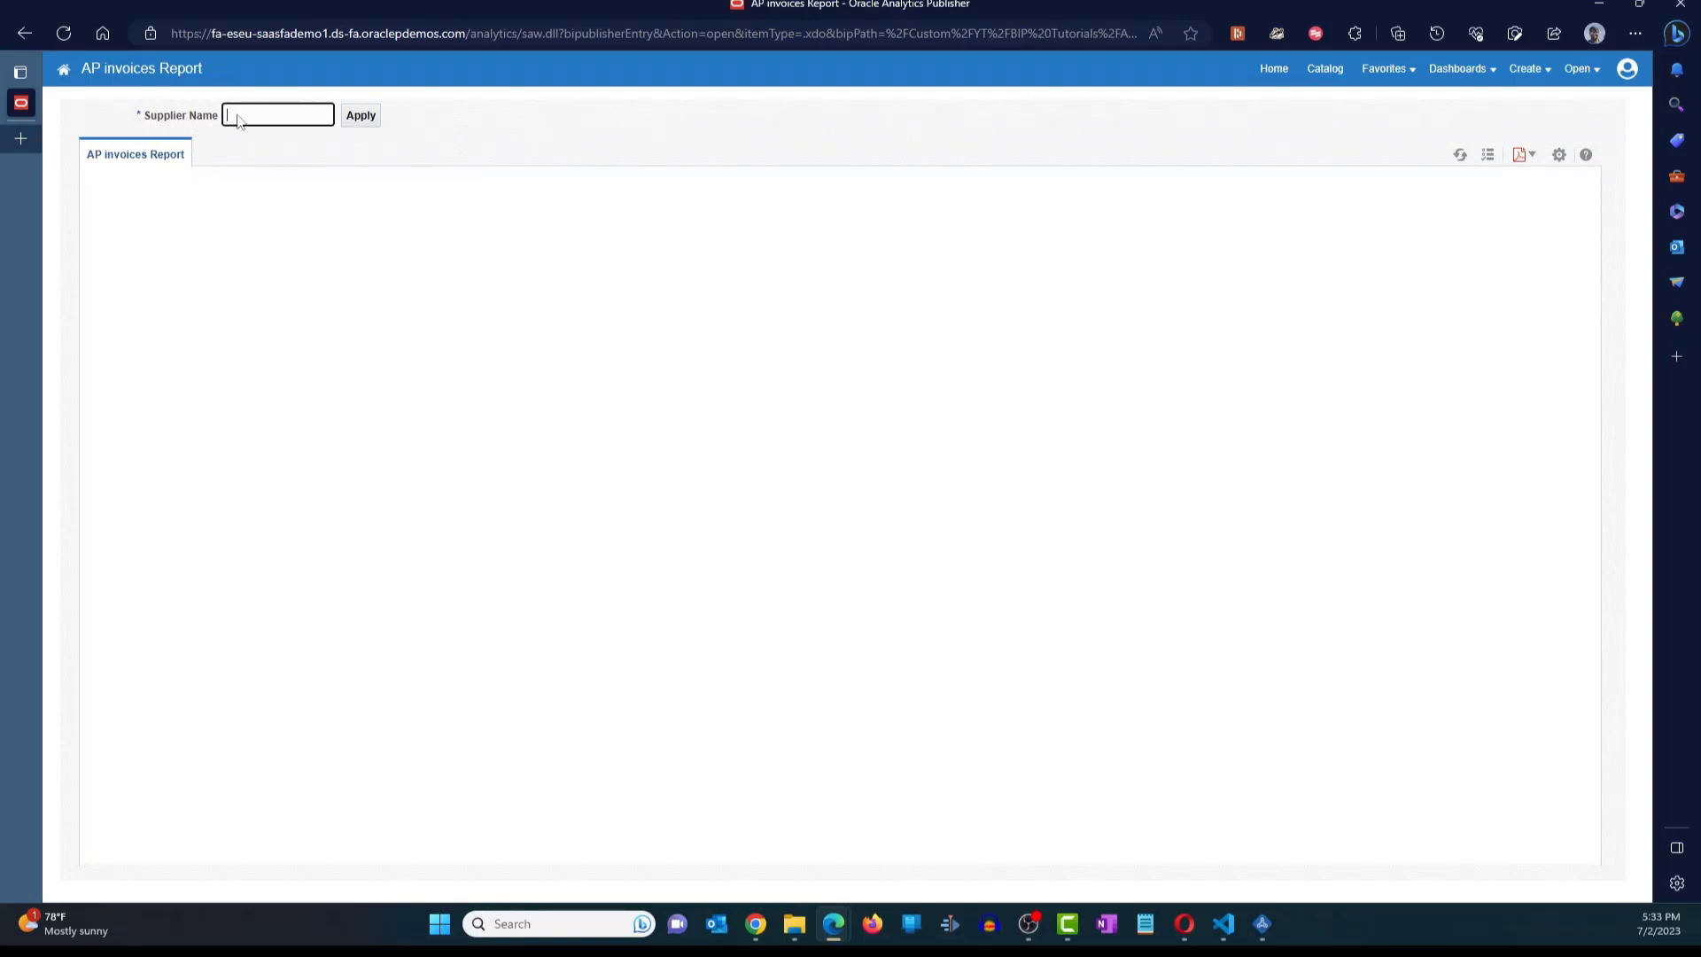
text(JGA)
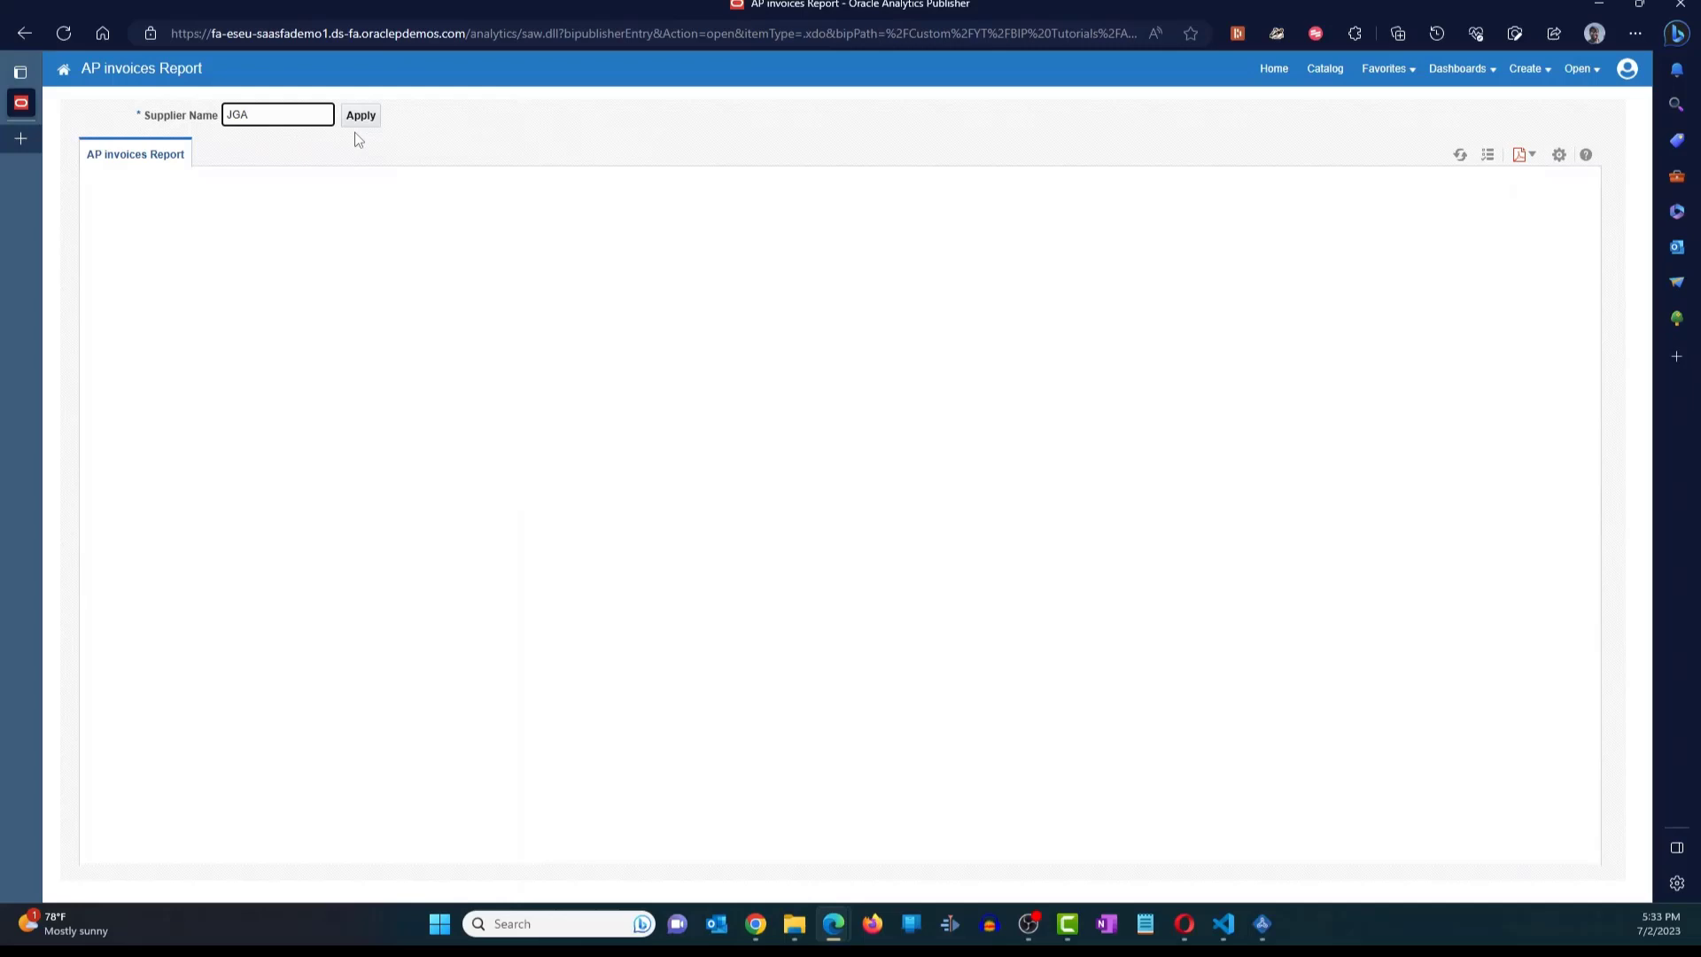
click(361, 115)
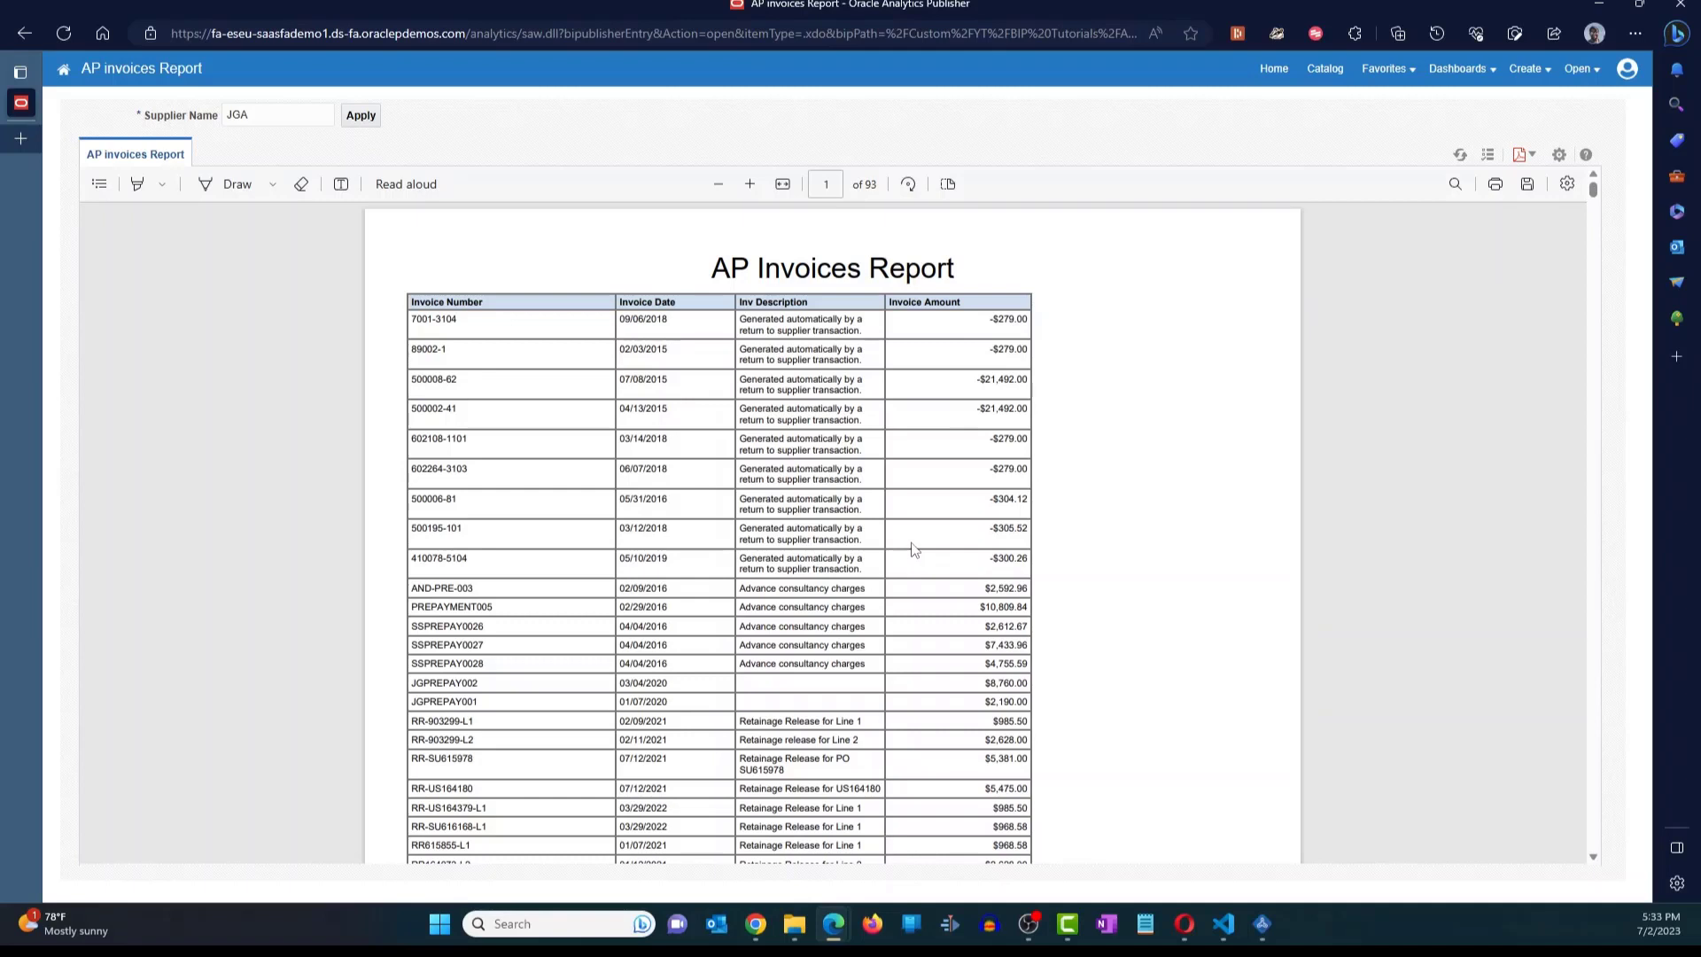
mouse_move(913, 550)
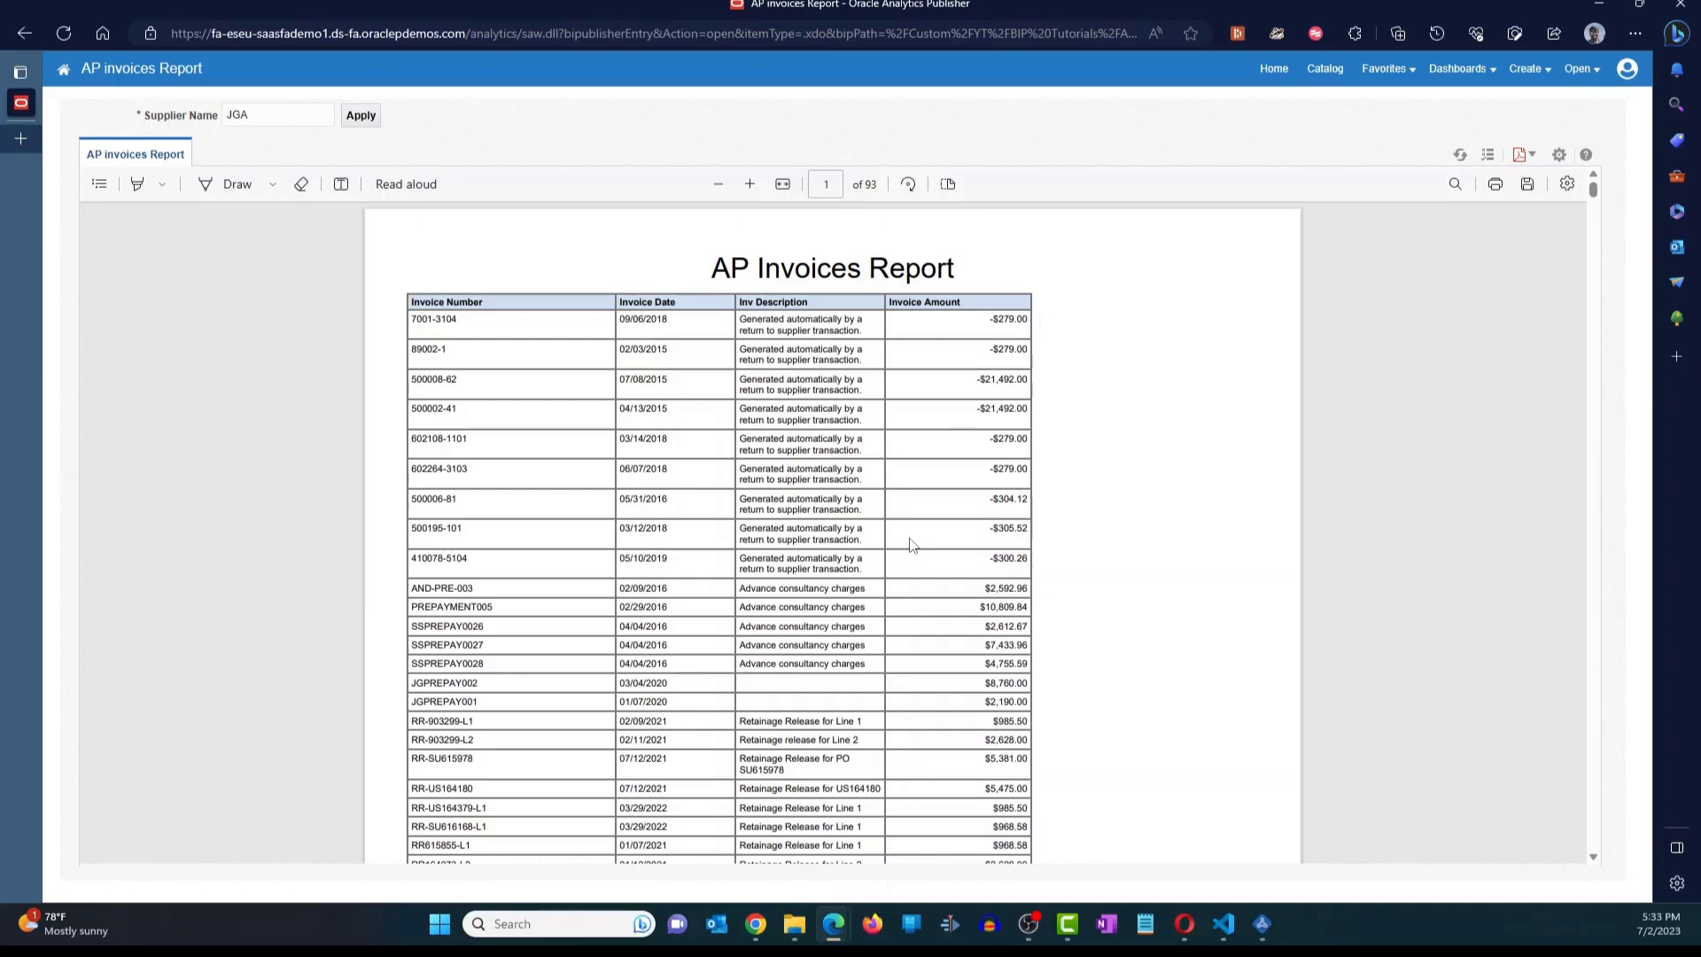
mouse_move(898, 354)
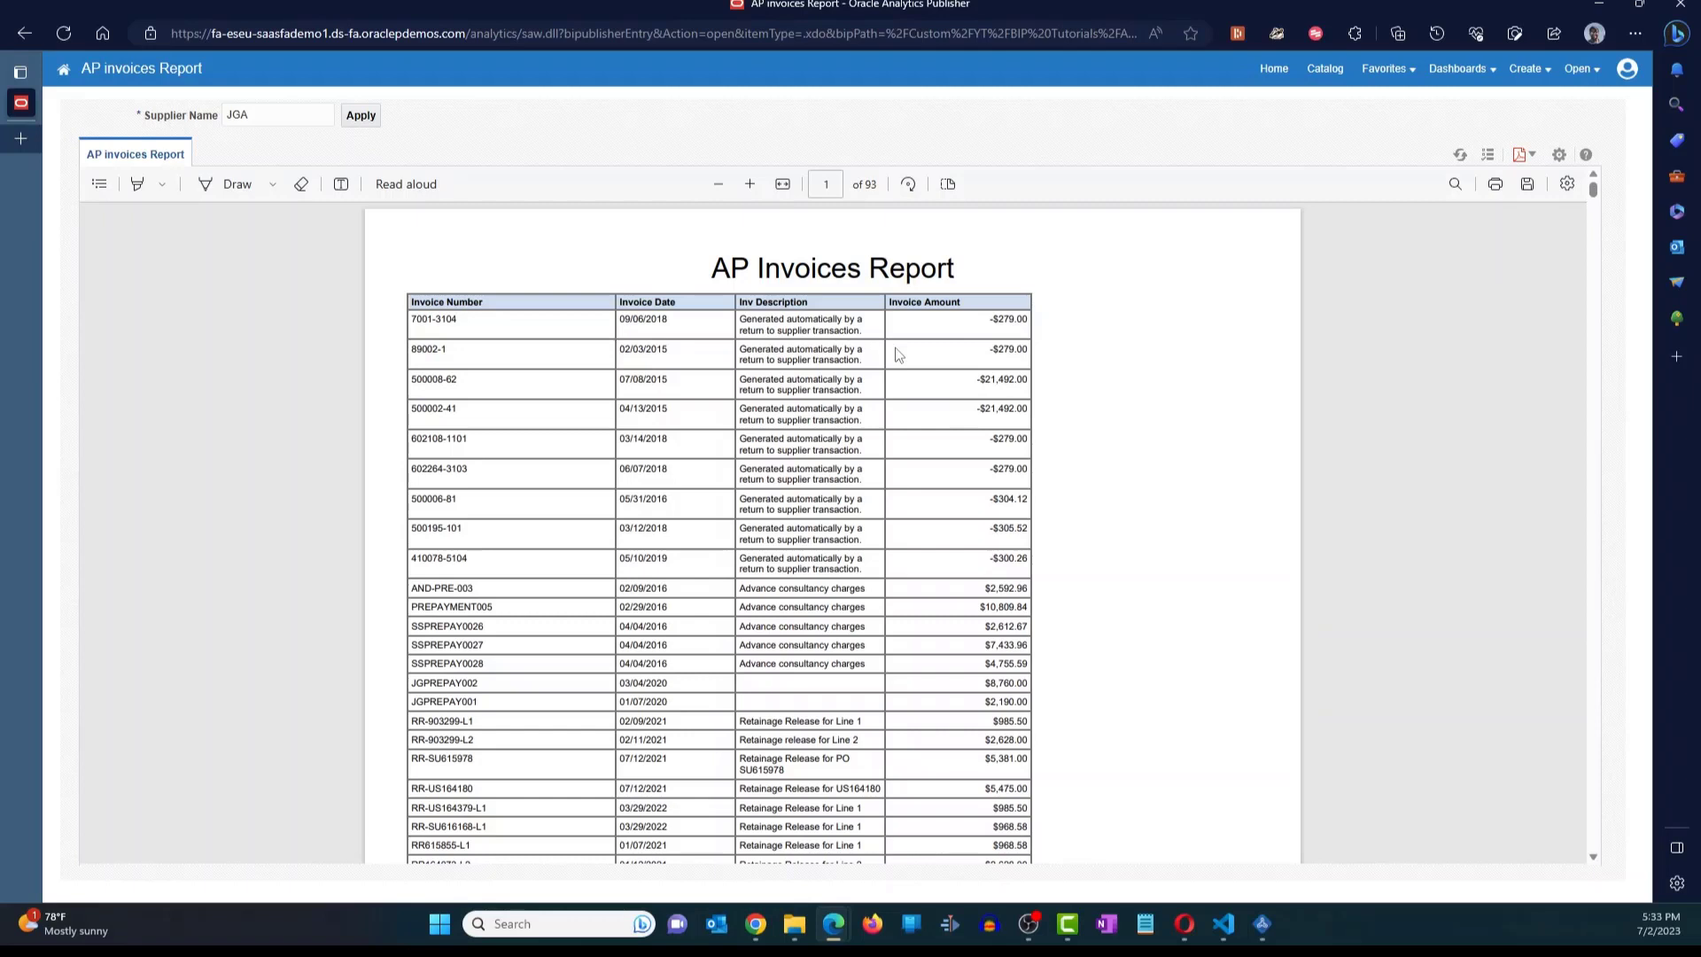
click(1557, 154)
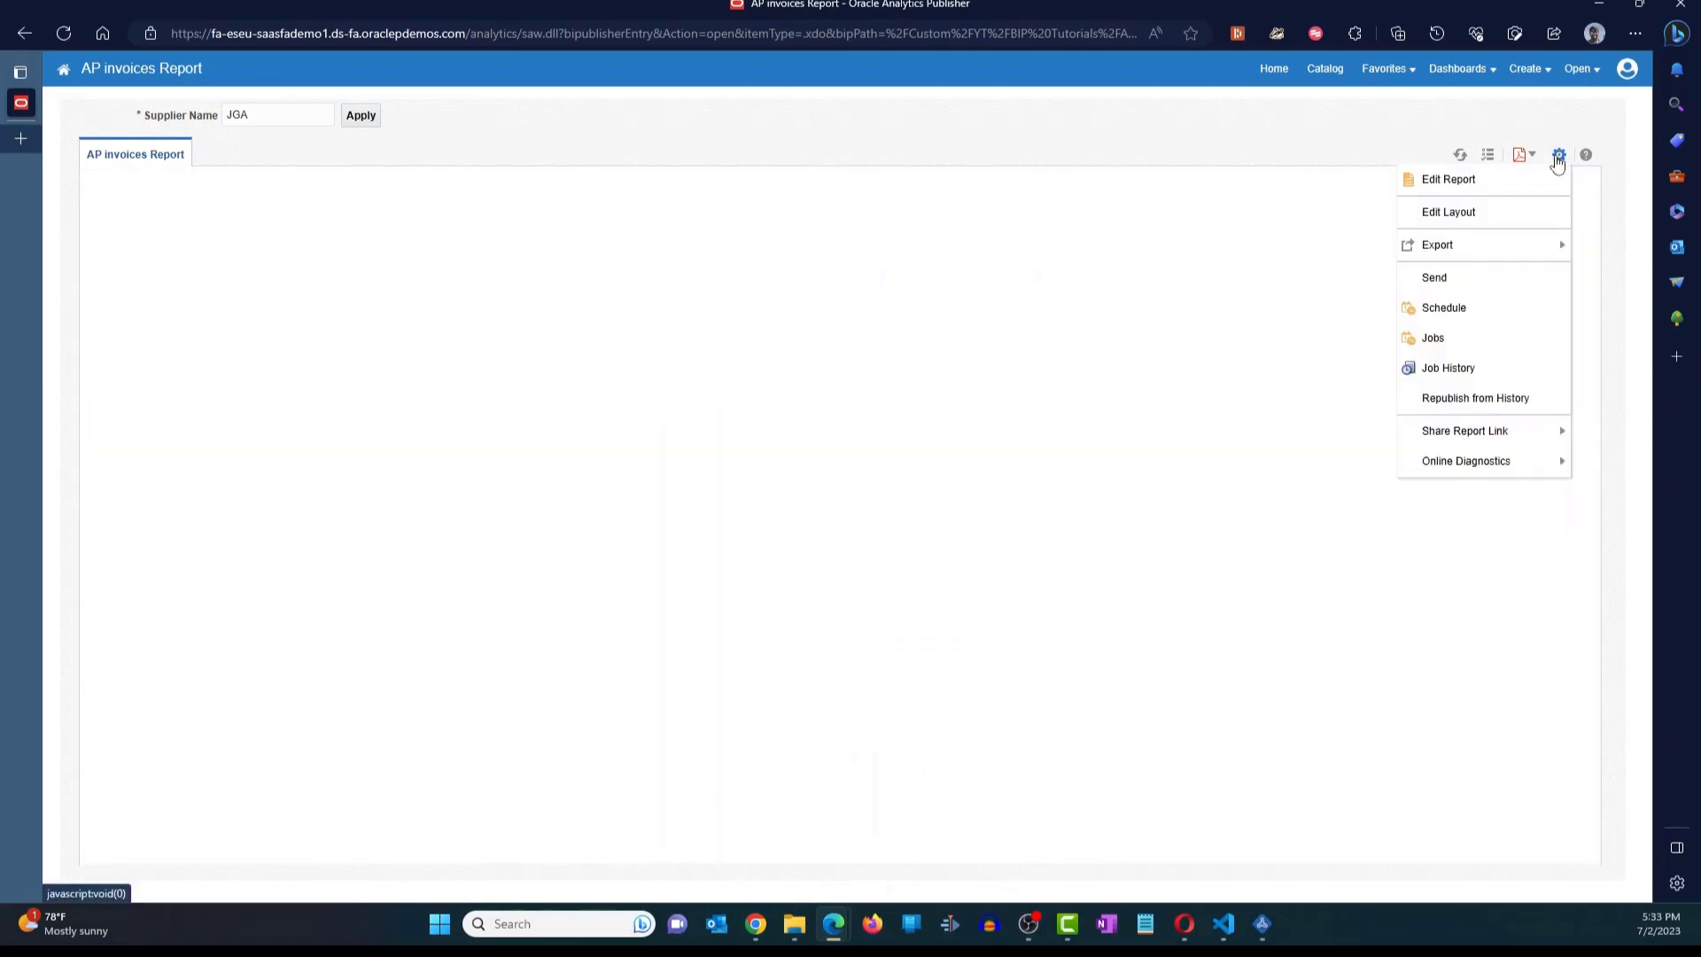
mouse_move(1557, 155)
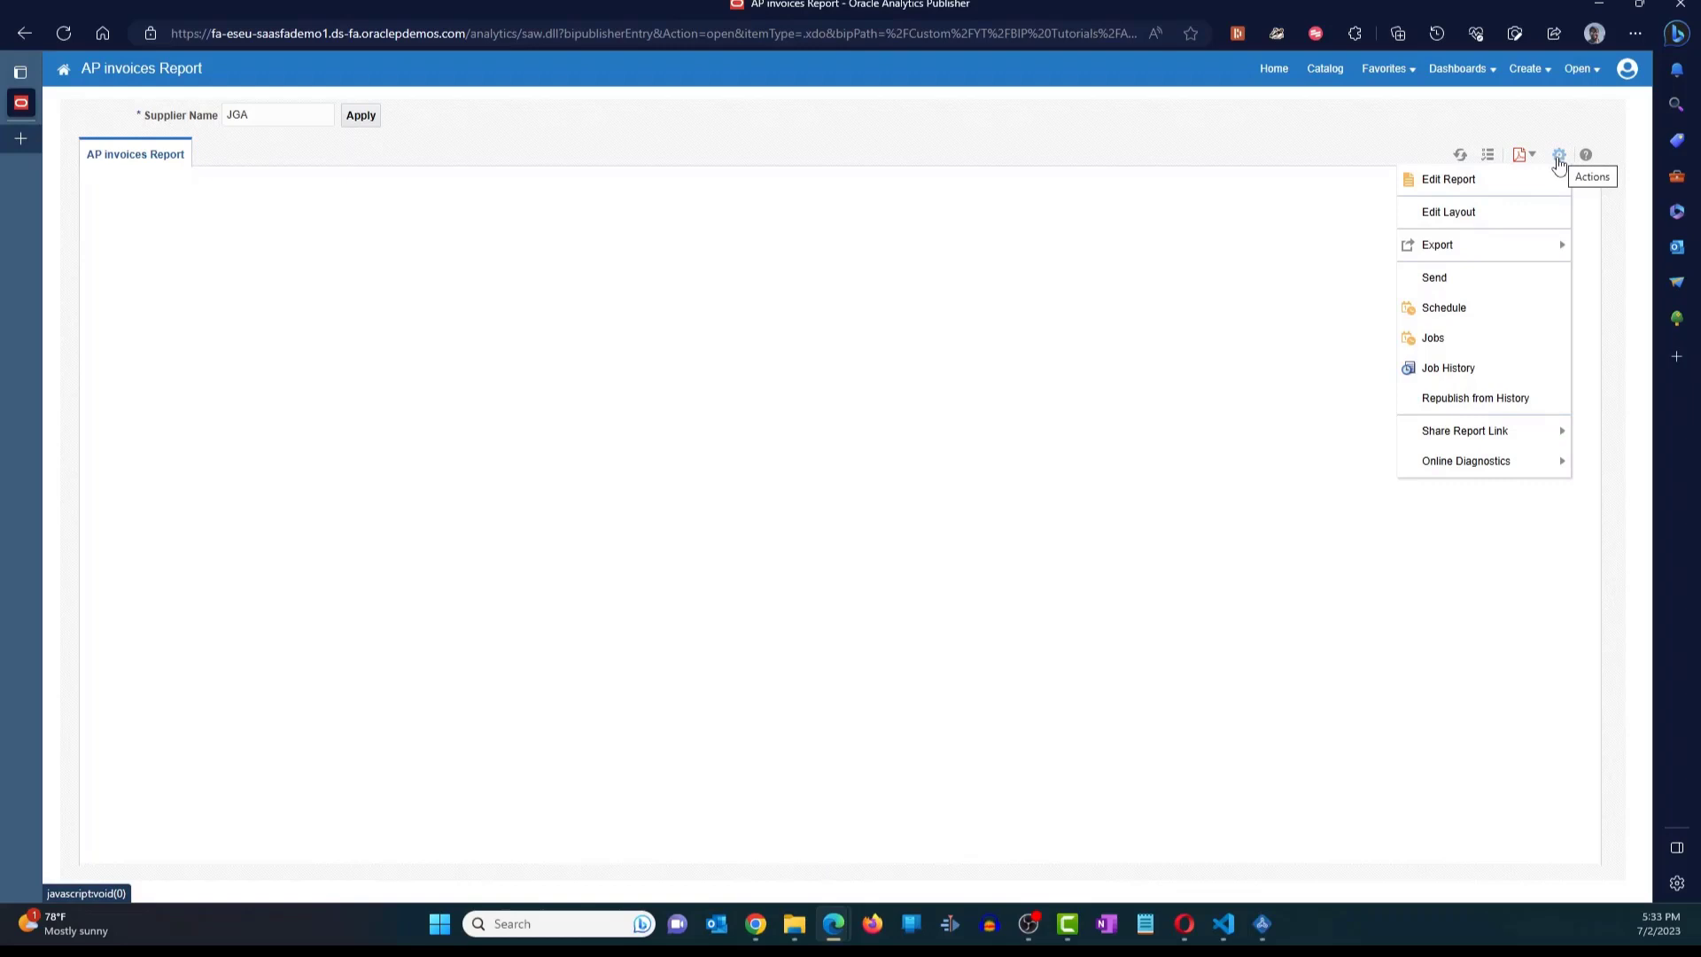
- Add a Vendor Name column header to the report layout, save it, and close the editor
click(1557, 154)
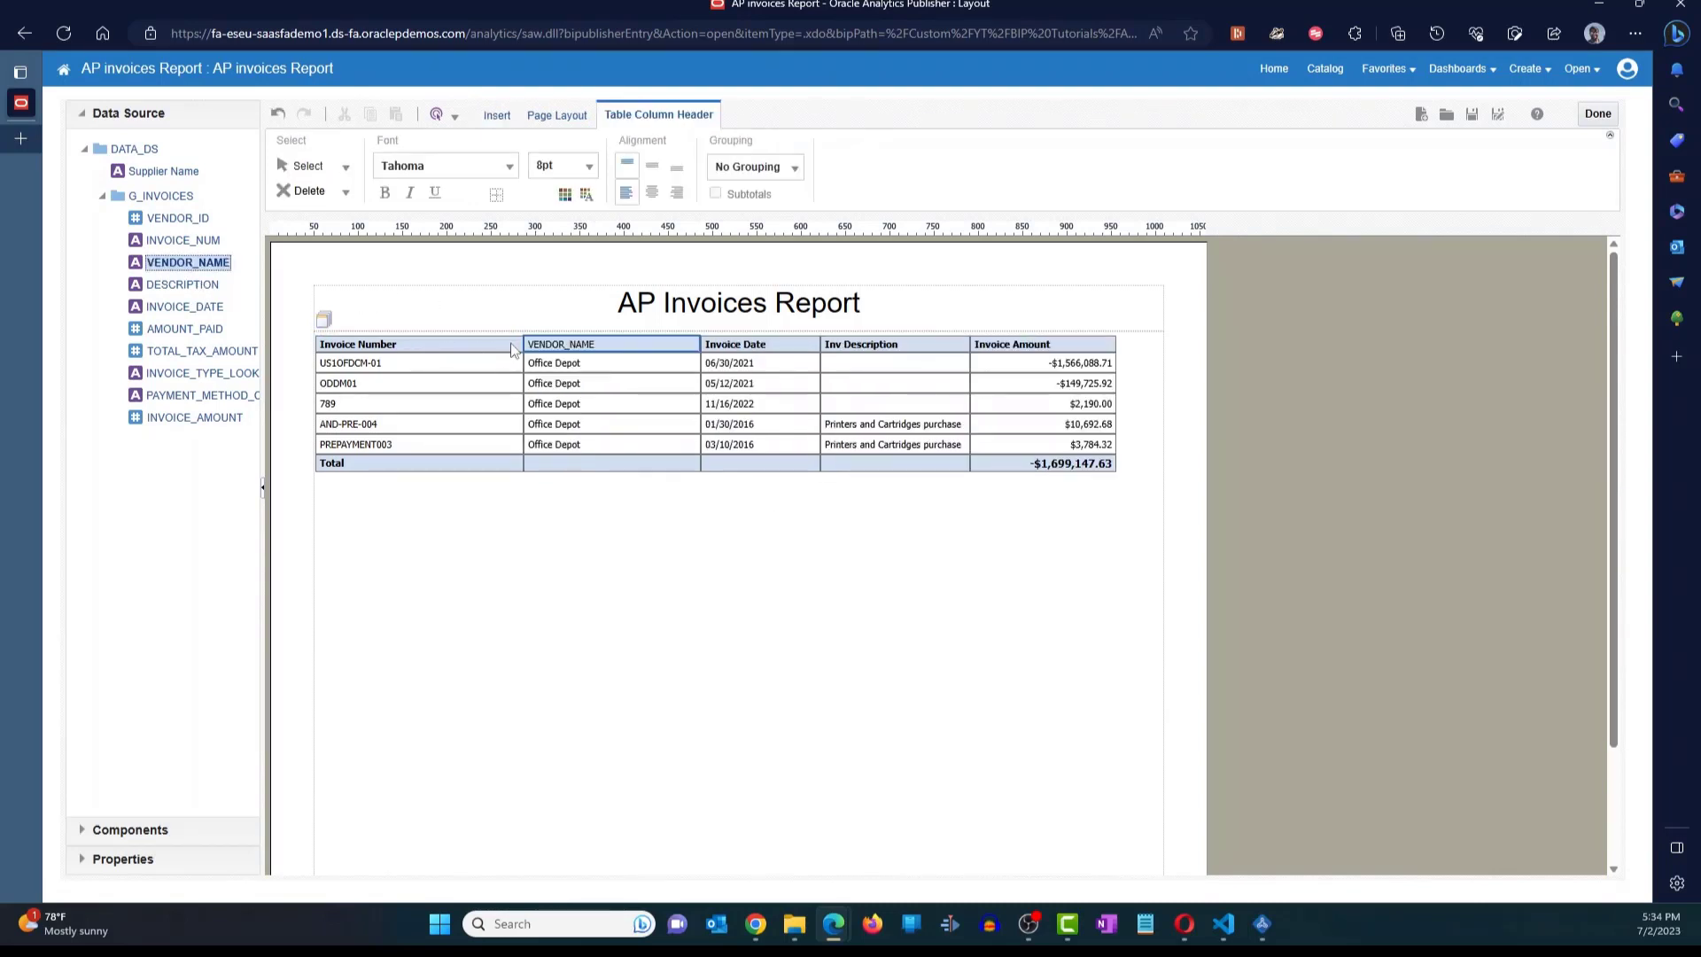
click(610, 344)
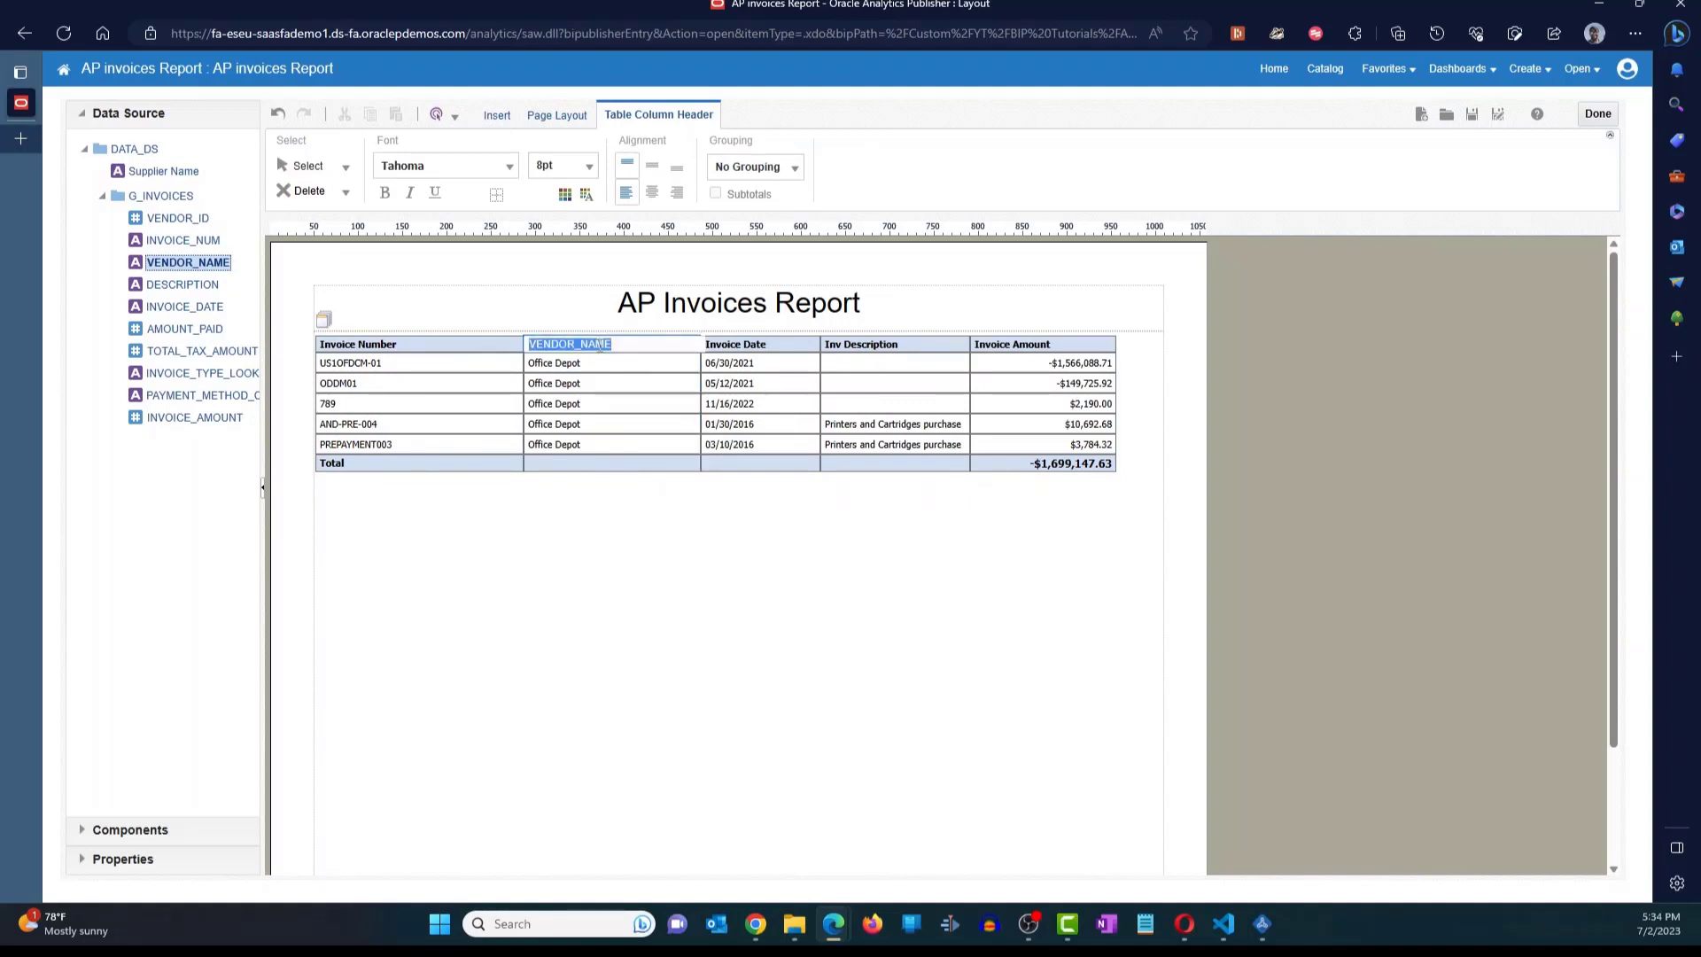
text(Vendor Name)
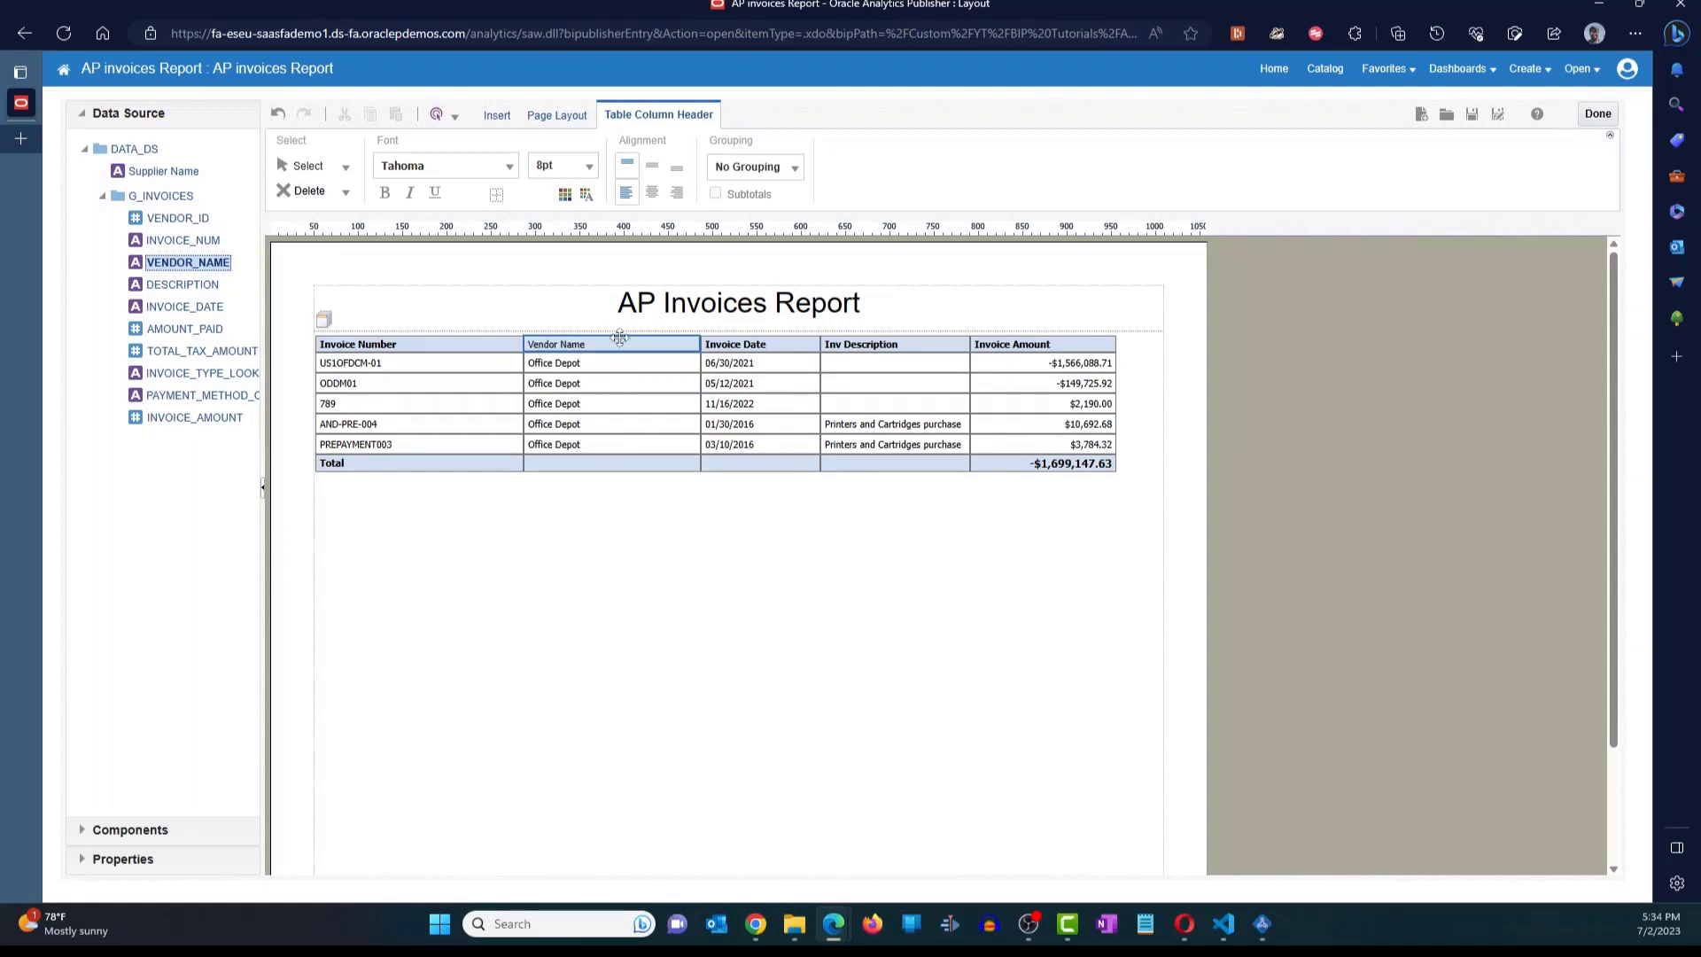
click(497, 114)
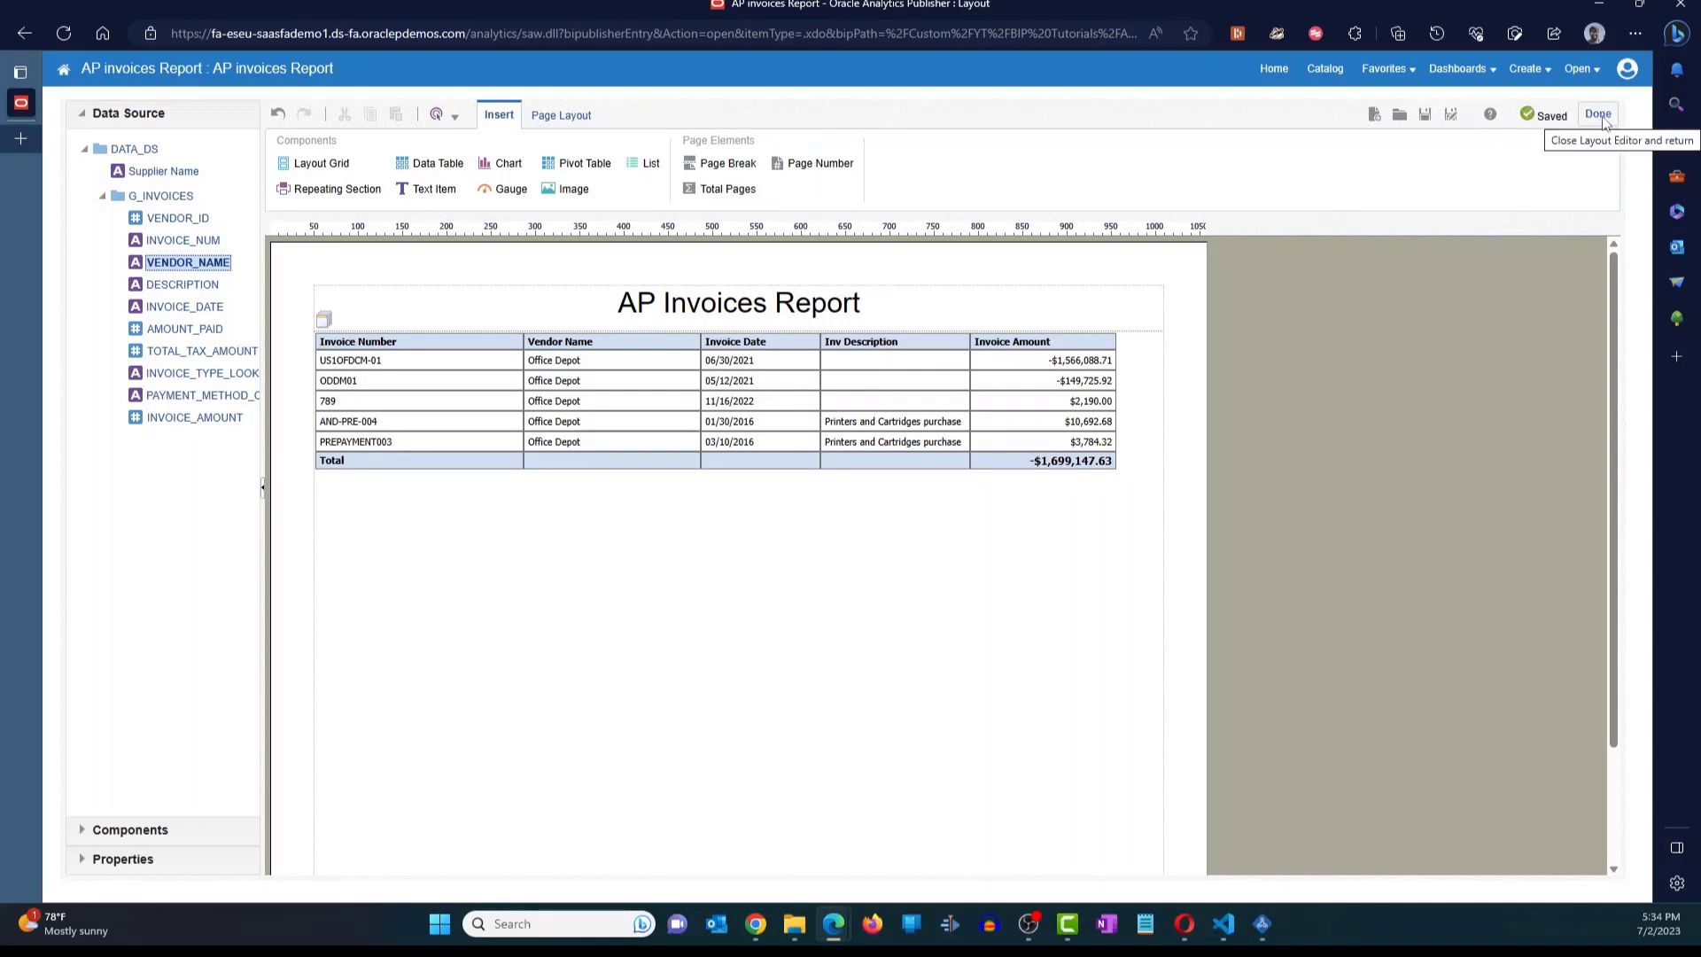
click(1596, 115)
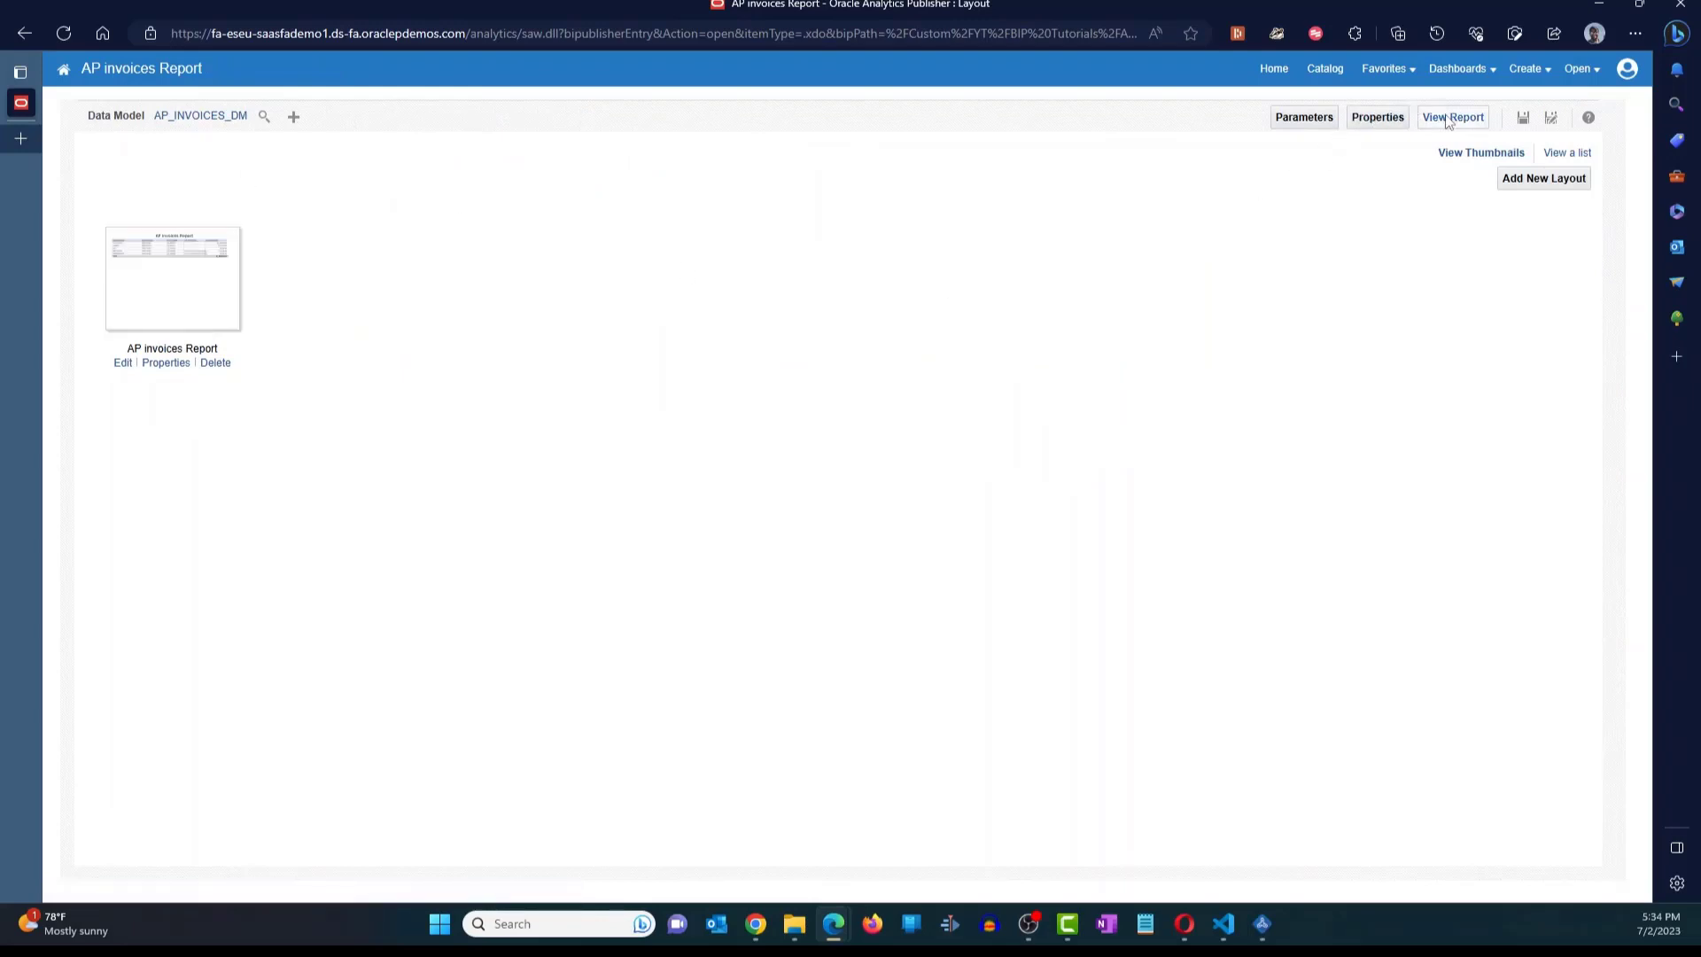
- View the report and run it for supplier JGA
click(1453, 117)
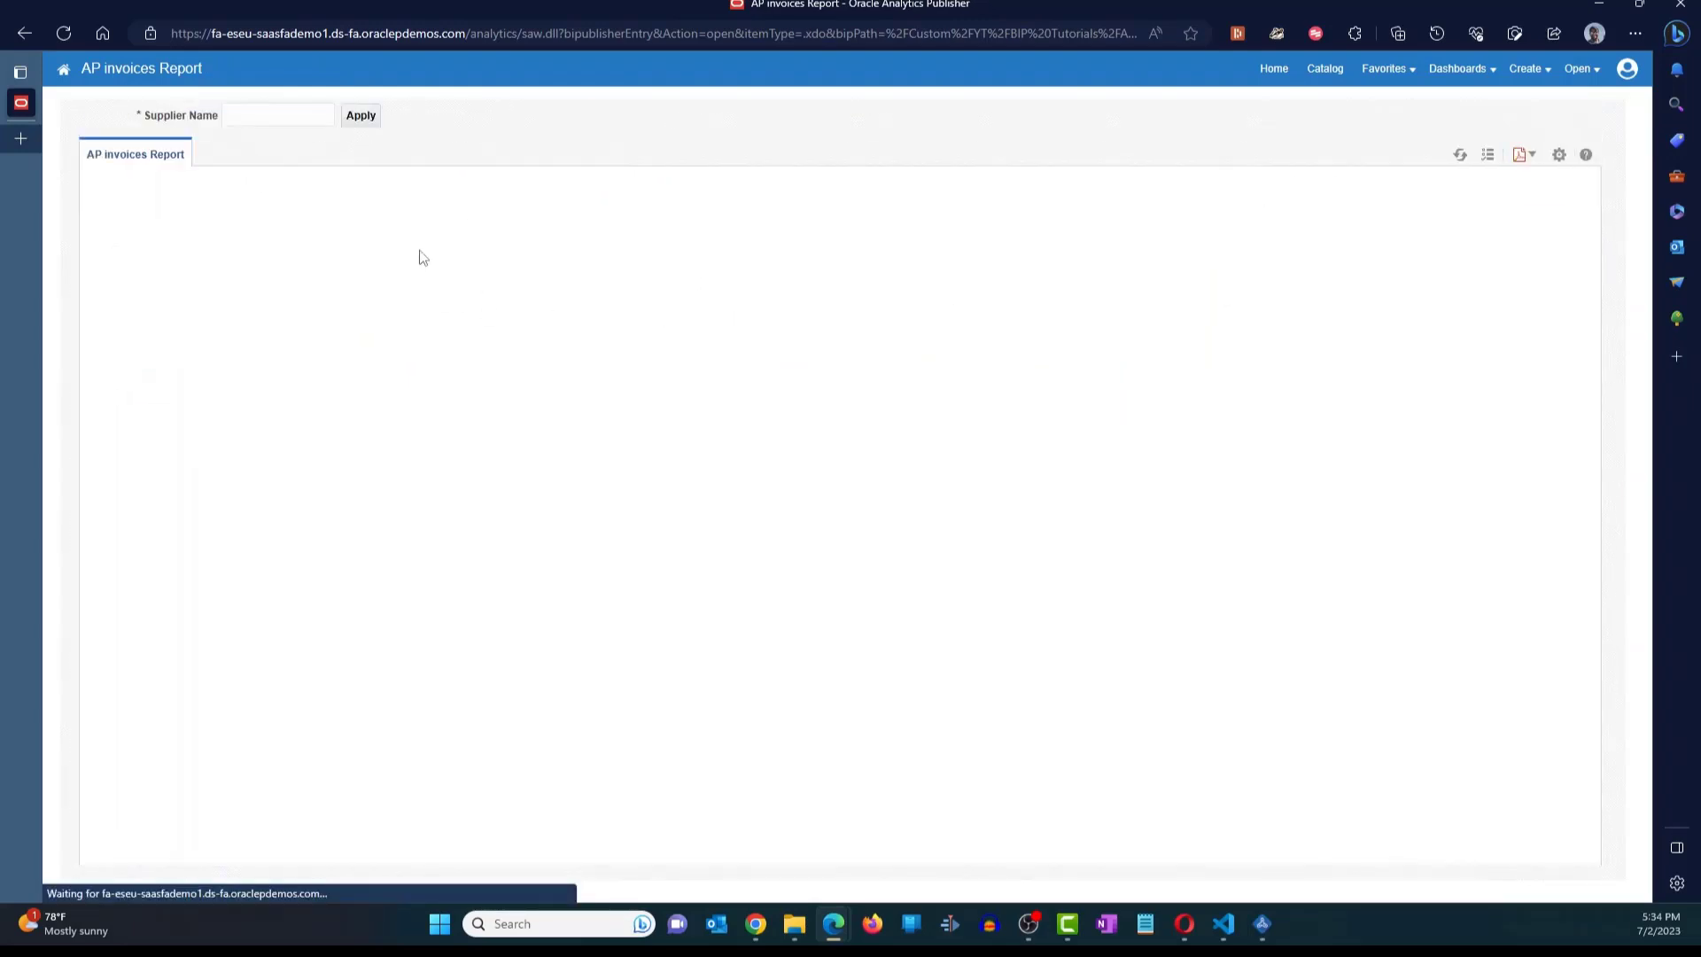
text(JGA)
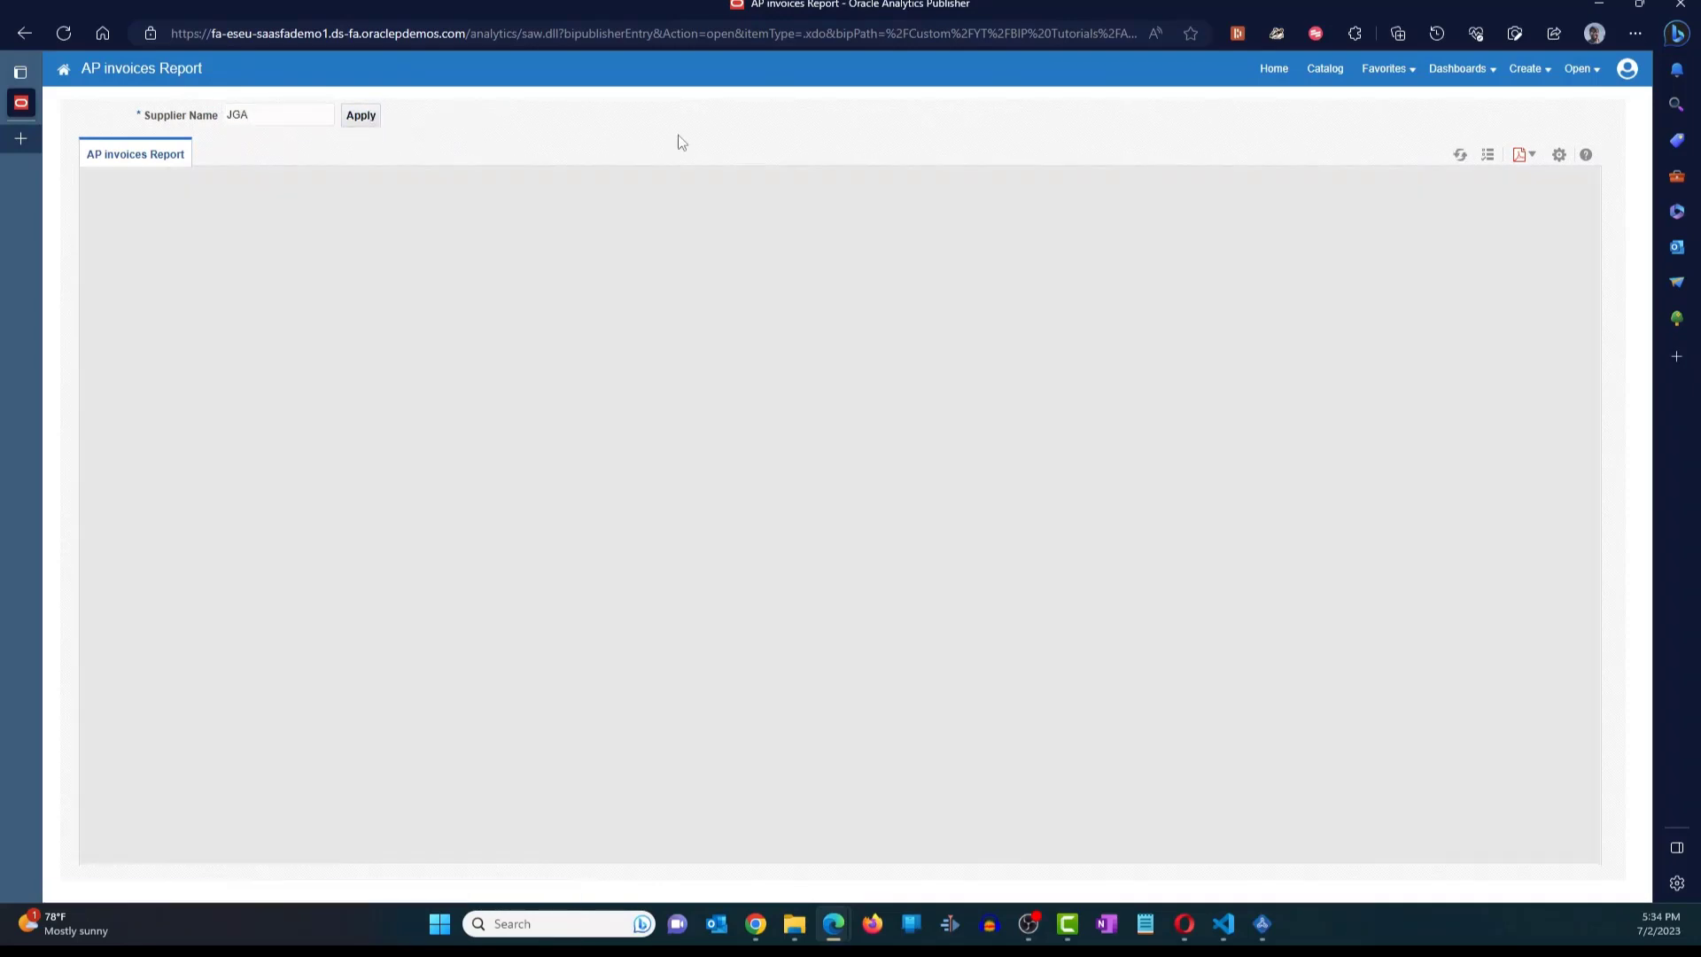
click(361, 115)
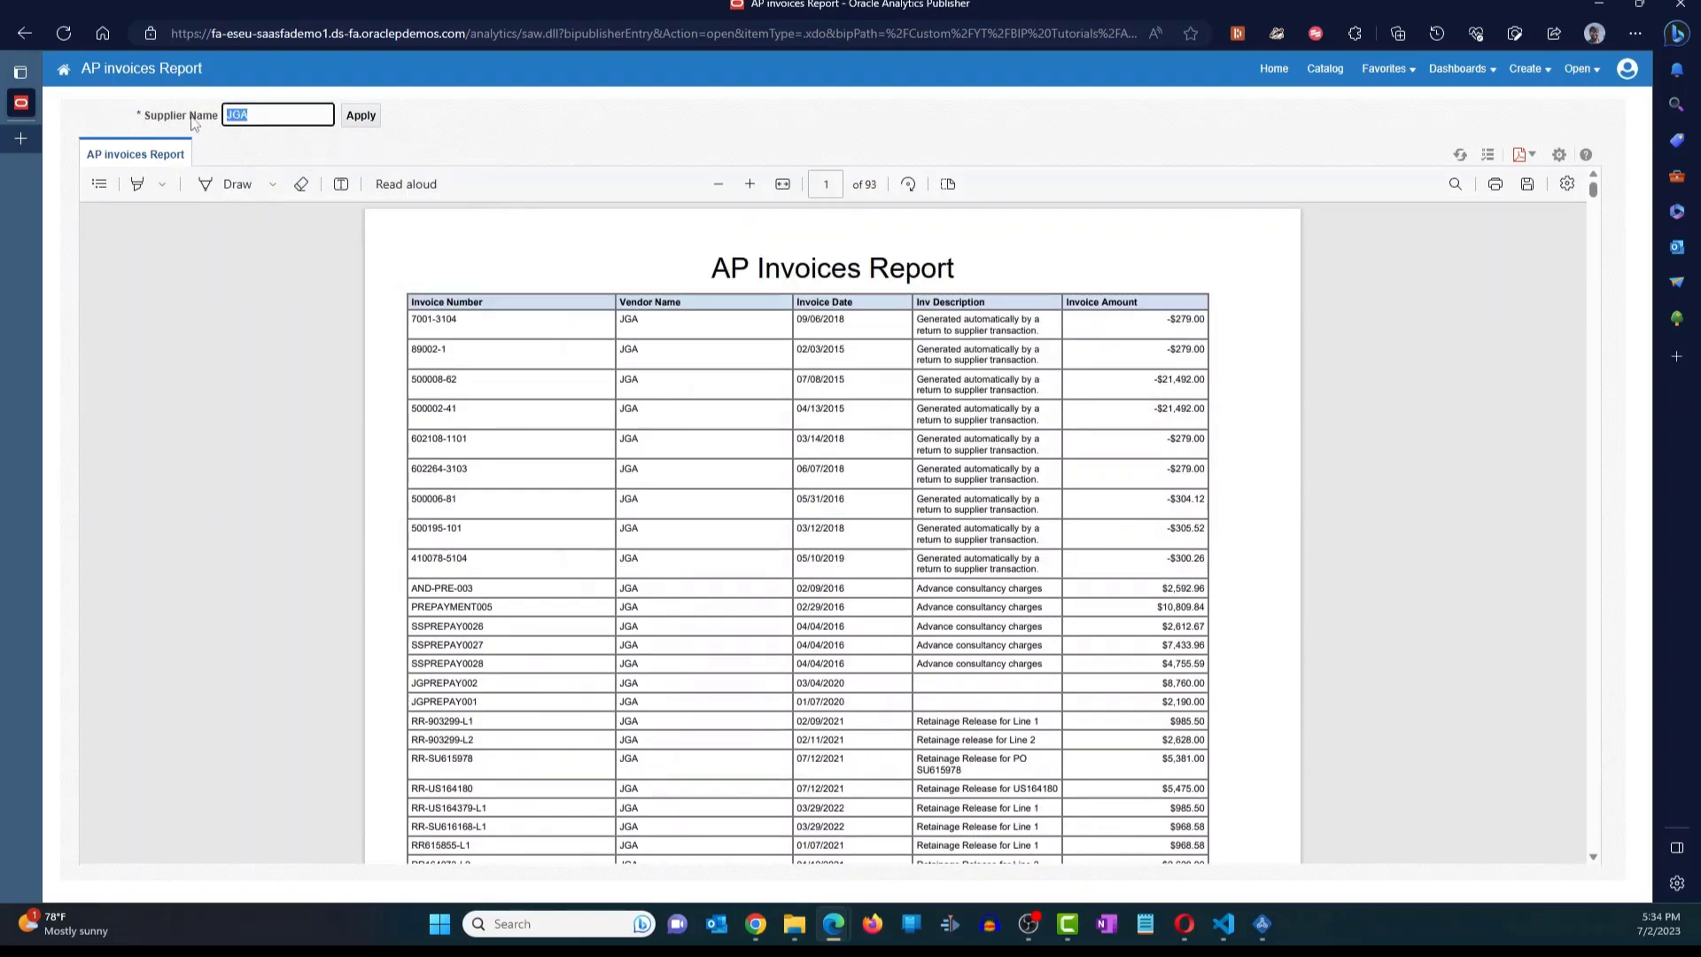
- Rerun the report for supplier Office Depot, showing 49 pages of invoices
text(Office e)
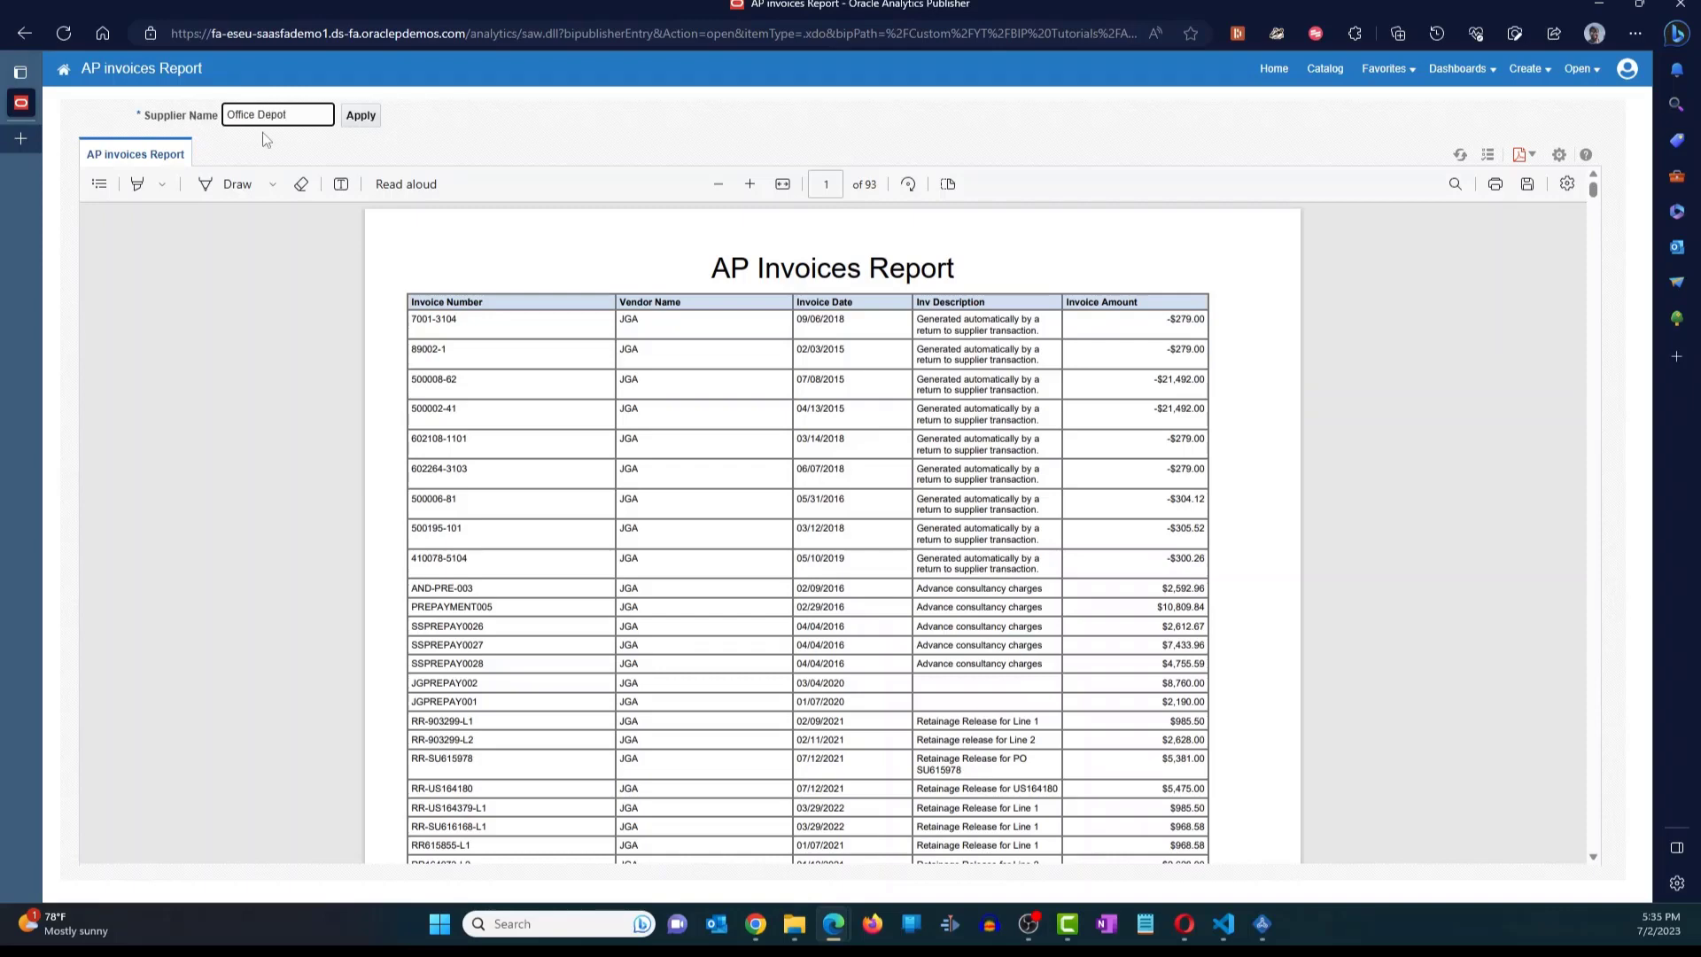
click(361, 116)
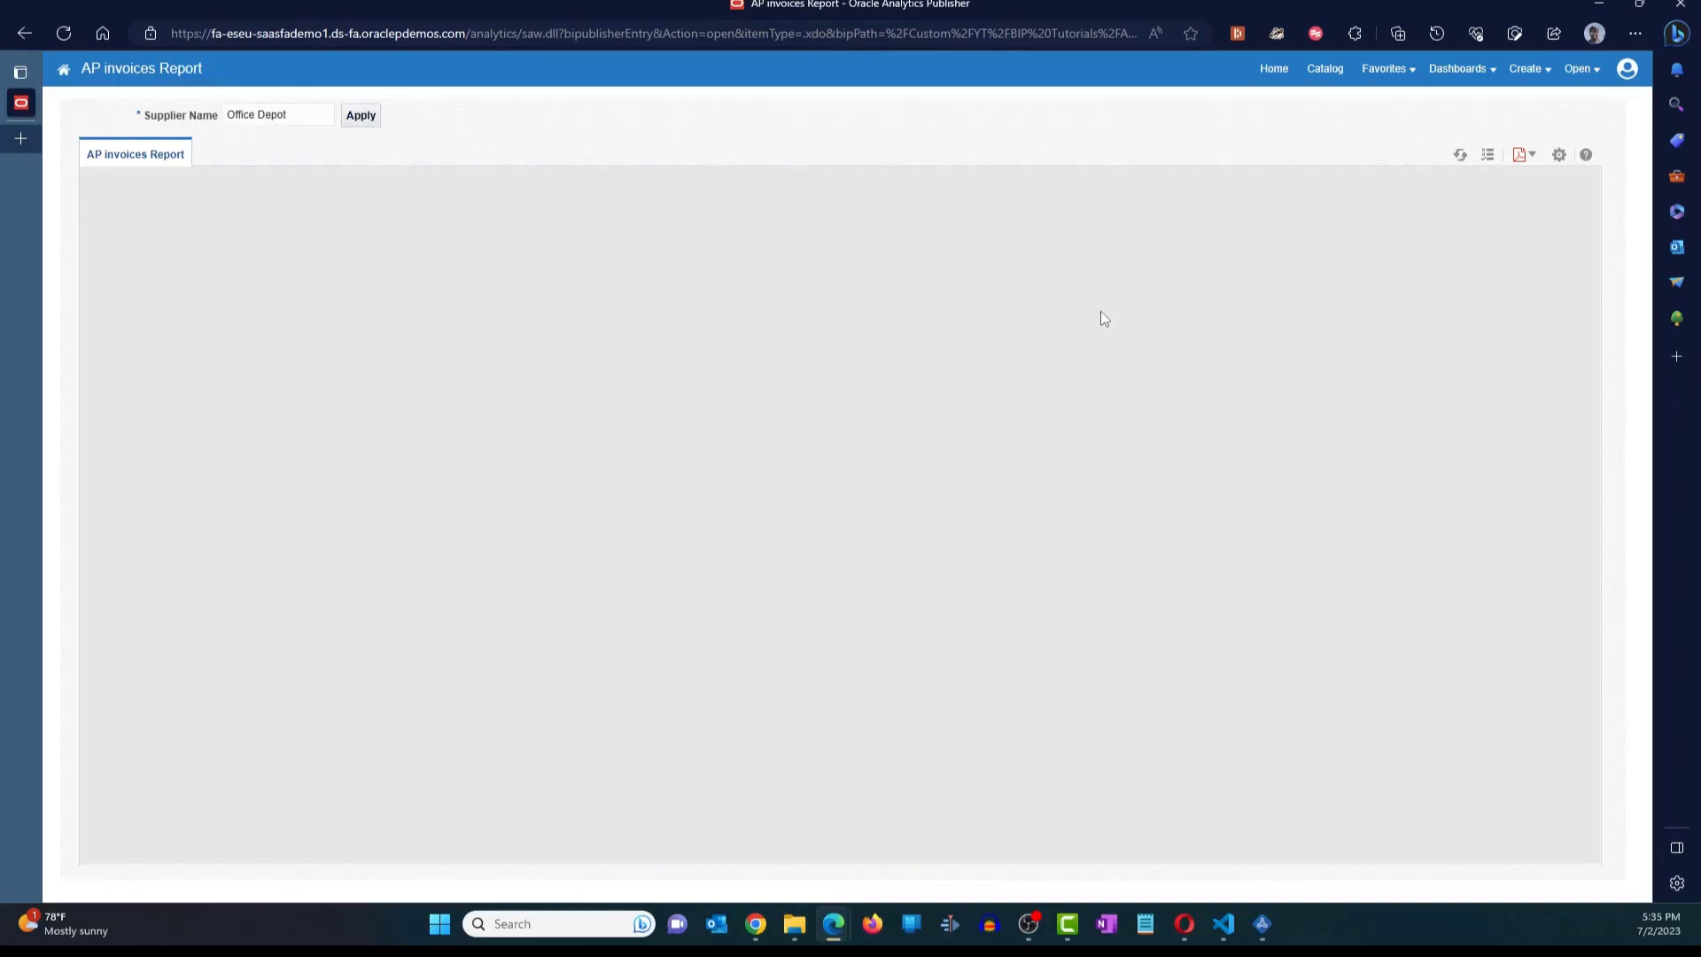
click(361, 115)
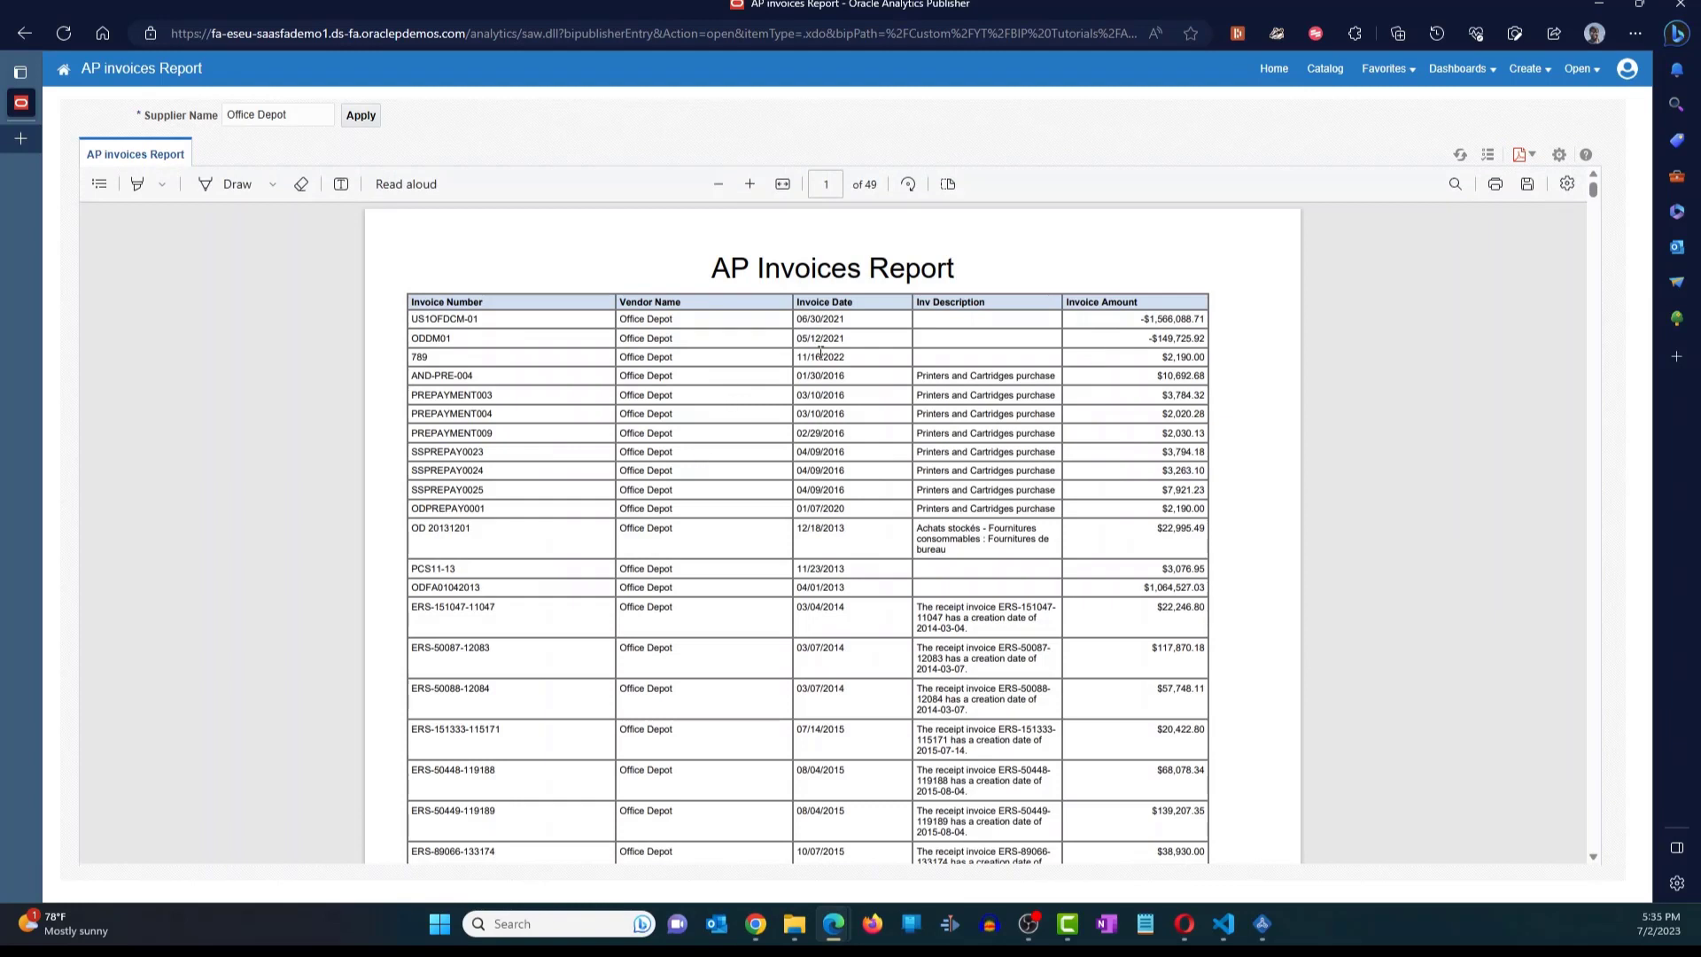
mouse_move(757, 425)
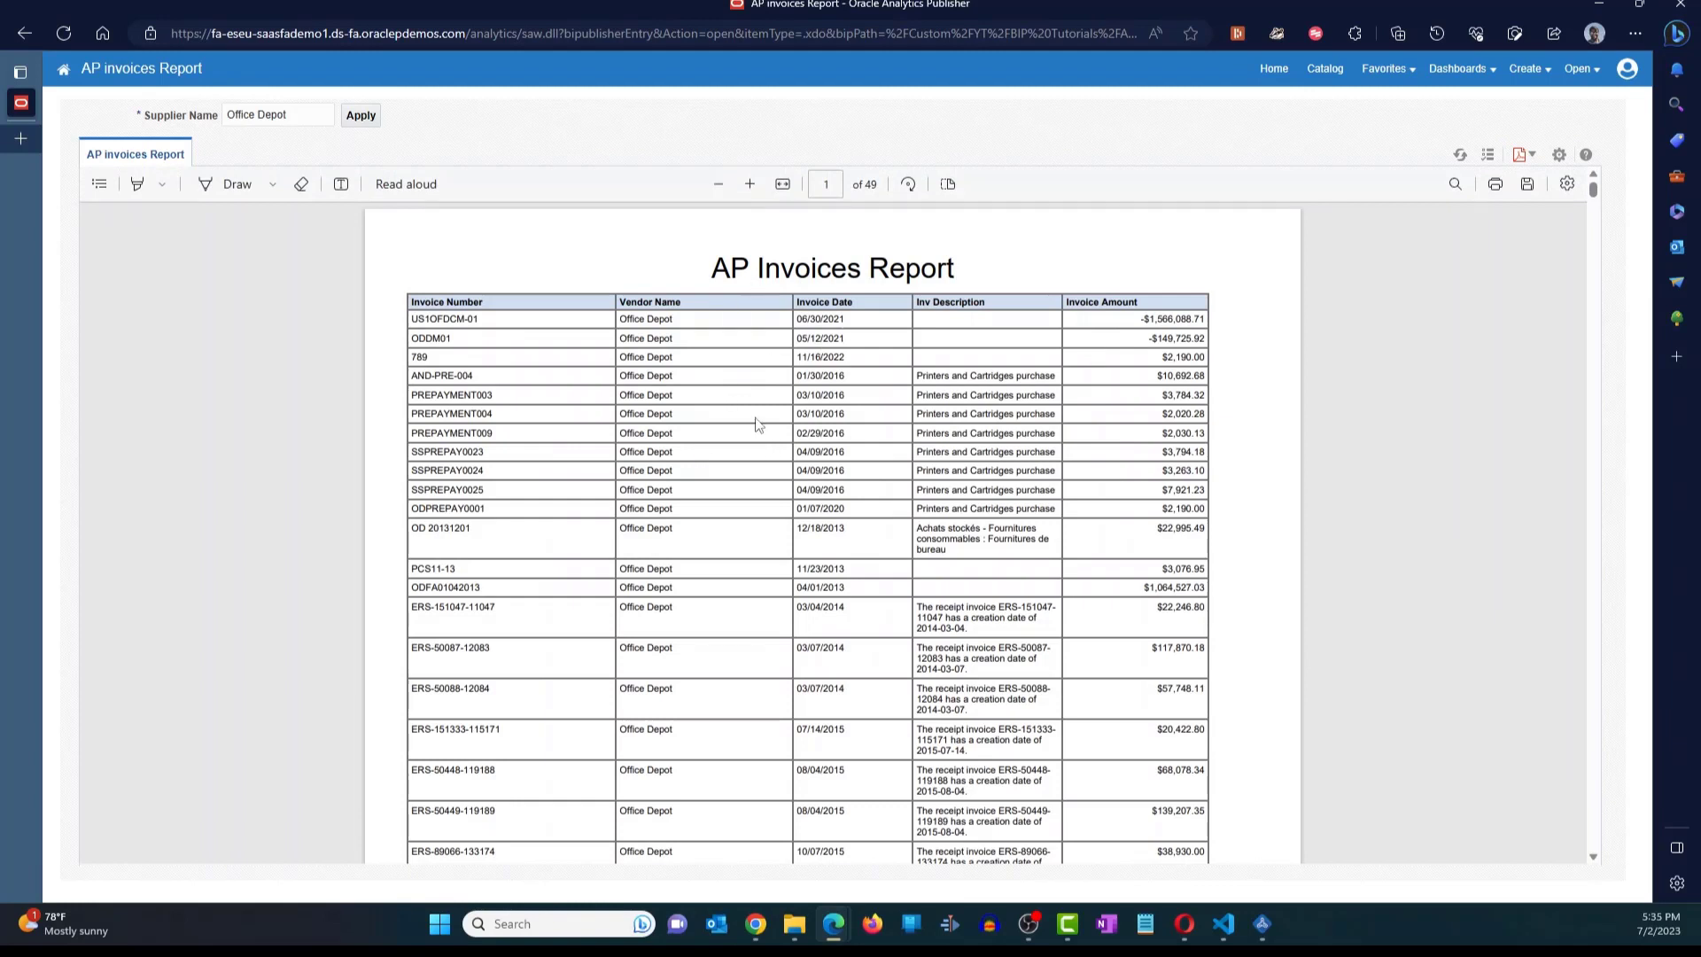
mouse_move(1475, 357)
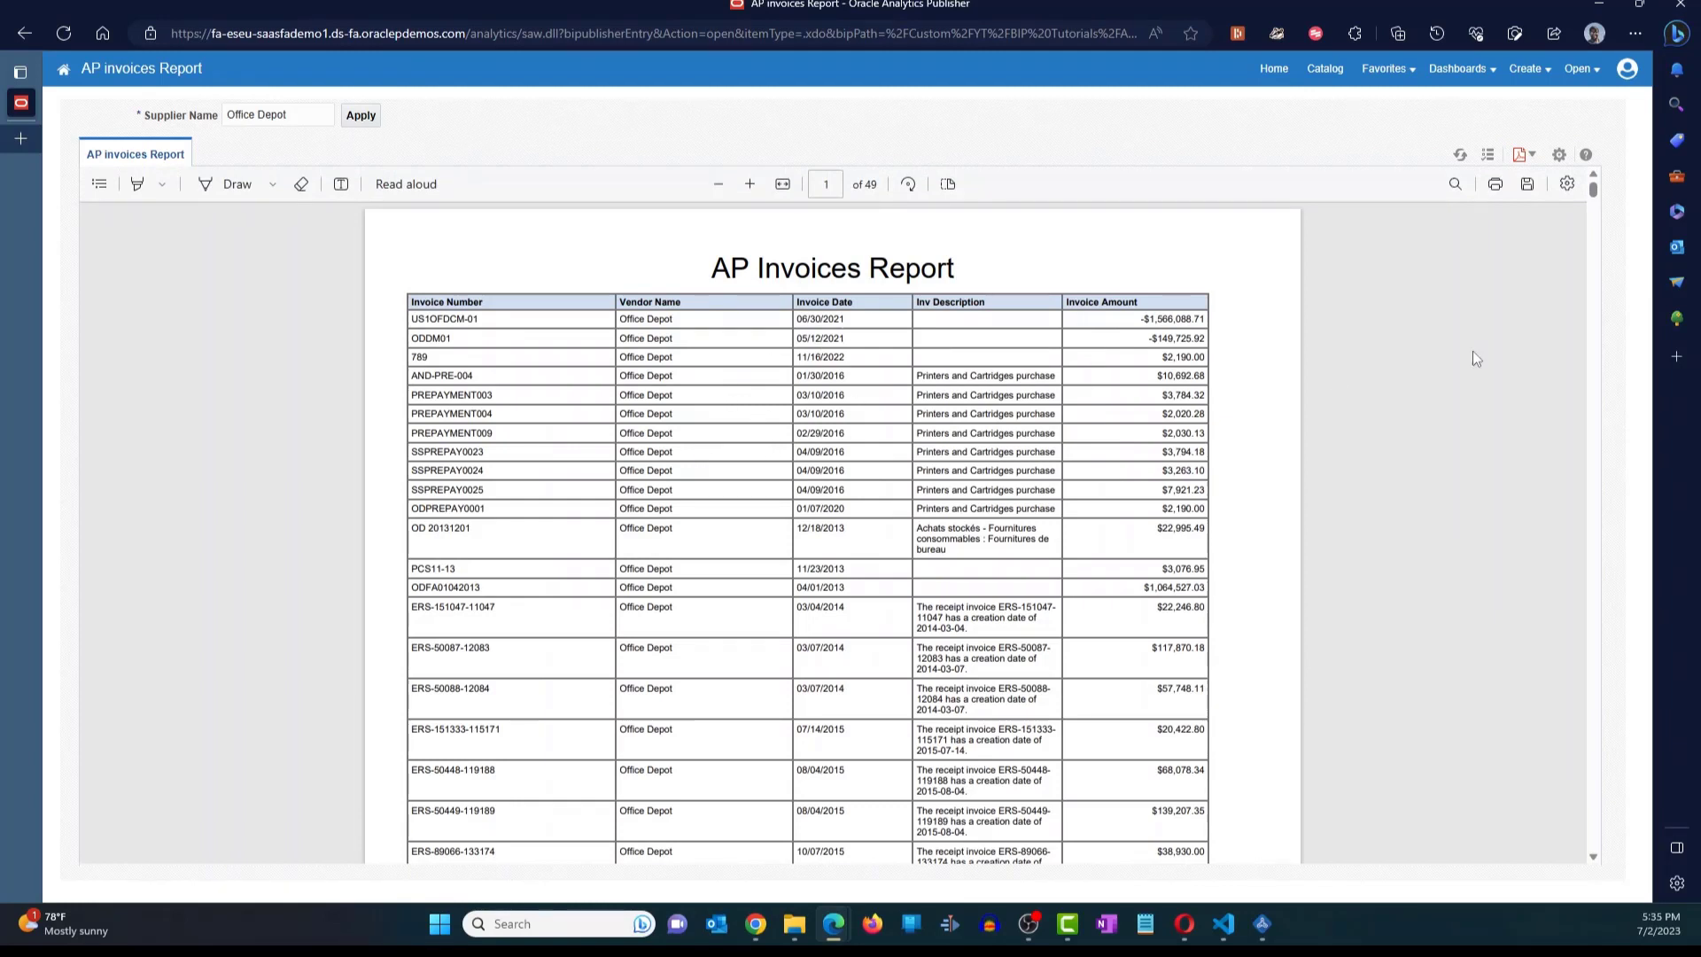
mouse_move(1403, 325)
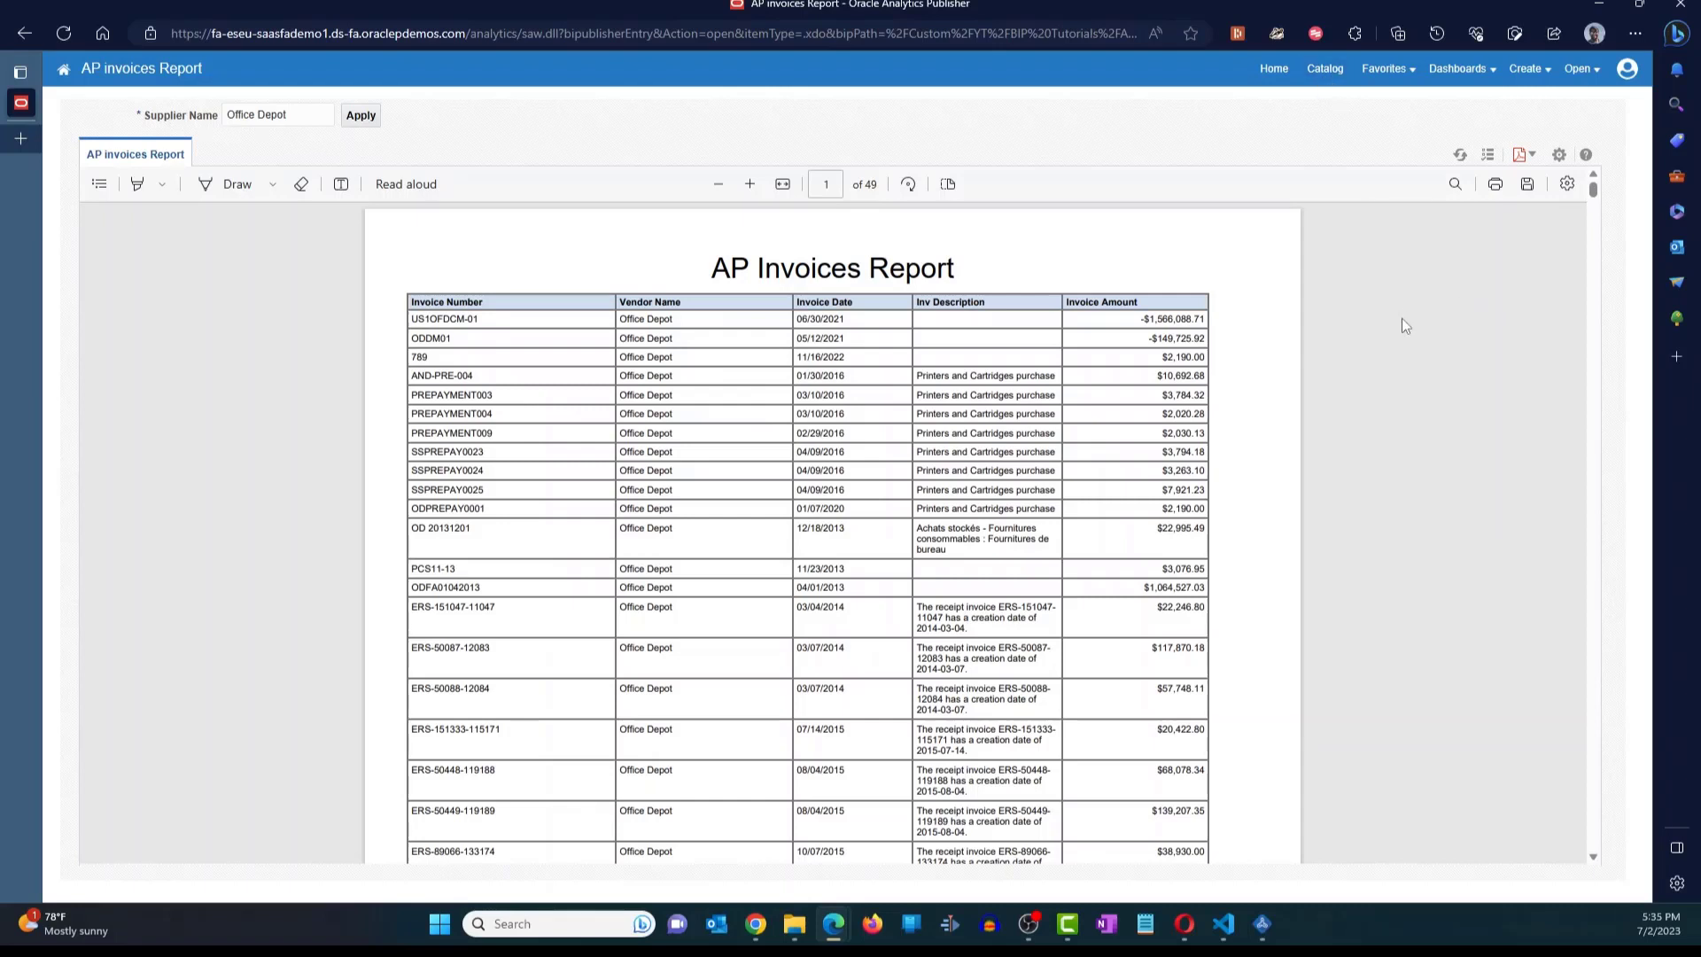
click(1324, 68)
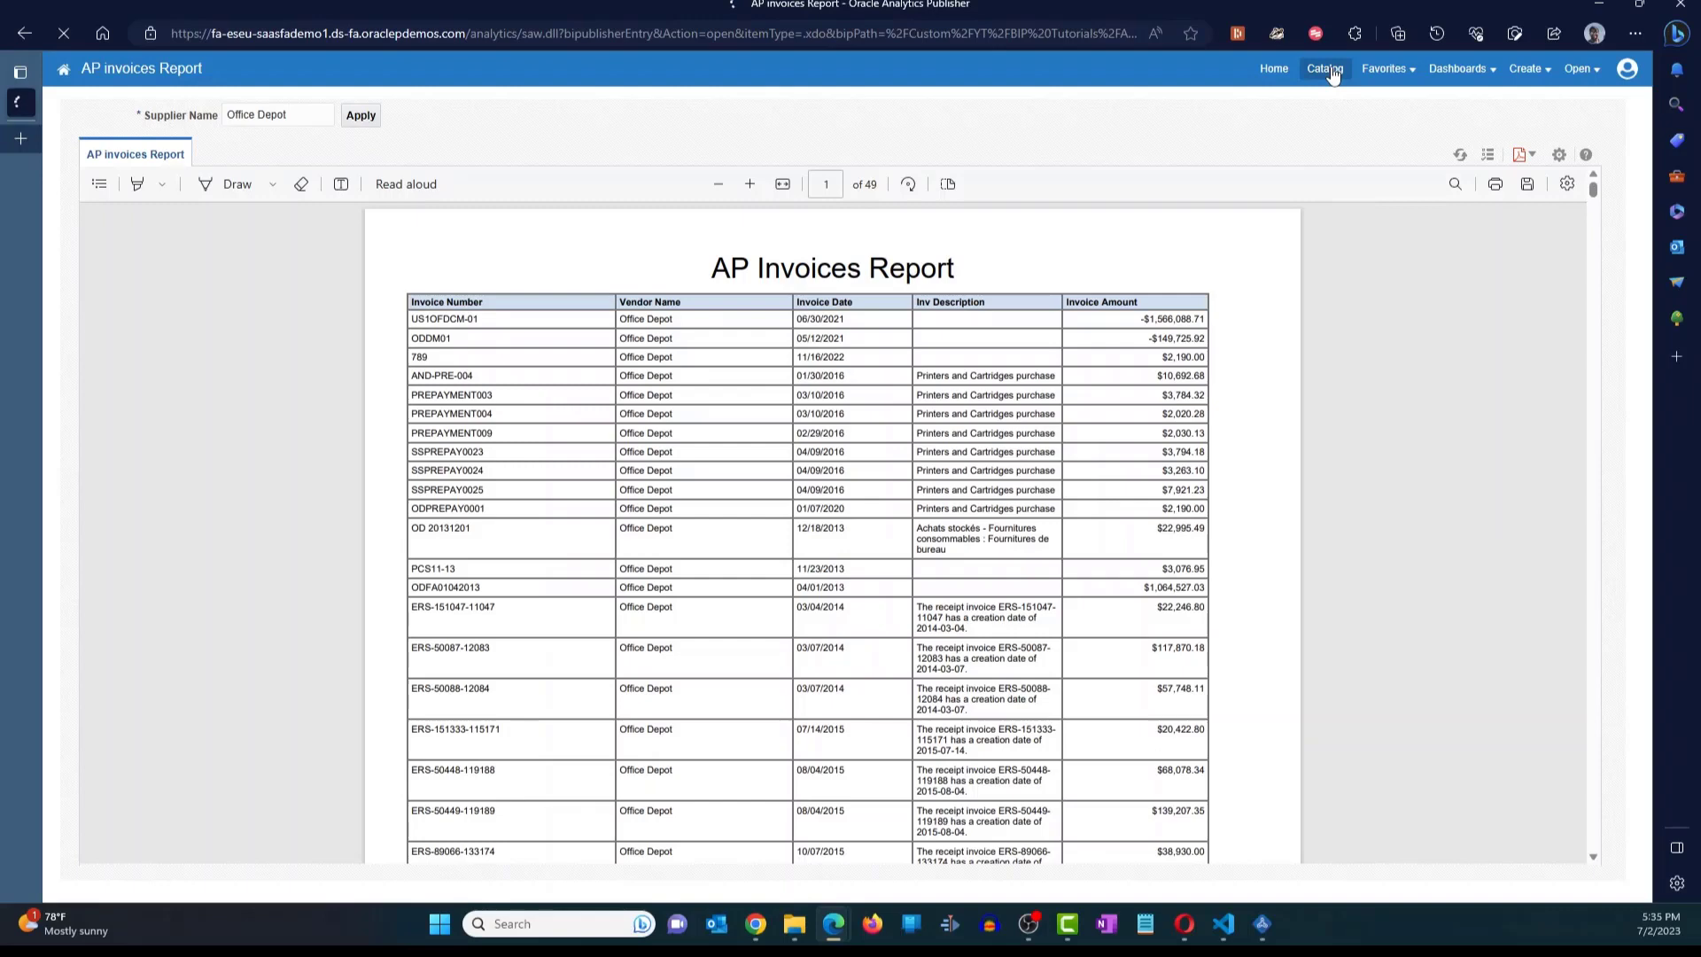
- Inspect the SELECT with the :p_vendor_name bind variable and its Office Depot results grid
click(1323, 68)
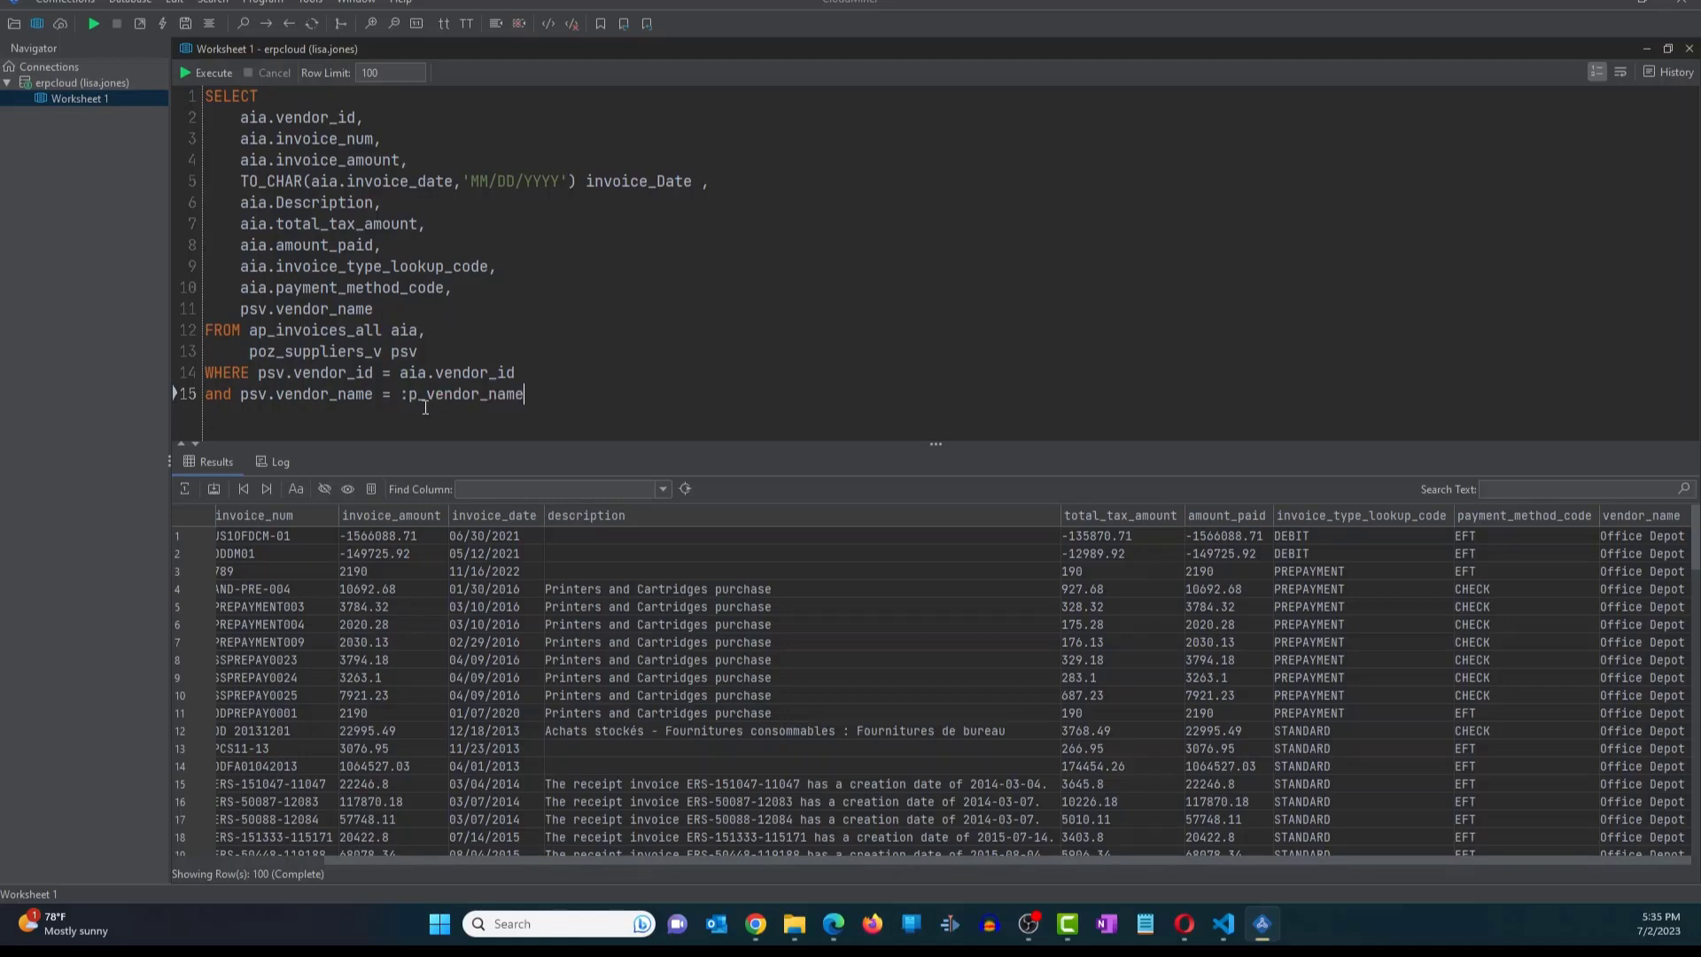
double_click(404, 394)
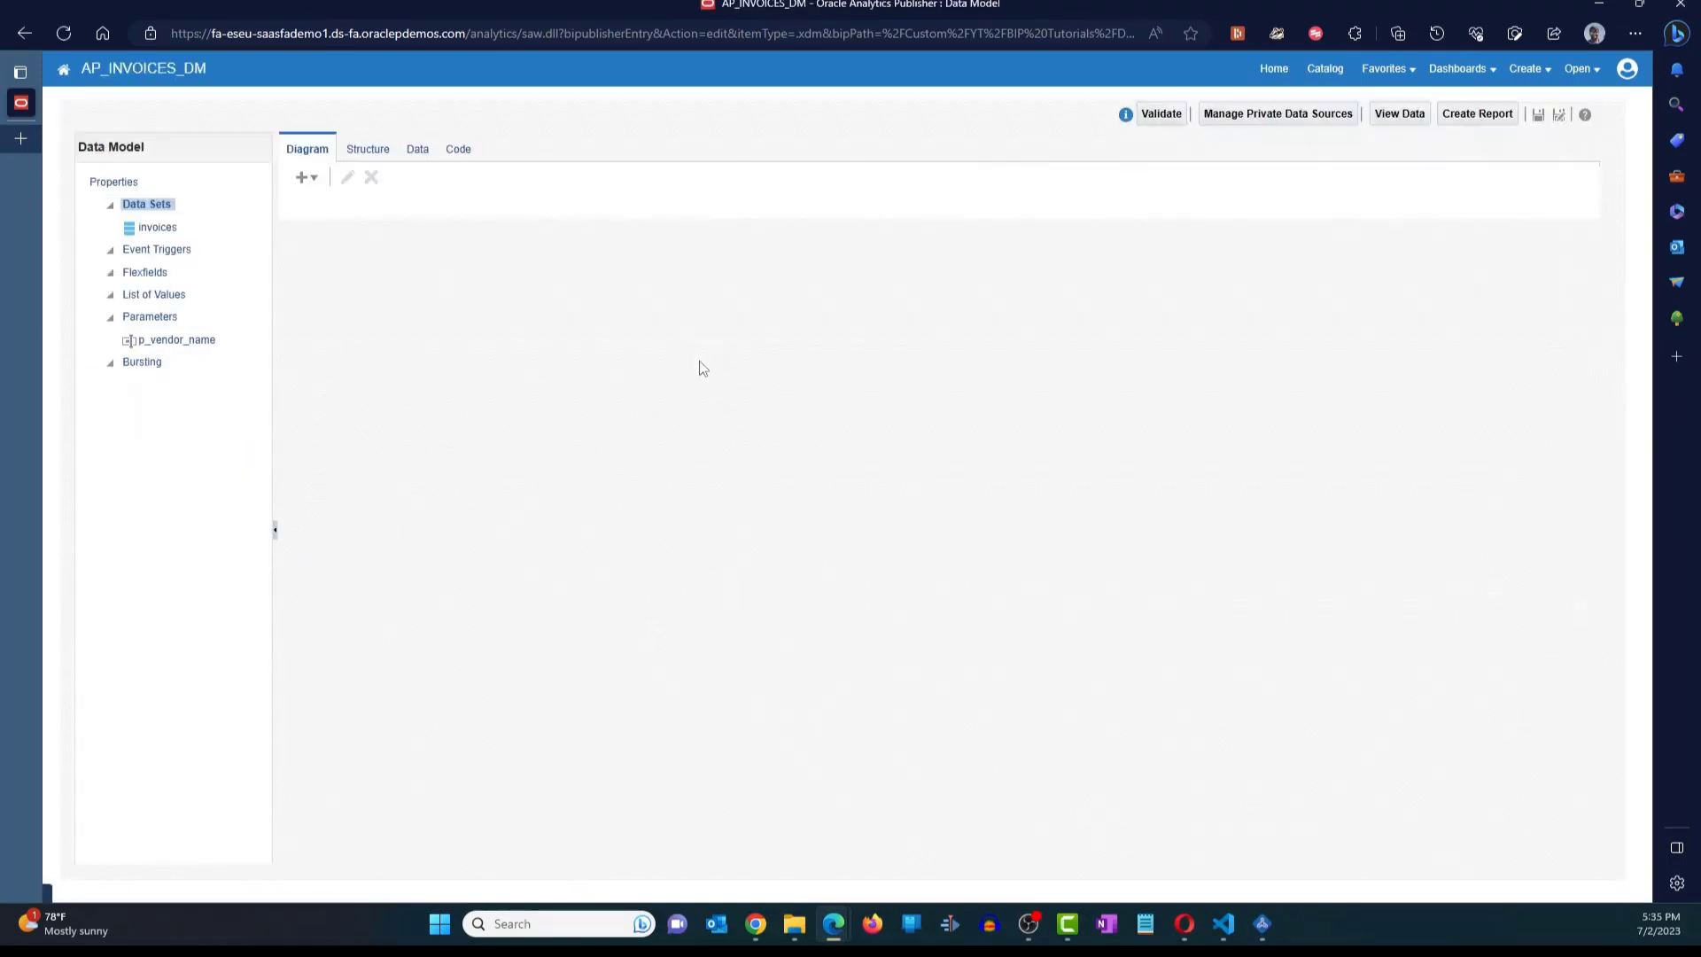
- Review the invoices data set query and p_vendor_name parameter, then save AP_INVOICES_DM
click(158, 226)
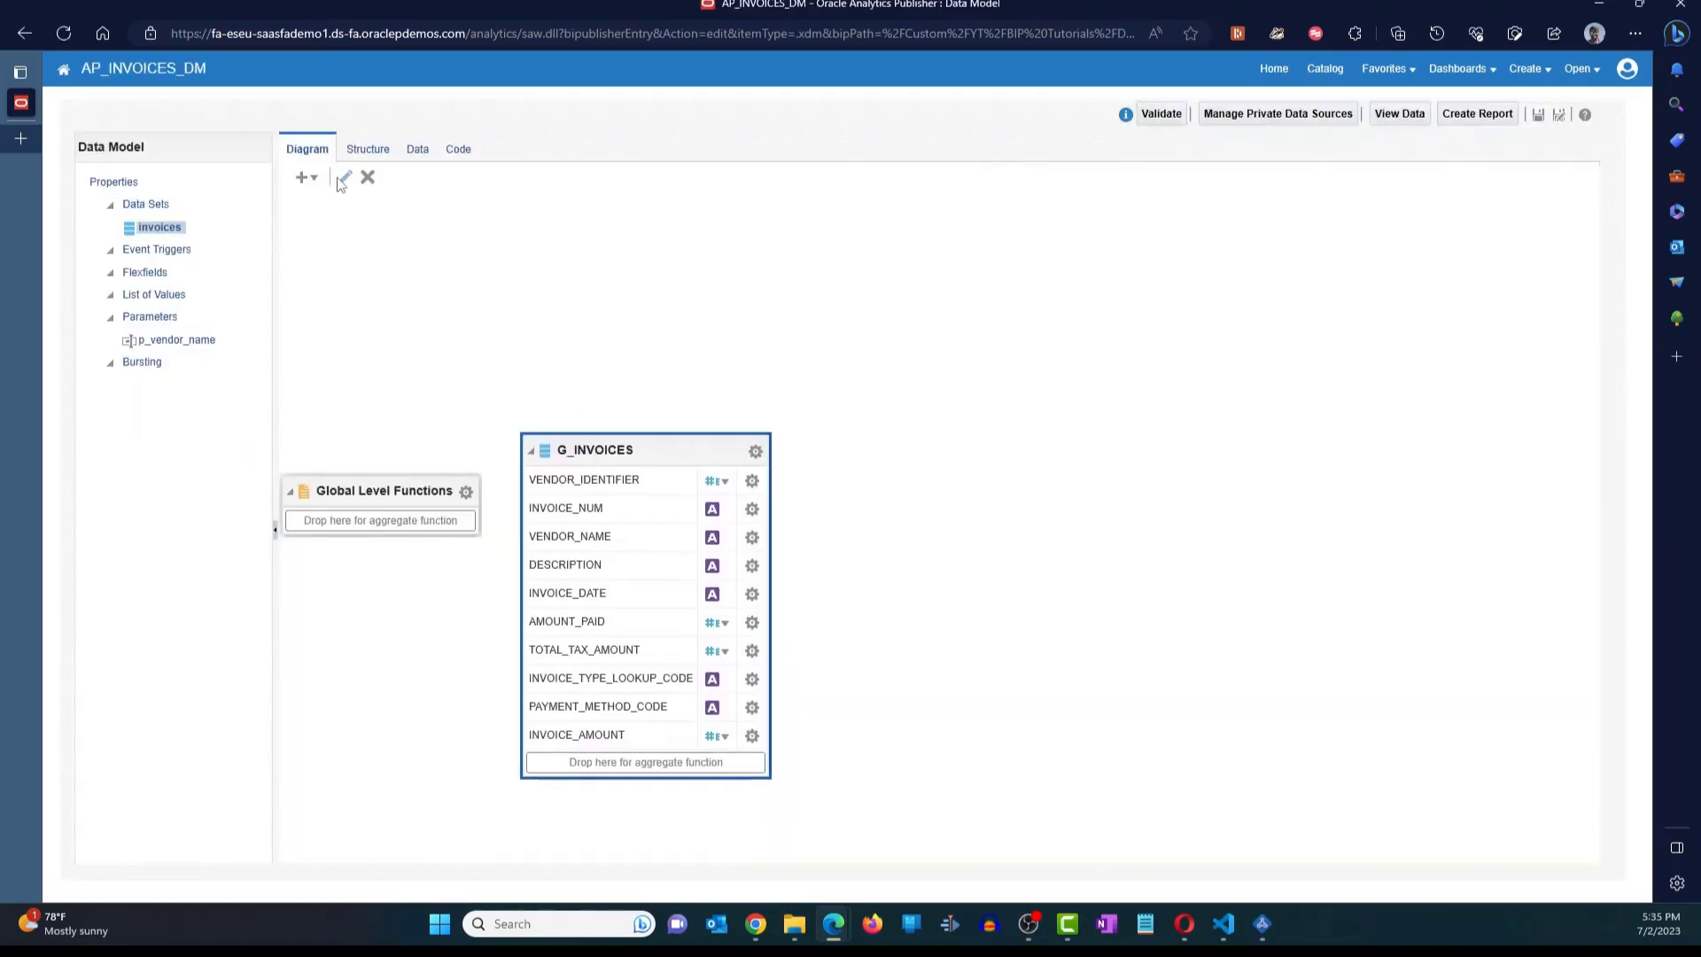
click(344, 177)
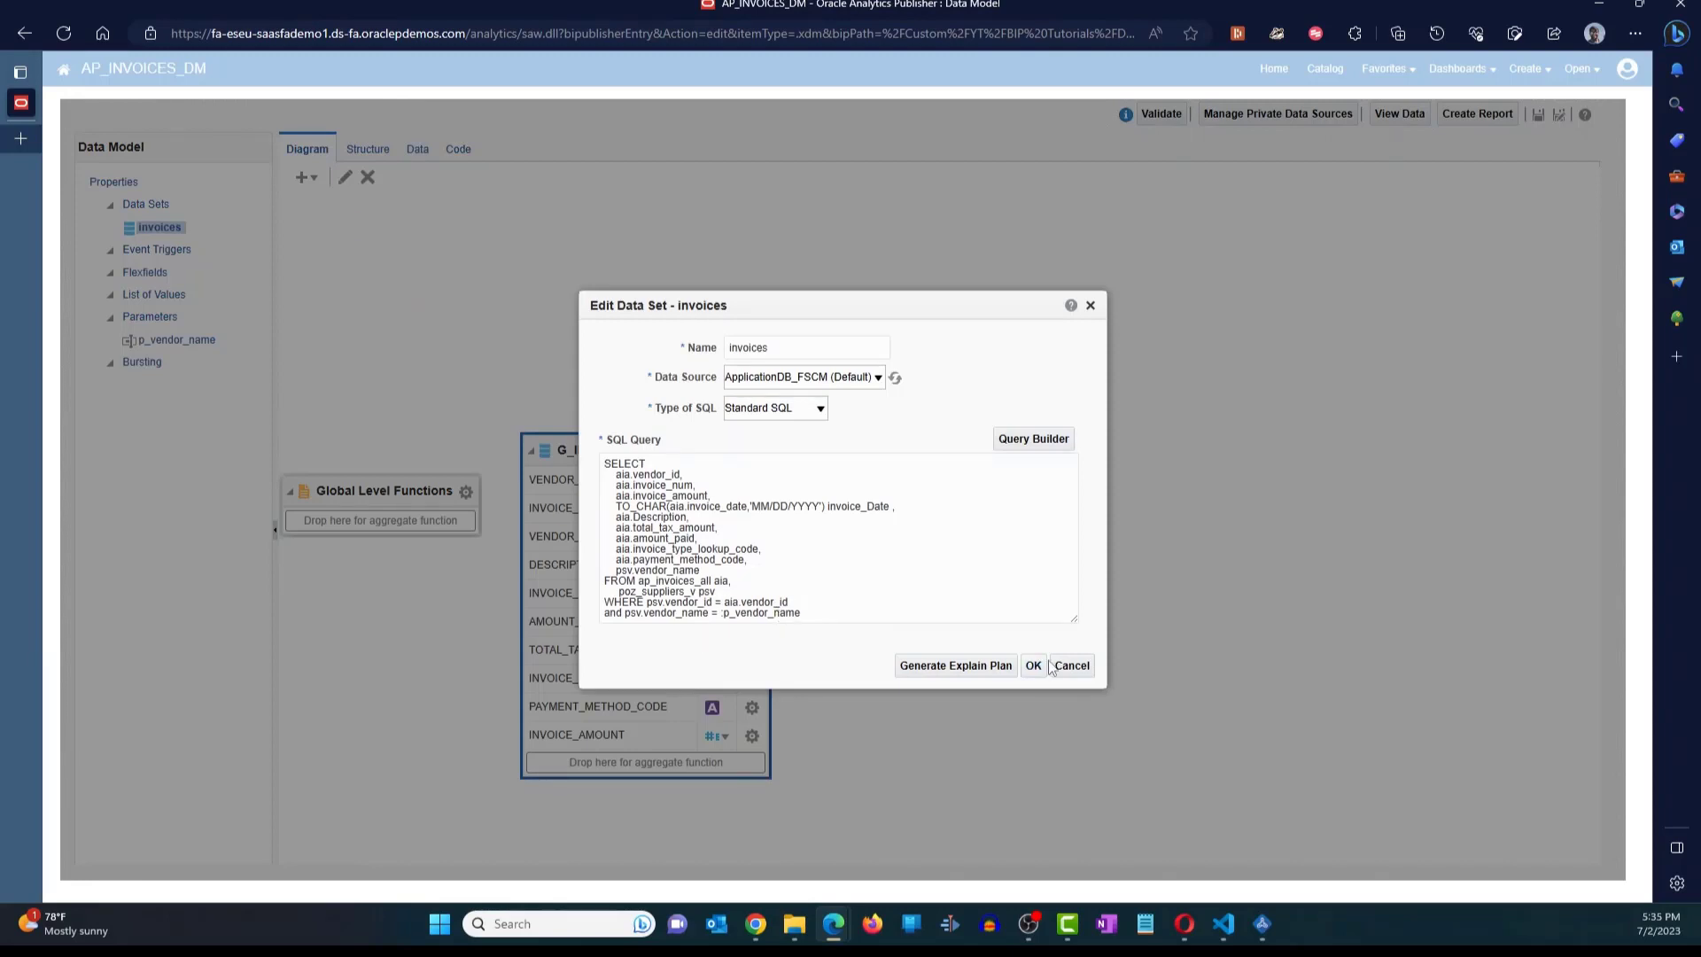
click(1031, 665)
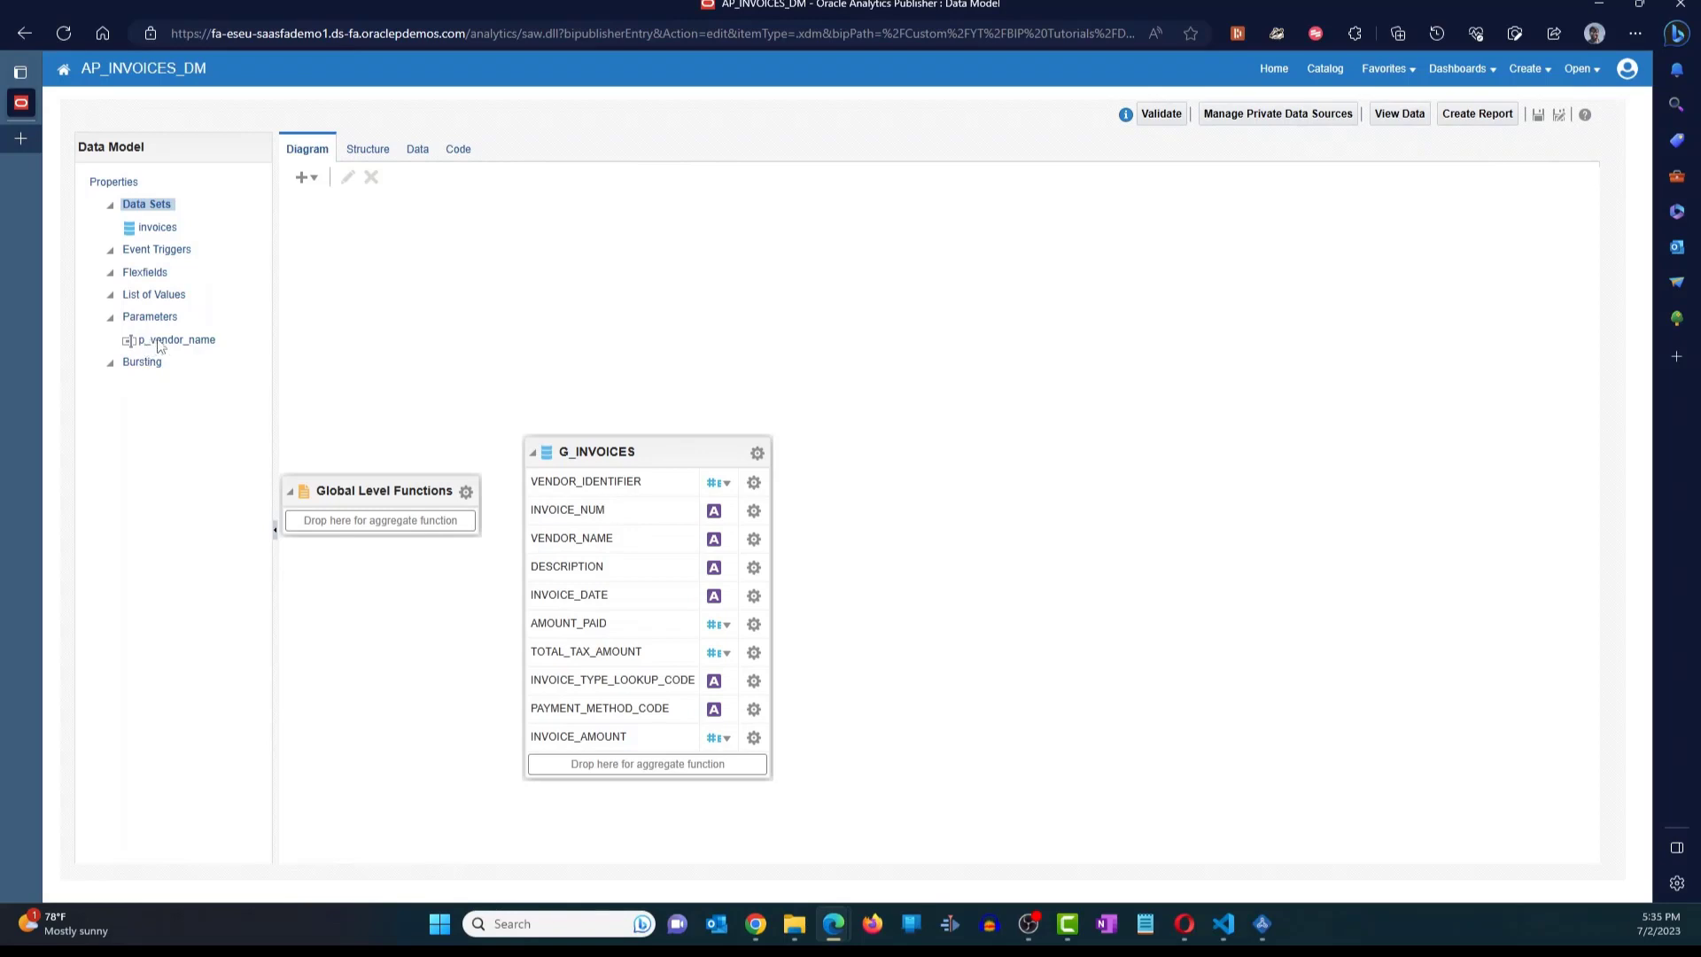
click(179, 340)
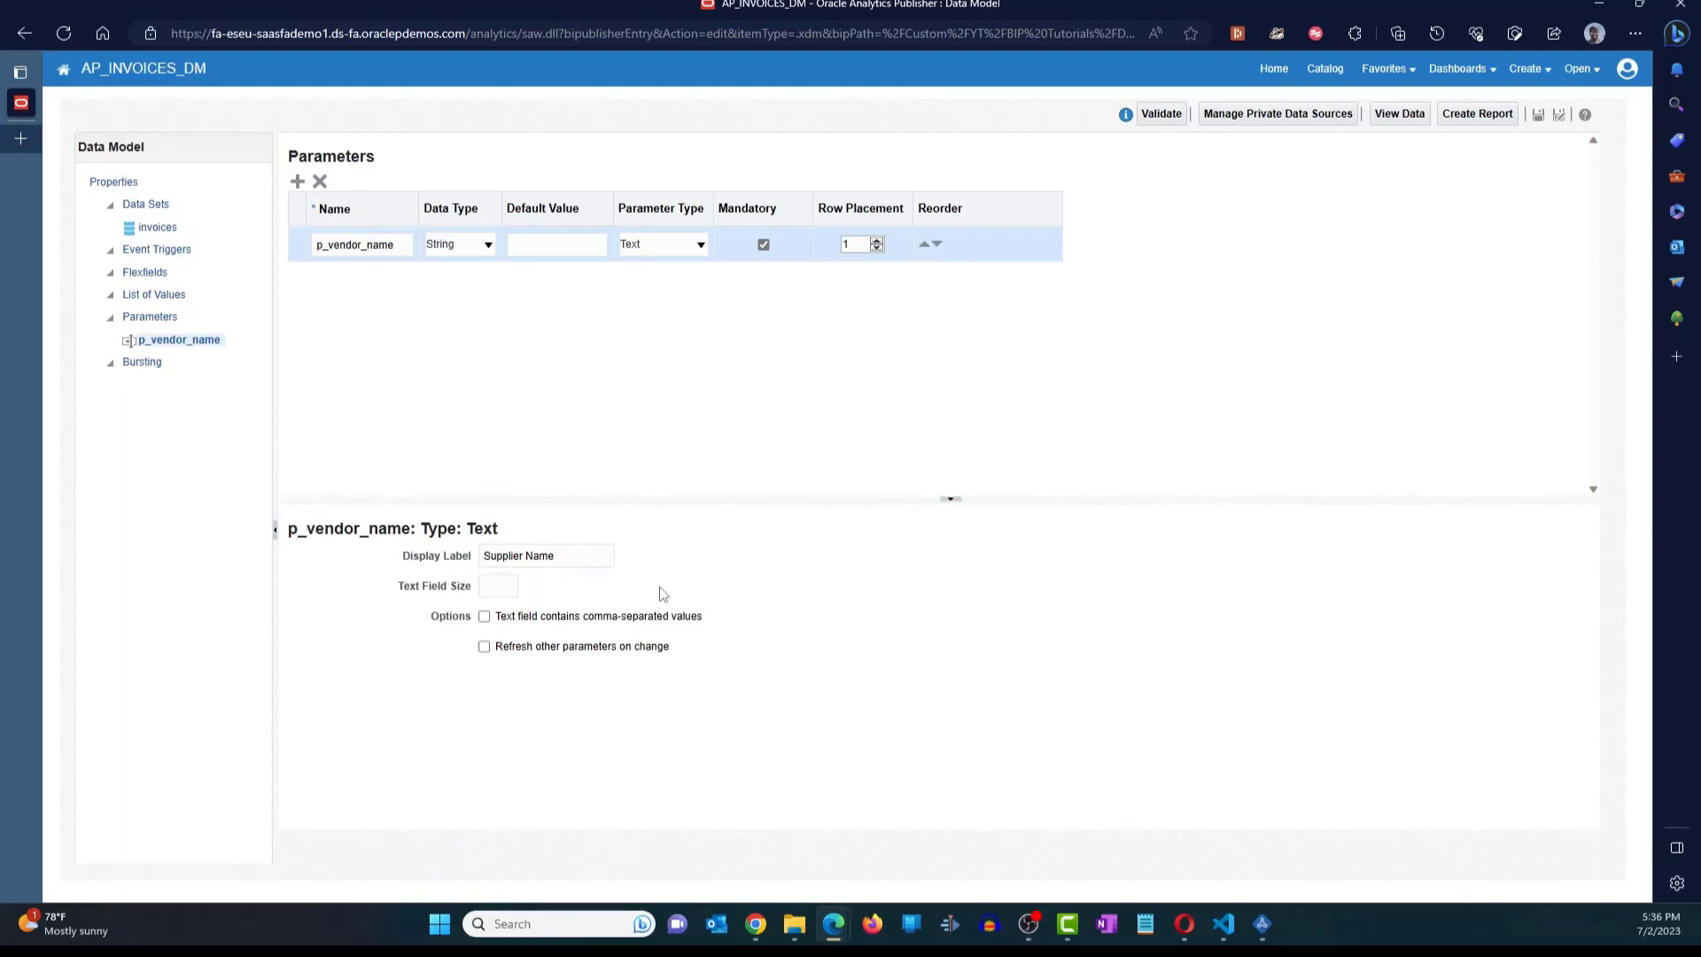
mouse_move(914, 319)
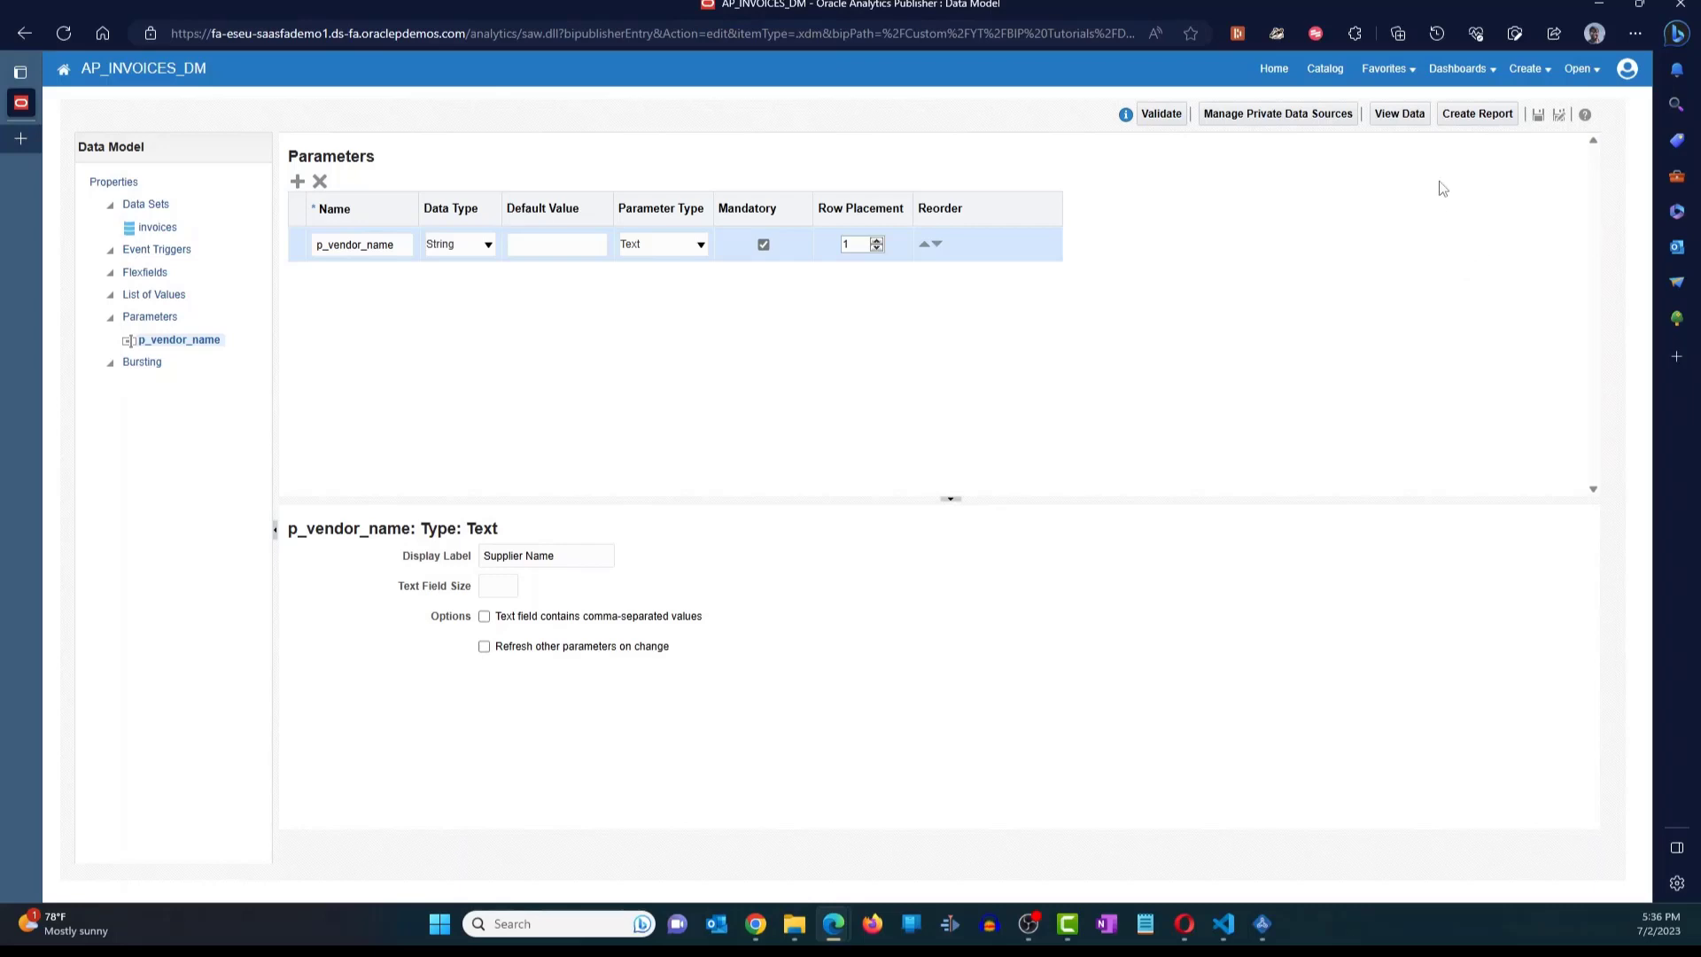
mouse_move(1431, 251)
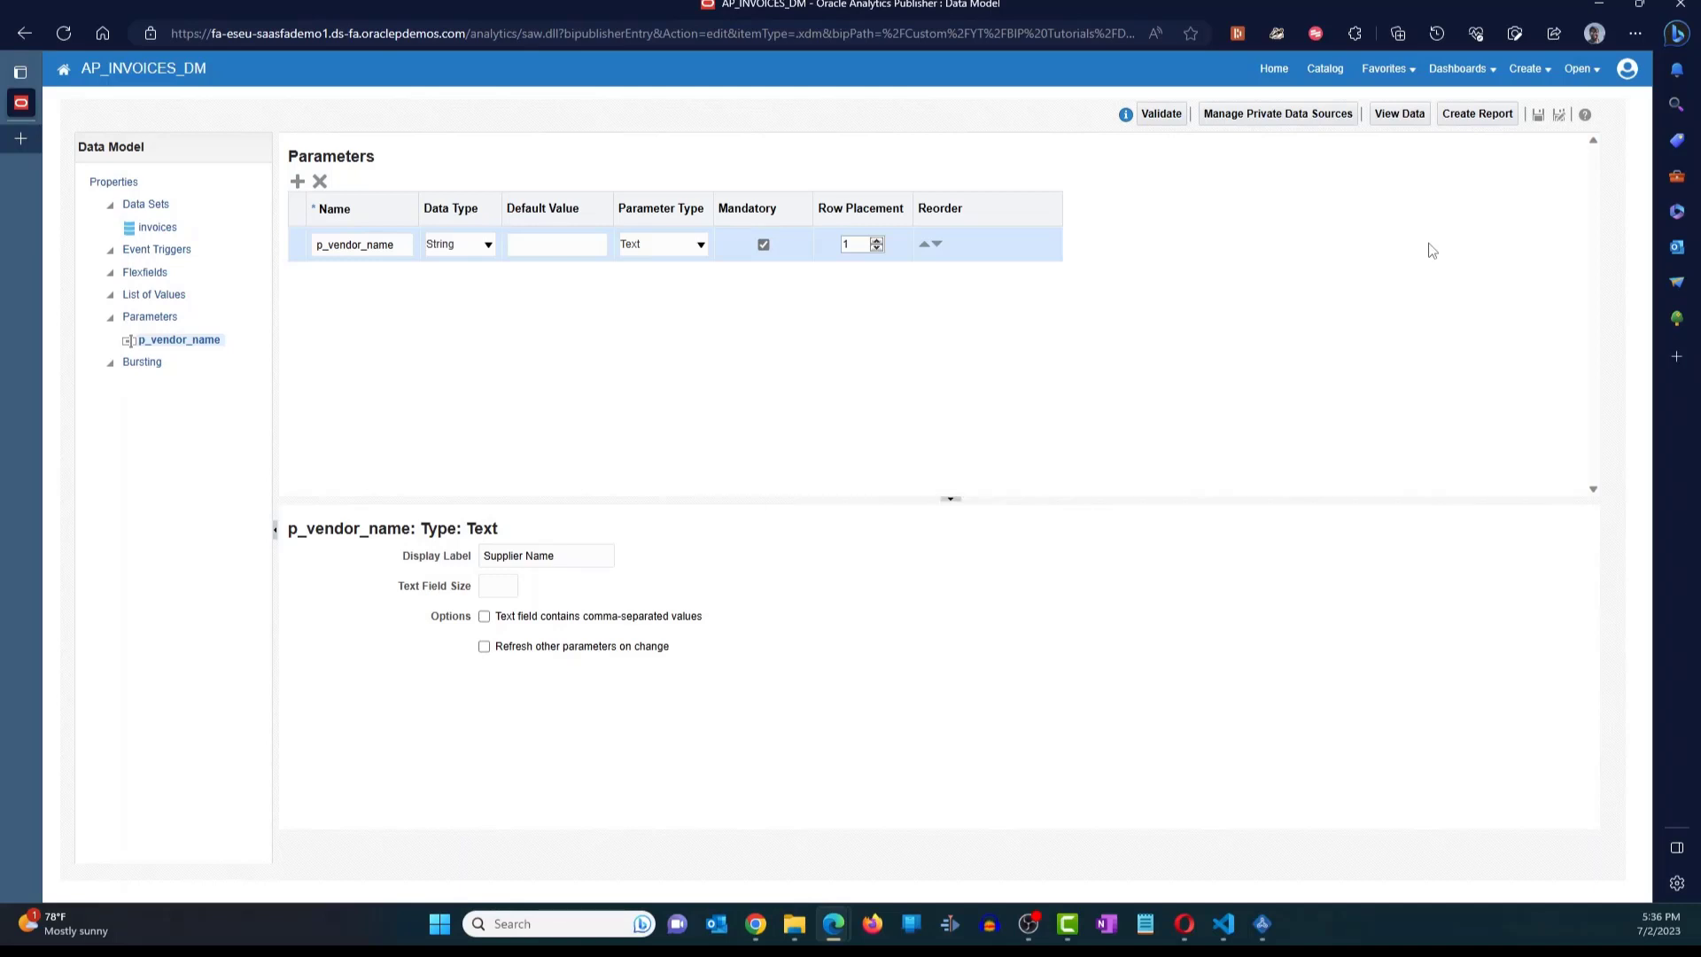
click(1538, 114)
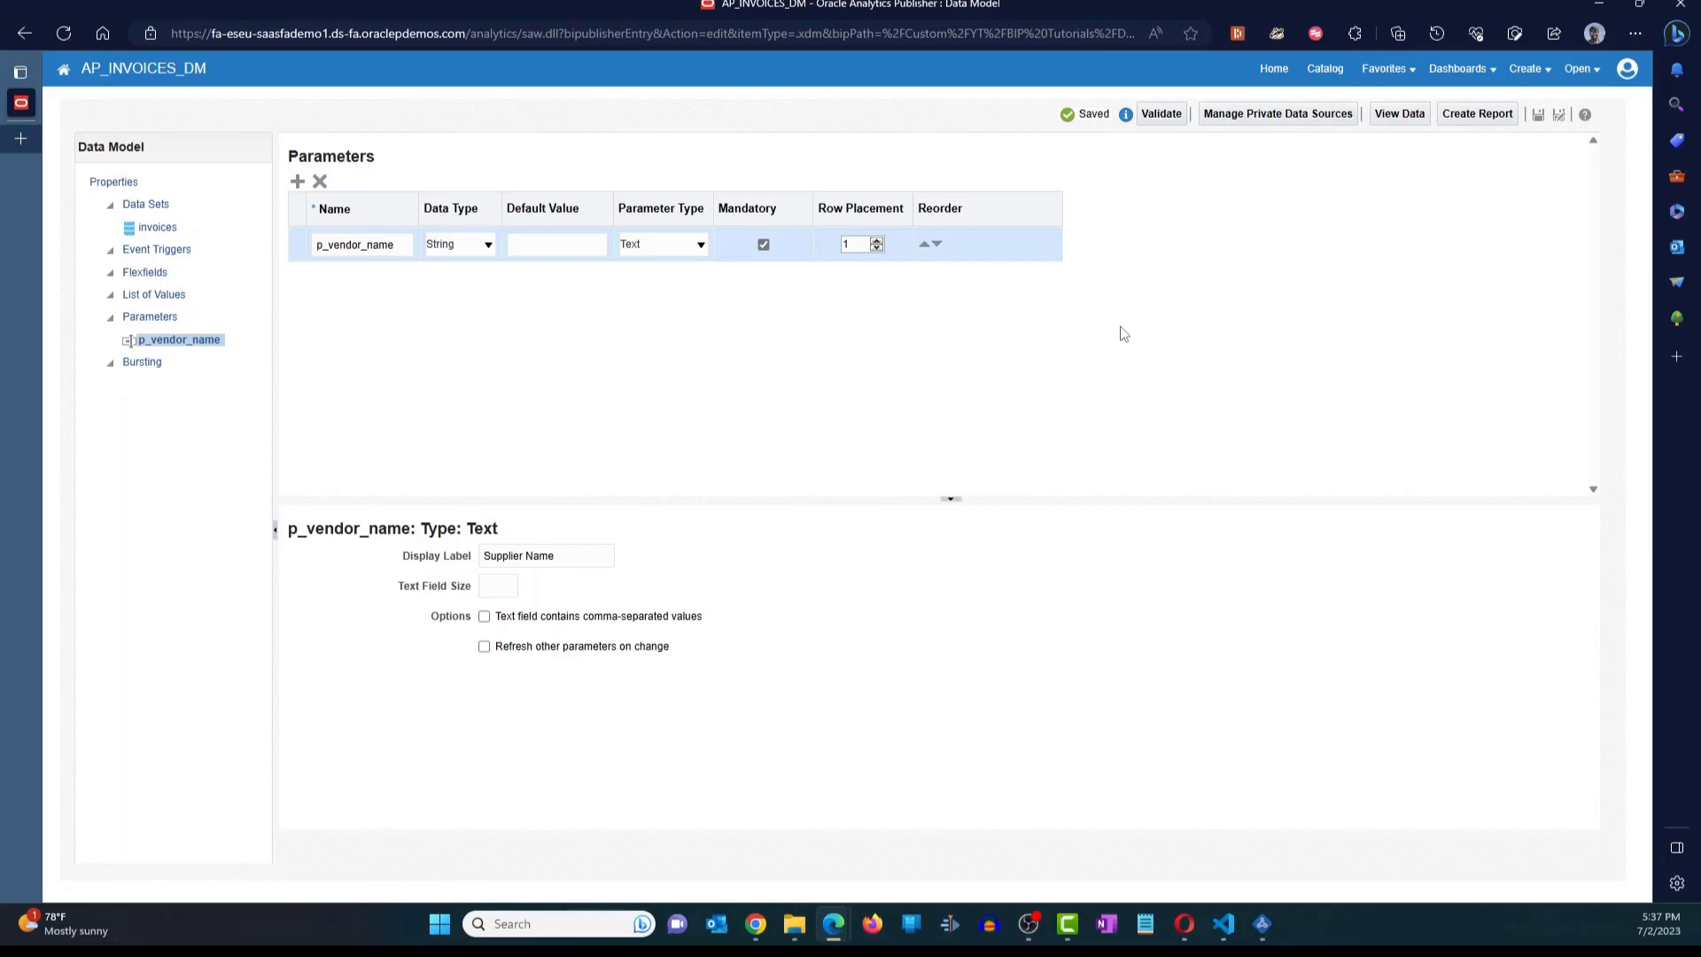